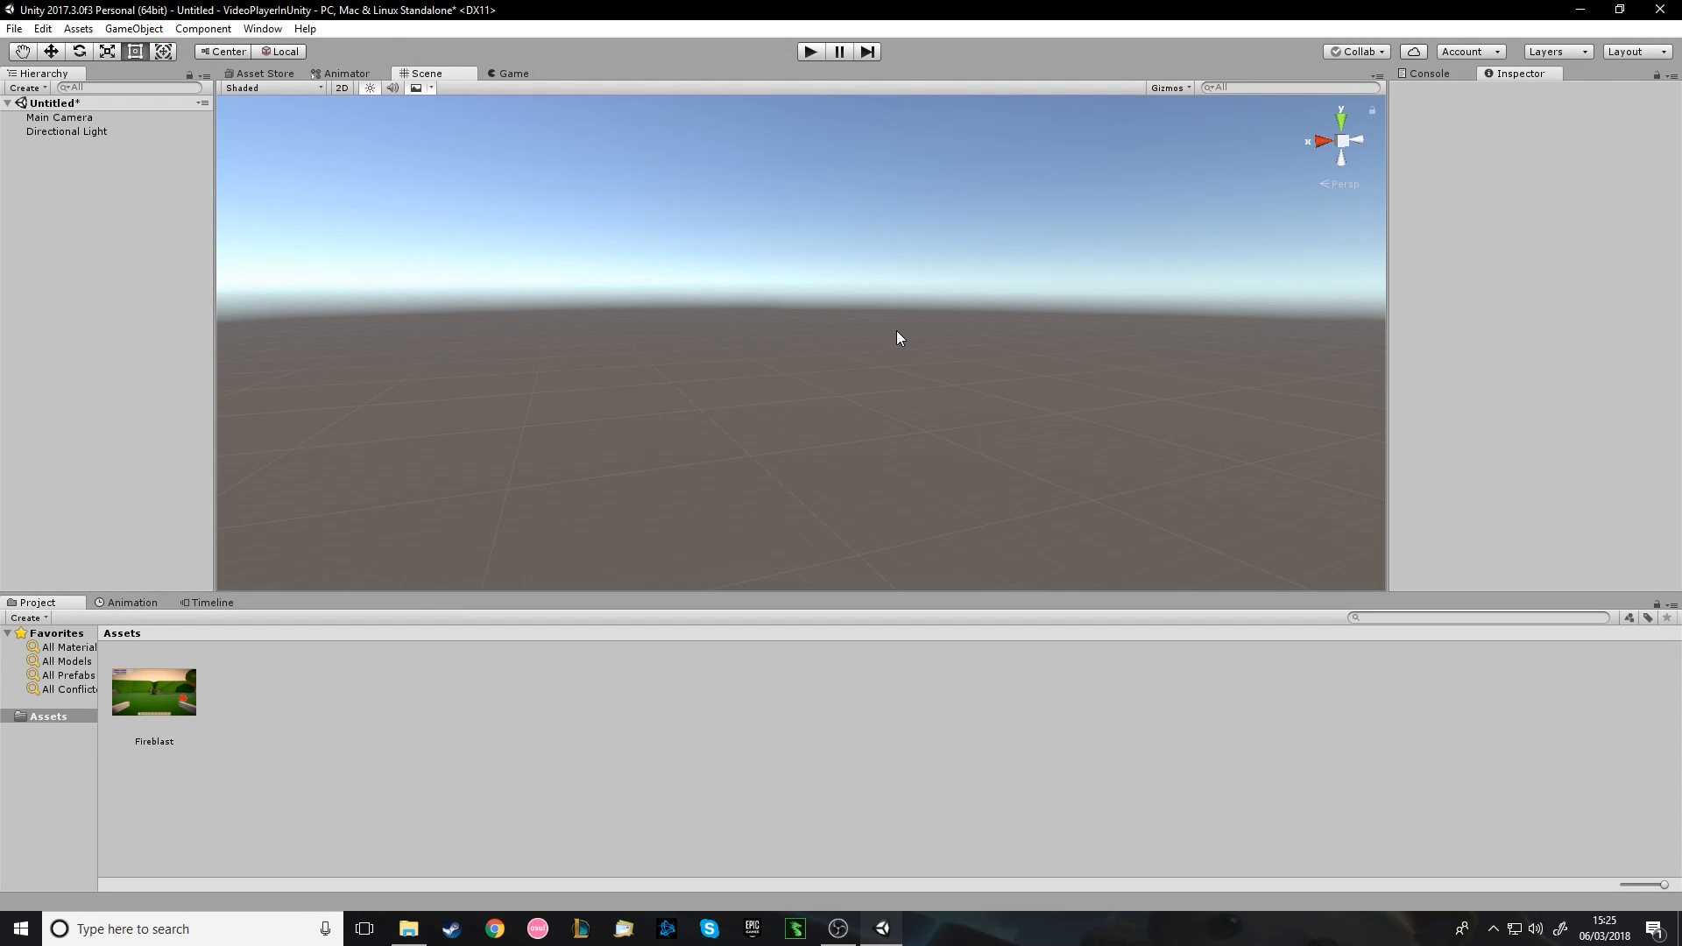
pyautogui.moveTo(732, 345)
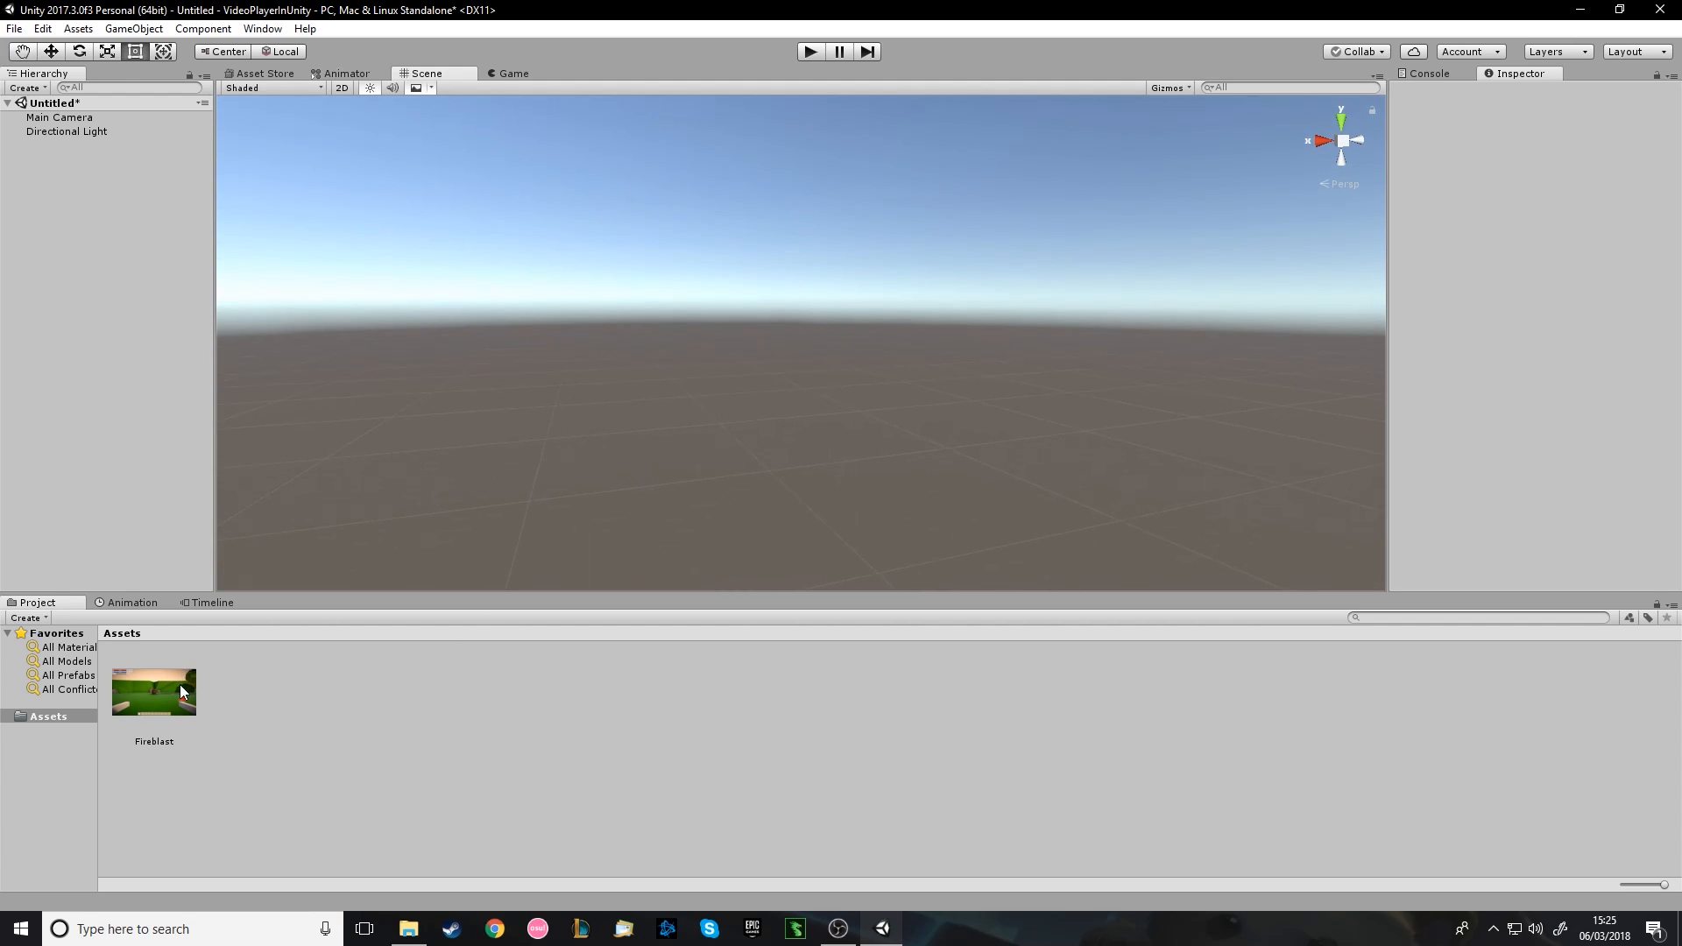
pyautogui.moveTo(534, 103)
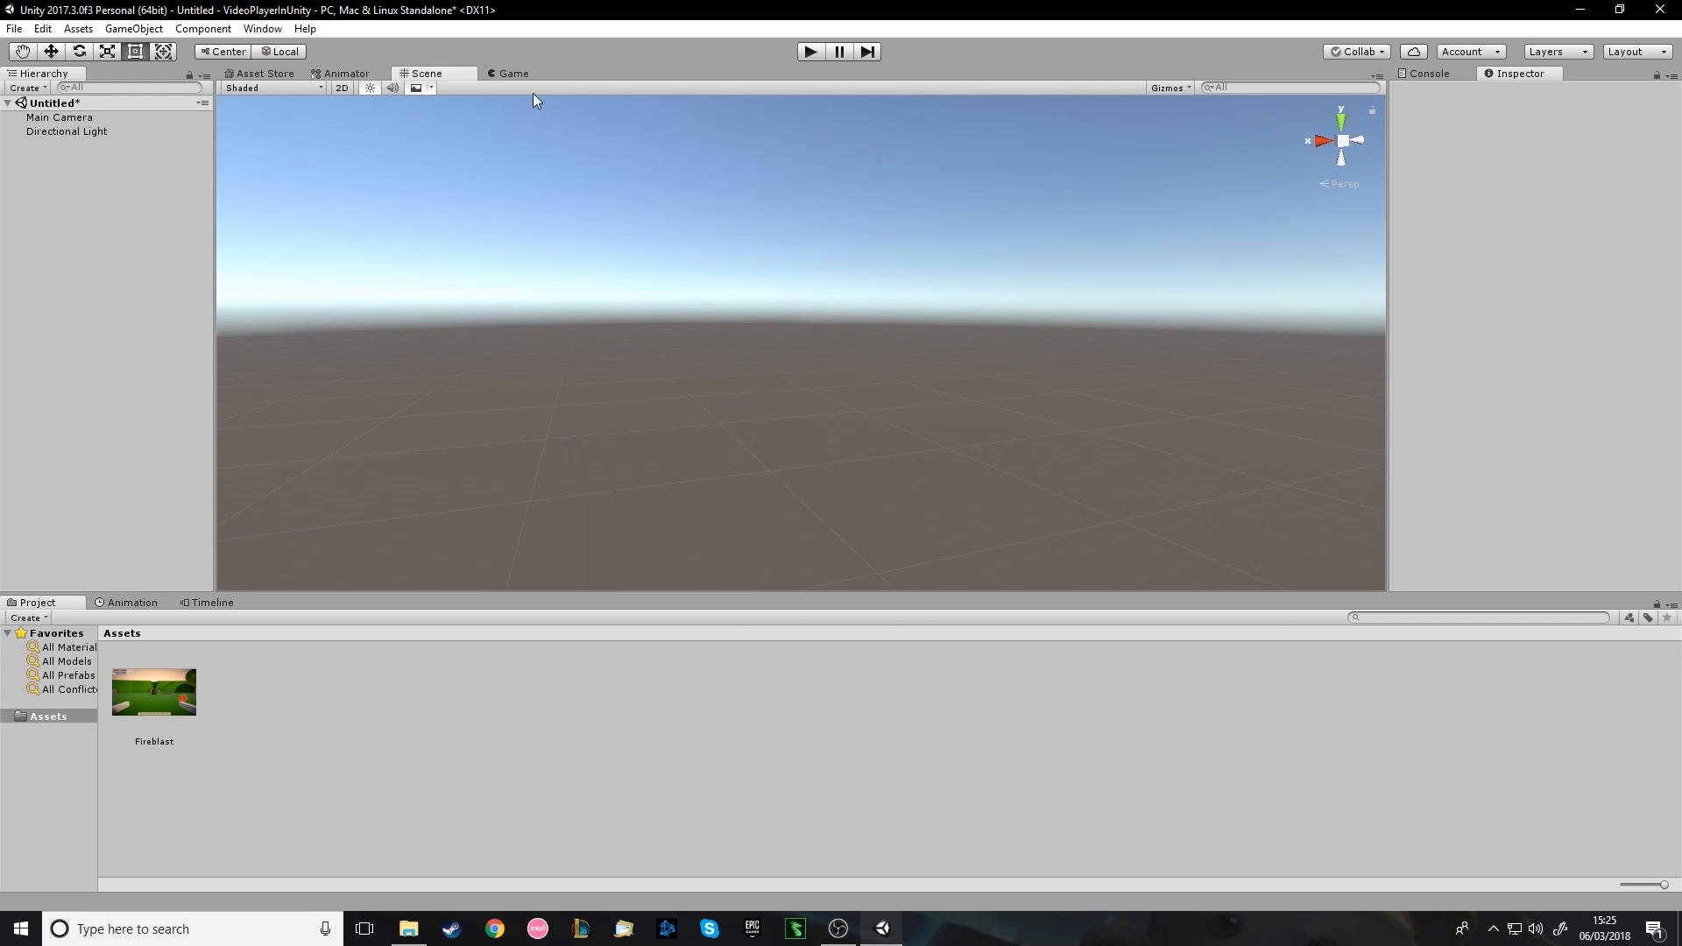
pyautogui.moveTo(480, 75)
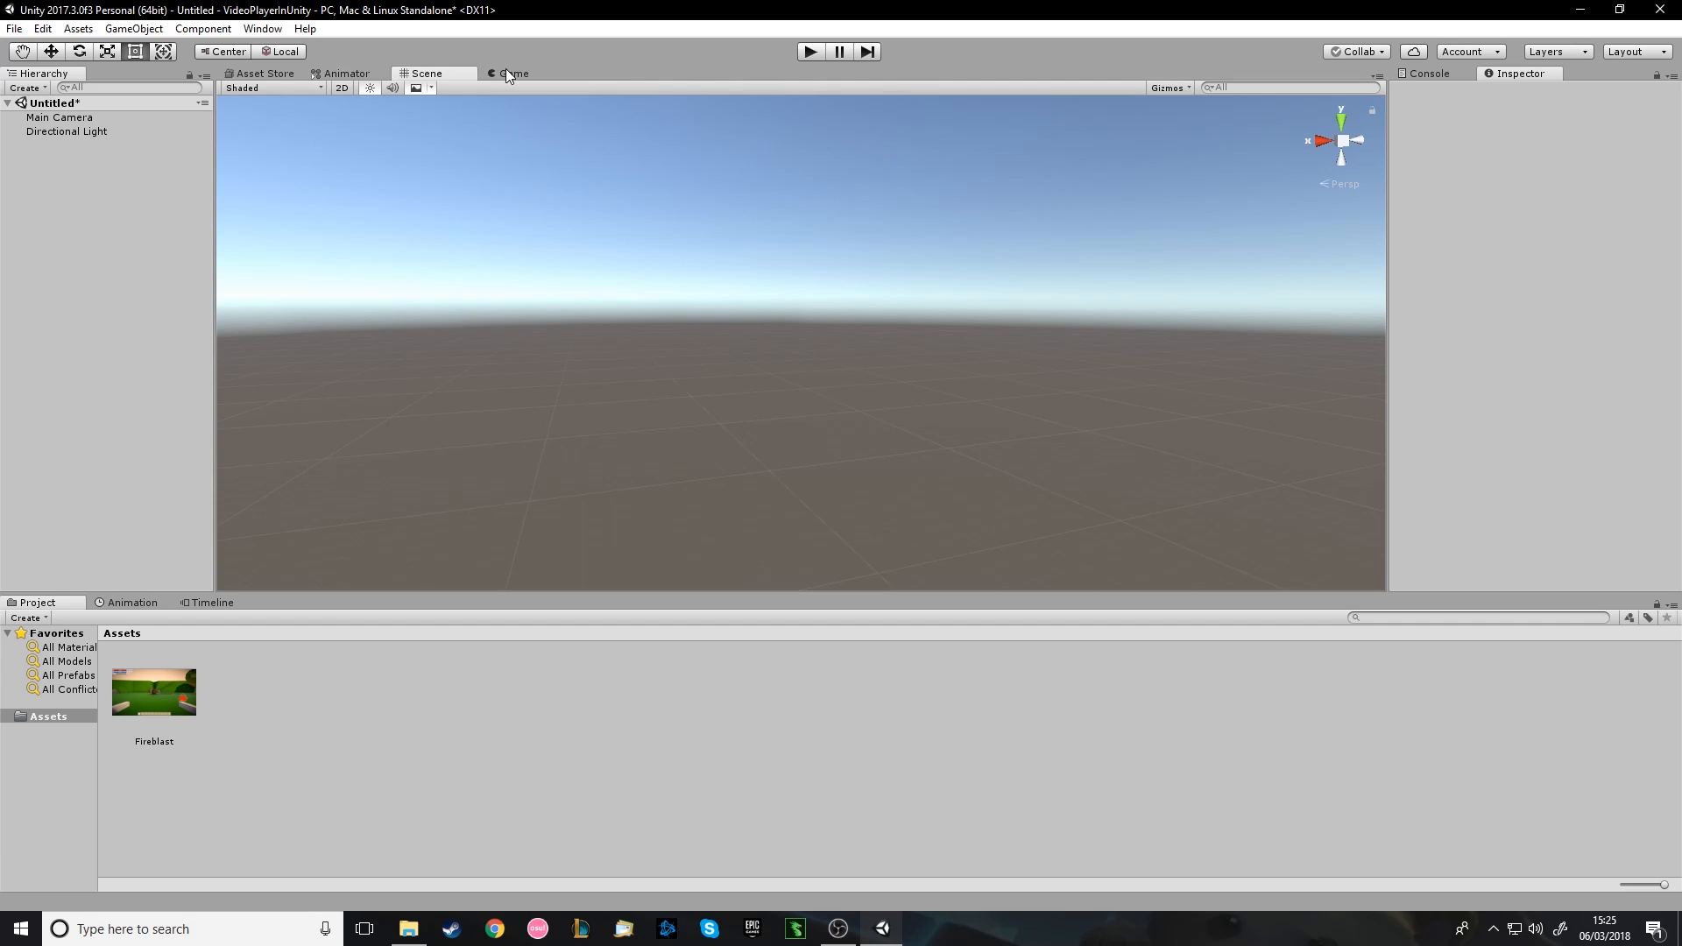
pyautogui.moveTo(462, 235)
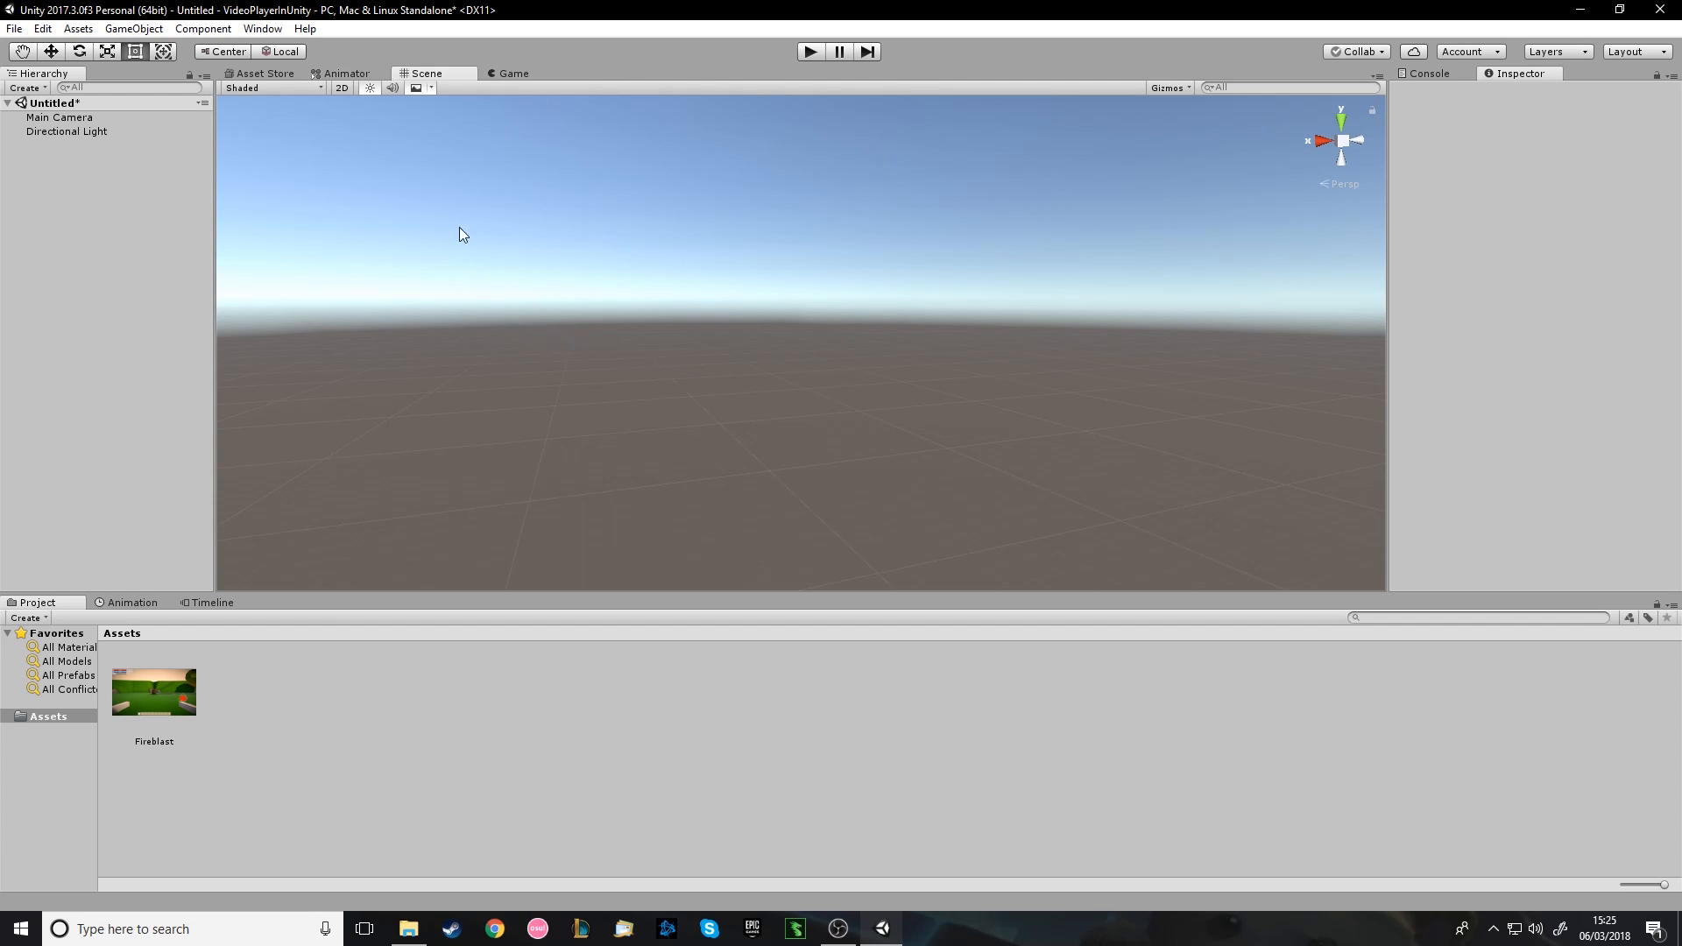
pyautogui.moveTo(417, 189)
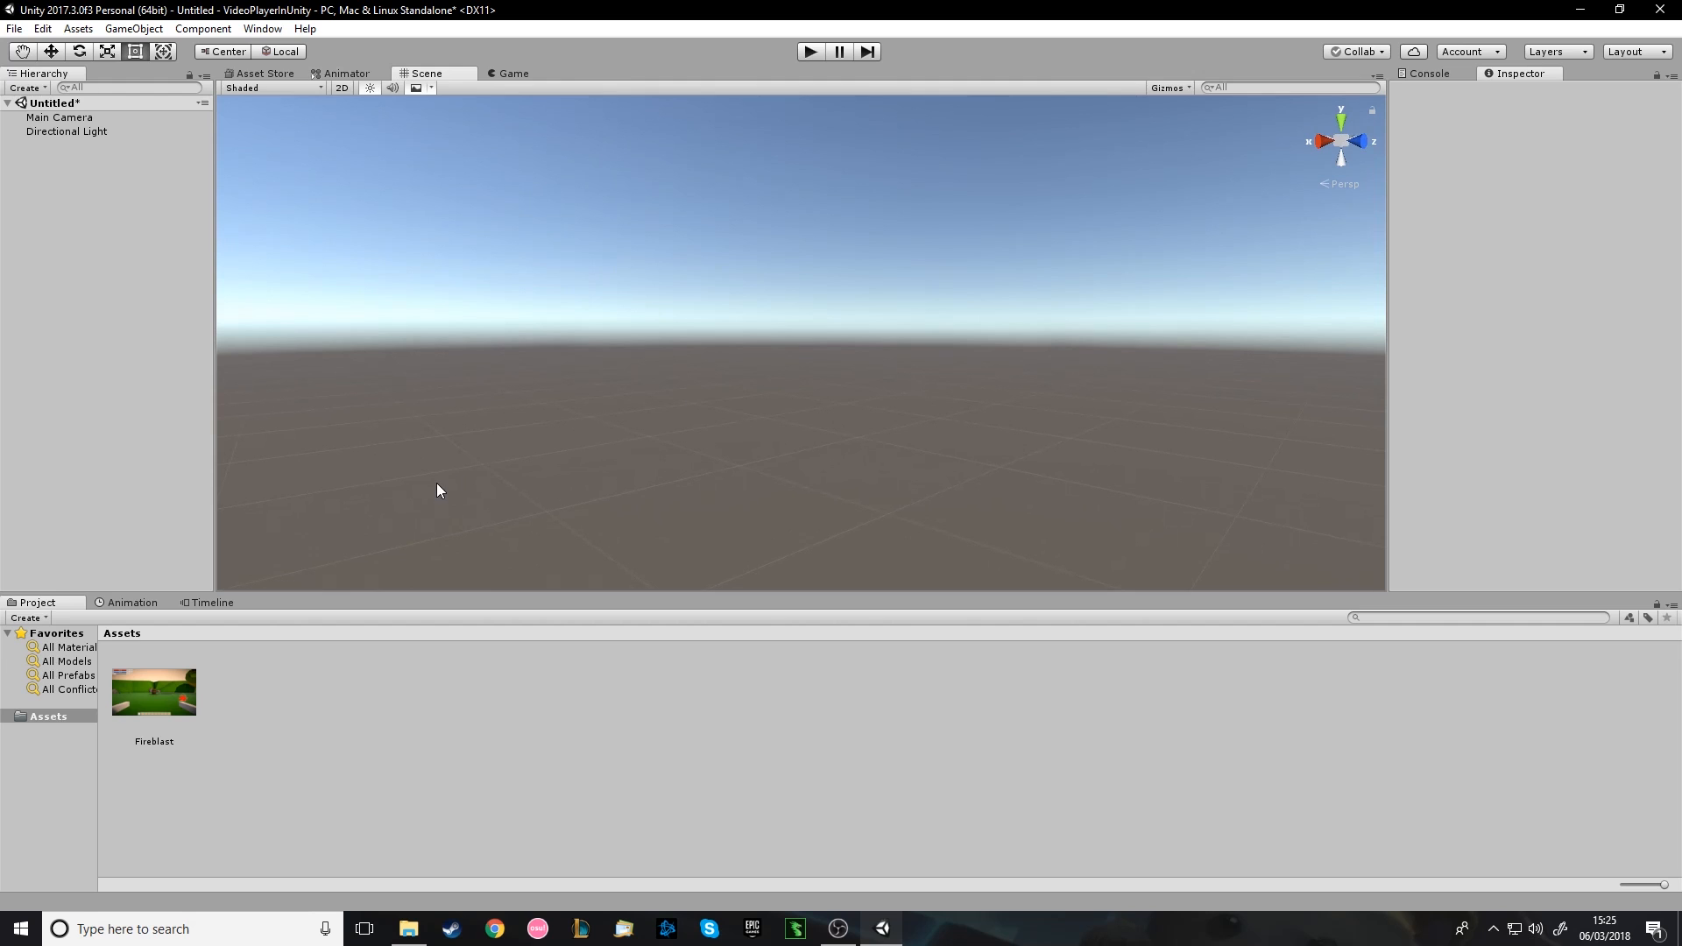
# Check the empty scene in Game view, then select the Fireblast clip to show its import settings.
pyautogui.click(512, 73)
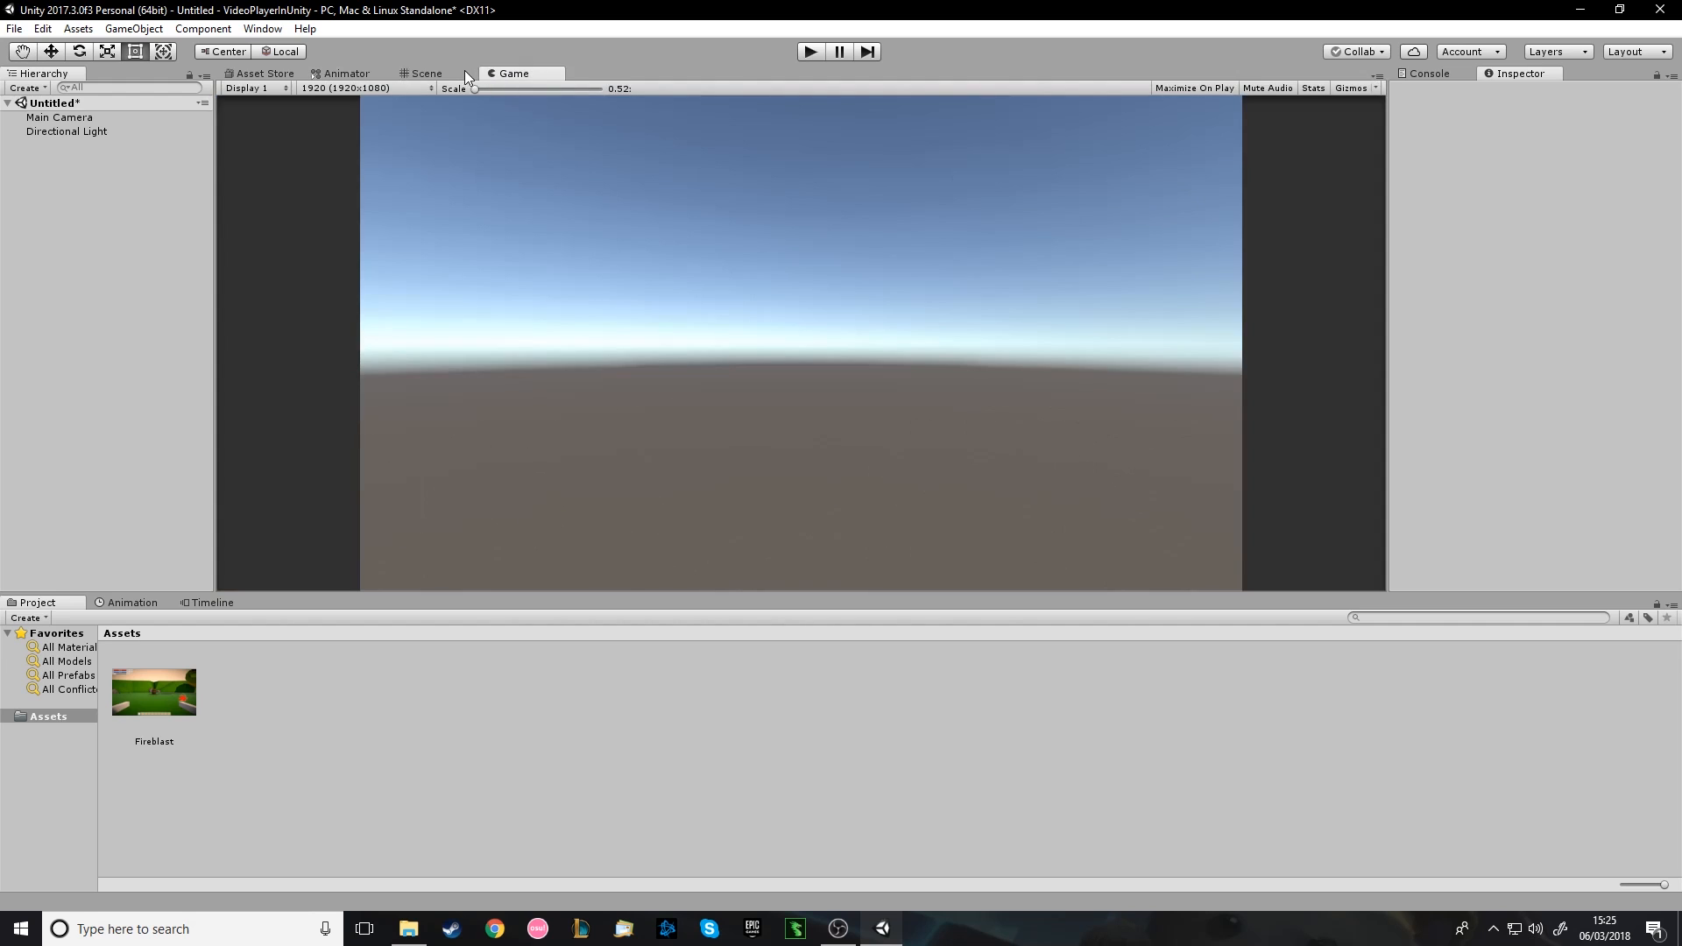
pyautogui.click(422, 74)
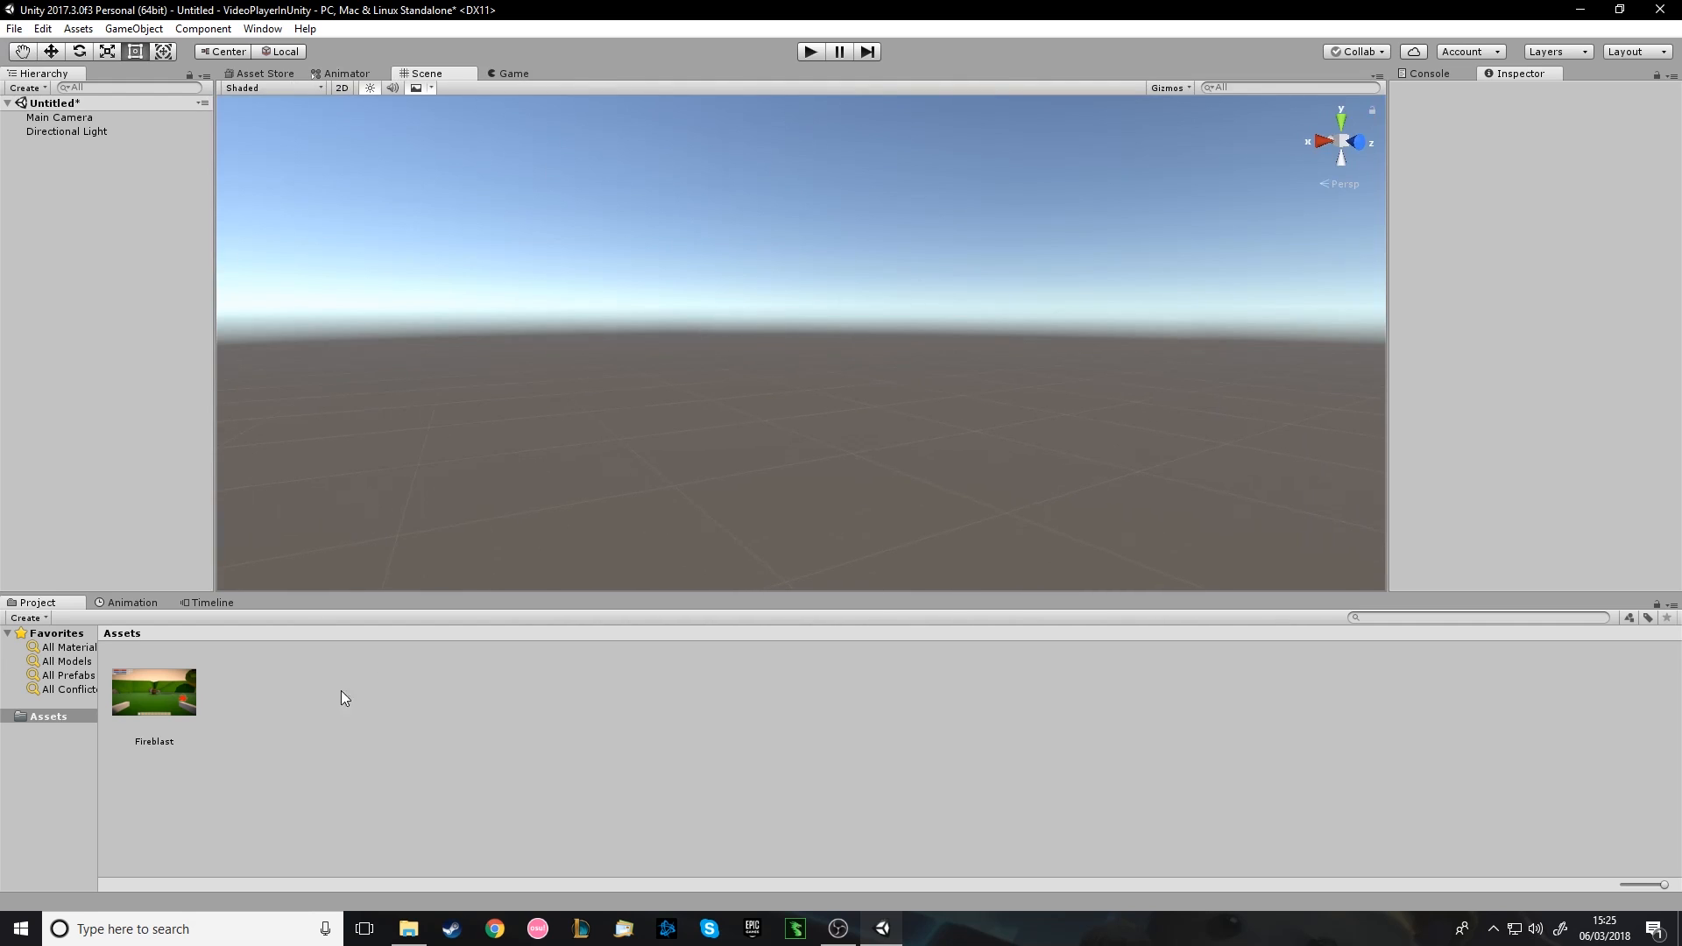
pyautogui.click(154, 693)
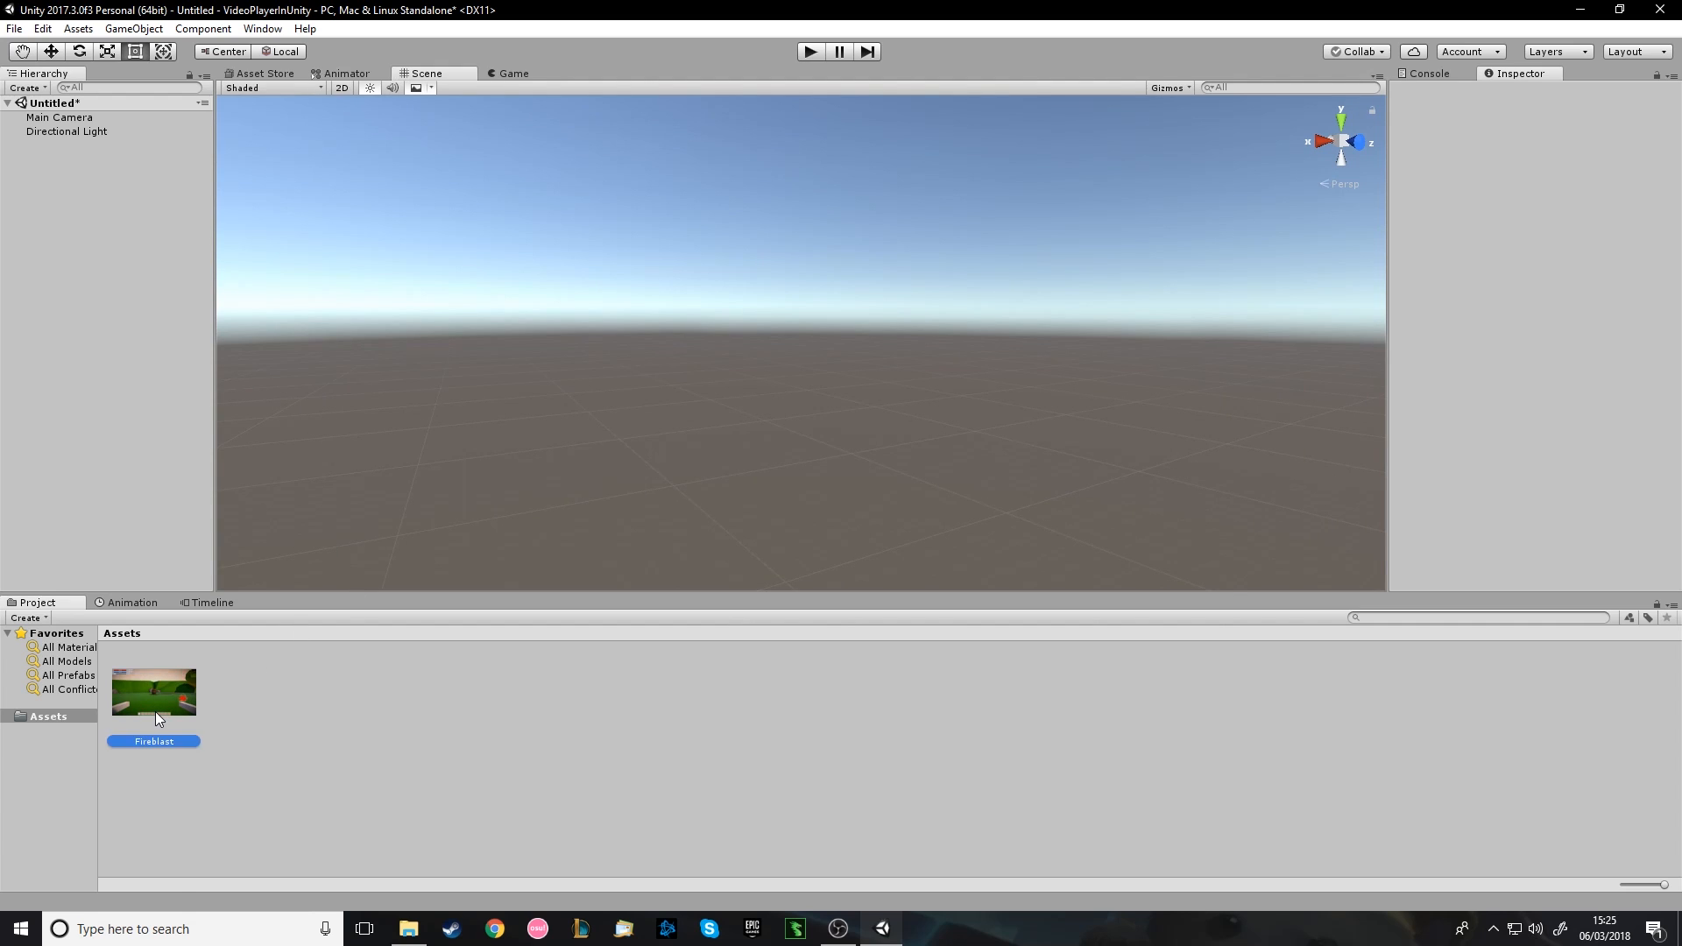
pyautogui.click(154, 691)
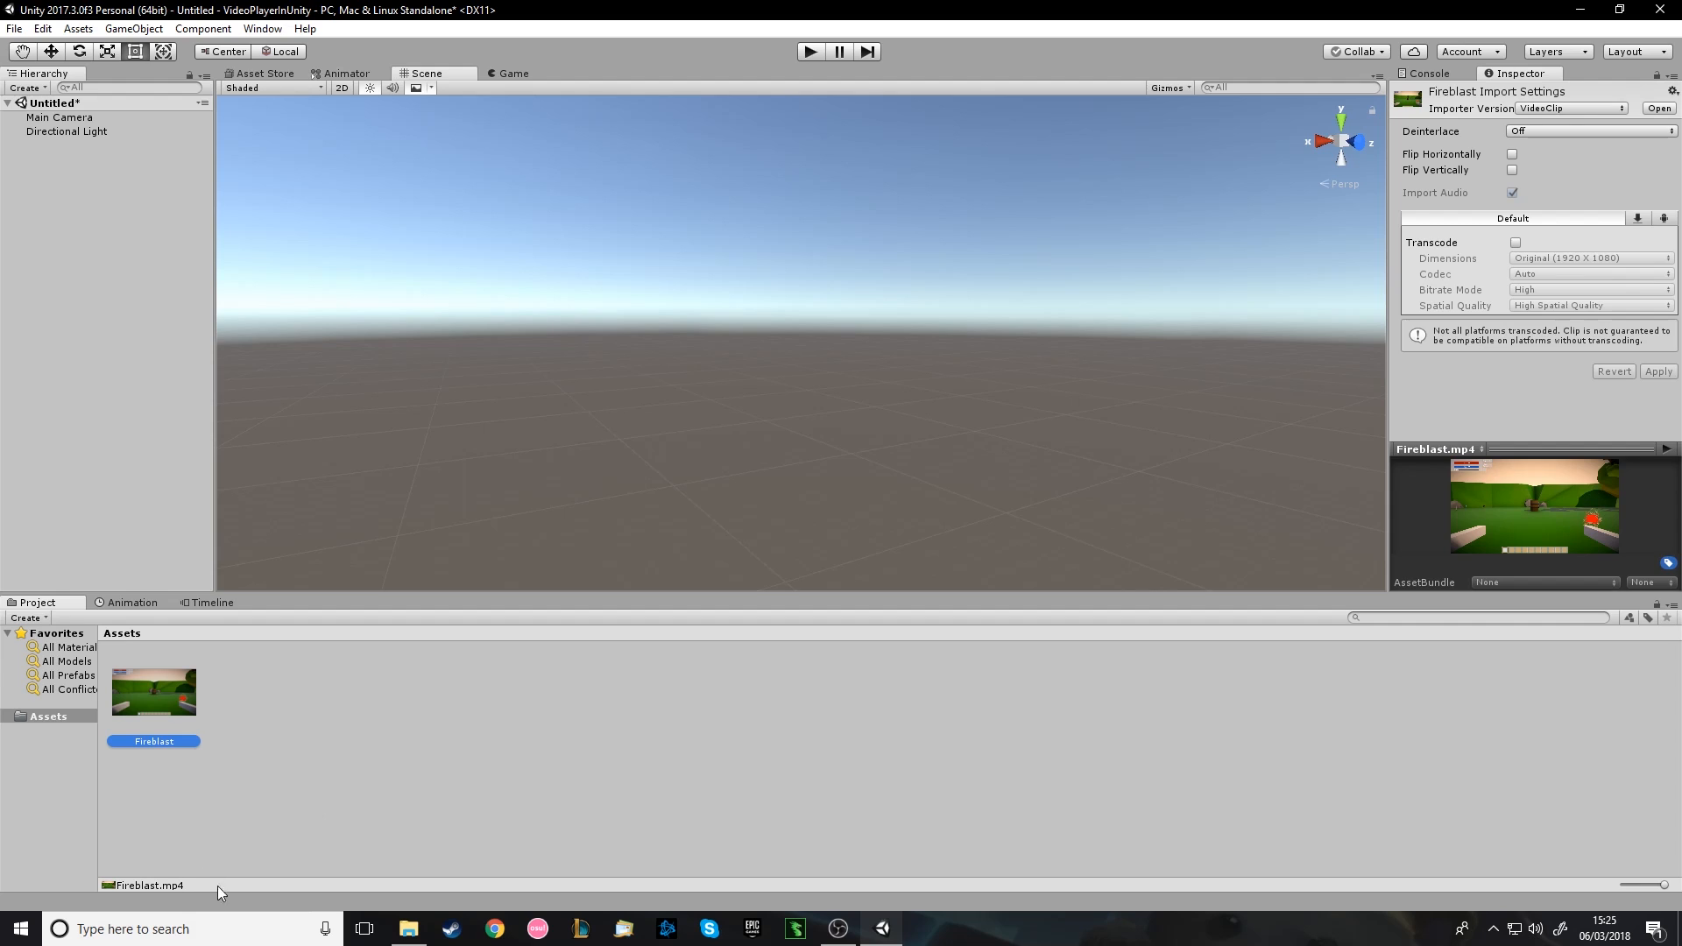
pyautogui.moveTo(173, 890)
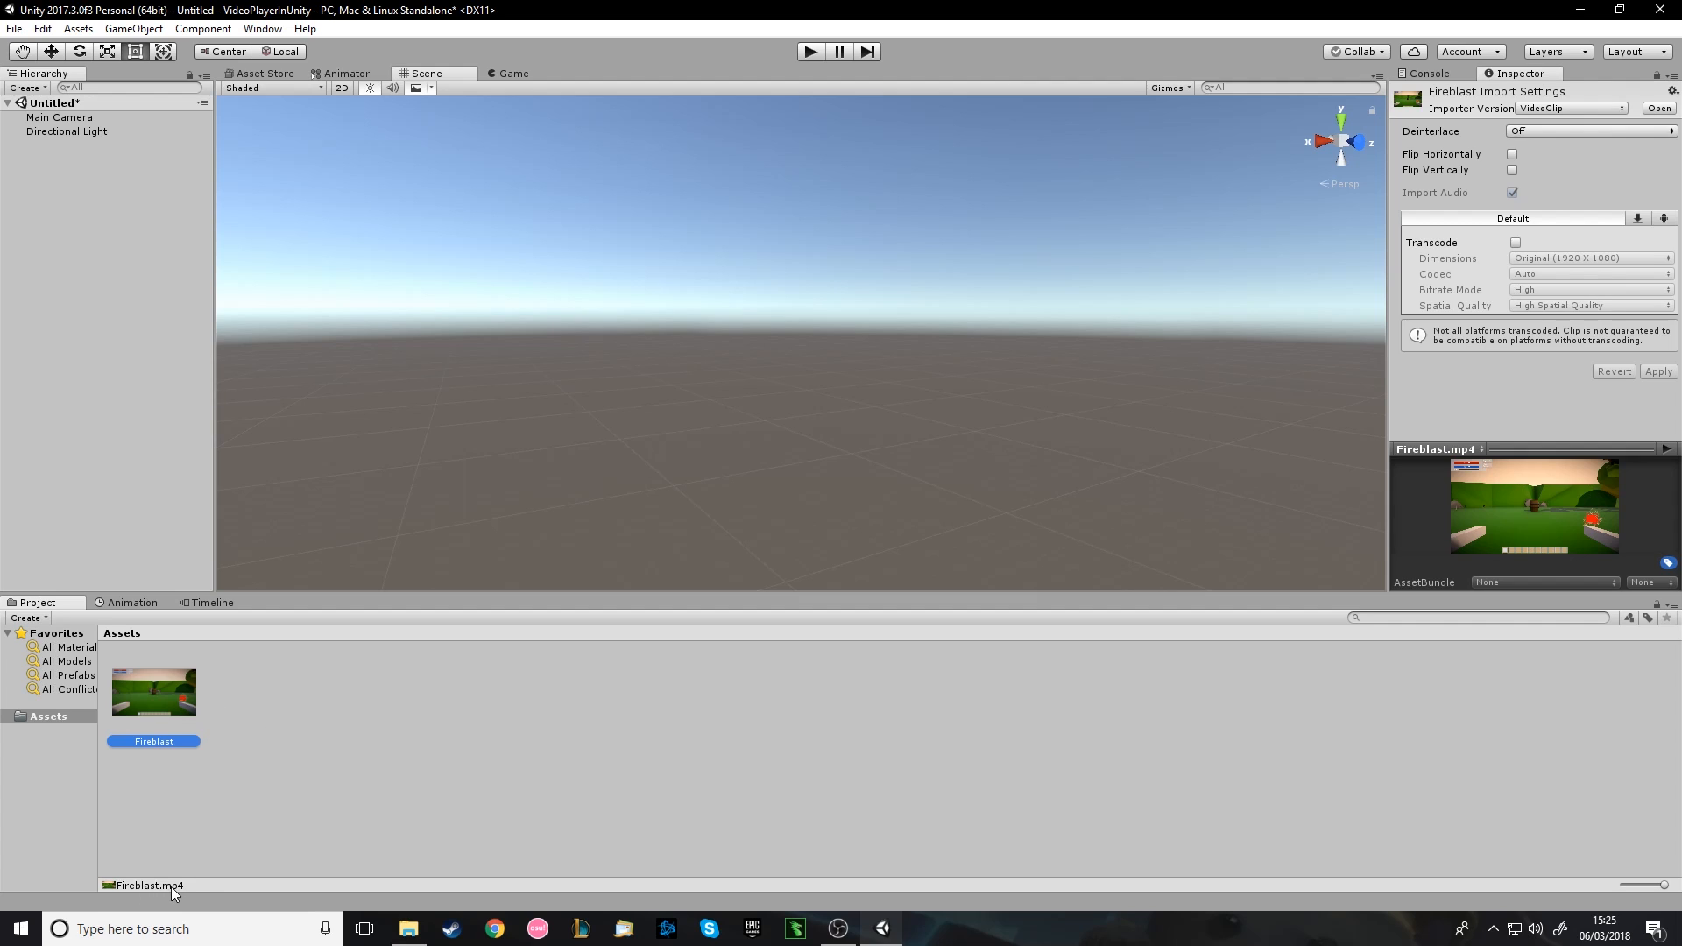
pyautogui.moveTo(1147, 455)
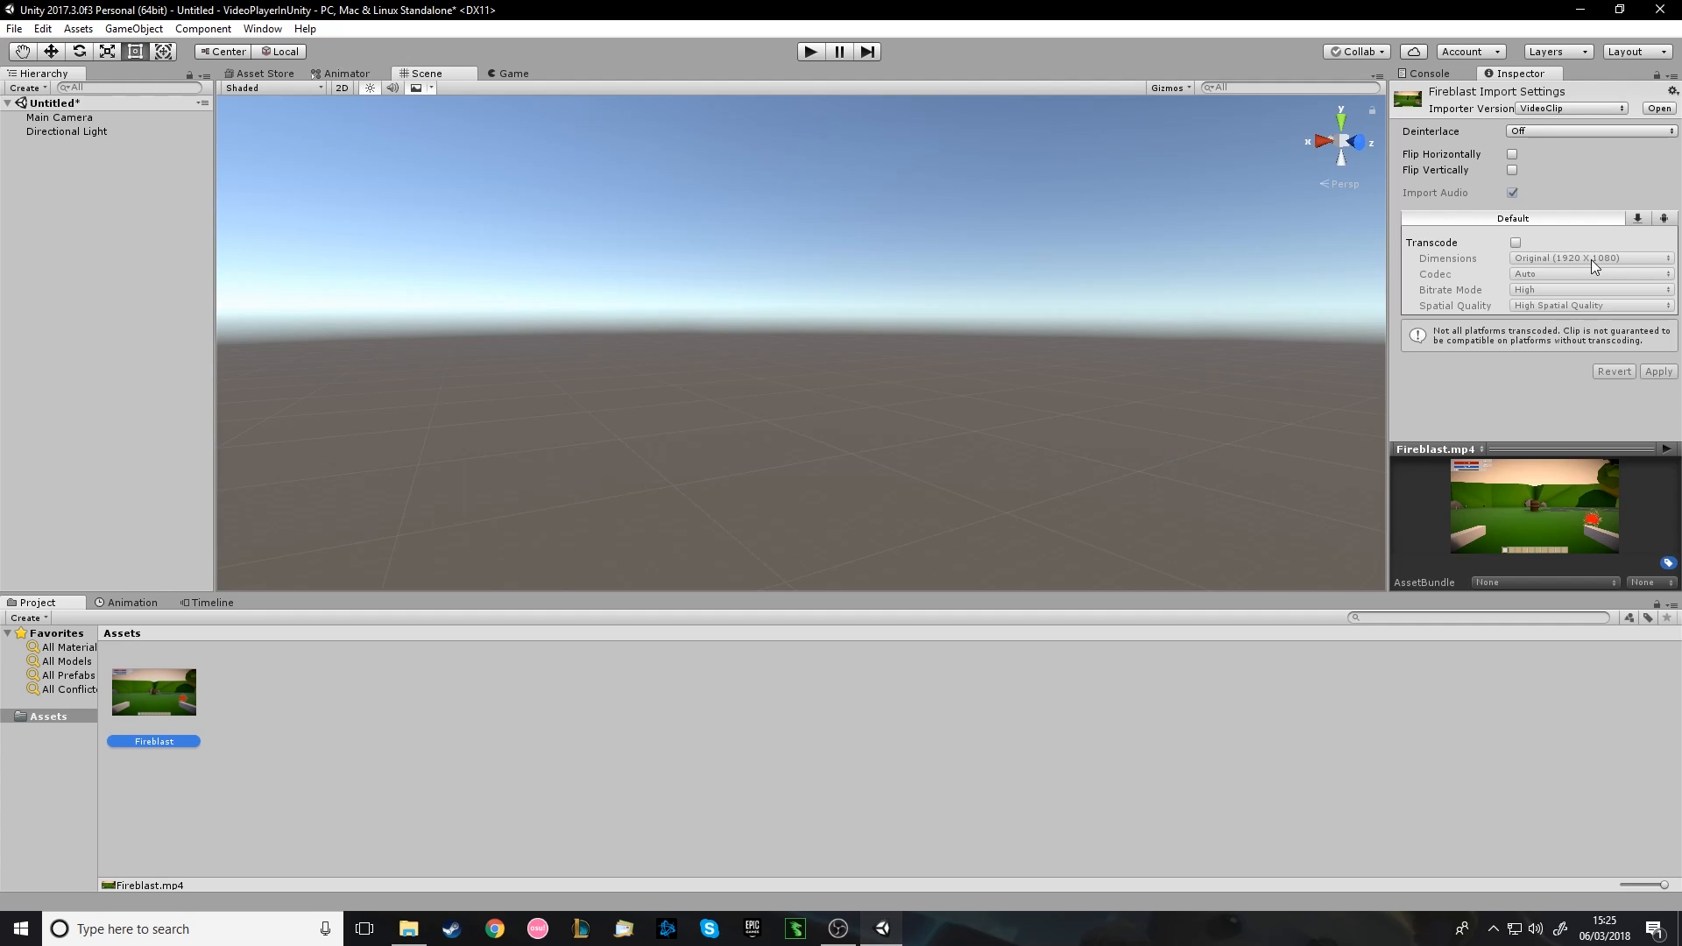
pyautogui.moveTo(1580, 264)
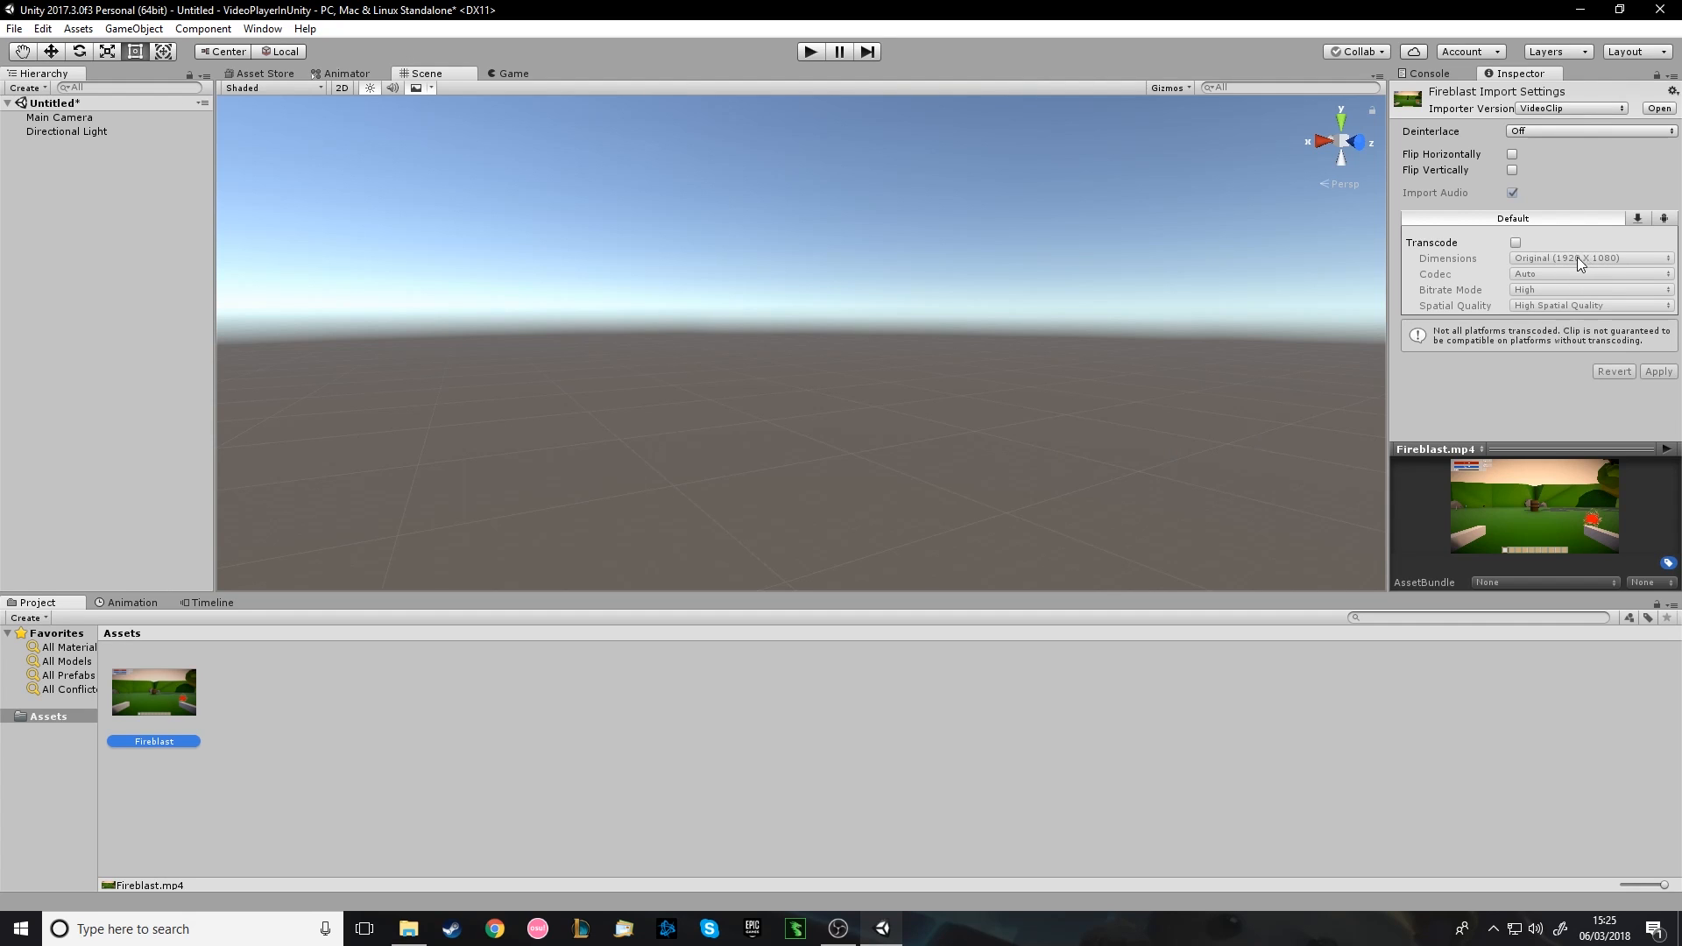
# Create a Render Texture asset named Video and set its size to 1920 by 1080.
pyautogui.click(241, 711)
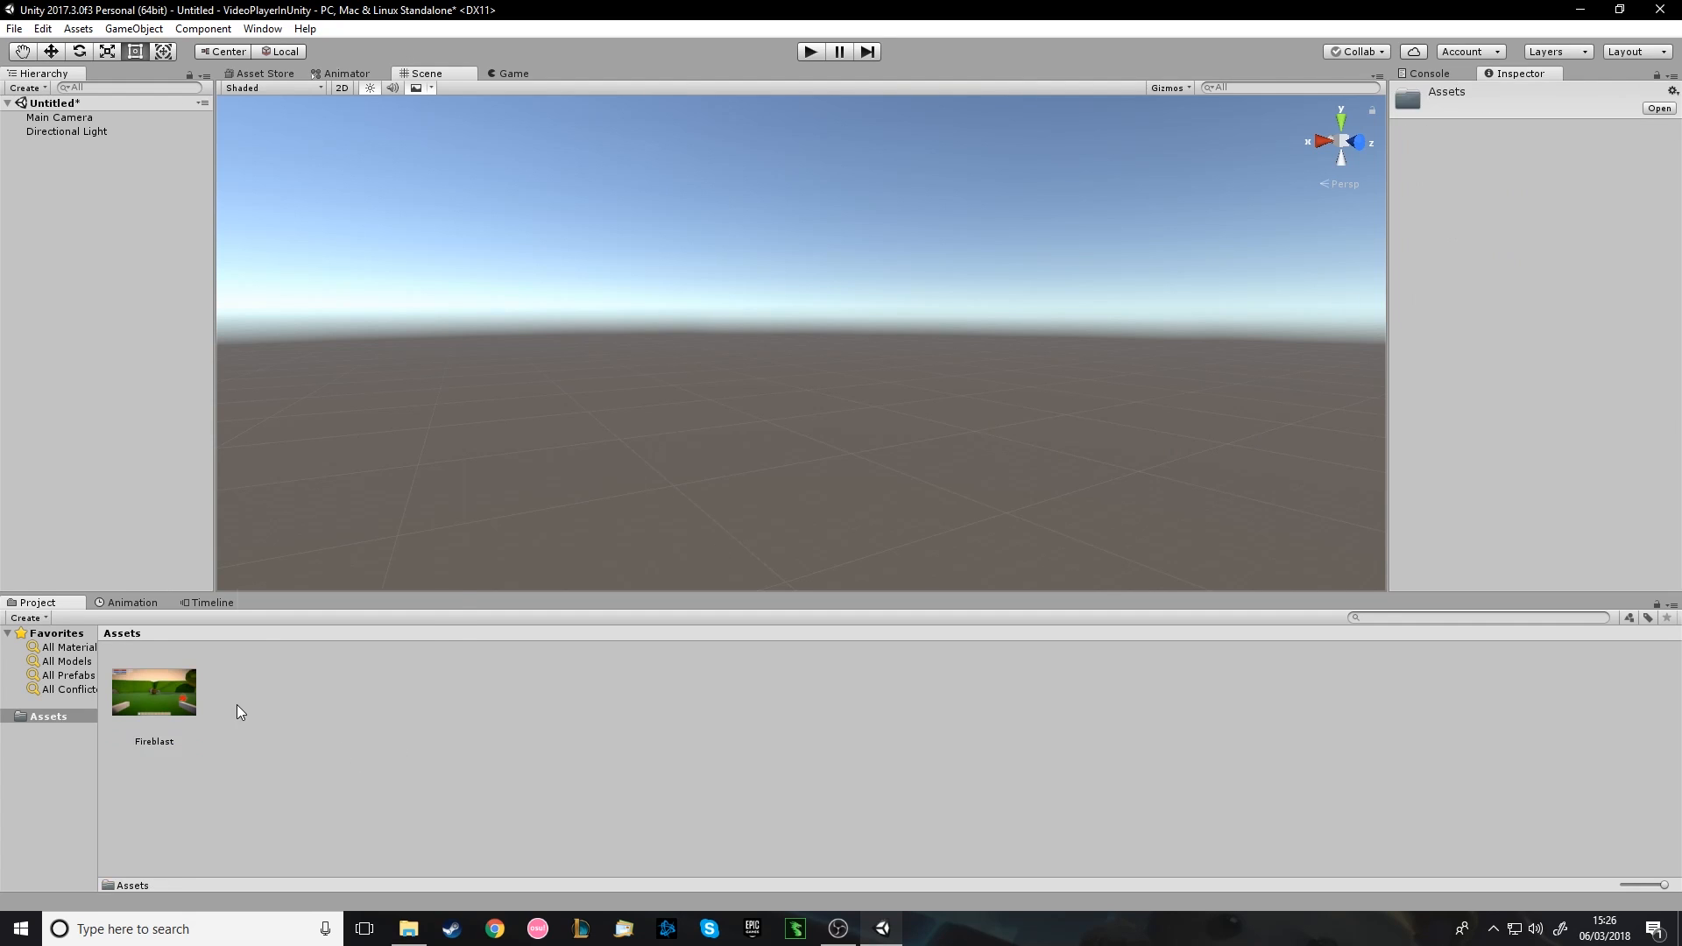
pyautogui.rightClick(242, 711)
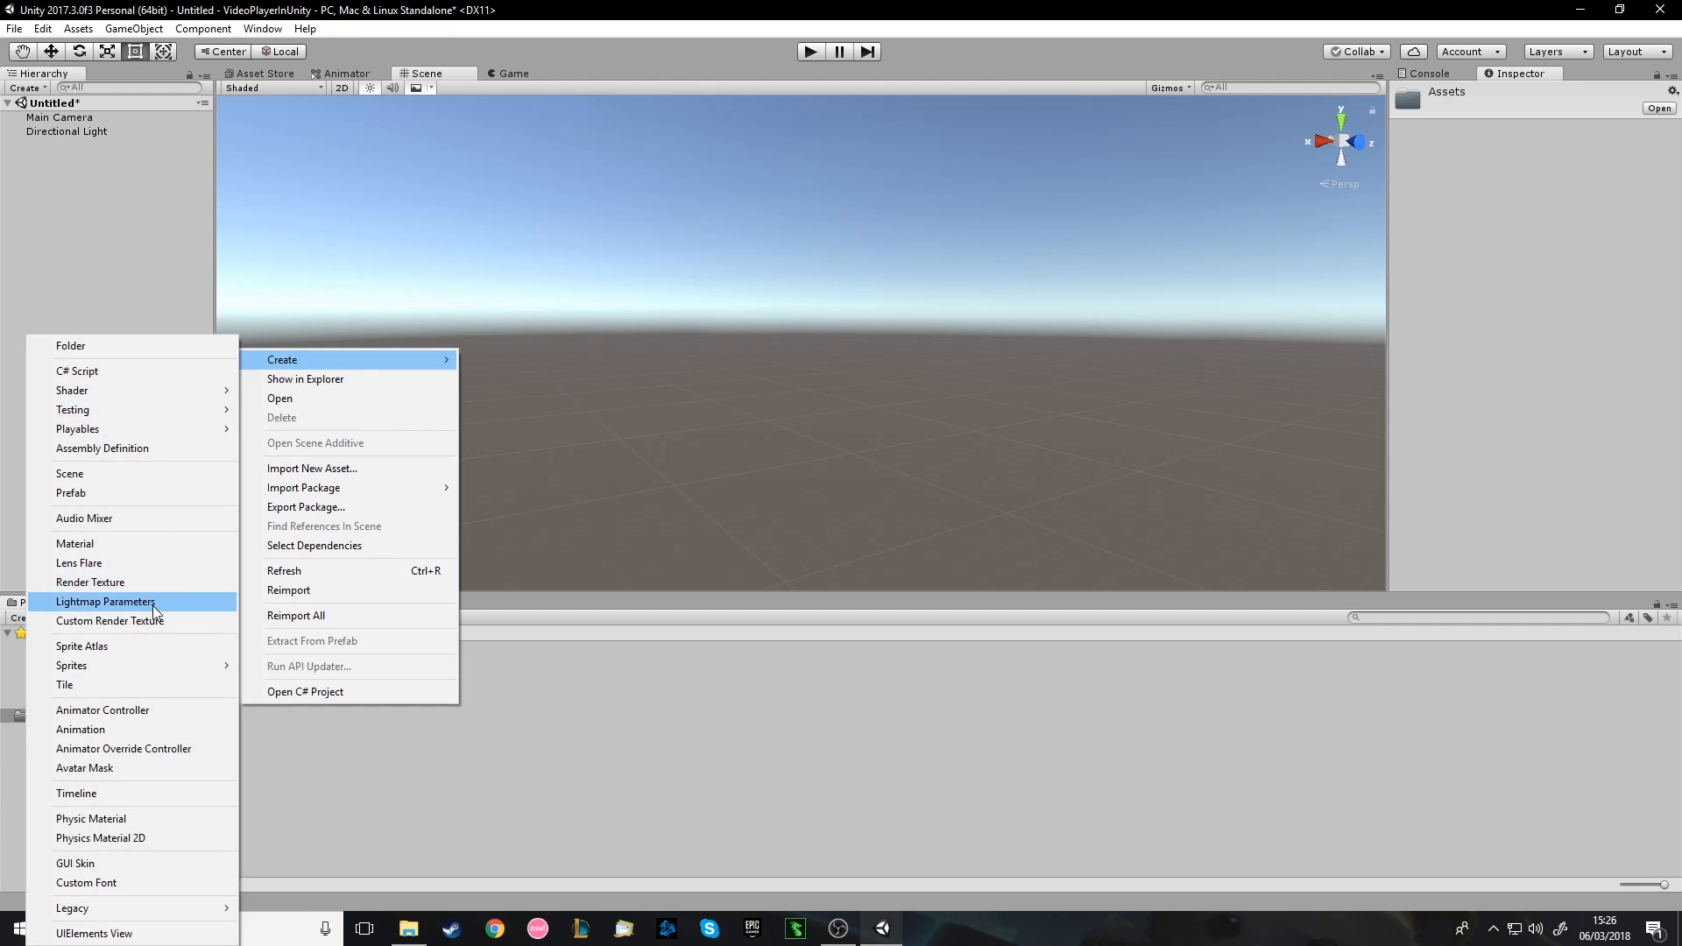
pyautogui.click(108, 620)
pyautogui.write('Video')
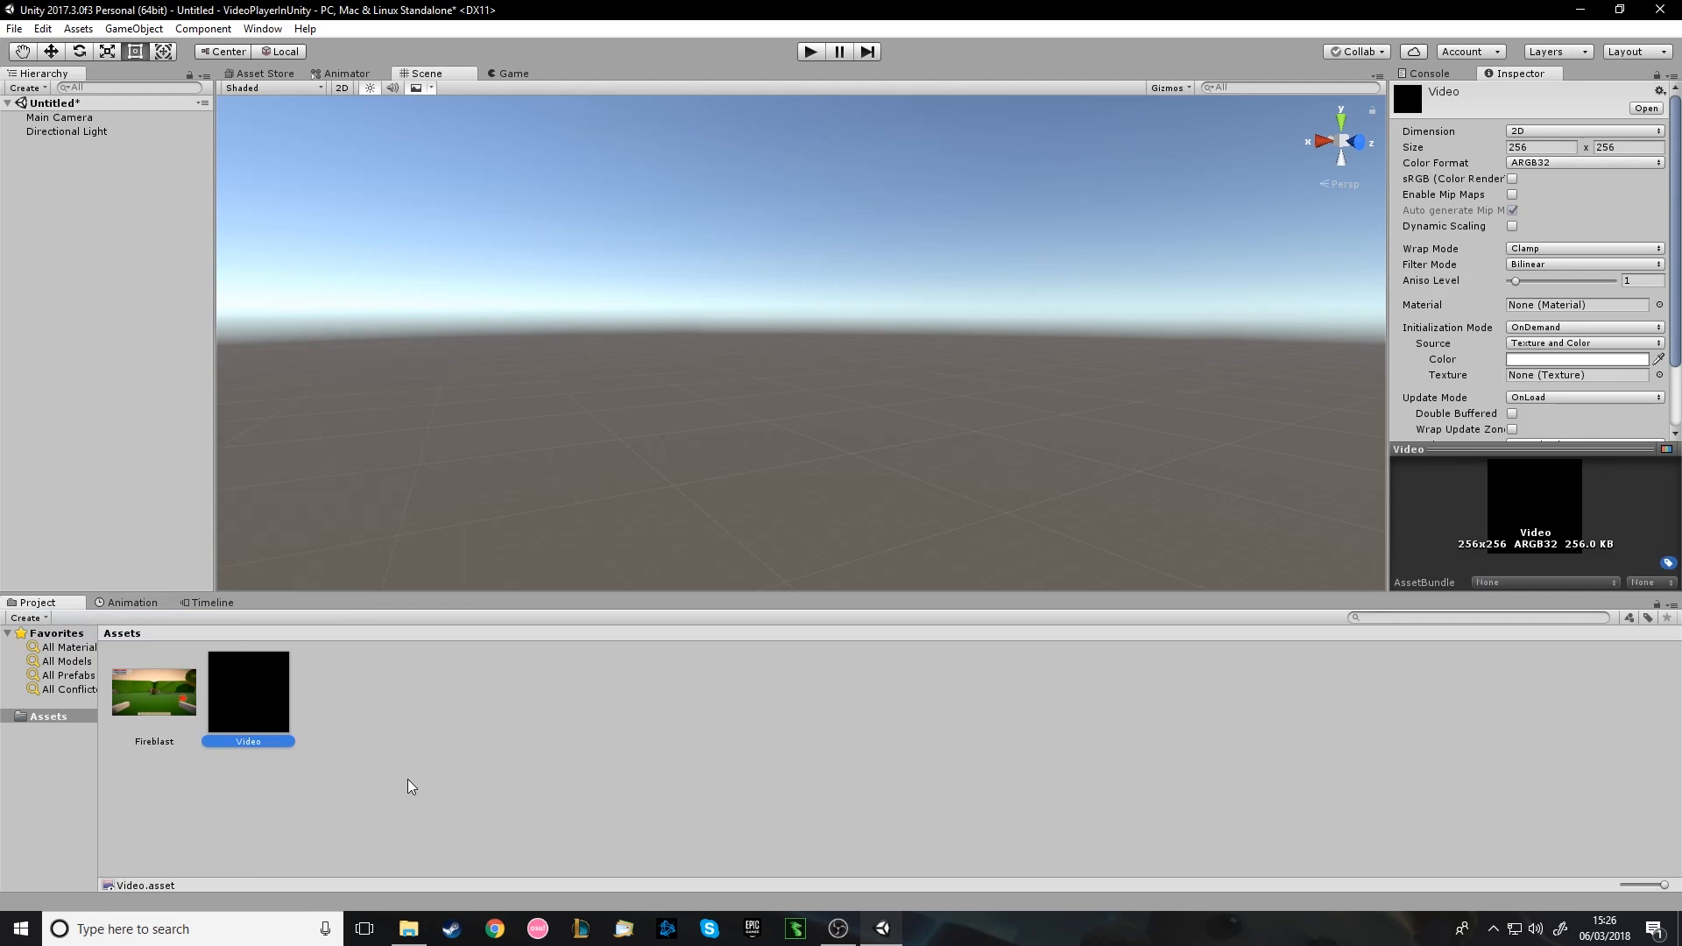
pyautogui.click(1538, 147)
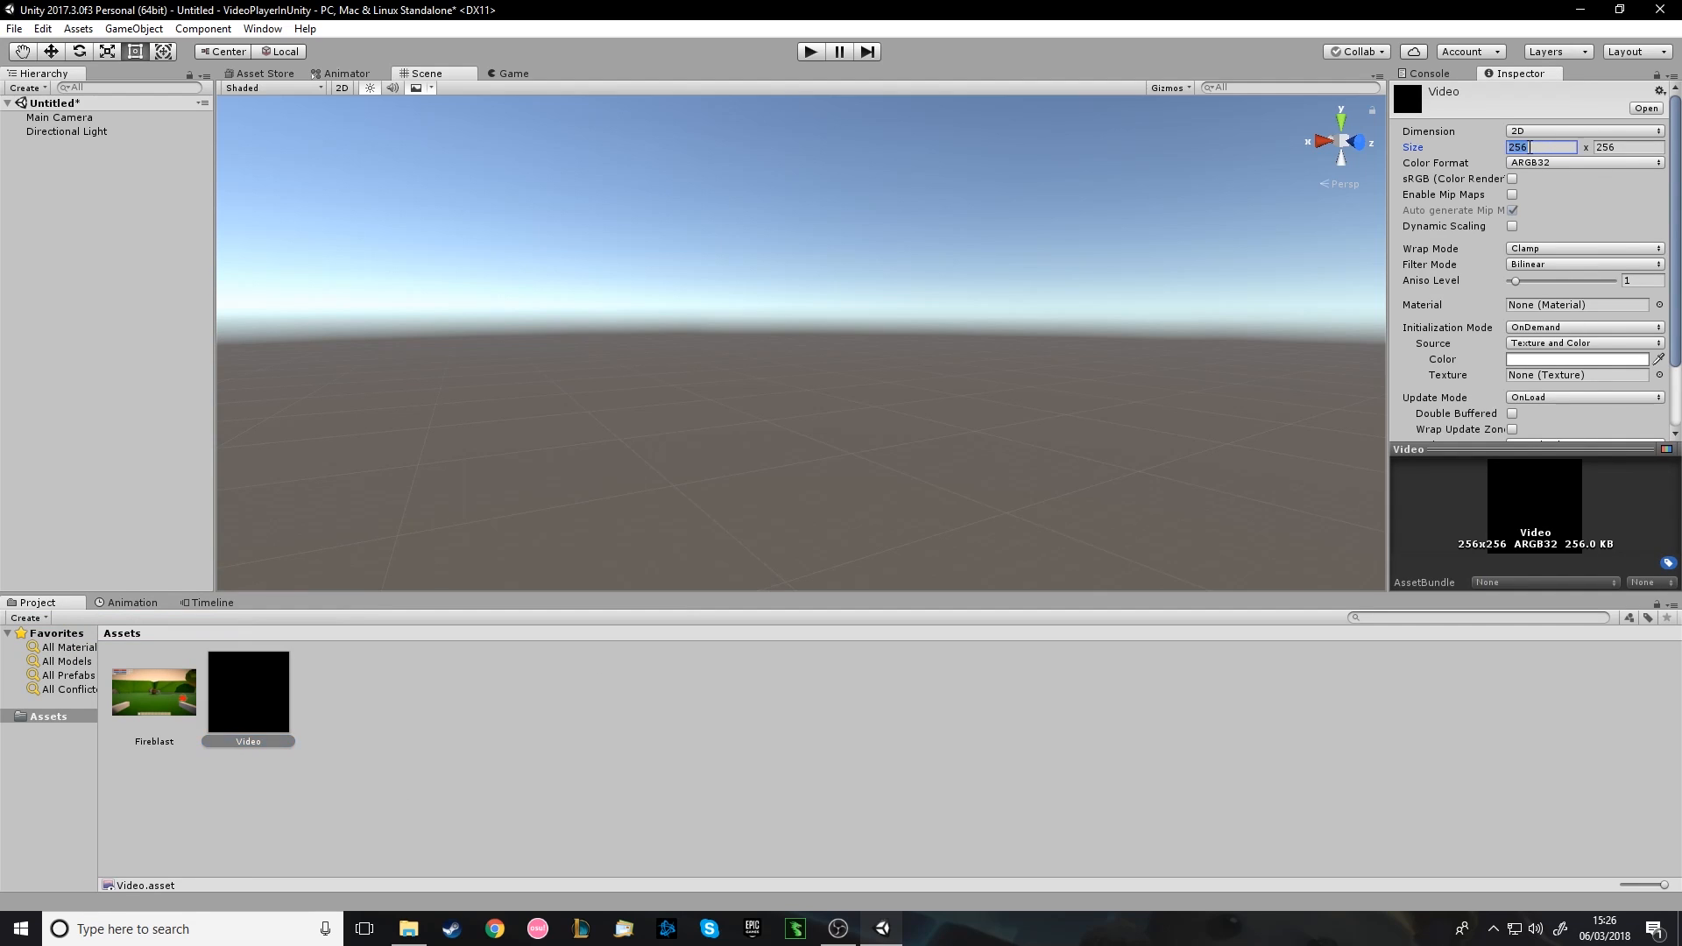
pyautogui.write('1920')
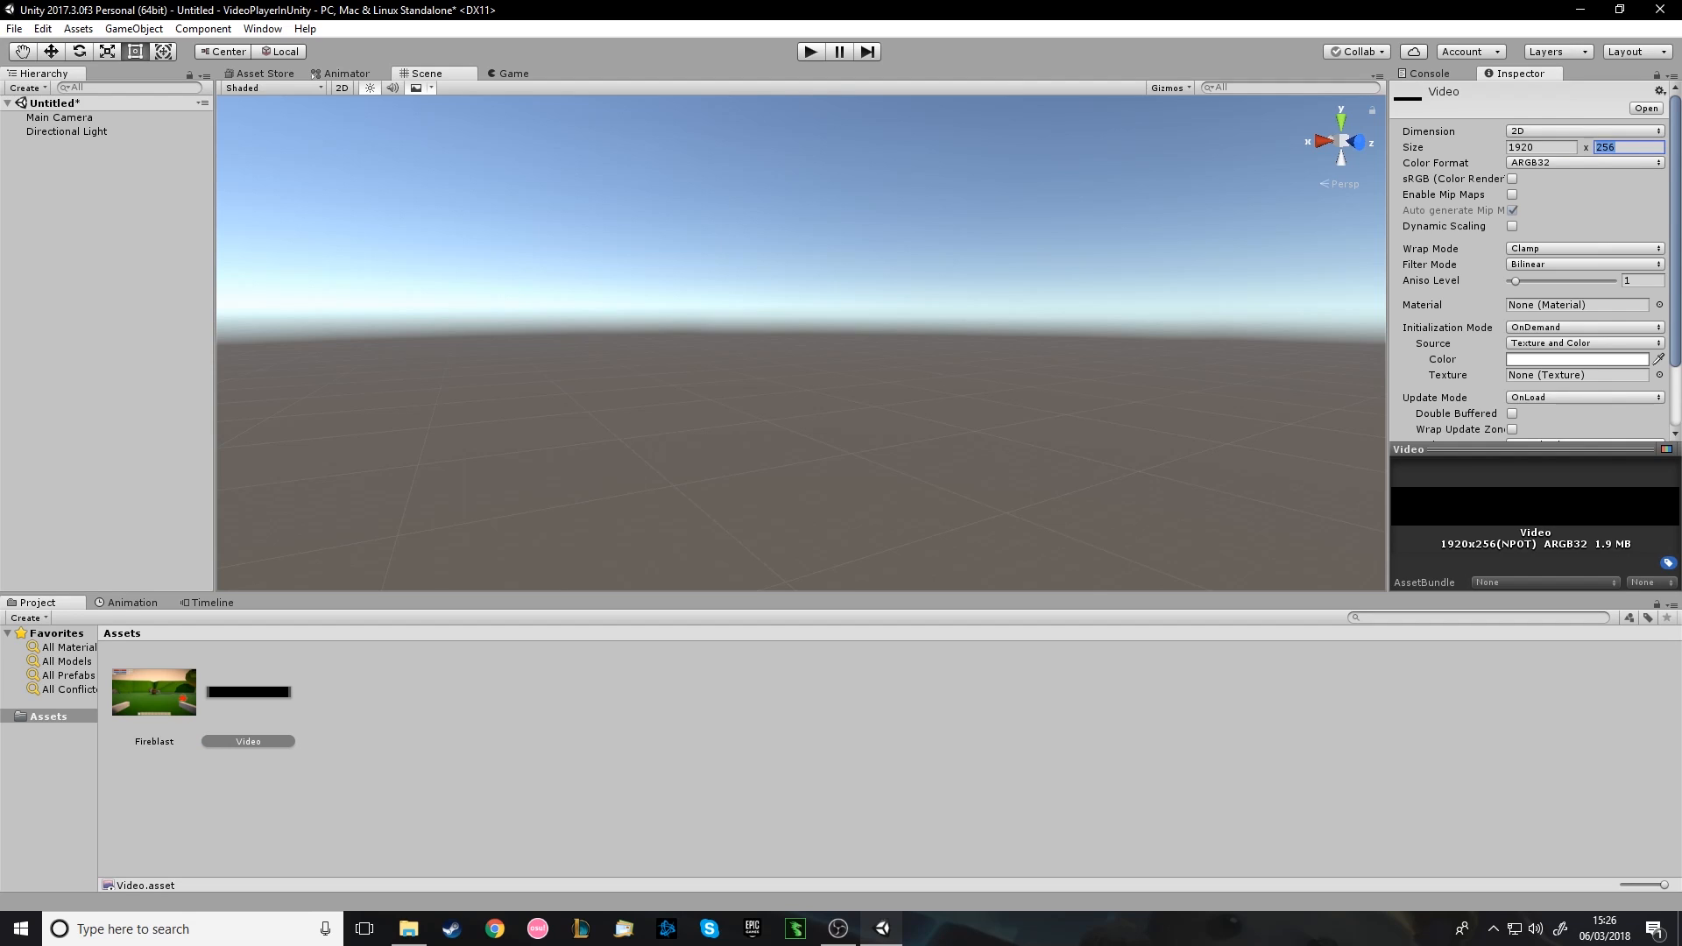
pyautogui.write('1080')
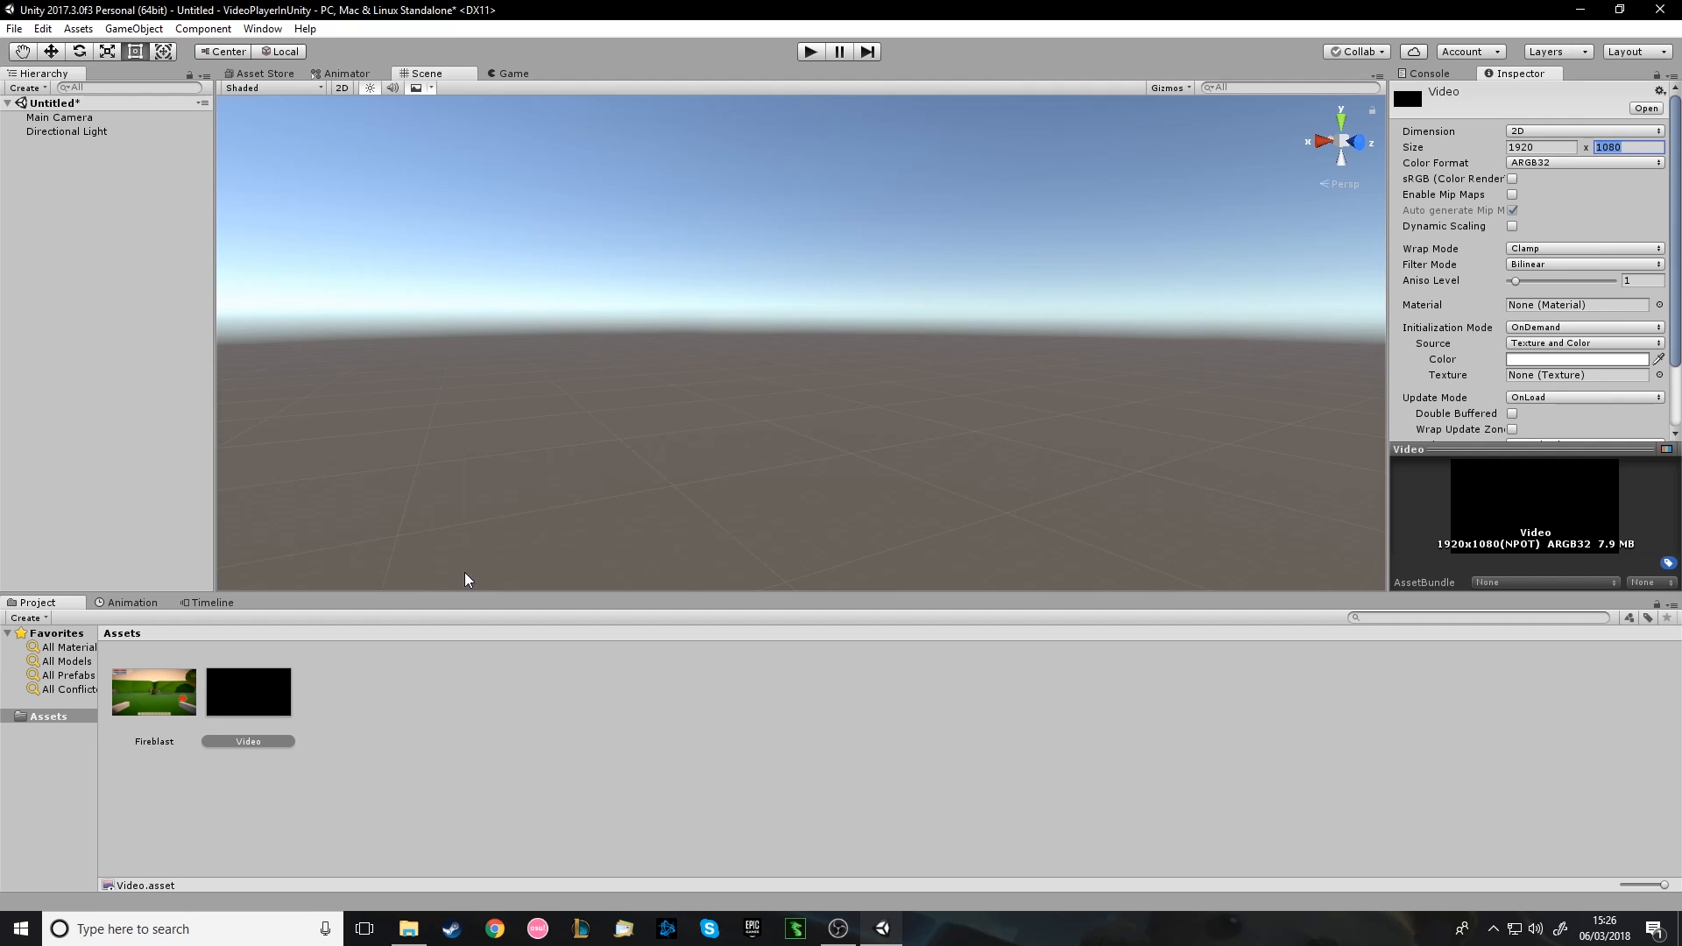
pyautogui.moveTo(338, 747)
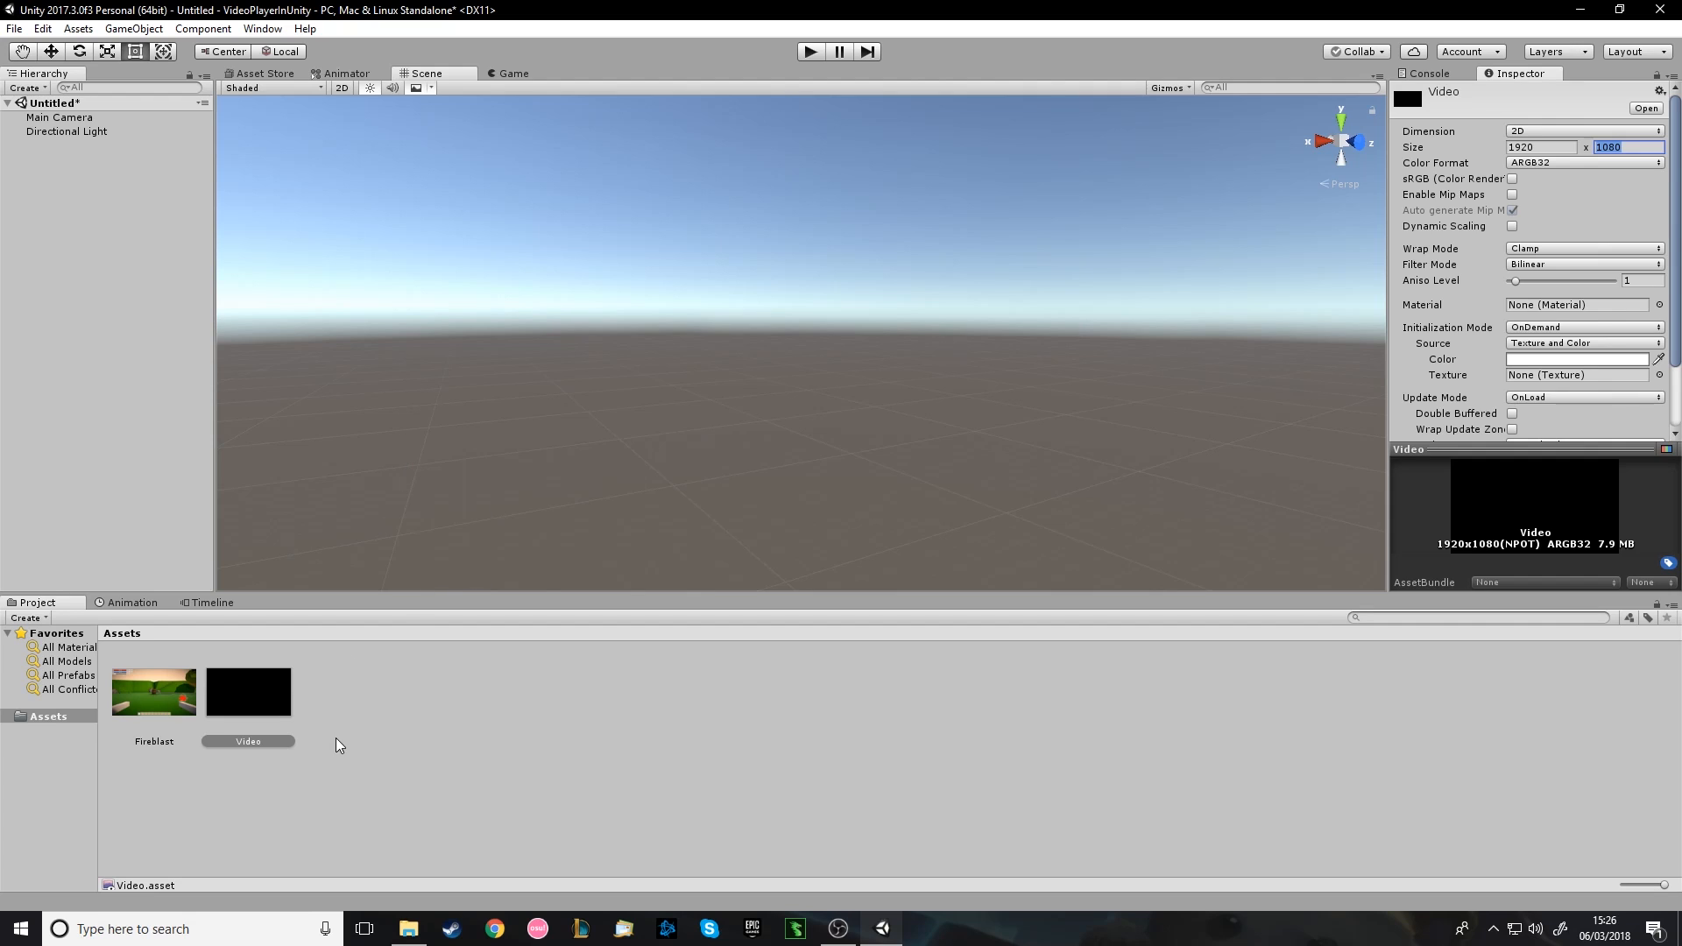
# Add a UI Canvas with a child Panel to the scene and review their settings.
pyautogui.rightClick(59, 179)
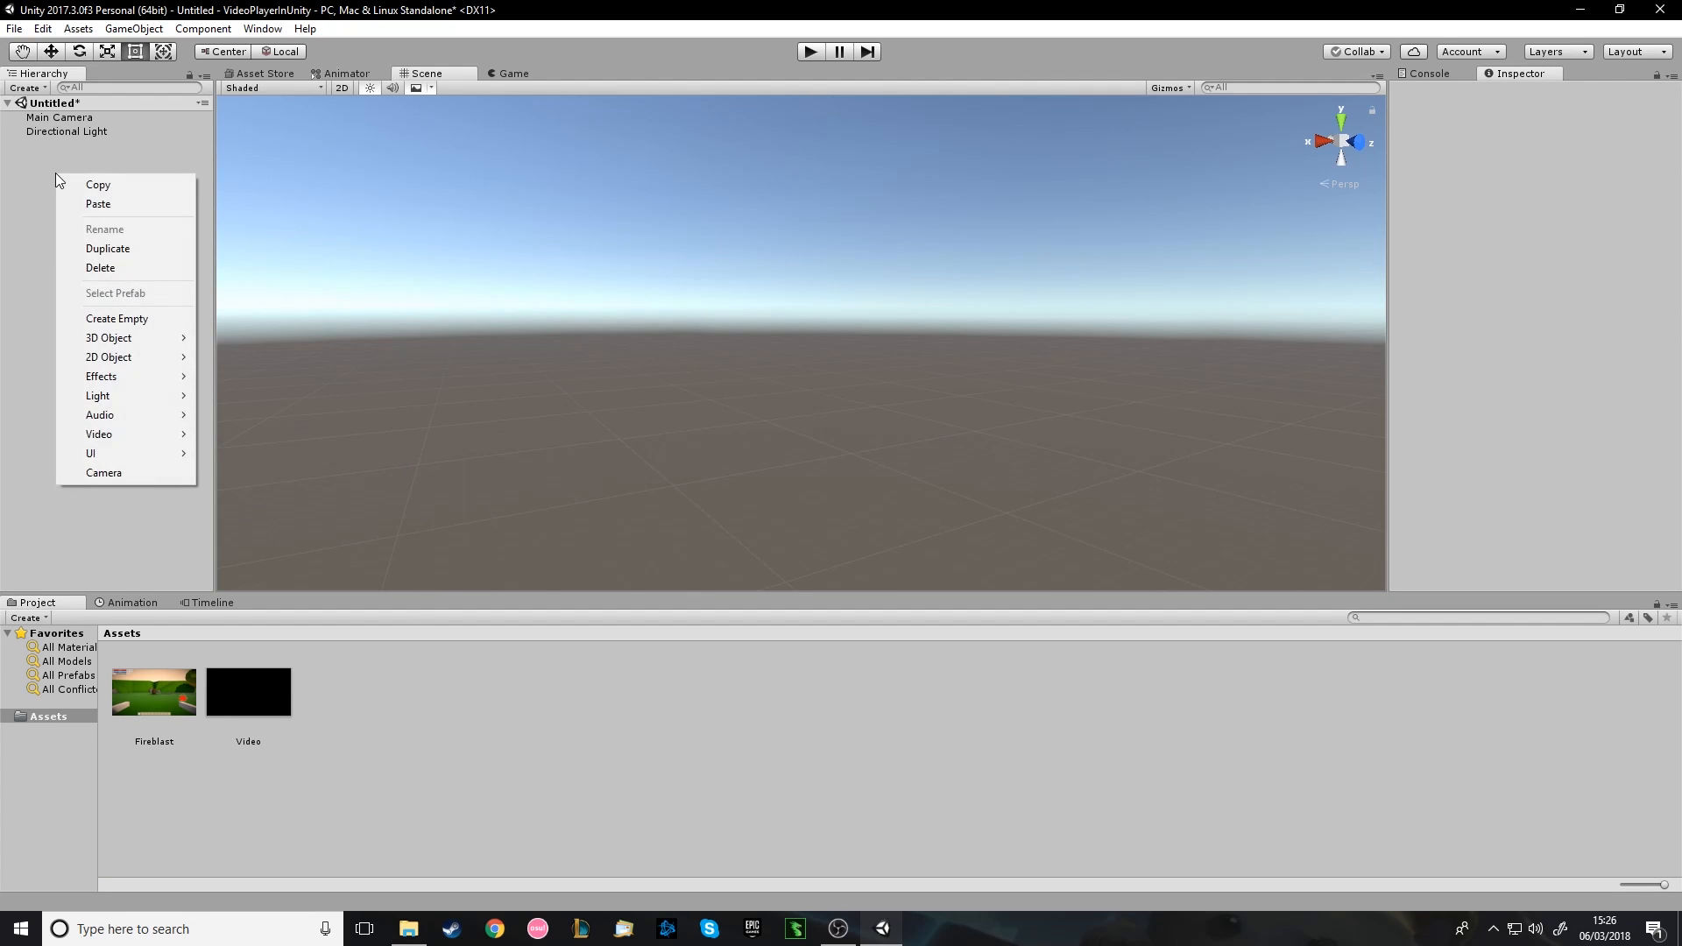
pyautogui.moveTo(109, 338)
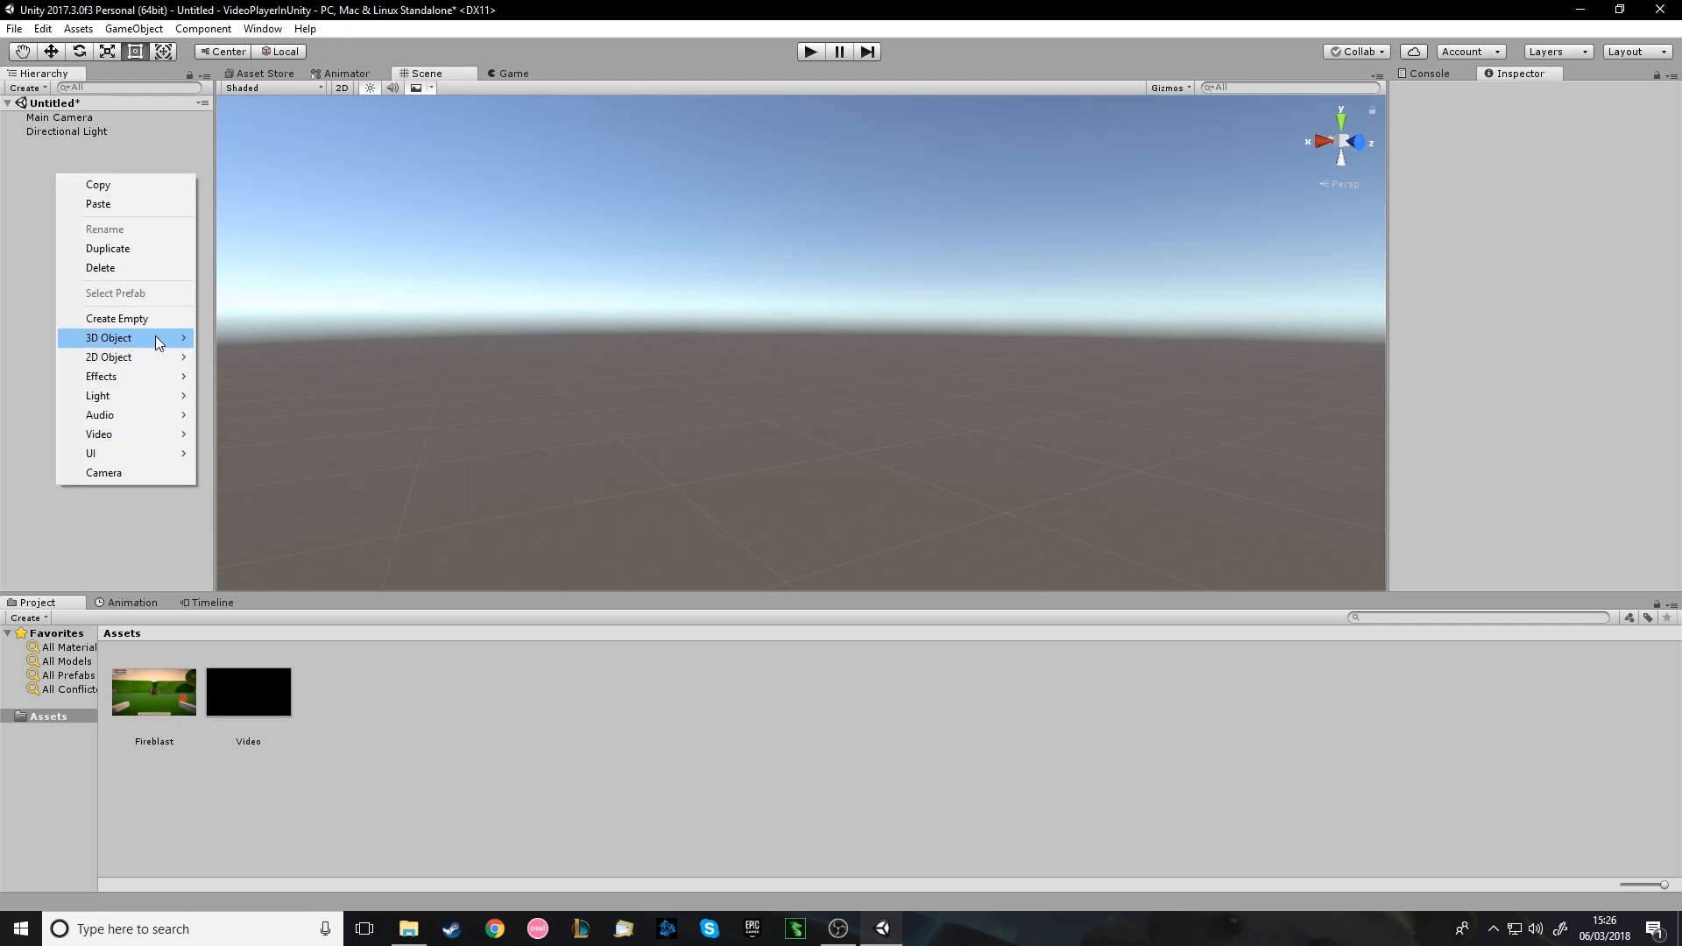
pyautogui.moveTo(91, 452)
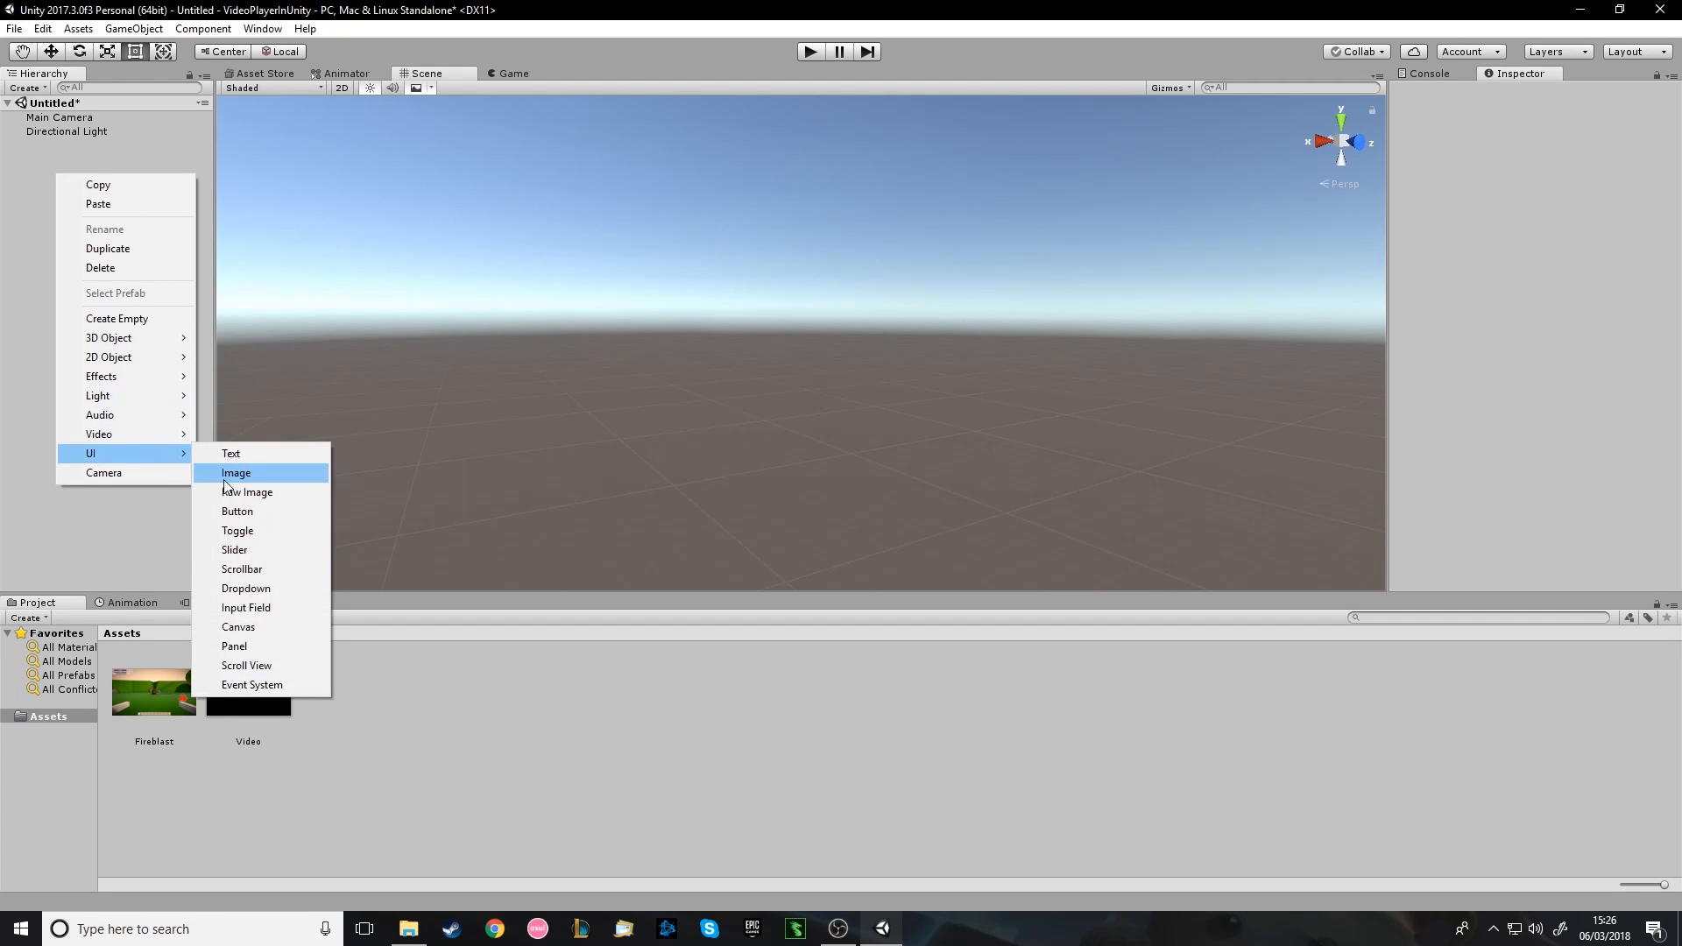
pyautogui.click(235, 472)
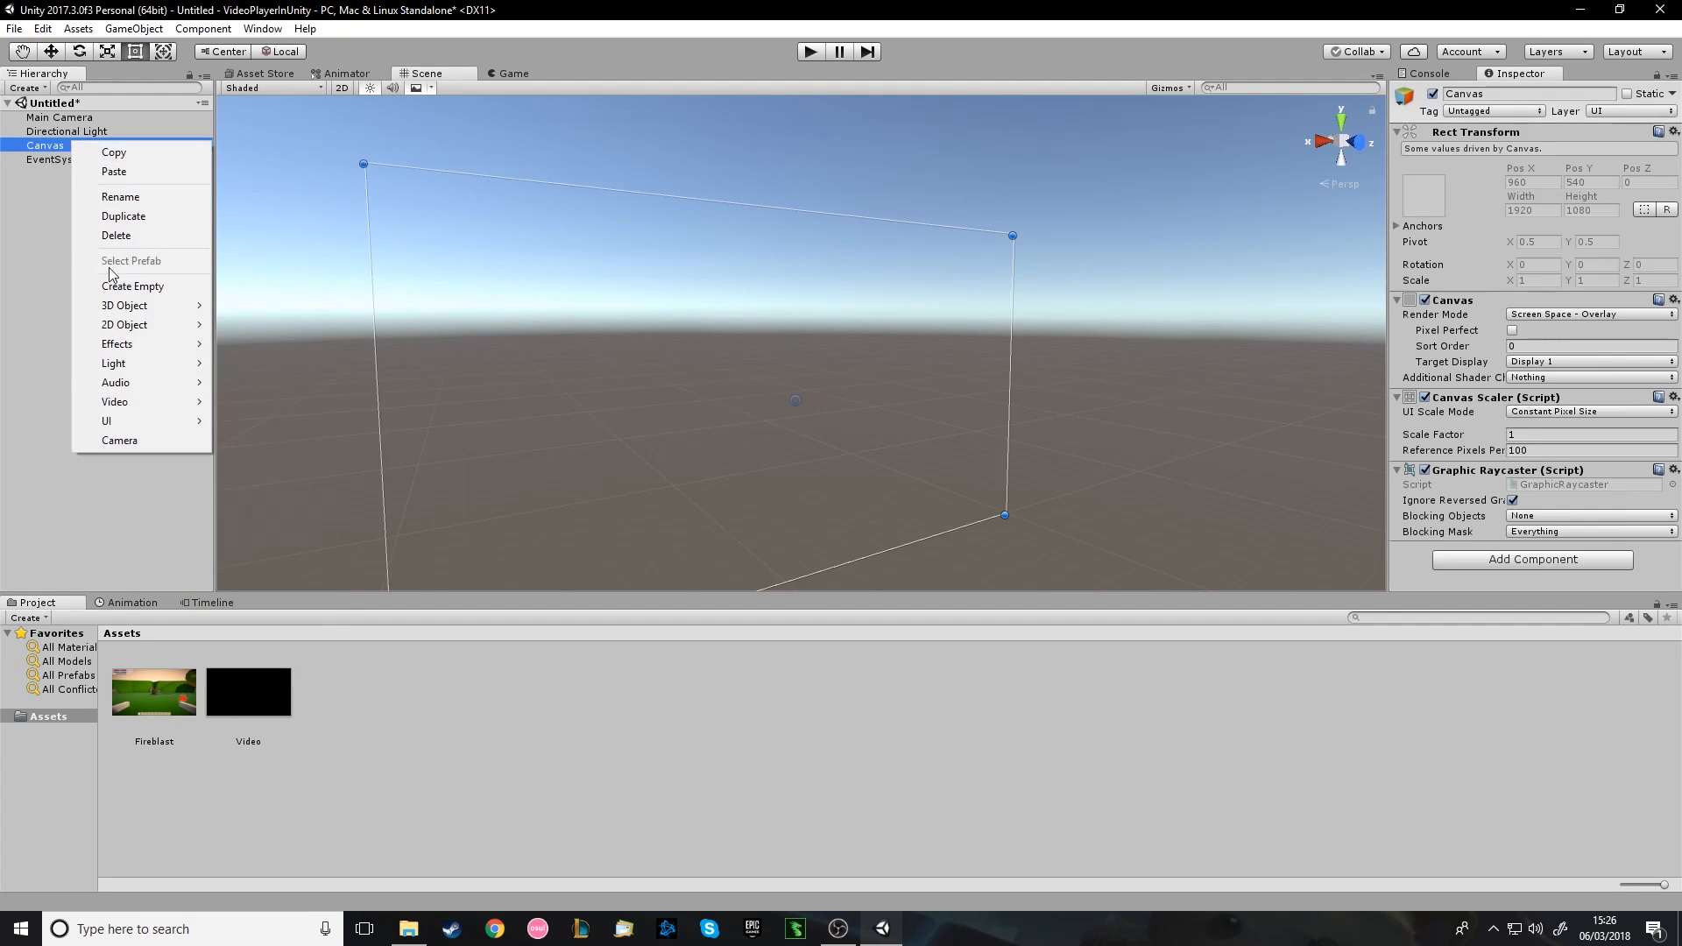
pyautogui.click(105, 420)
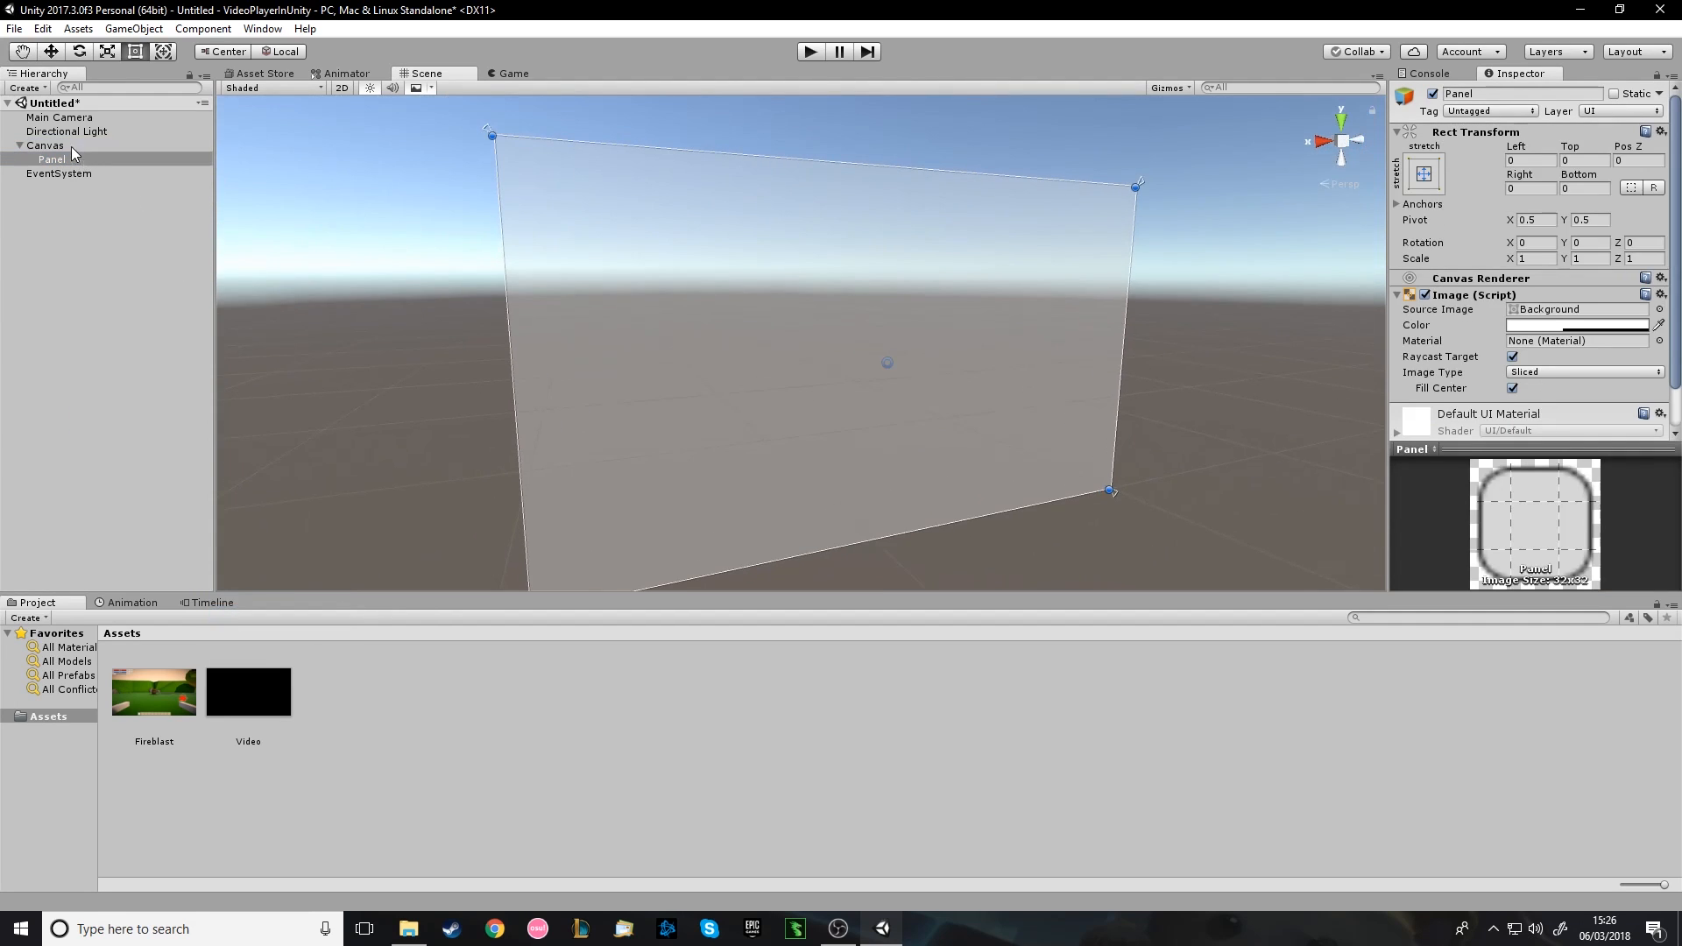
pyautogui.click(44, 158)
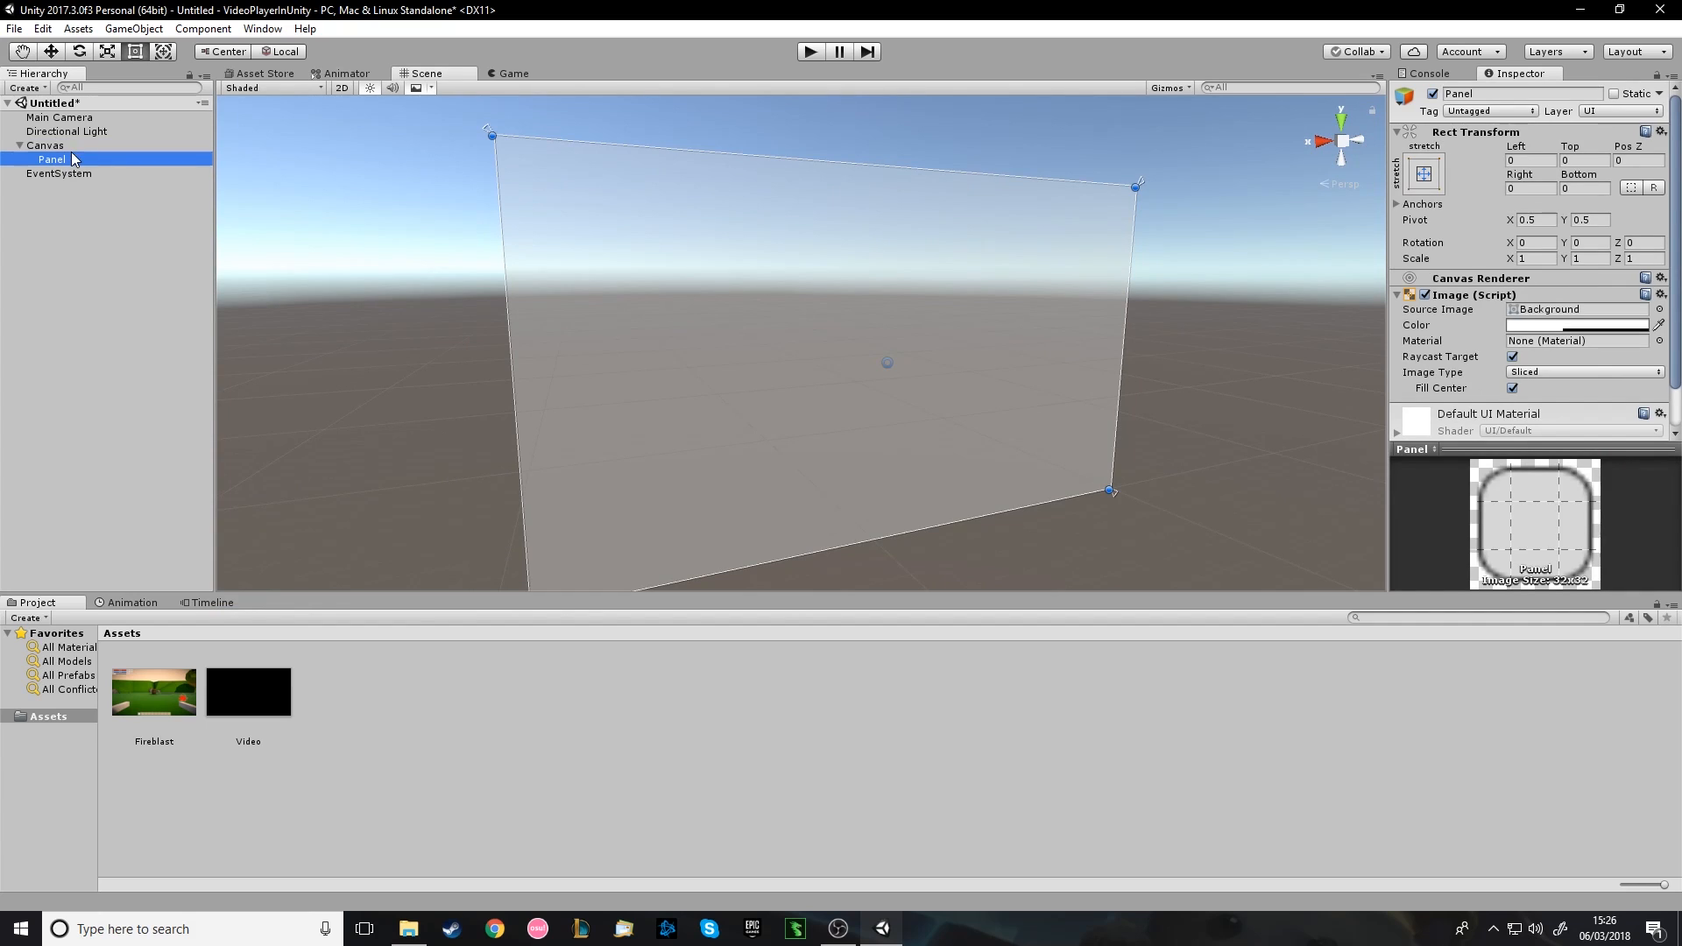
pyautogui.click(46, 146)
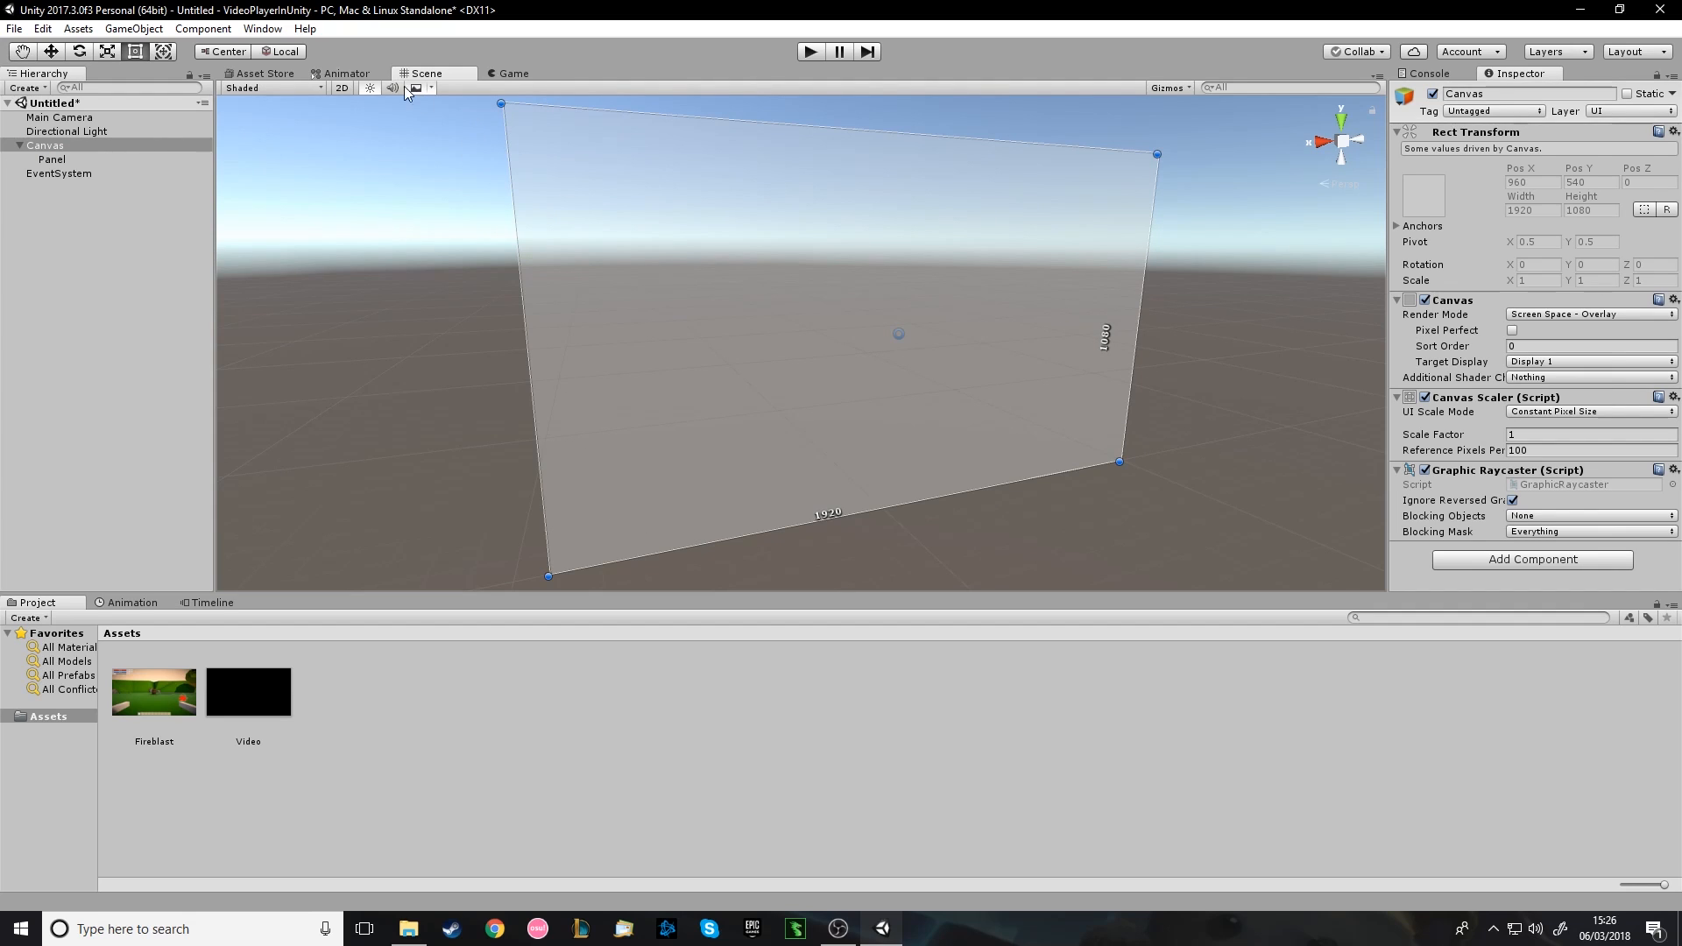
# Set the Panel's Left, Top, Right and Bottom offsets to 0 so it fills the 1920 by 1080 canvas.
pyautogui.click(51, 158)
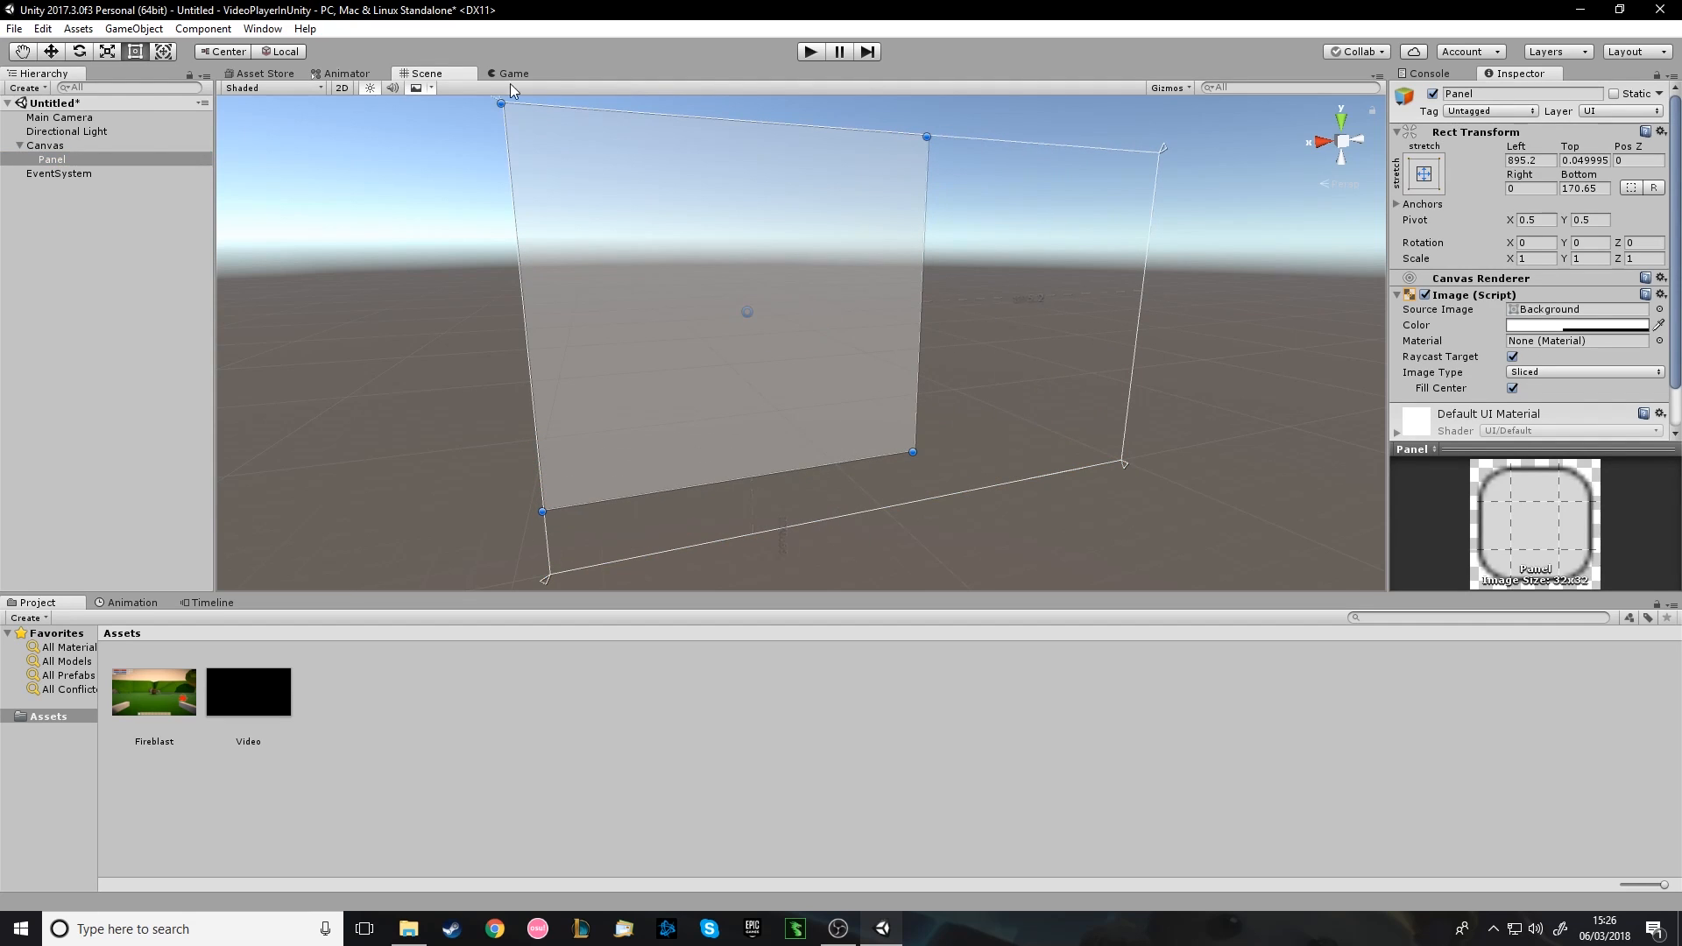
pyautogui.click(508, 73)
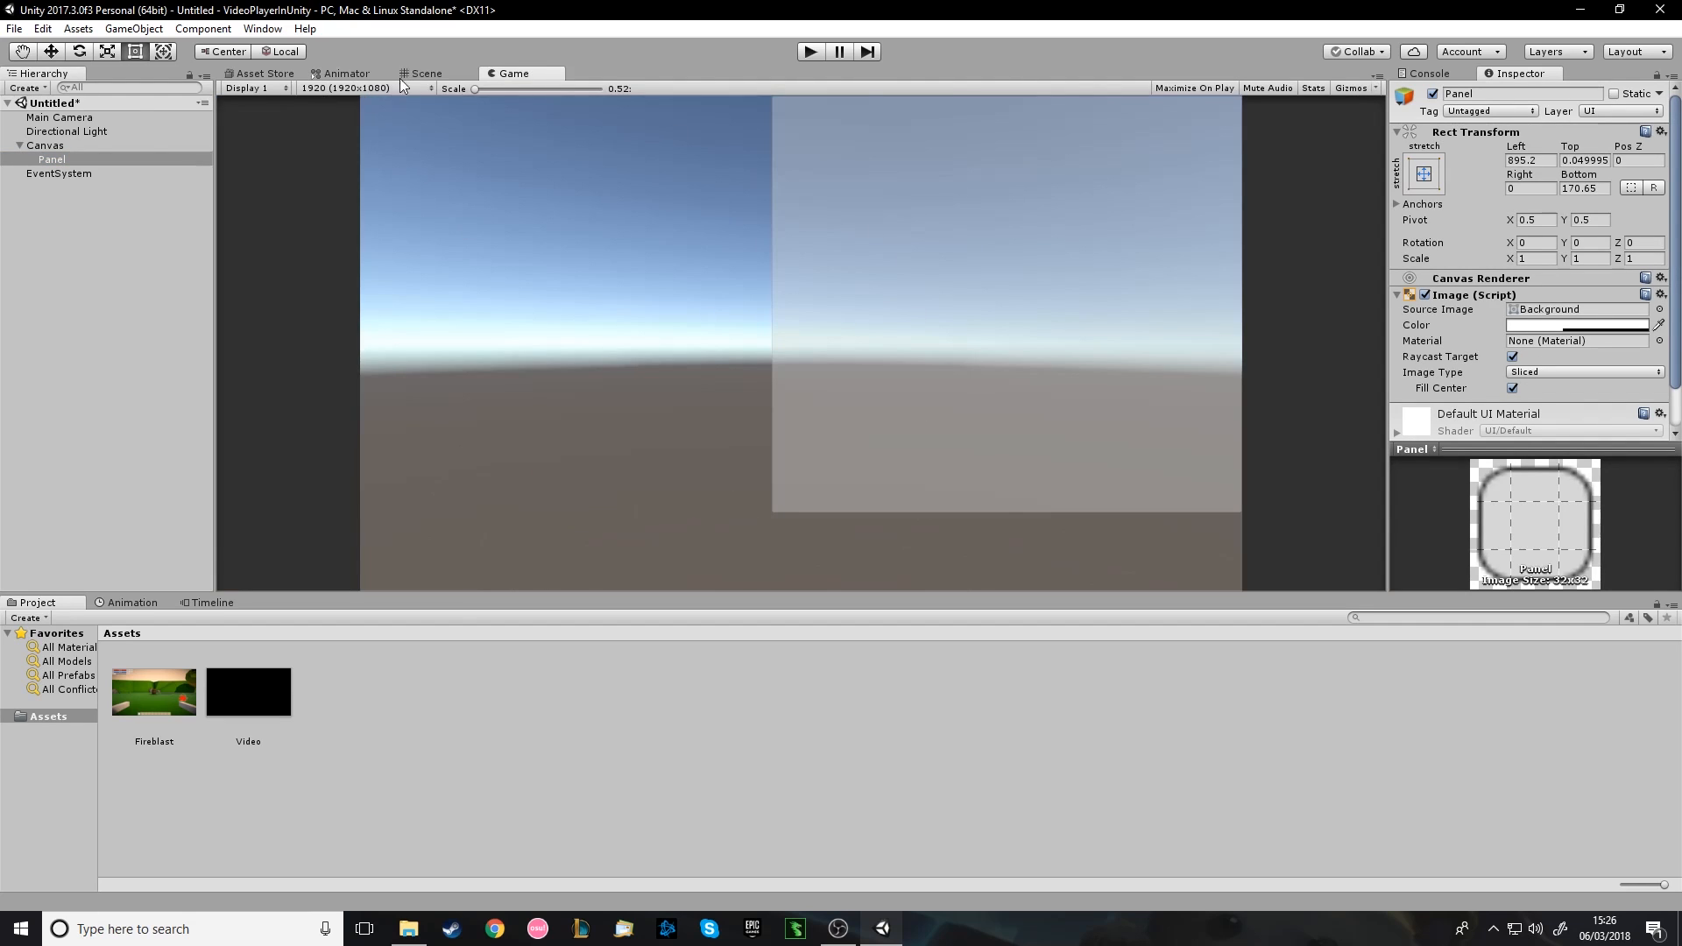
pyautogui.click(428, 74)
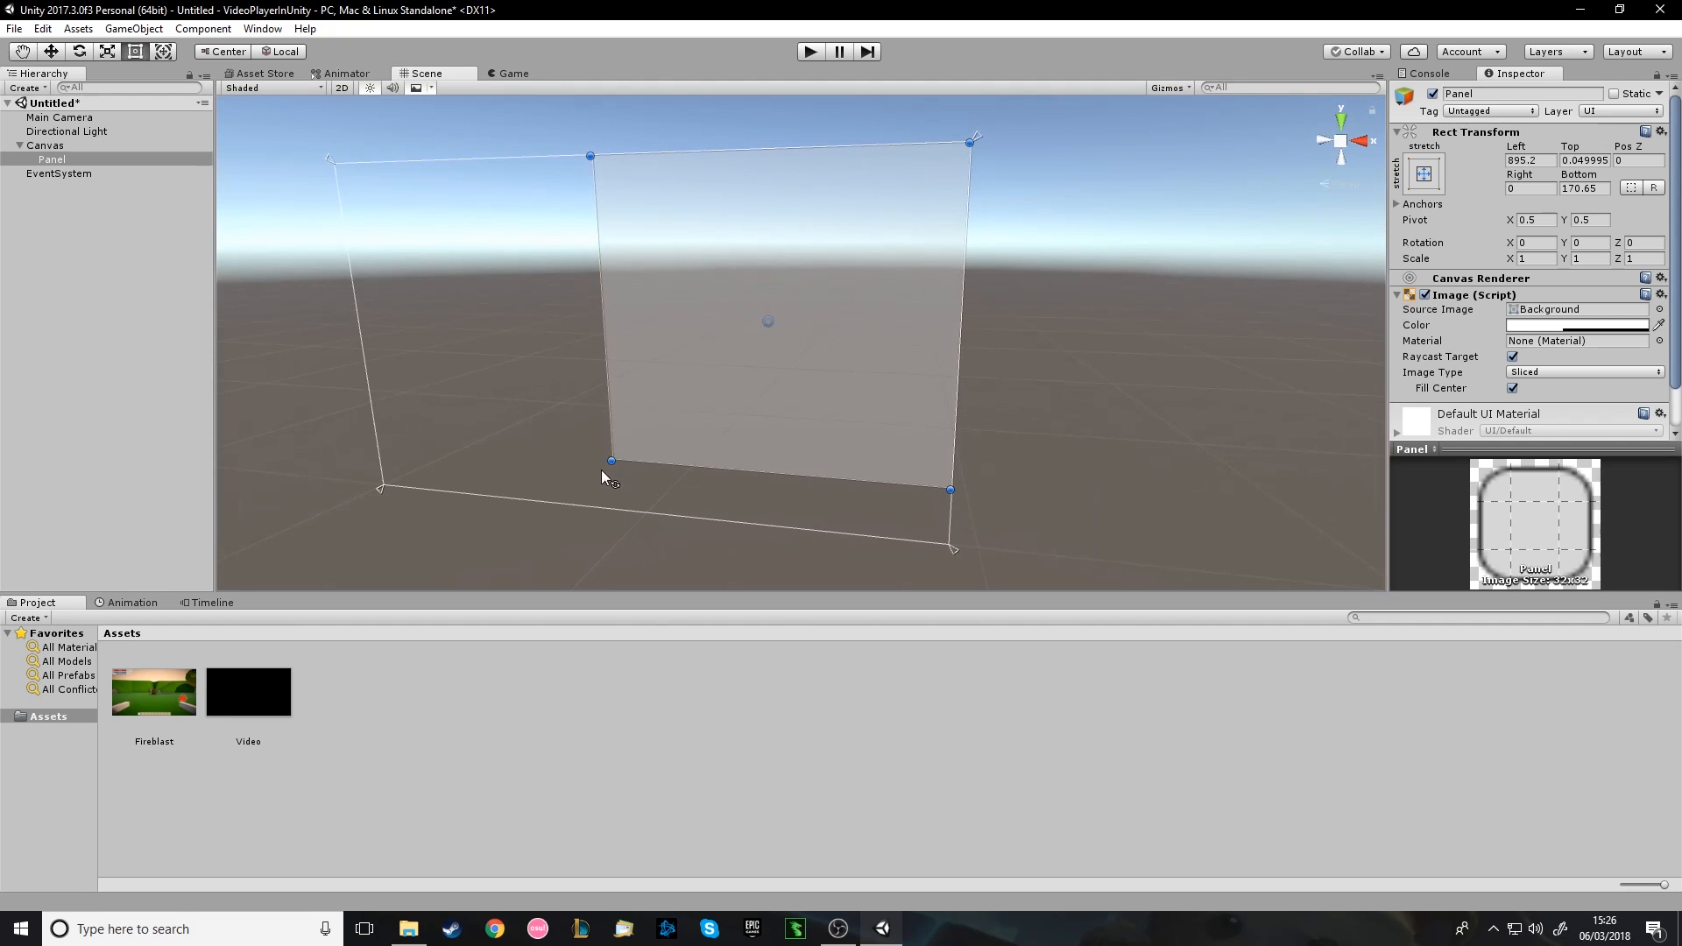
pyautogui.moveTo(610, 461); pyautogui.dragTo(378, 480)
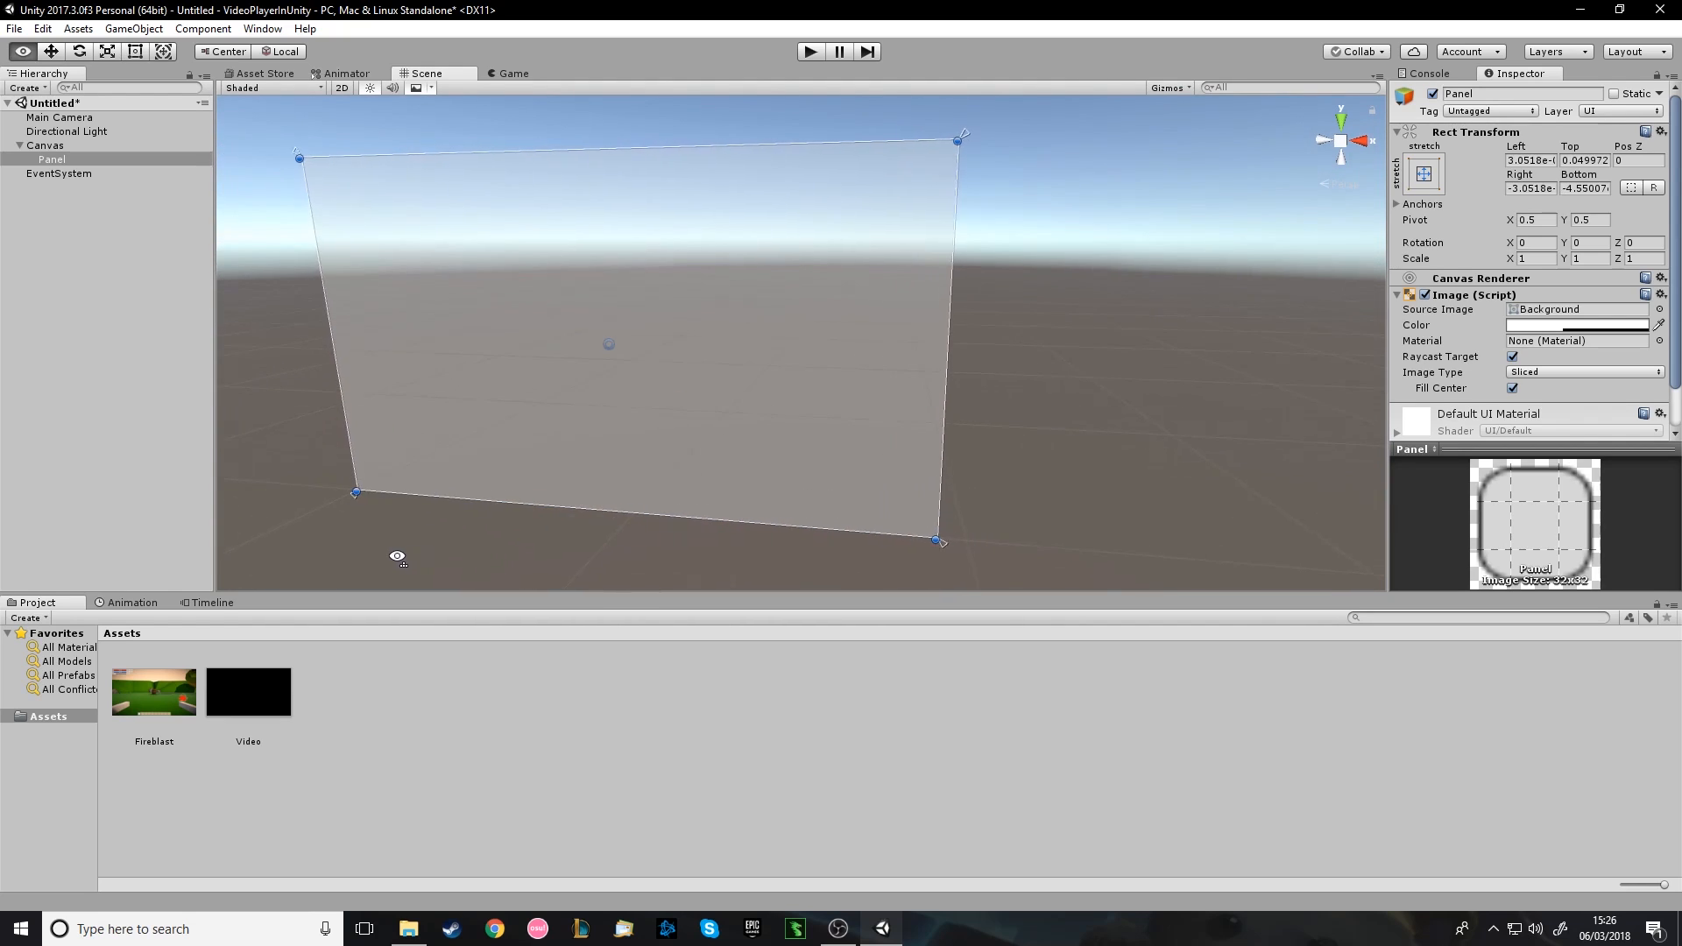
pyautogui.click(1541, 159)
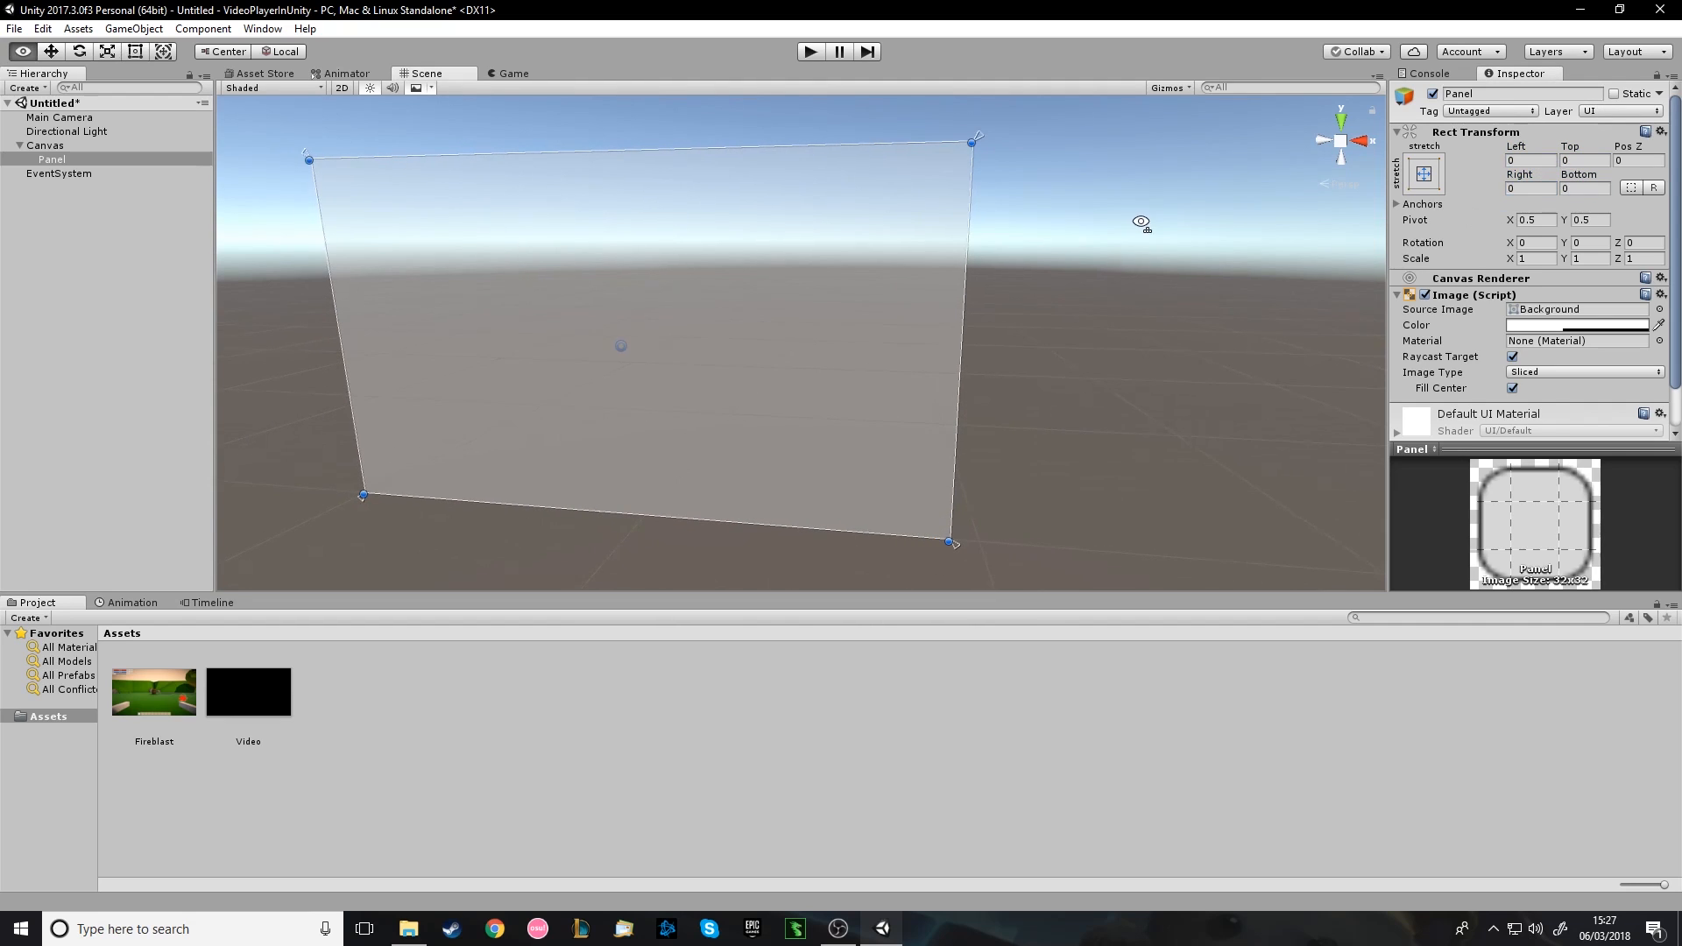
pyautogui.click(46, 143)
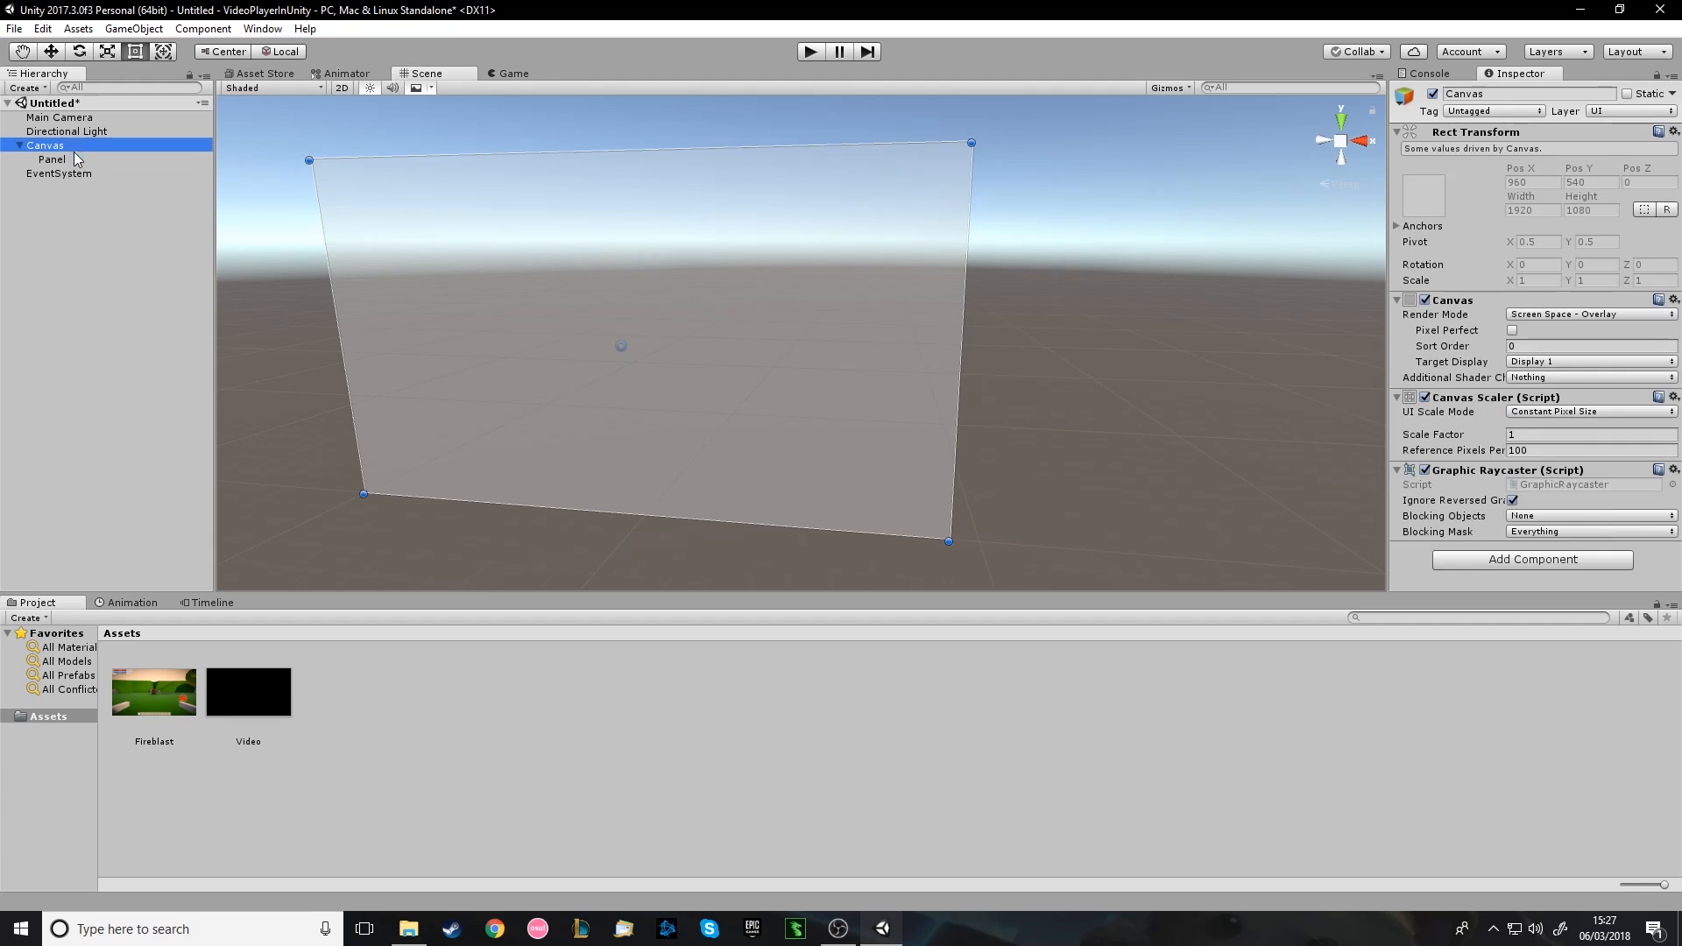
# Add a Raw Image under the Panel and stretch it to cover the full 1920 by 1080 panel.
pyautogui.rightClick(49, 157)
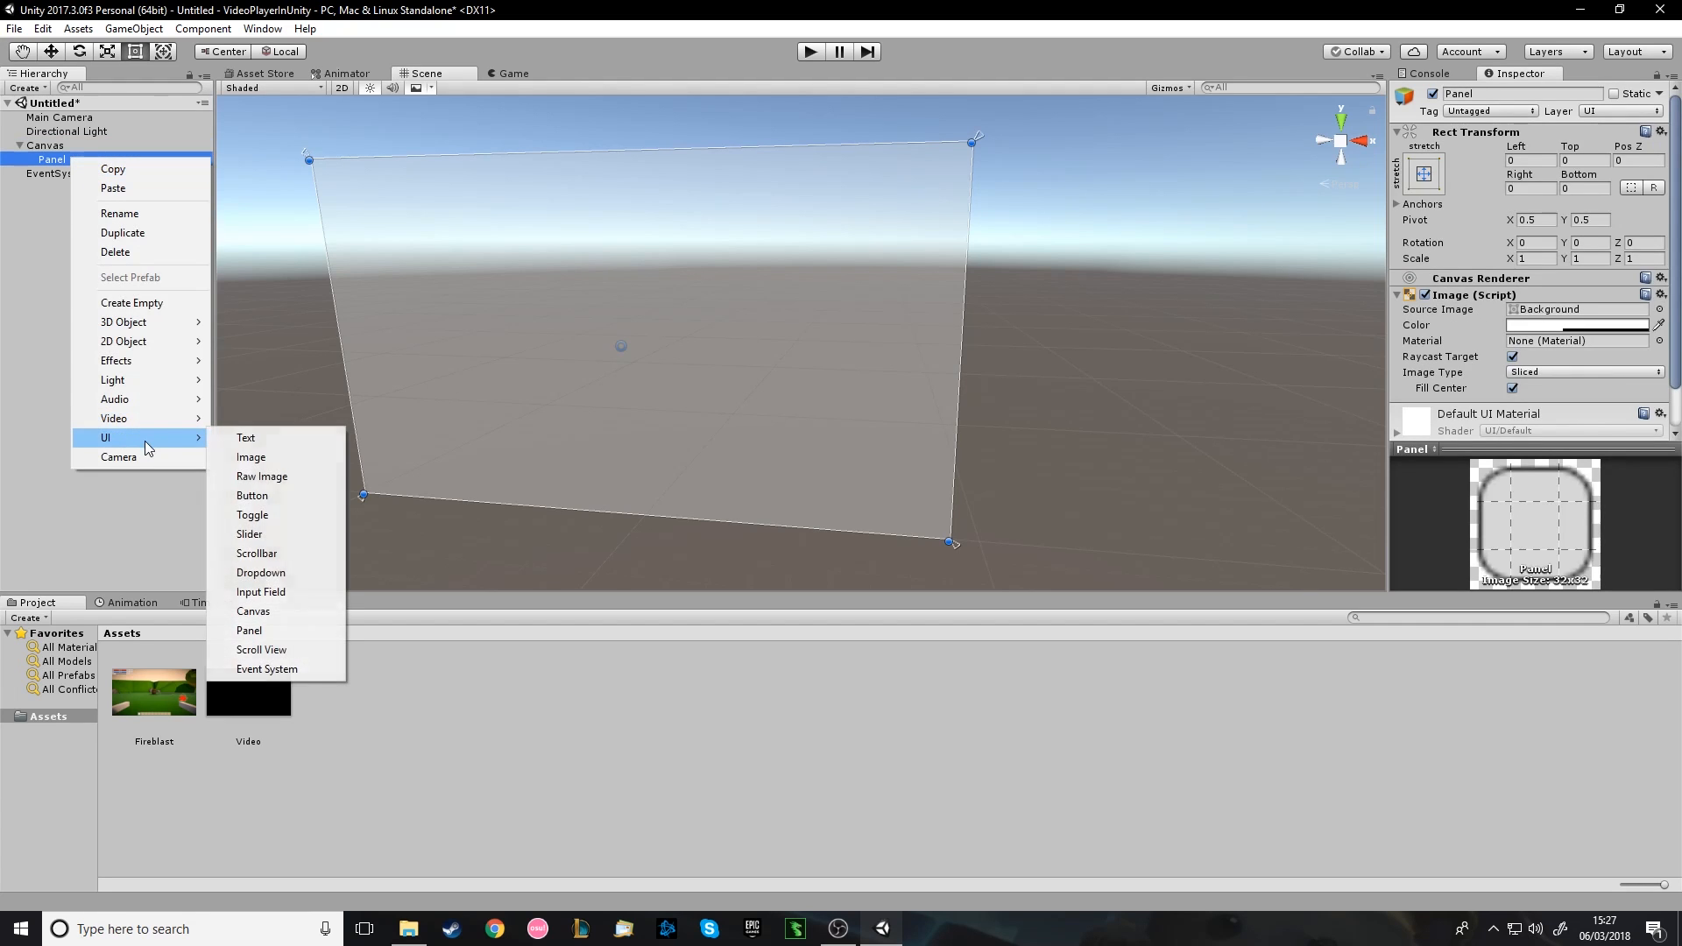
pyautogui.moveTo(168, 440)
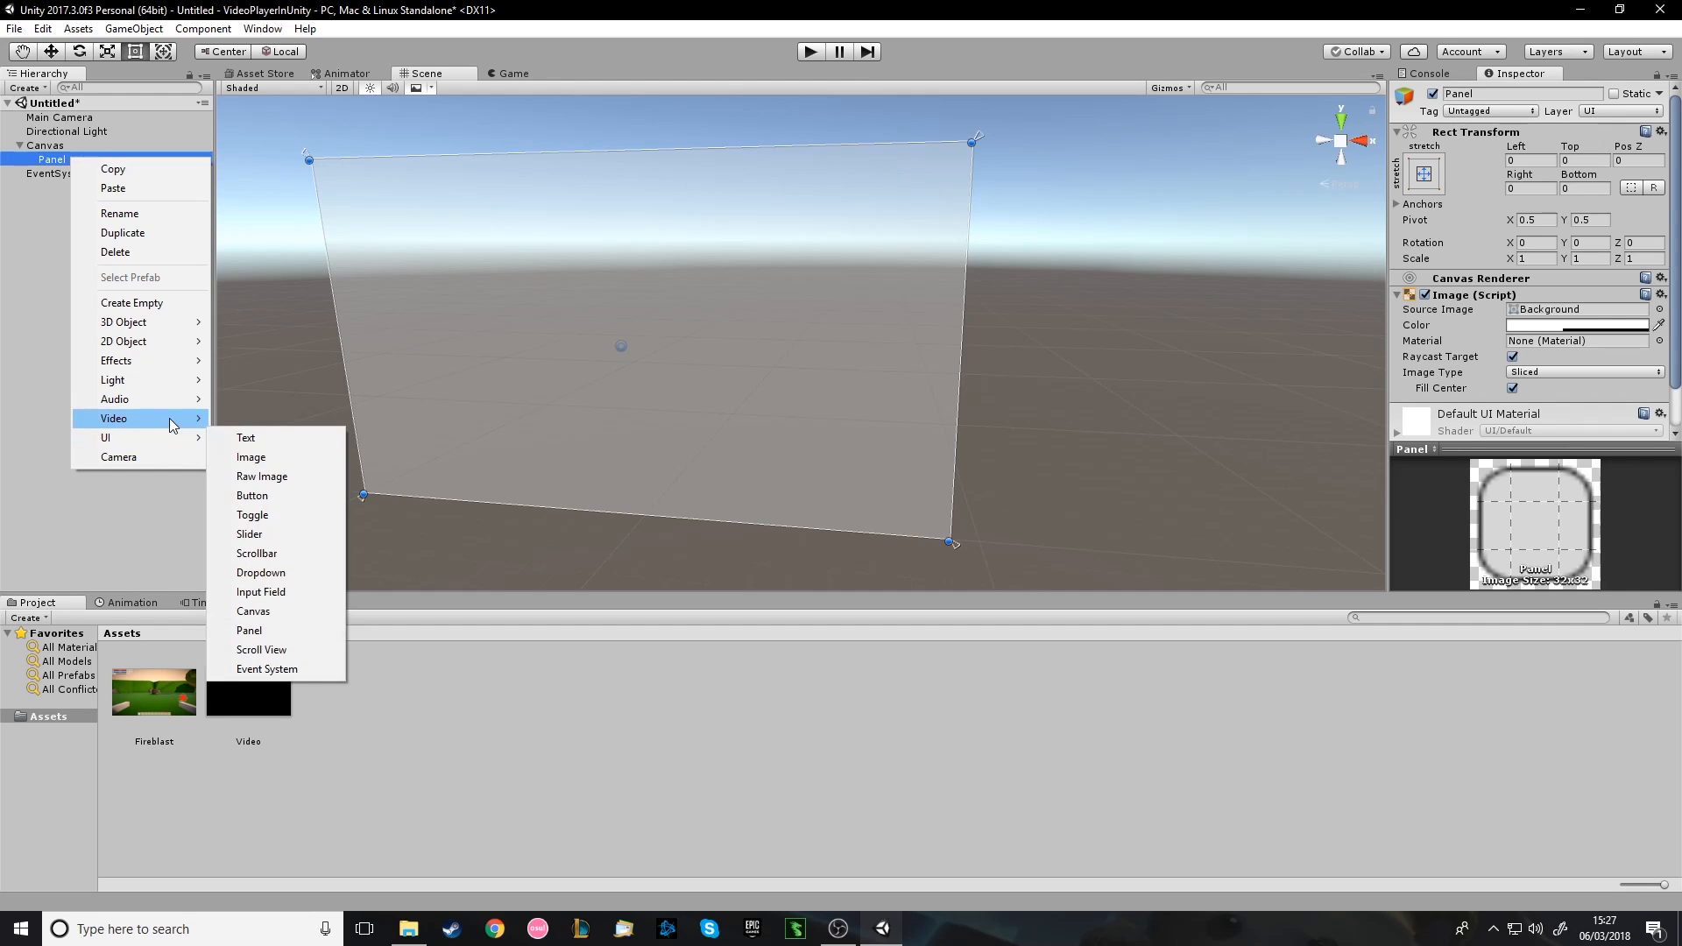
pyautogui.moveTo(140, 438)
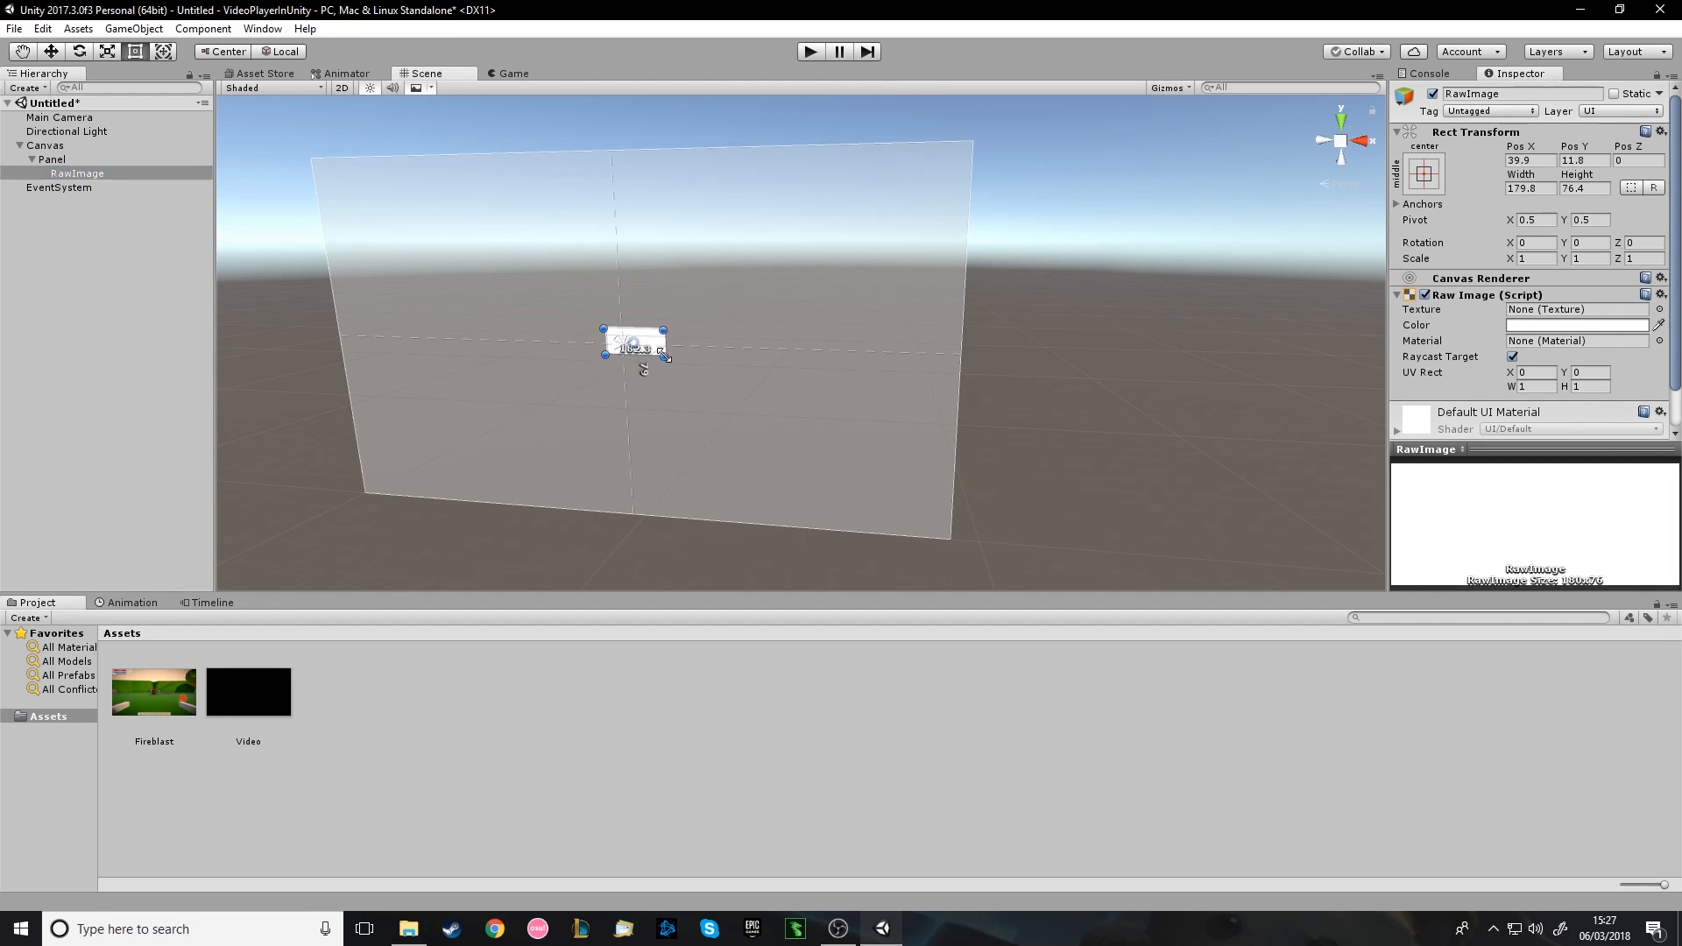
pyautogui.moveTo(666, 358); pyautogui.dragTo(950, 536)
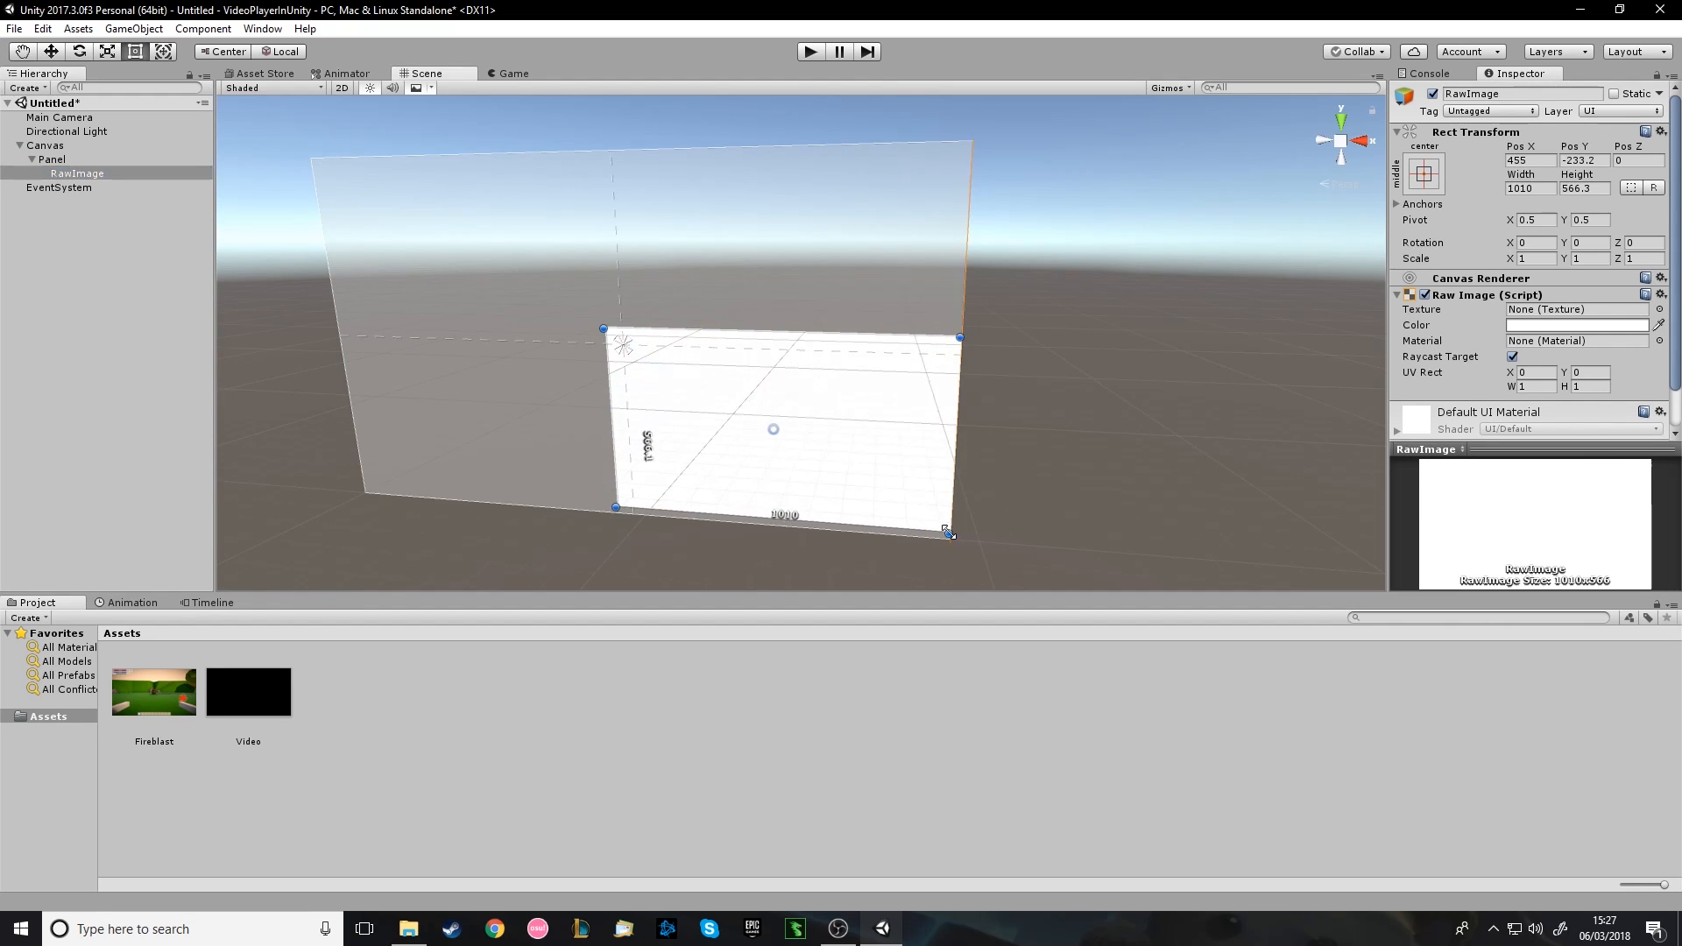
pyautogui.moveTo(603, 330); pyautogui.dragTo(399, 203)
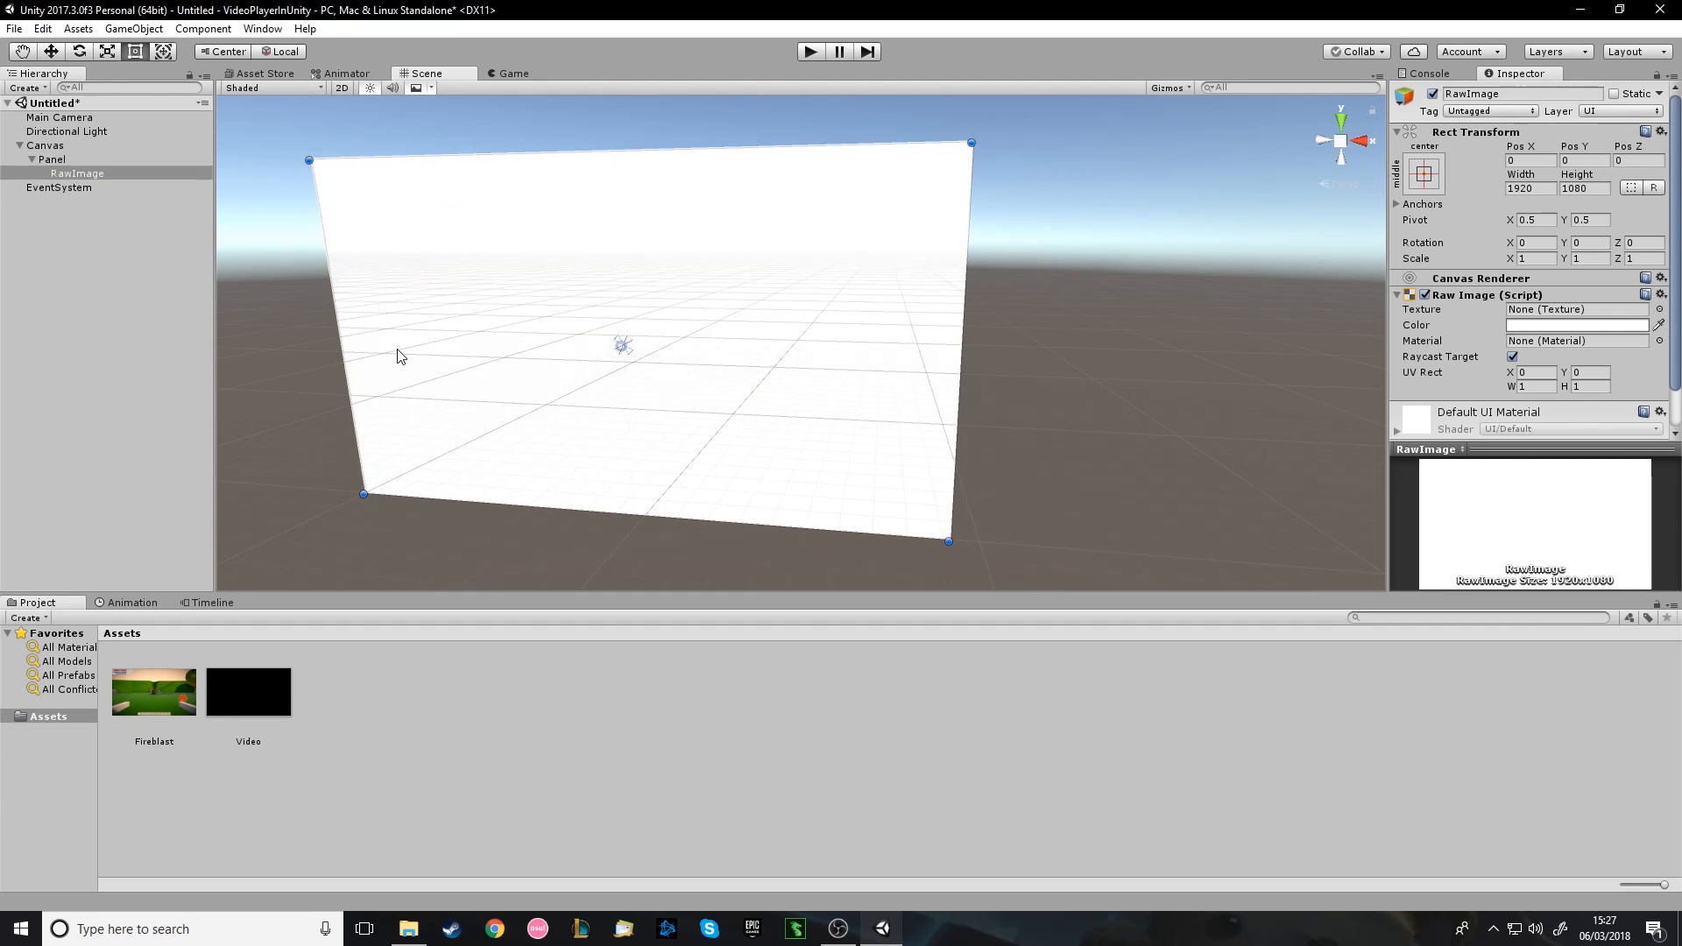
pyautogui.moveTo(884, 450)
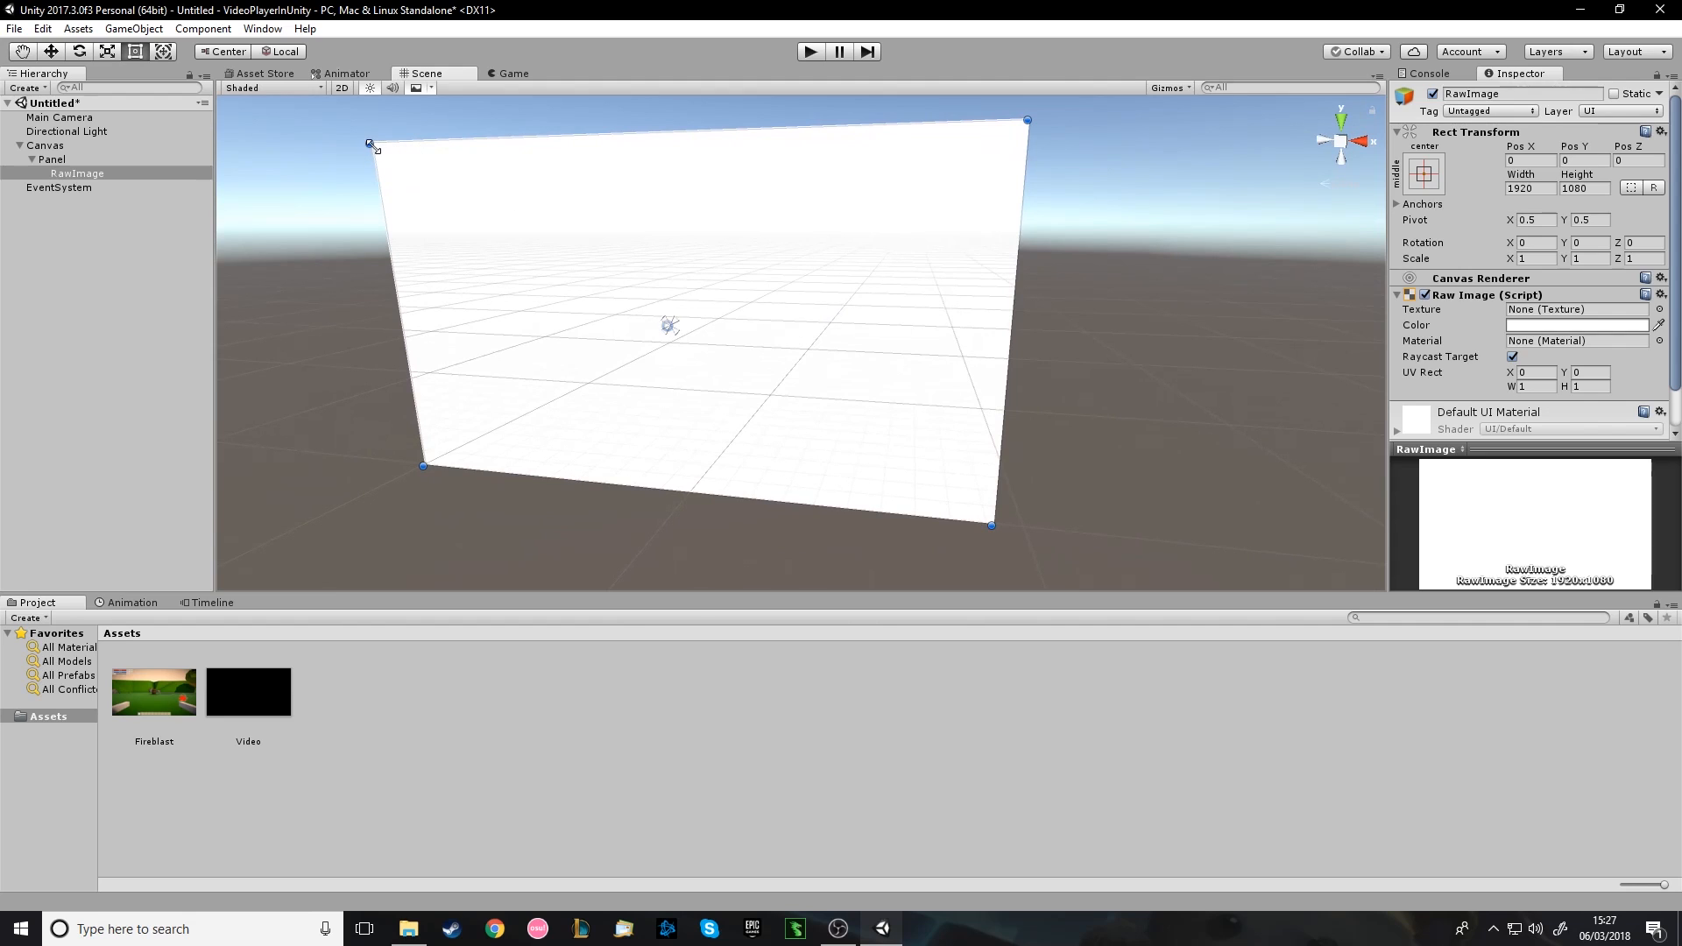
pyautogui.moveTo(964, 510)
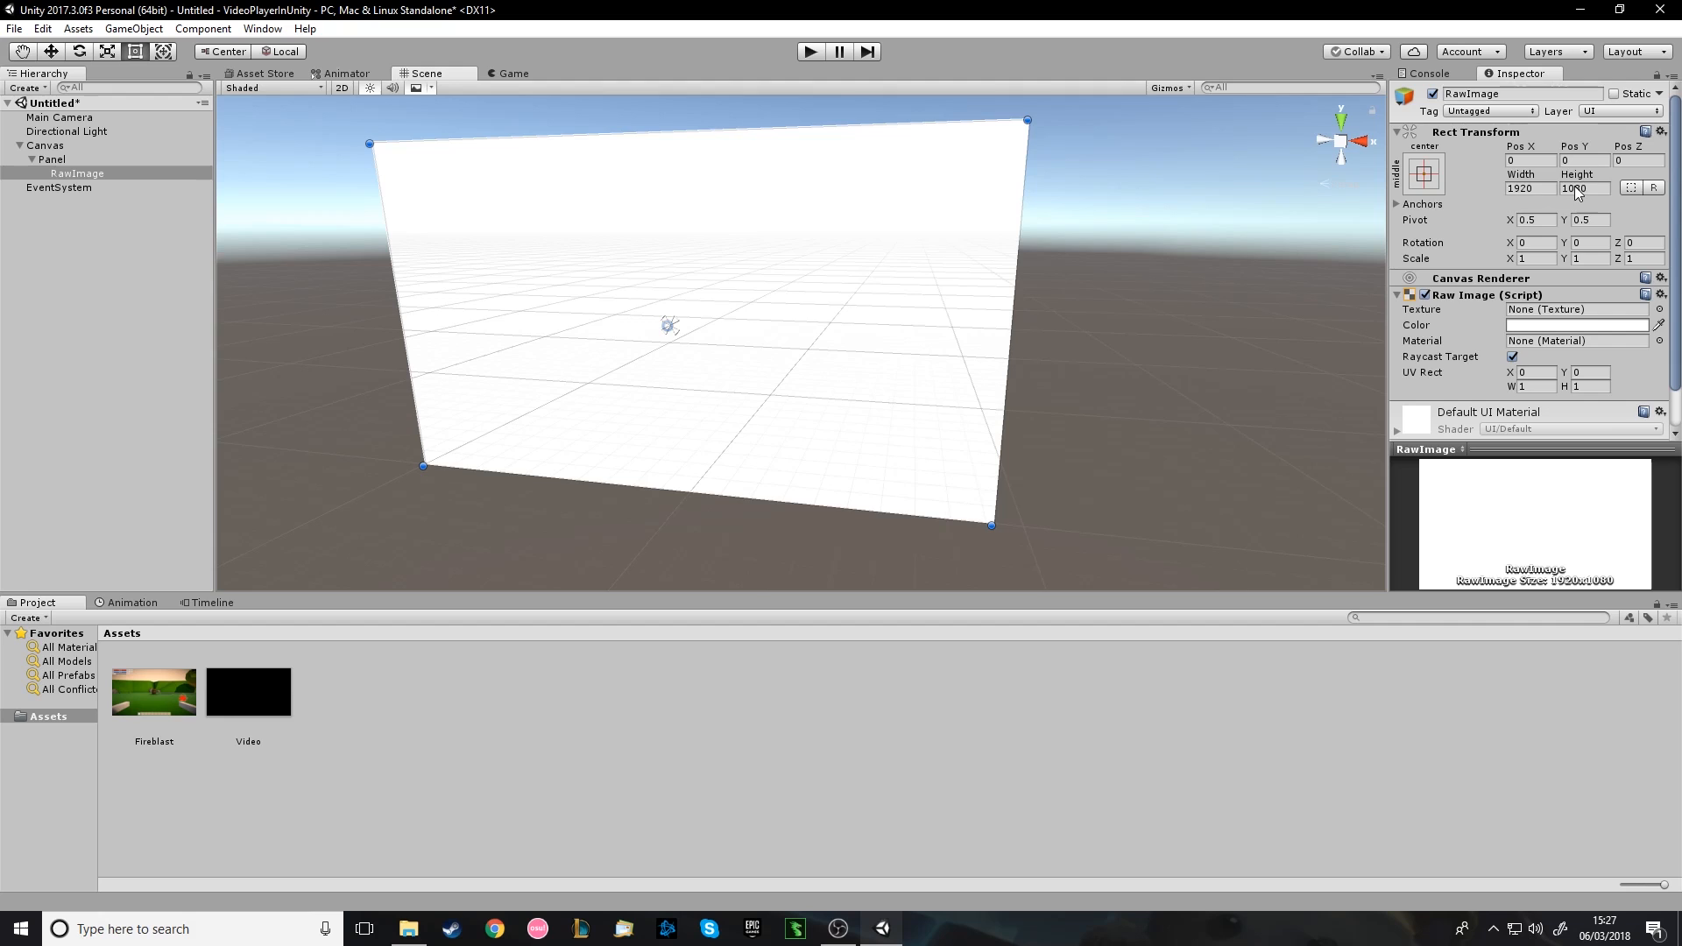
# Resize the RawImage to about 1040 by 585, centered at Pos X 0 and Pos Y 0, checked in Game view.
pyautogui.moveTo(990, 526); pyautogui.dragTo(986, 515)
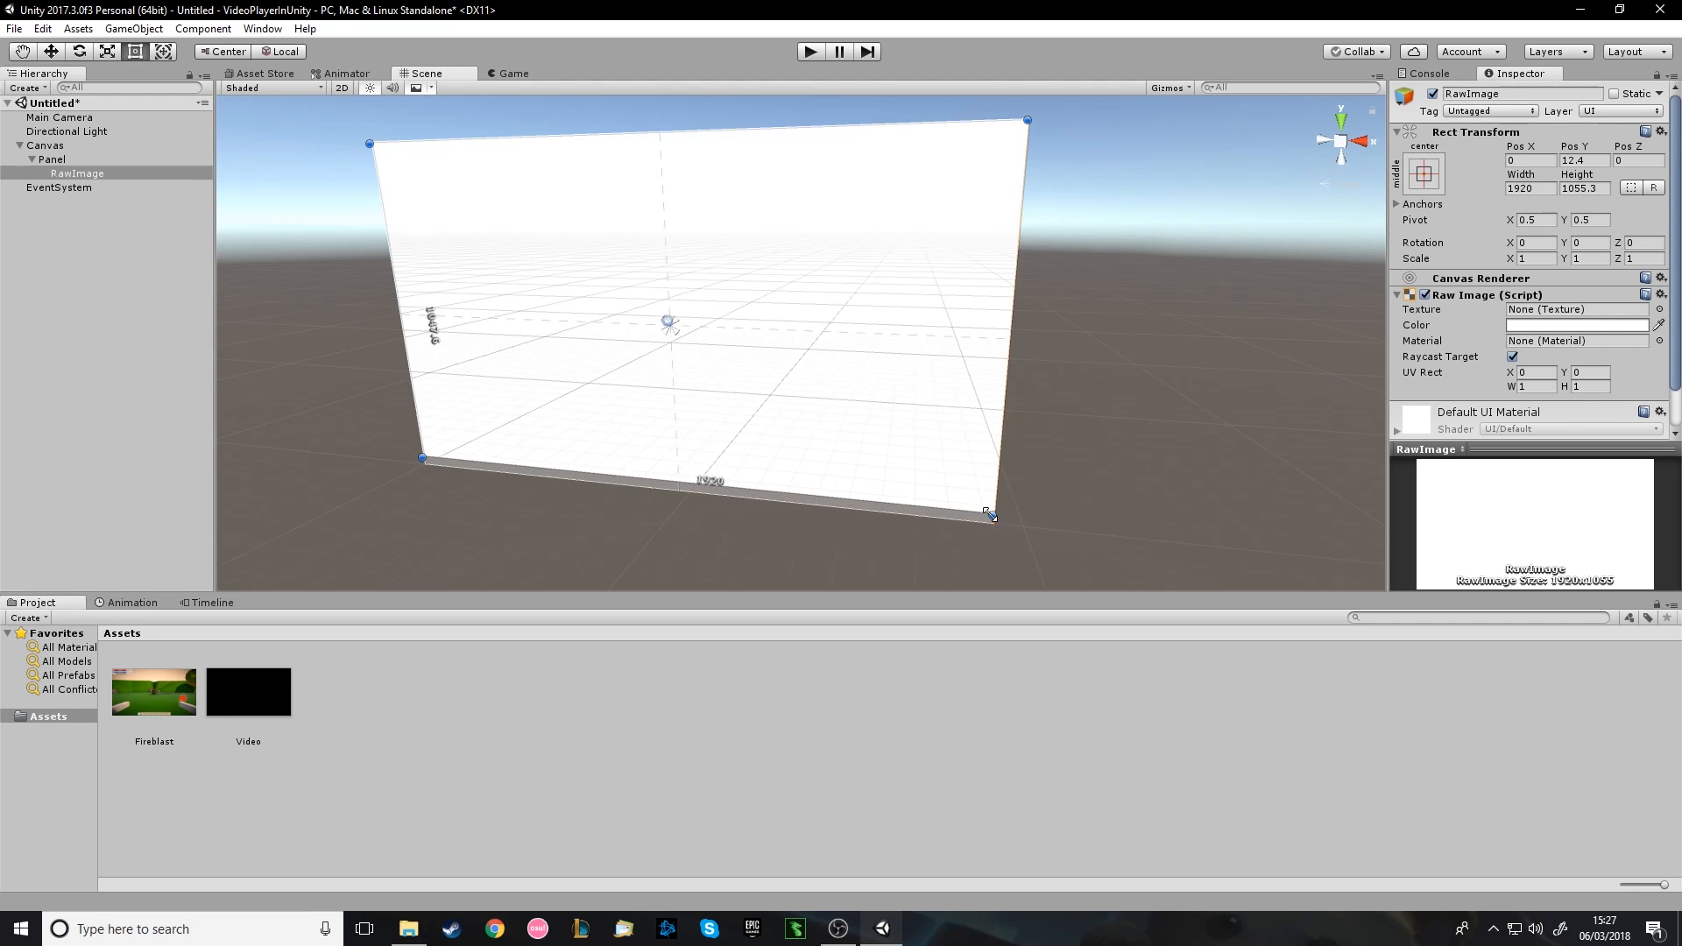
pyautogui.moveTo(988, 515); pyautogui.dragTo(667, 319)
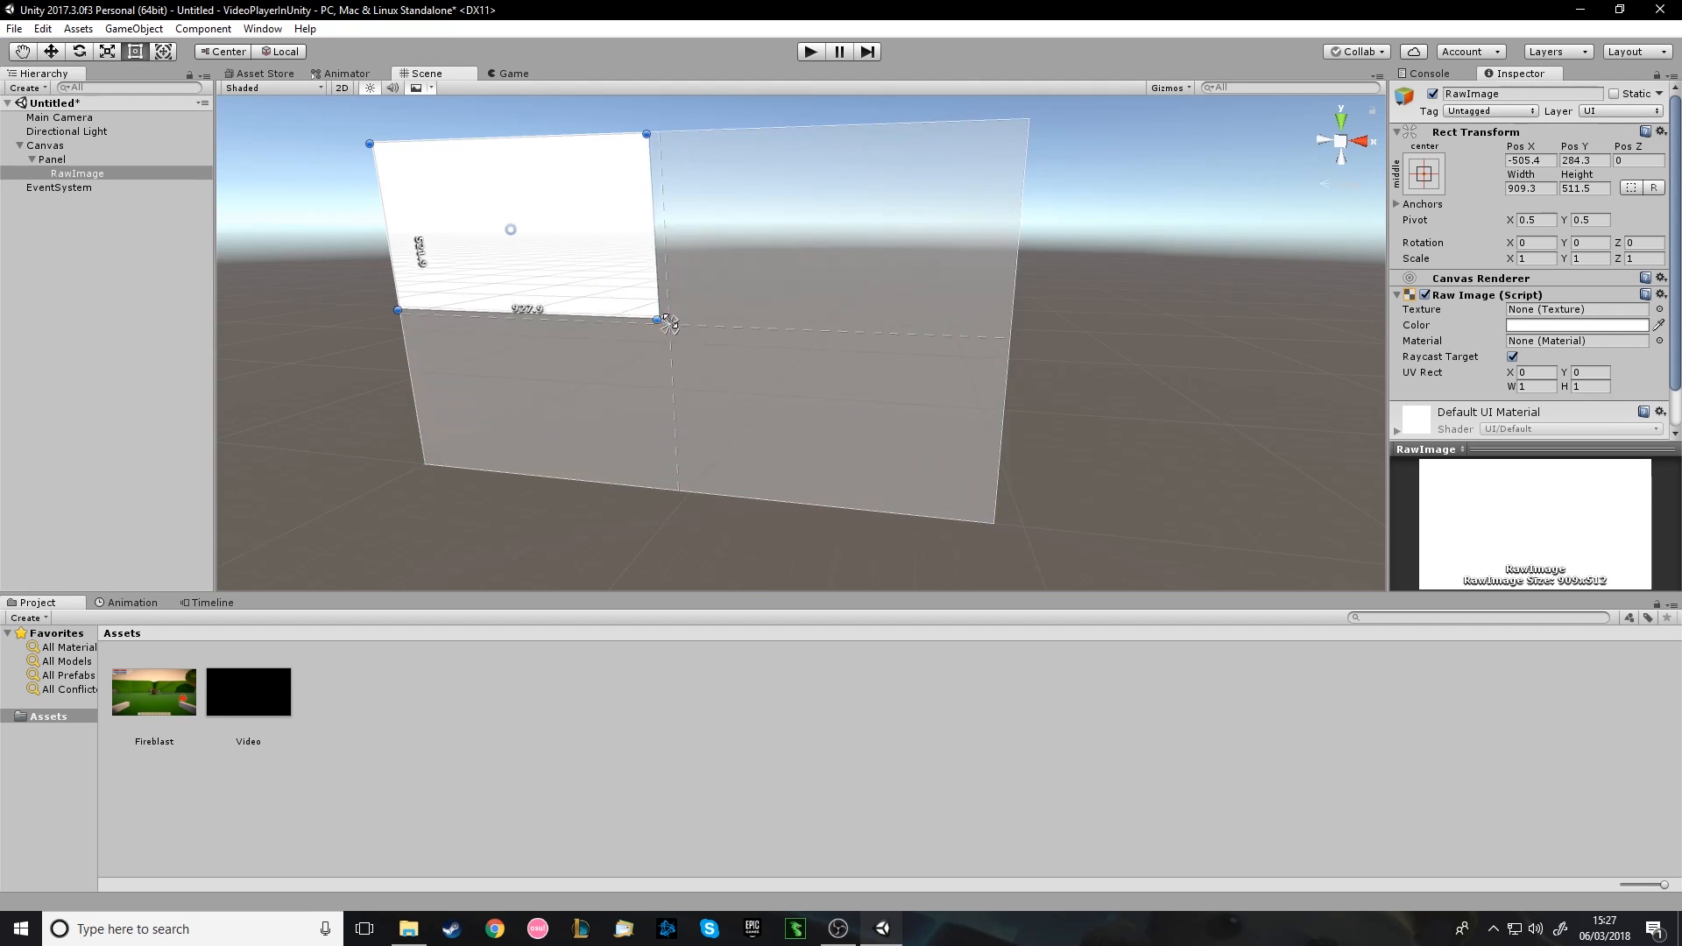
pyautogui.moveTo(657, 319); pyautogui.dragTo(722, 361)
pyautogui.write('0')
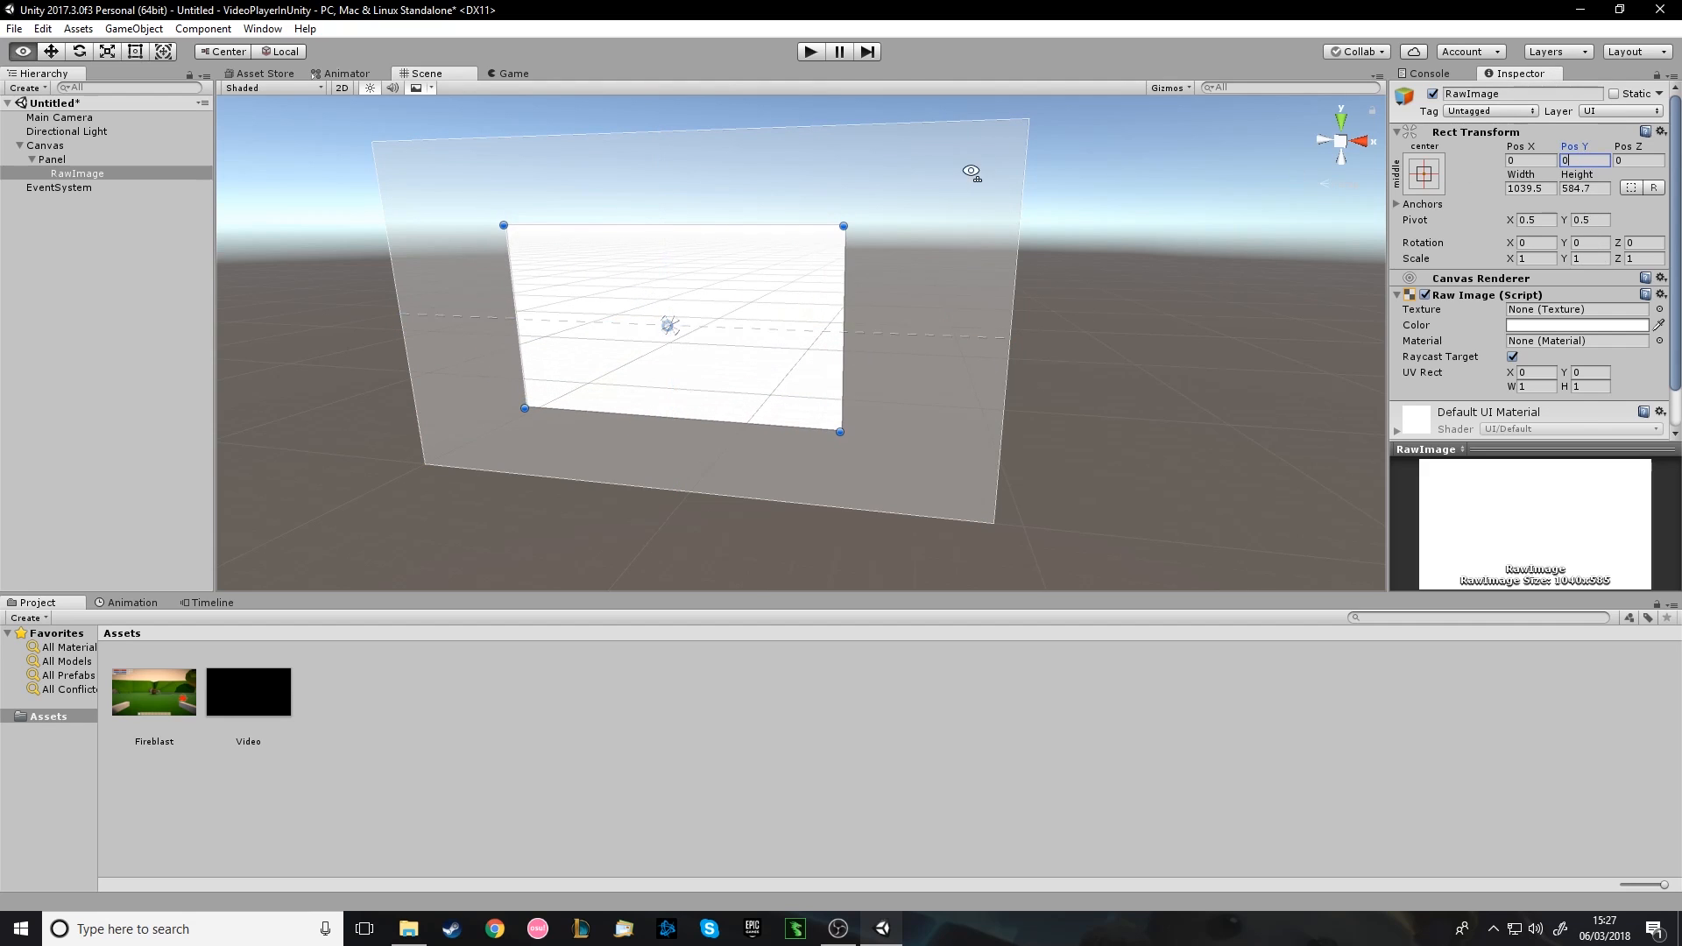
pyautogui.click(514, 74)
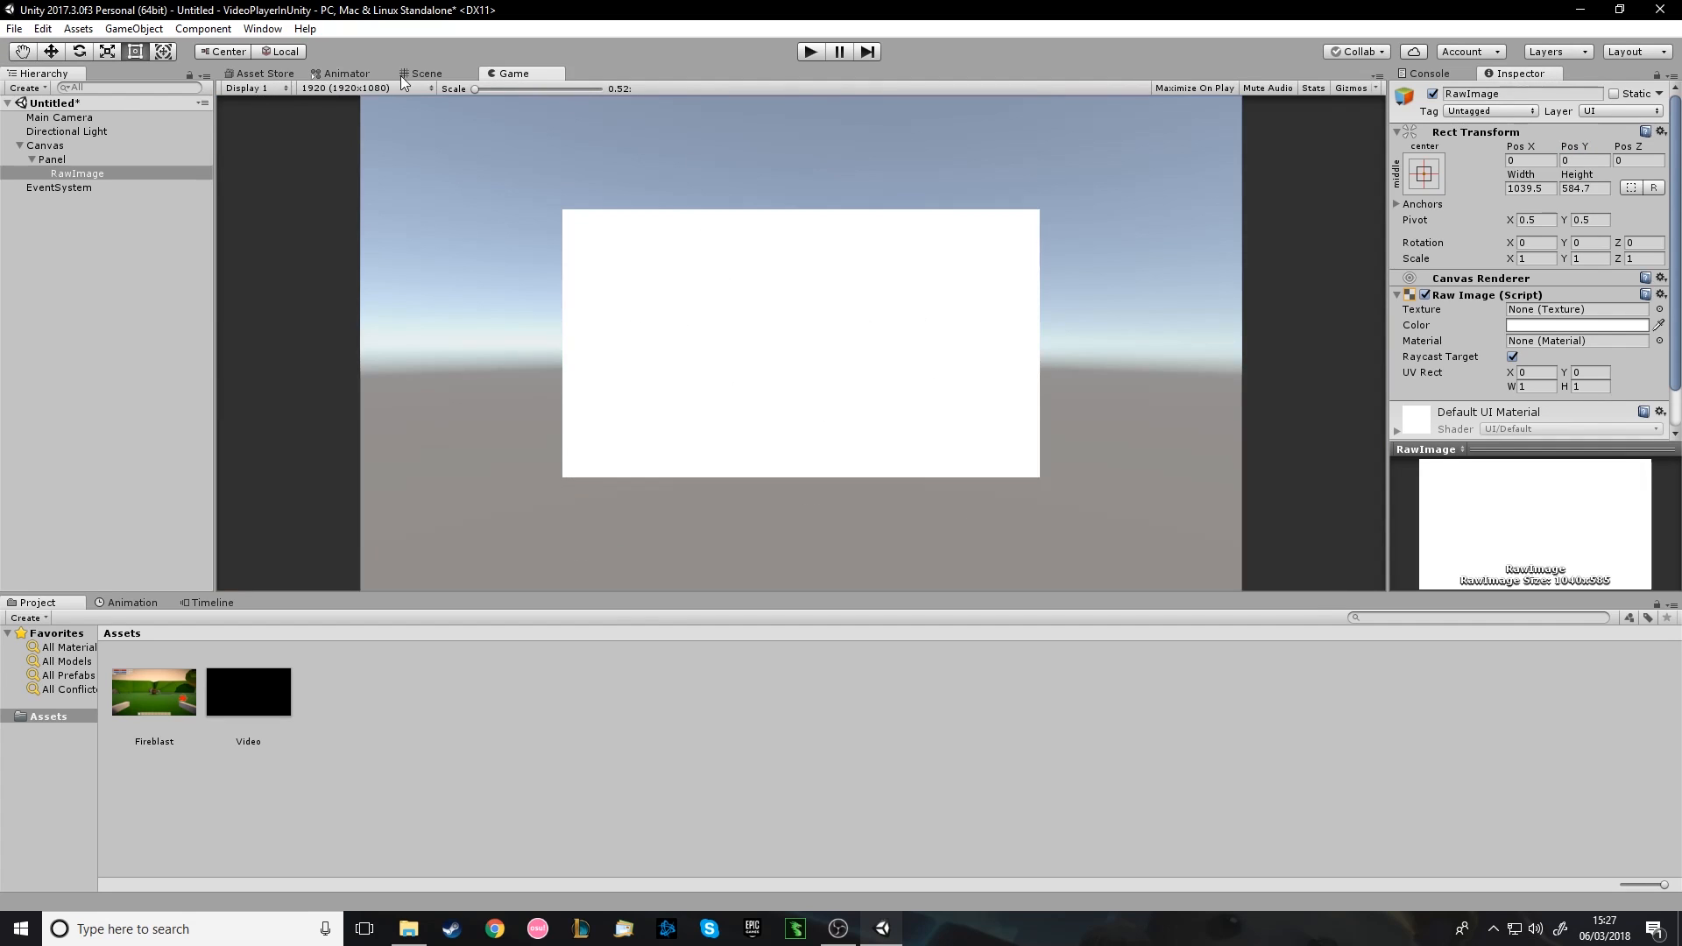
pyautogui.click(428, 73)
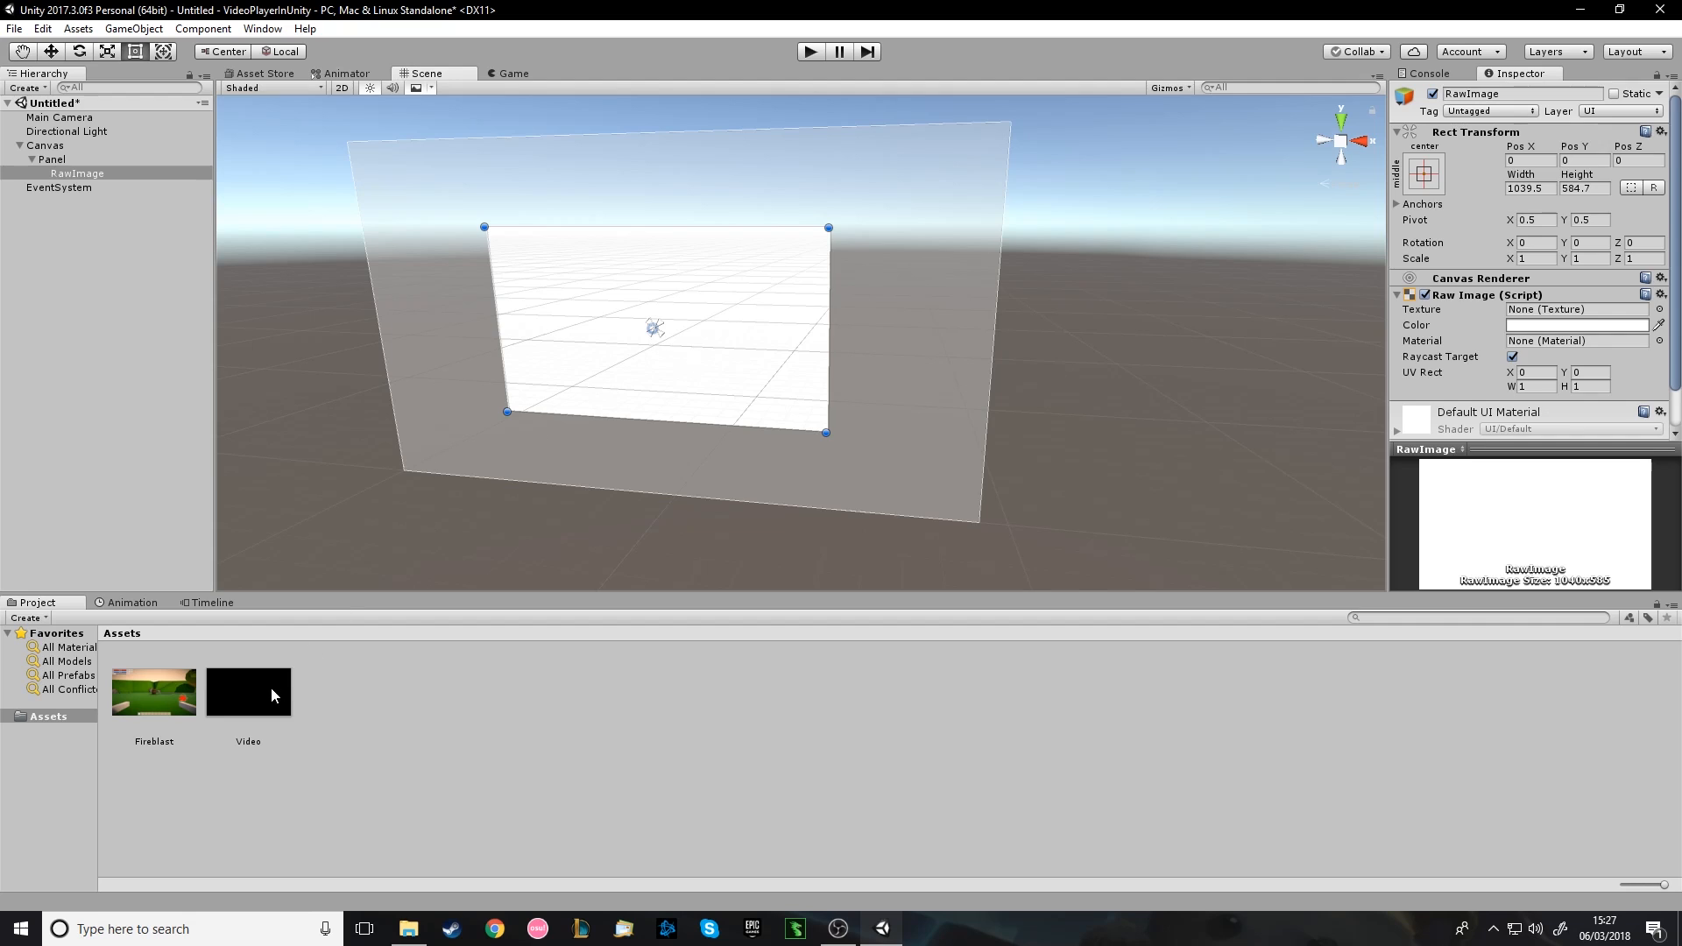
pyautogui.rightClick(50, 157)
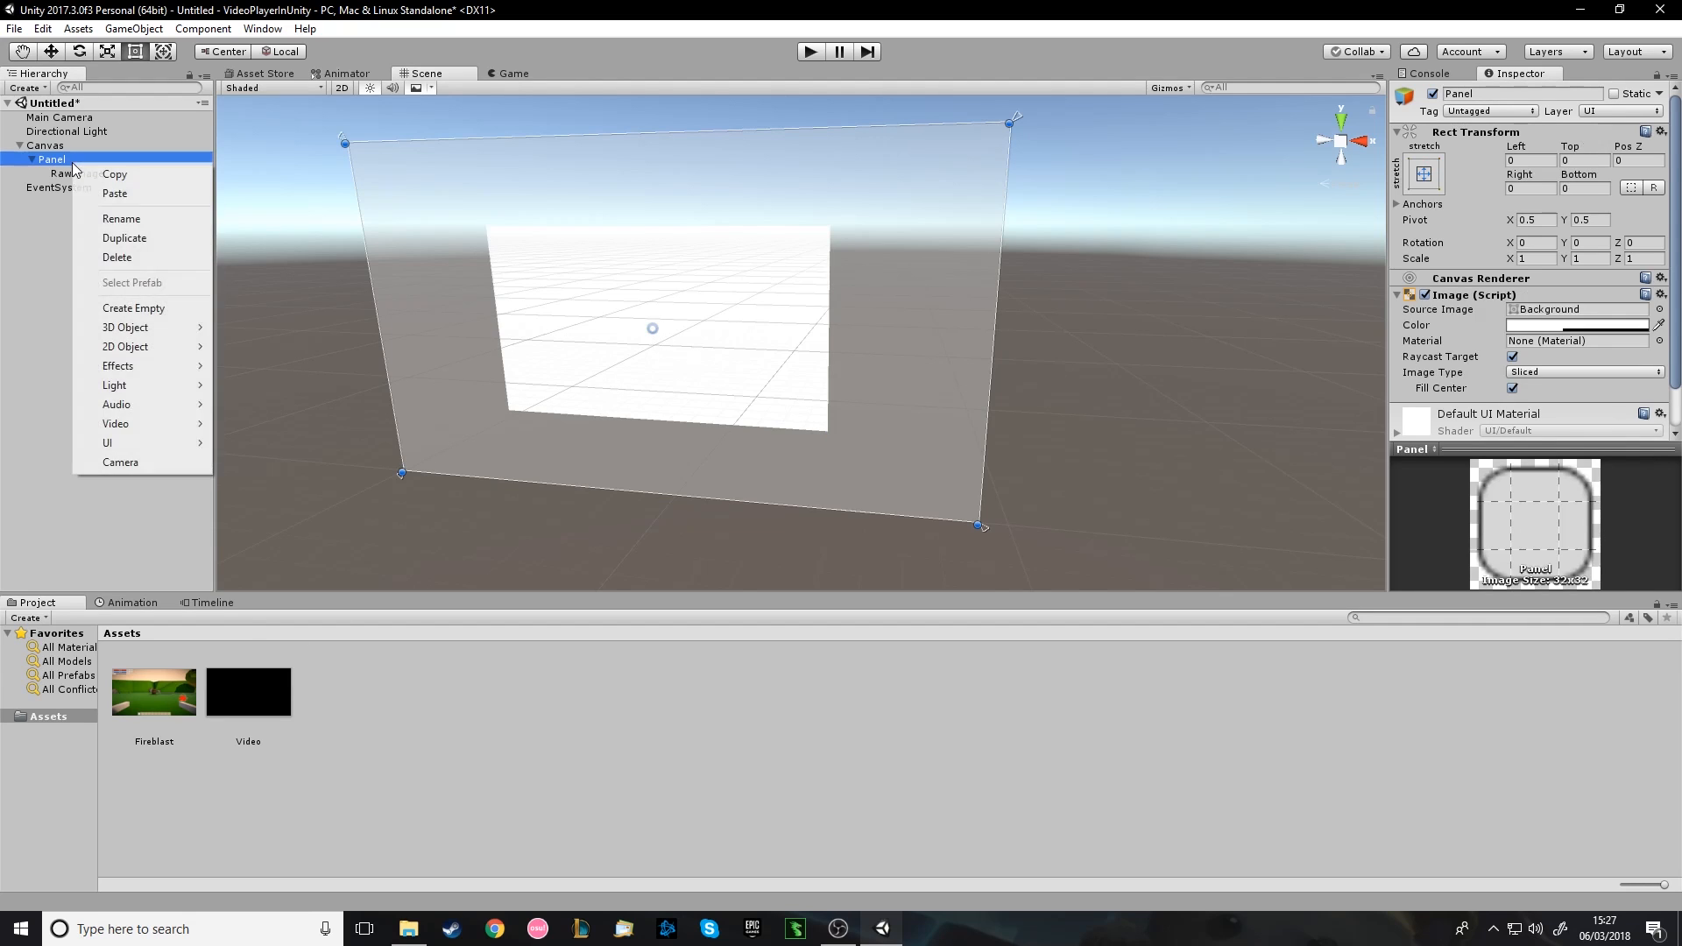
pyautogui.moveTo(116, 422)
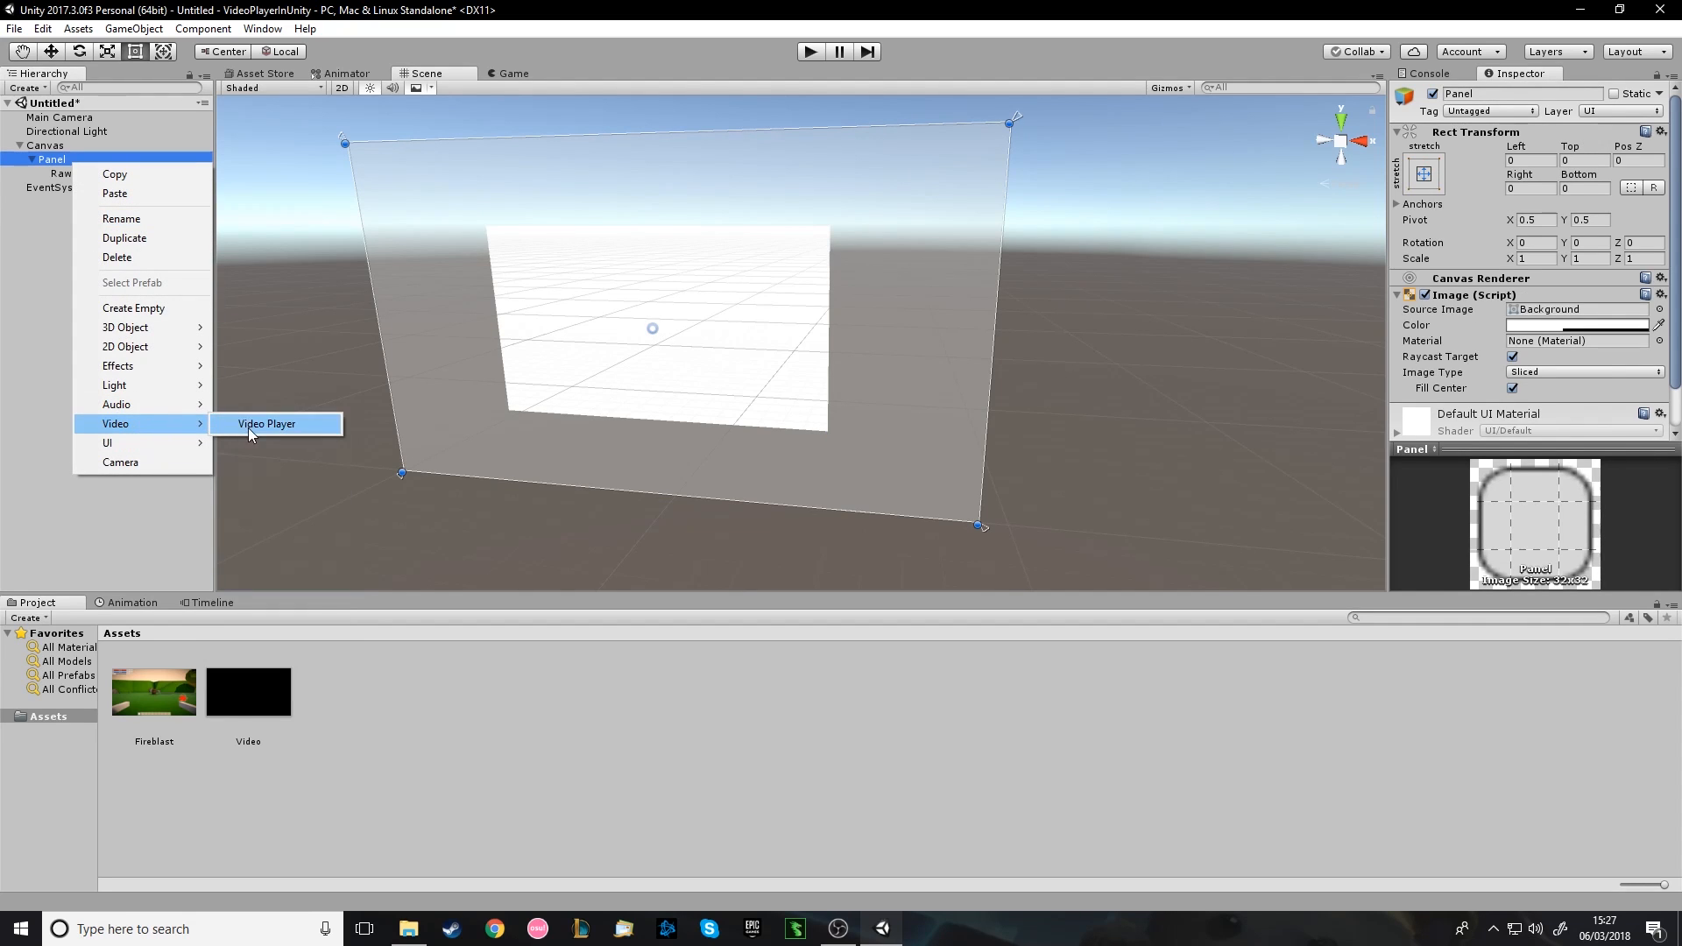
# Create a Video Player under the Panel with the Fireblast clip as its source.
pyautogui.click(267, 424)
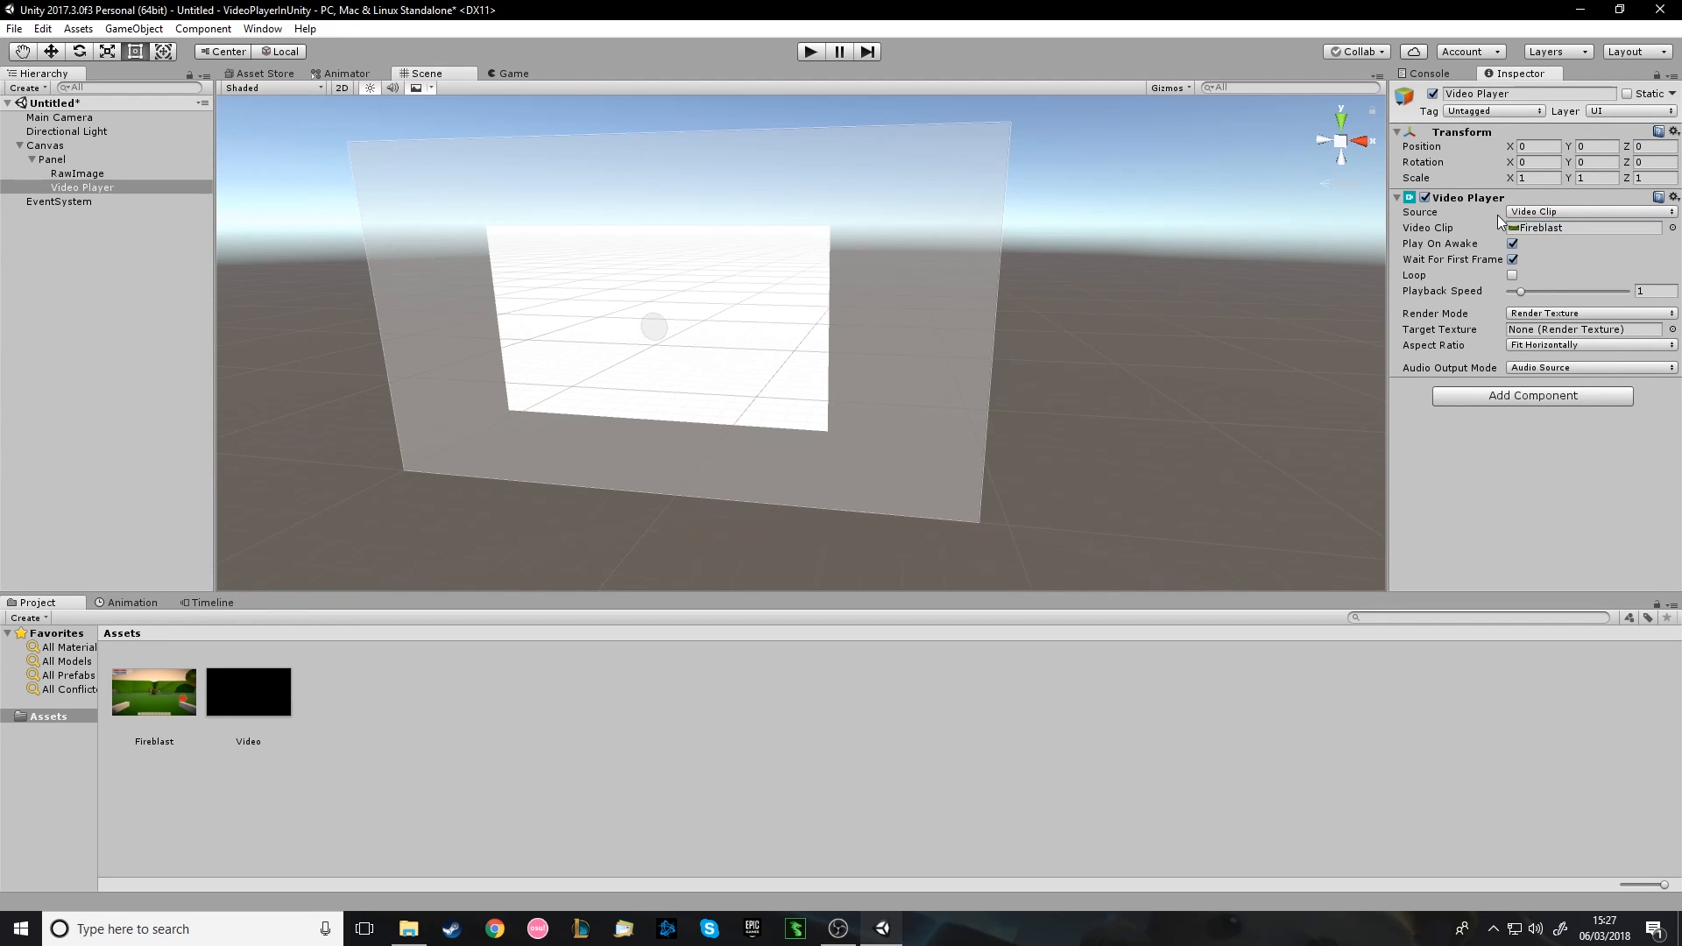
pyautogui.moveTo(1016, 320)
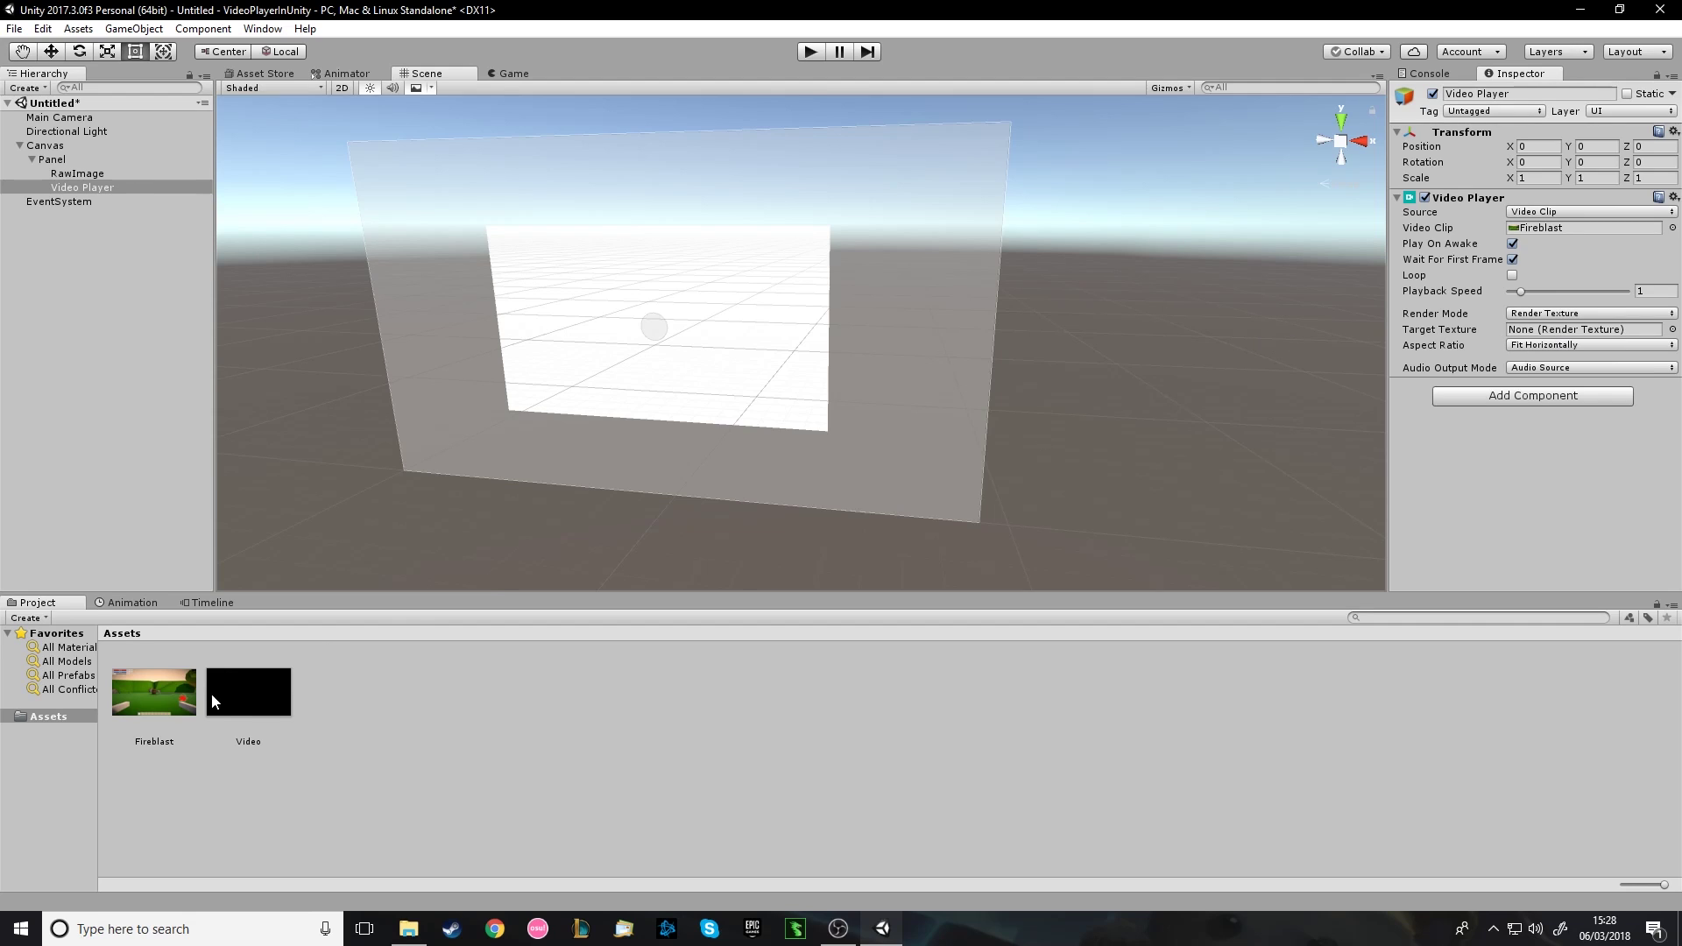
# Assign the Video render texture as the Video Player's Target Texture and as the RawImage's Texture.
pyautogui.click(1566, 329)
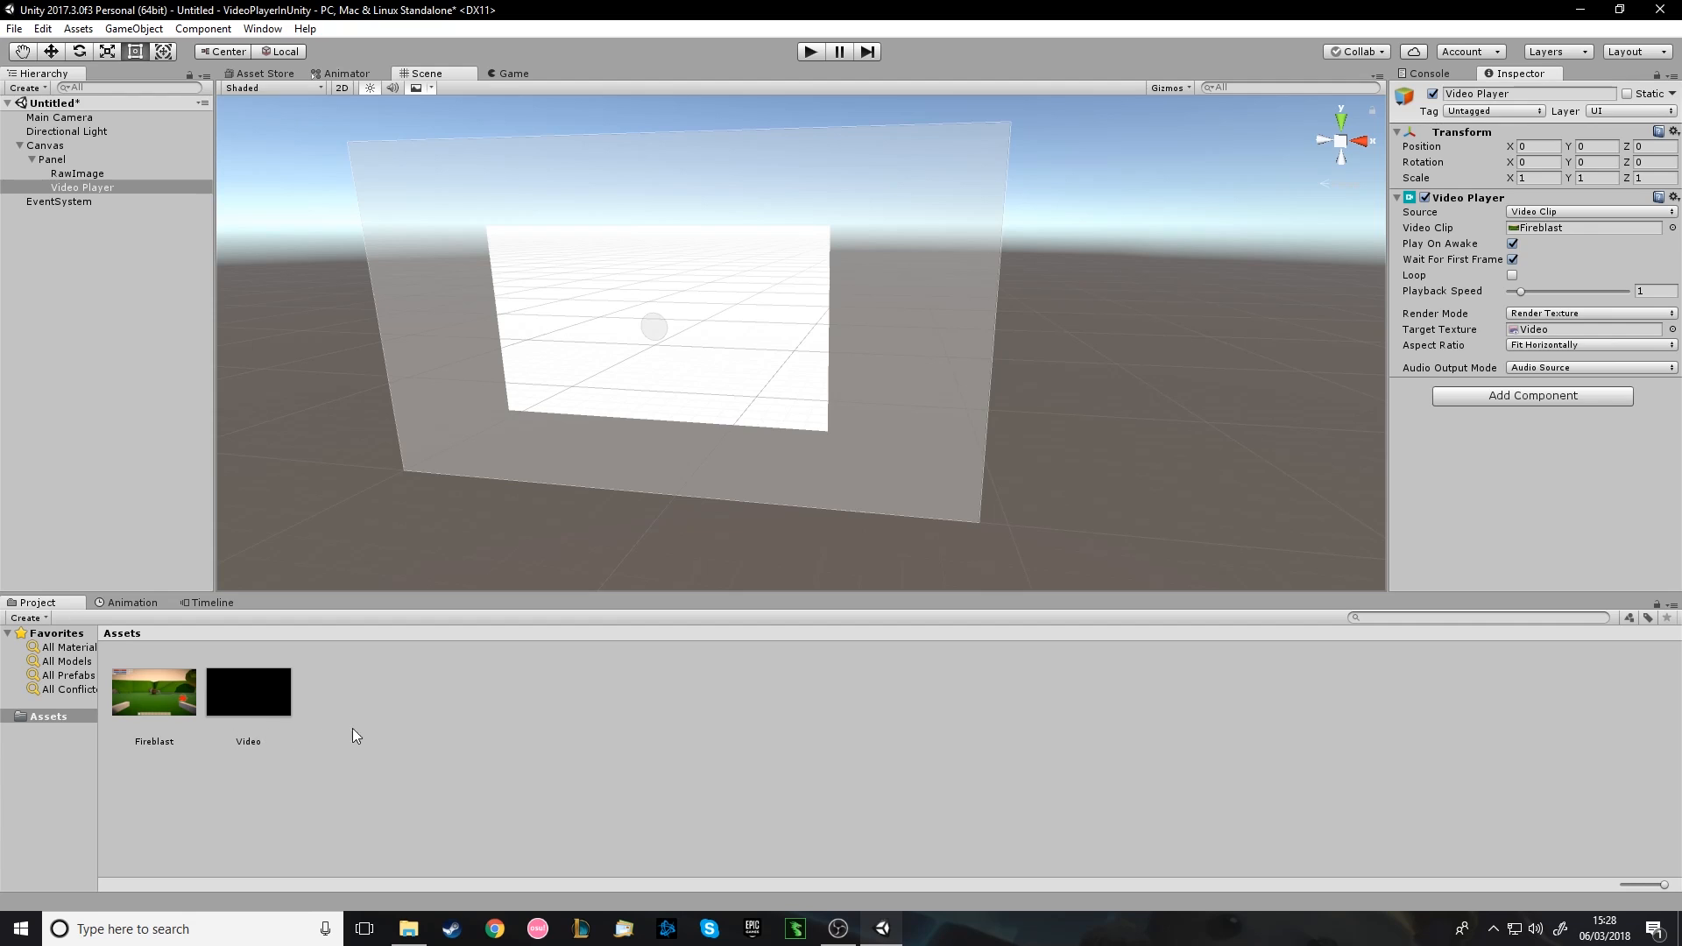
pyautogui.moveTo(1048, 609)
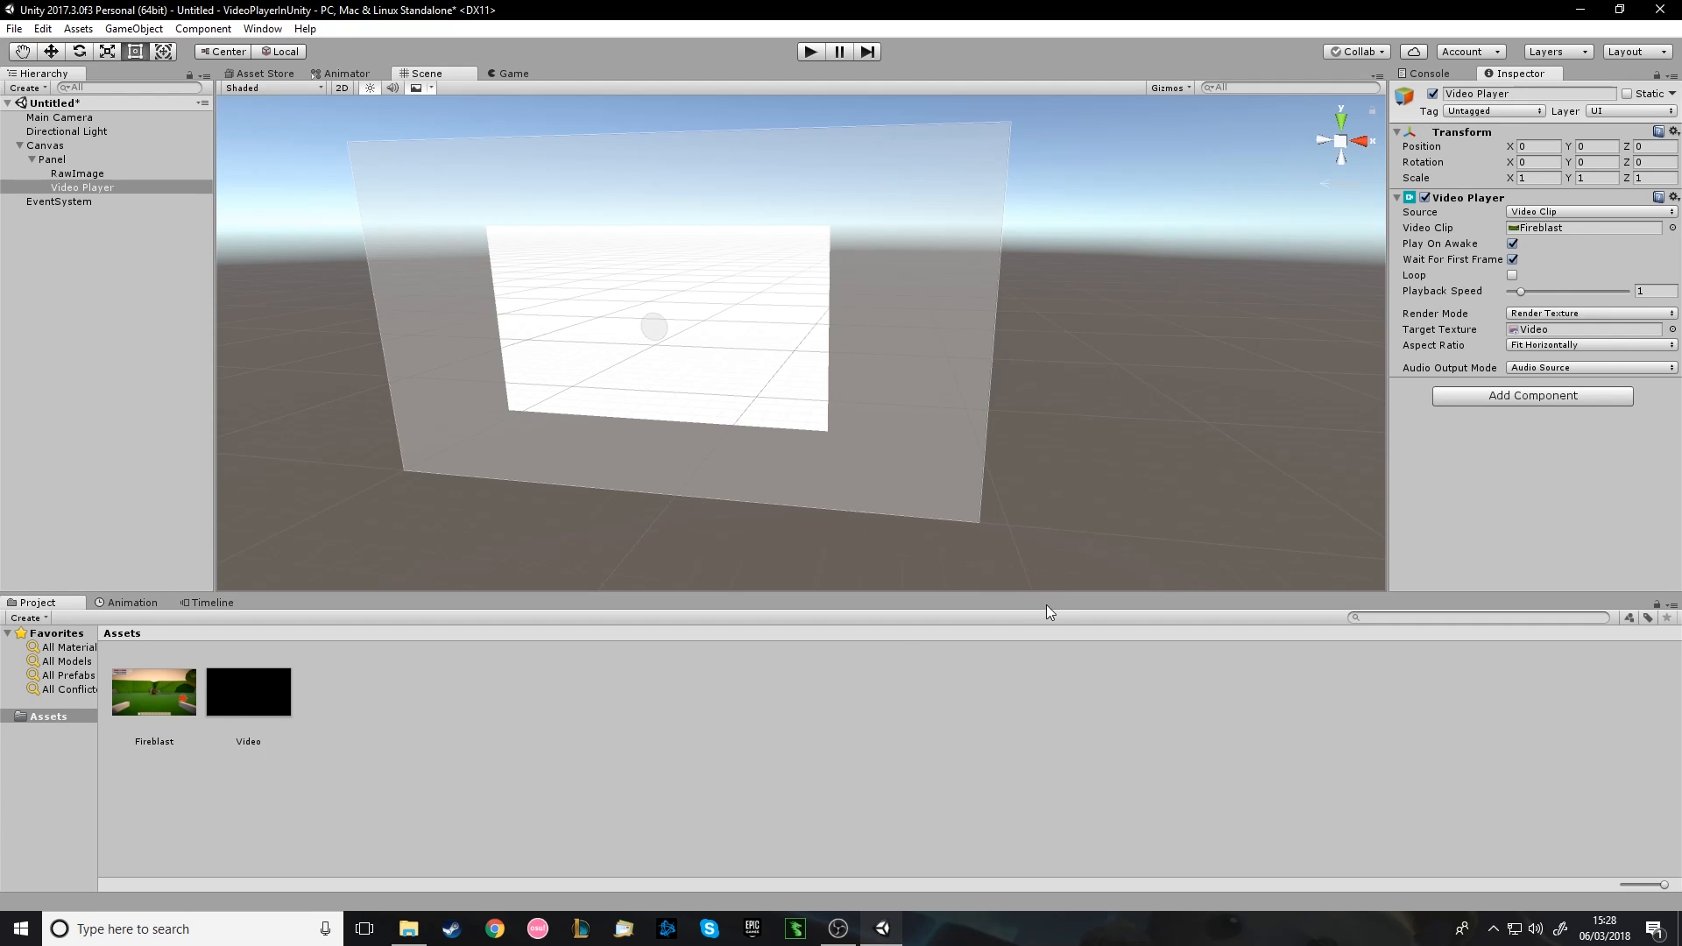
pyautogui.click(72, 171)
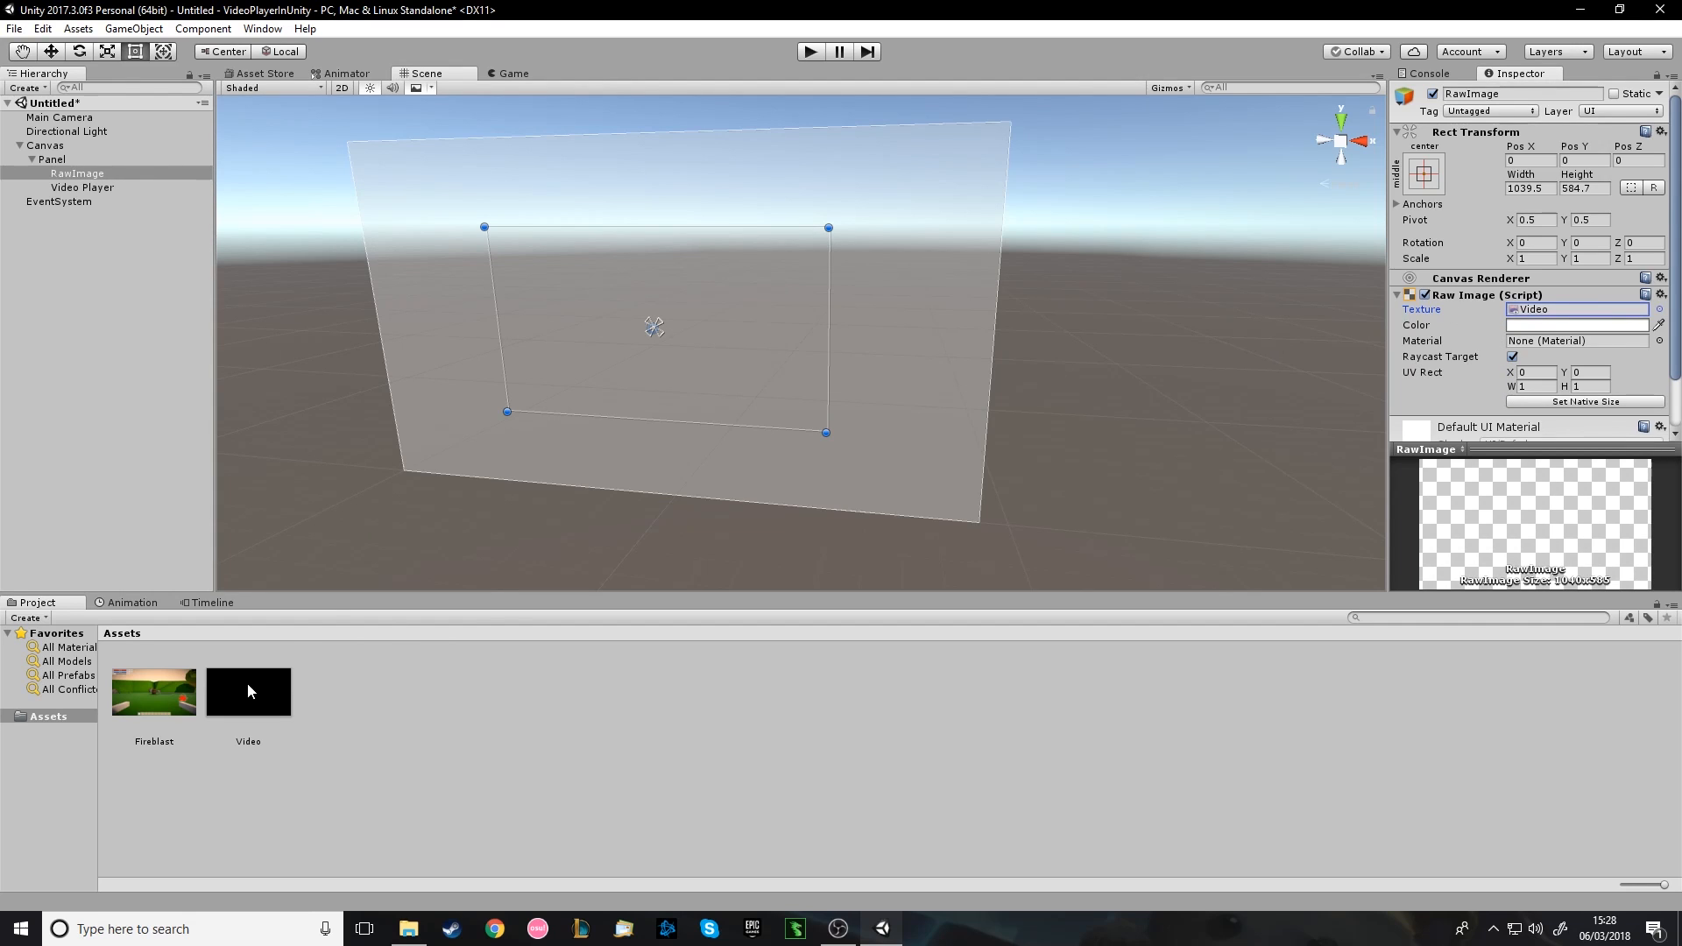
pyautogui.moveTo(1065, 199)
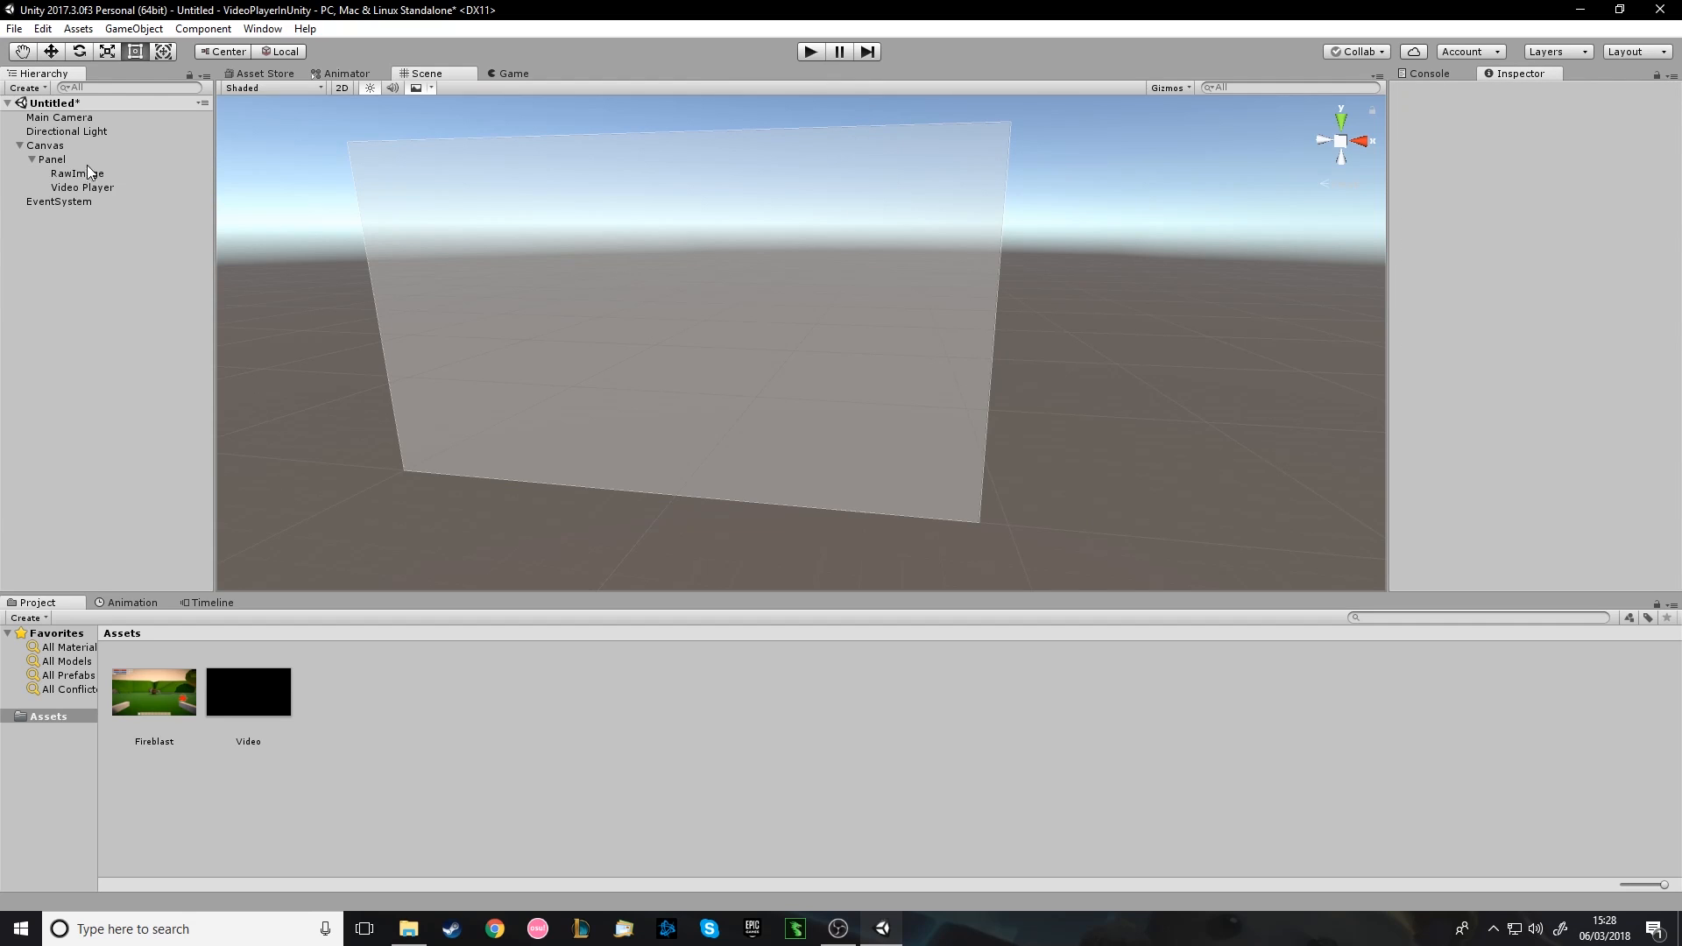
pyautogui.click(44, 157)
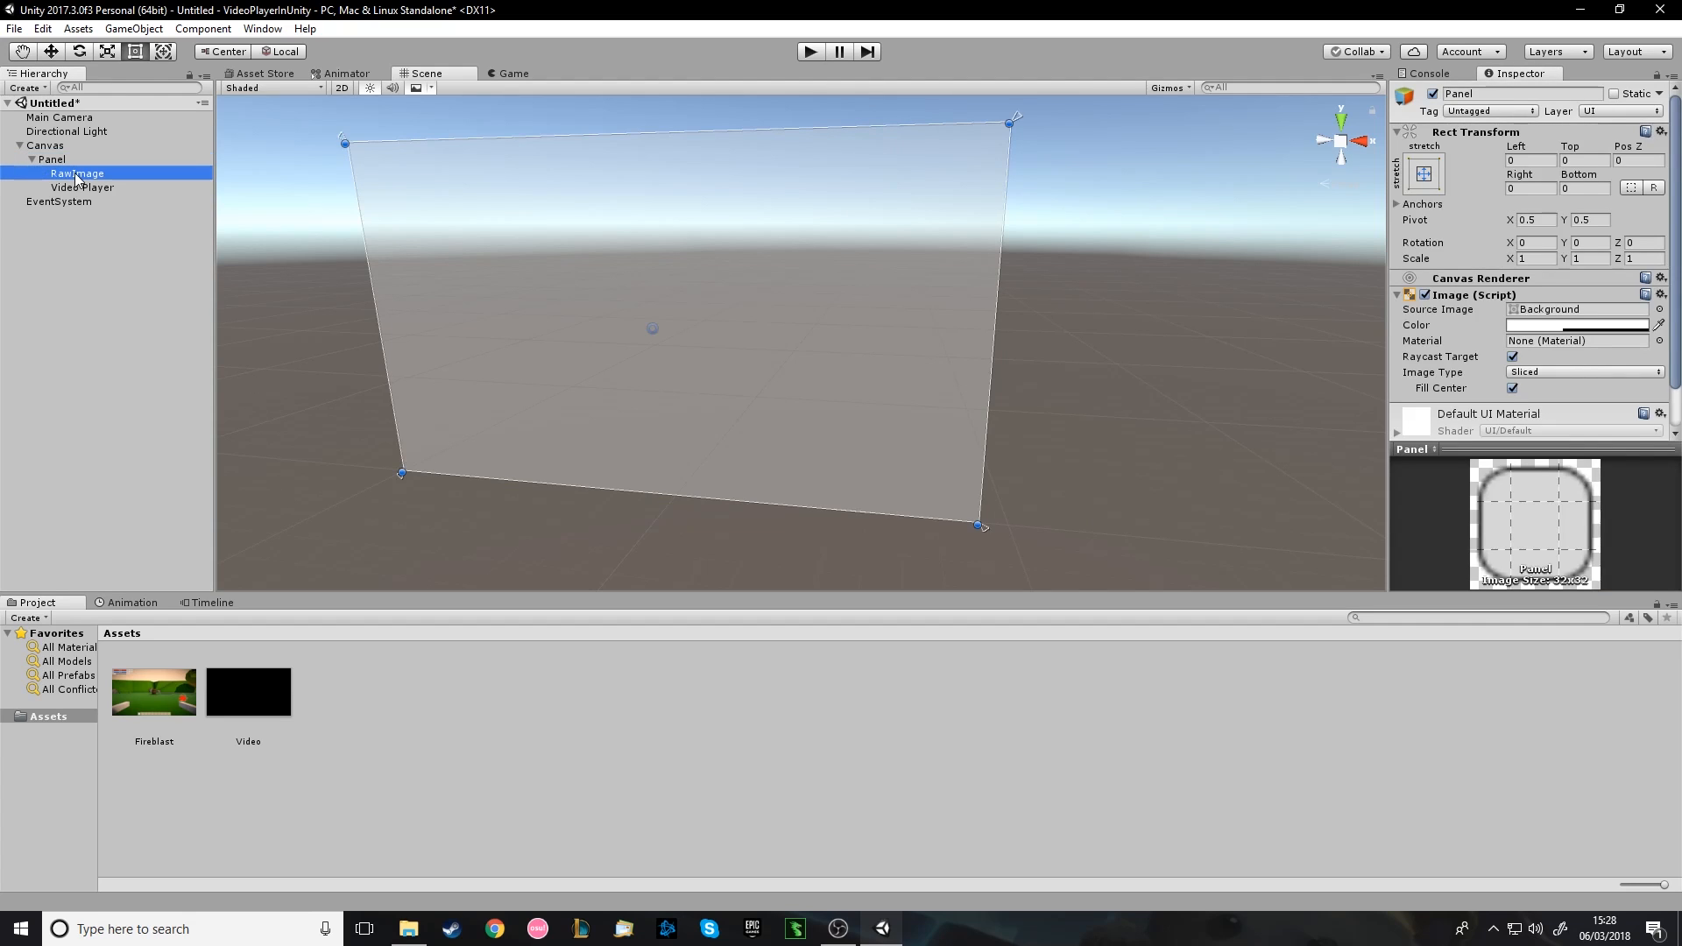
pyautogui.click(66, 172)
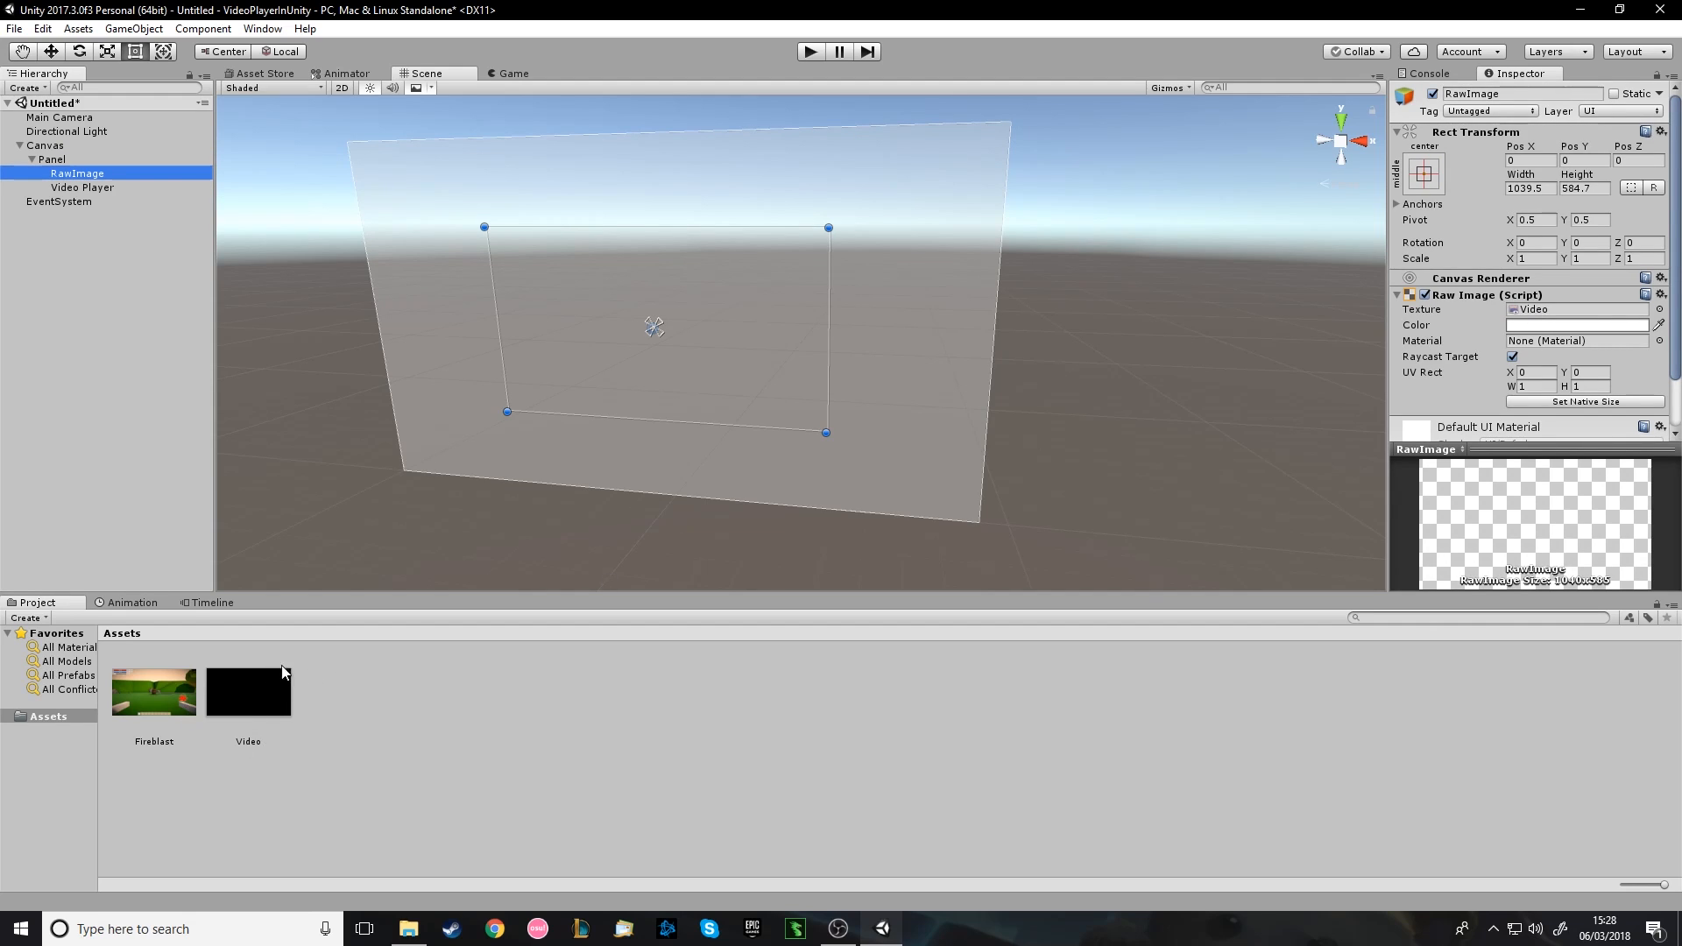
pyautogui.moveTo(151, 236)
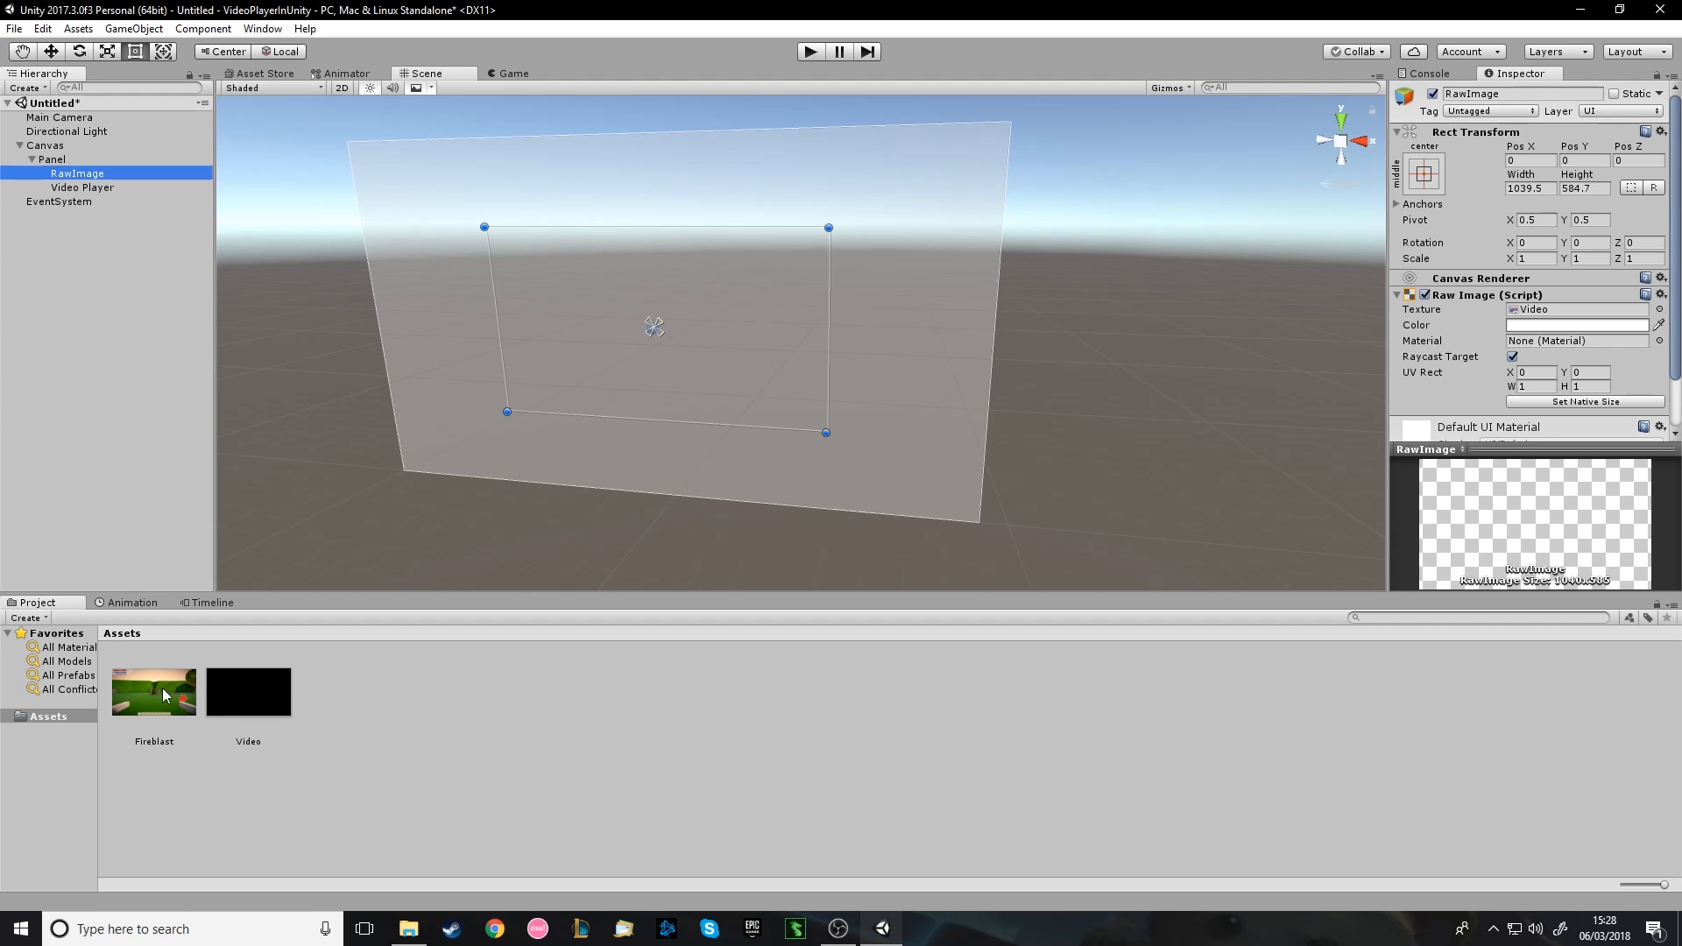
pyautogui.moveTo(150, 725)
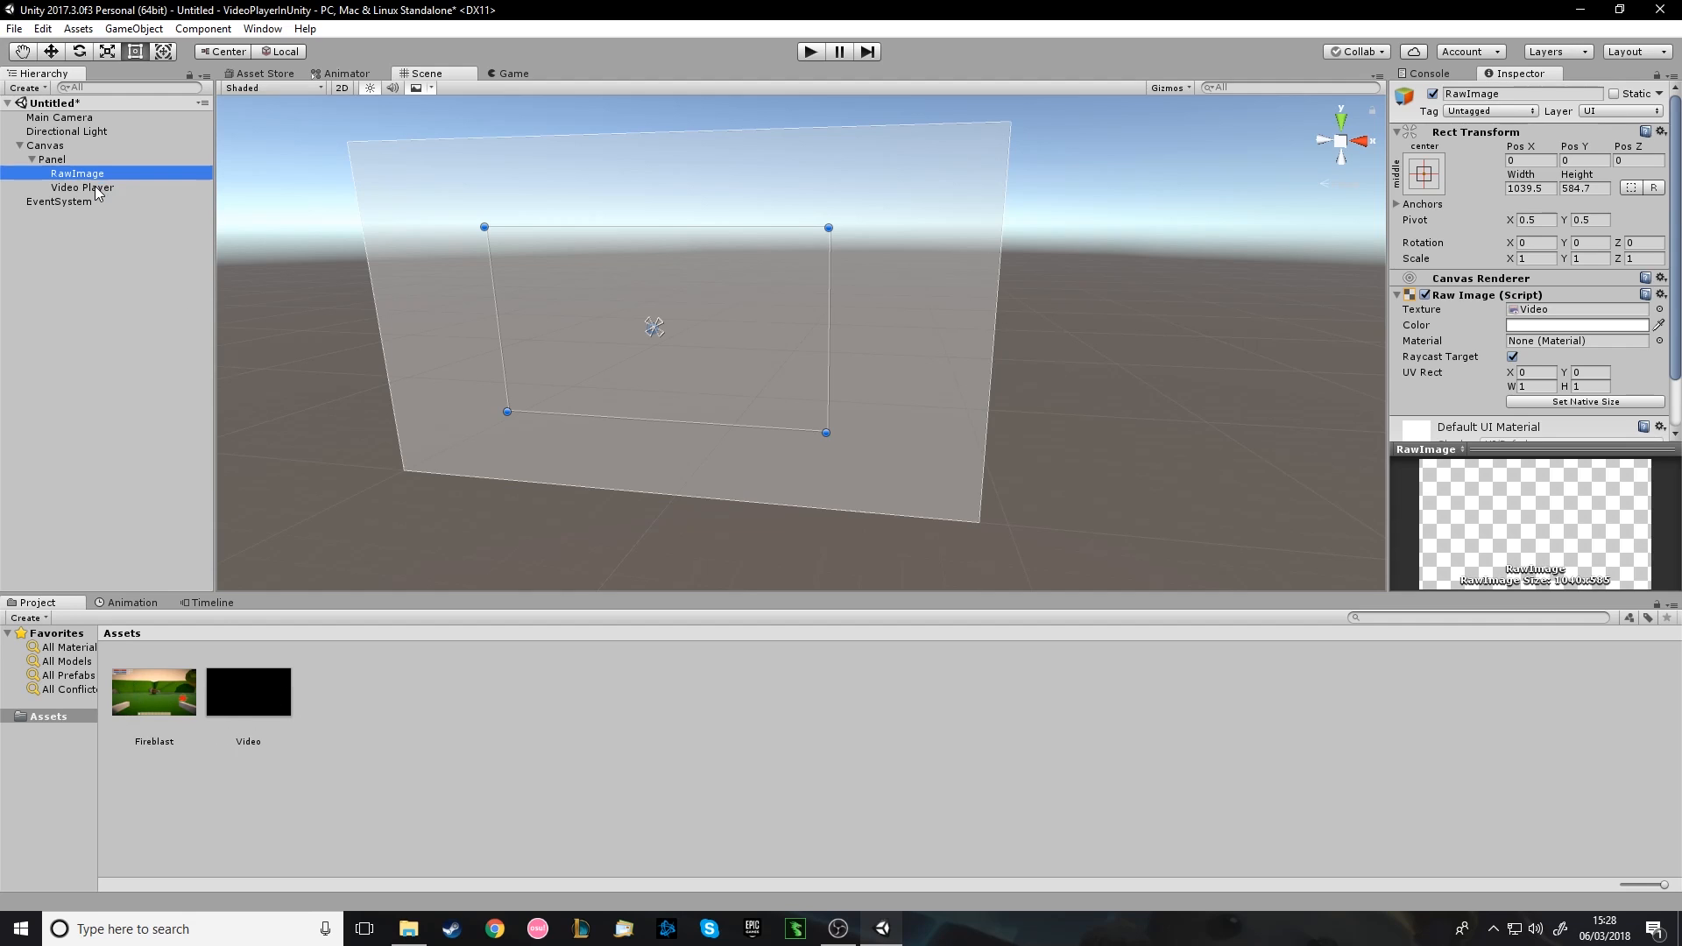
# Enable Loop on the Video Player and set its Audio Output Mode to None.
pyautogui.click(80, 186)
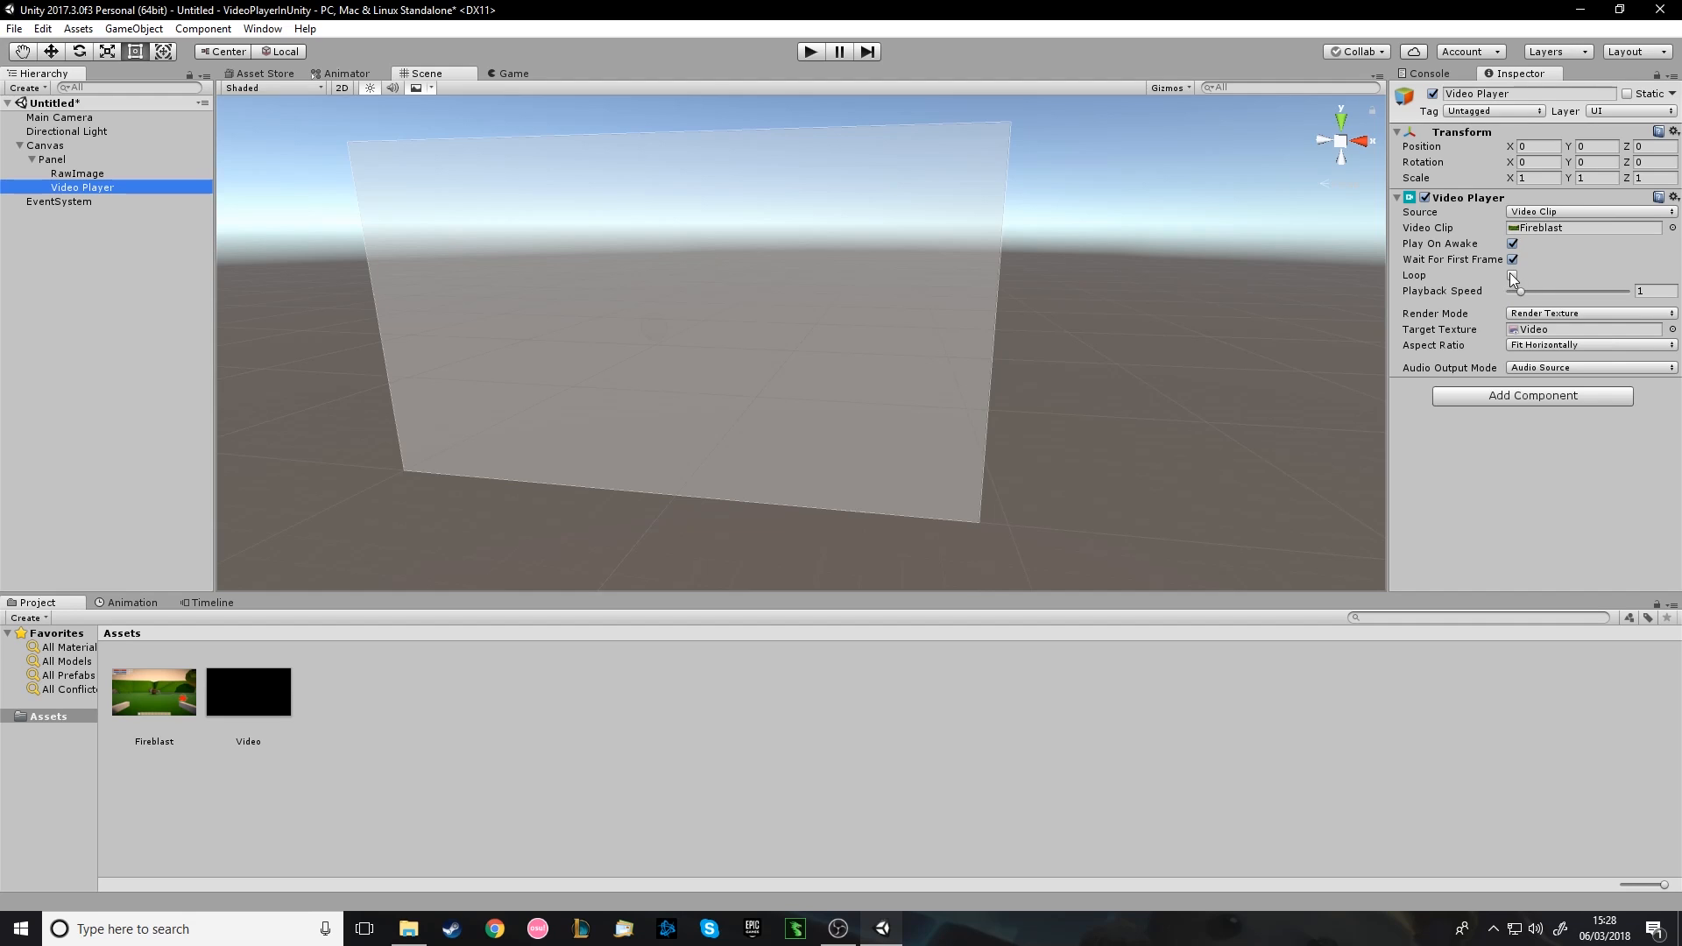
pyautogui.click(1511, 273)
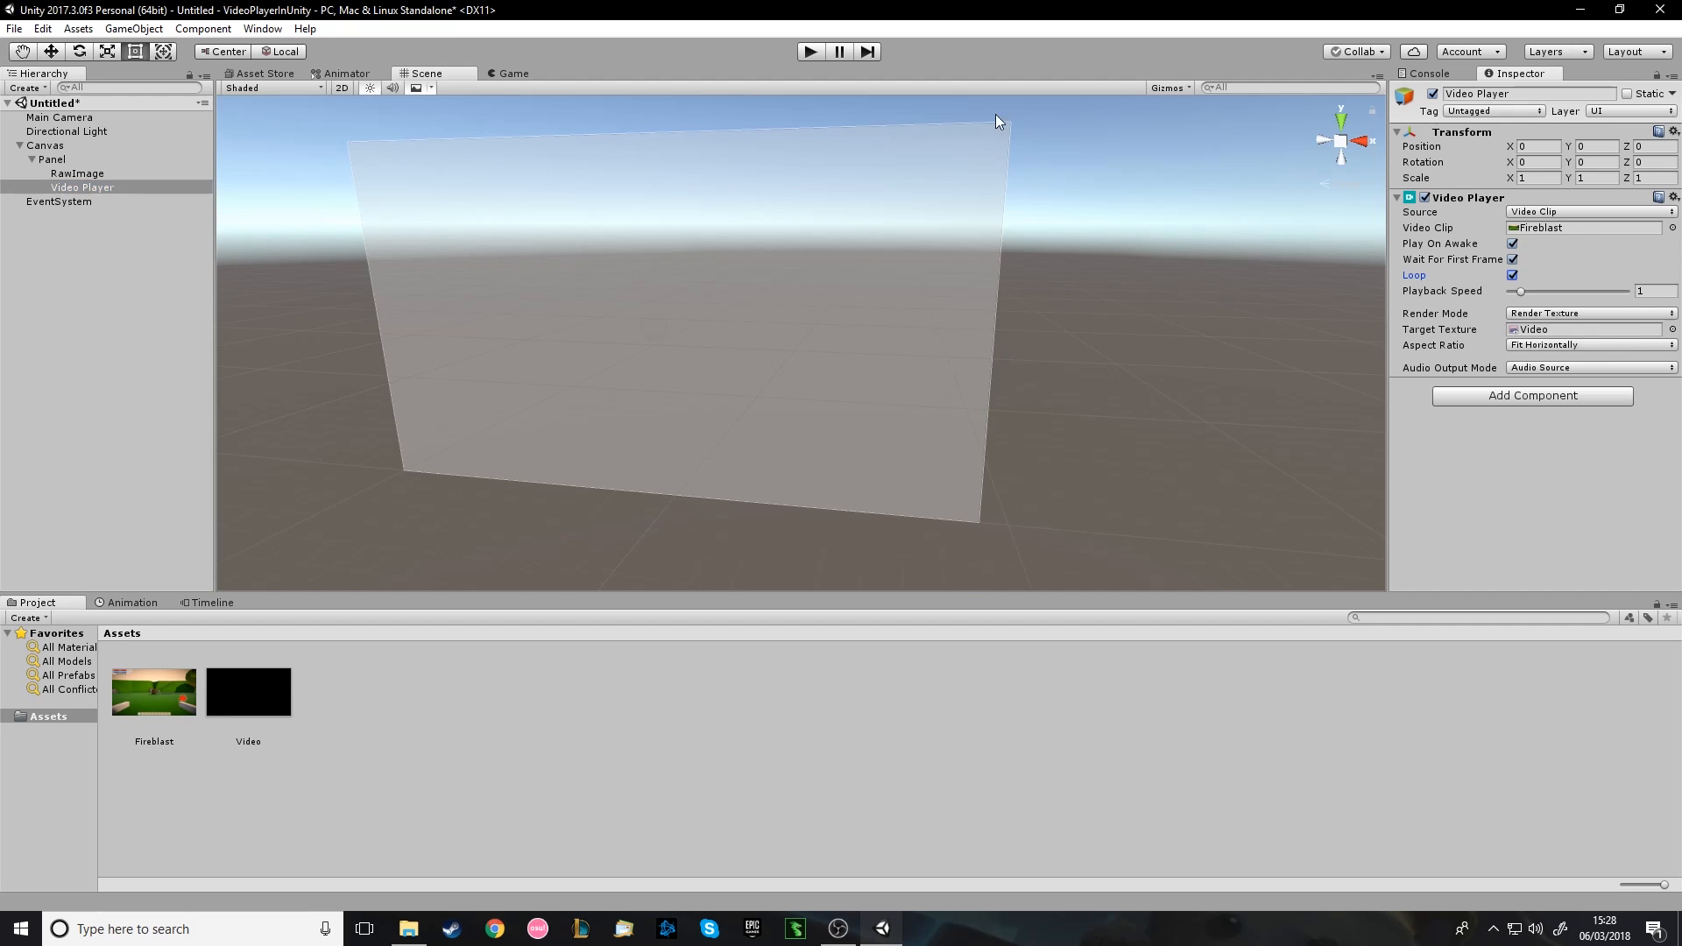
pyautogui.click(1590, 368)
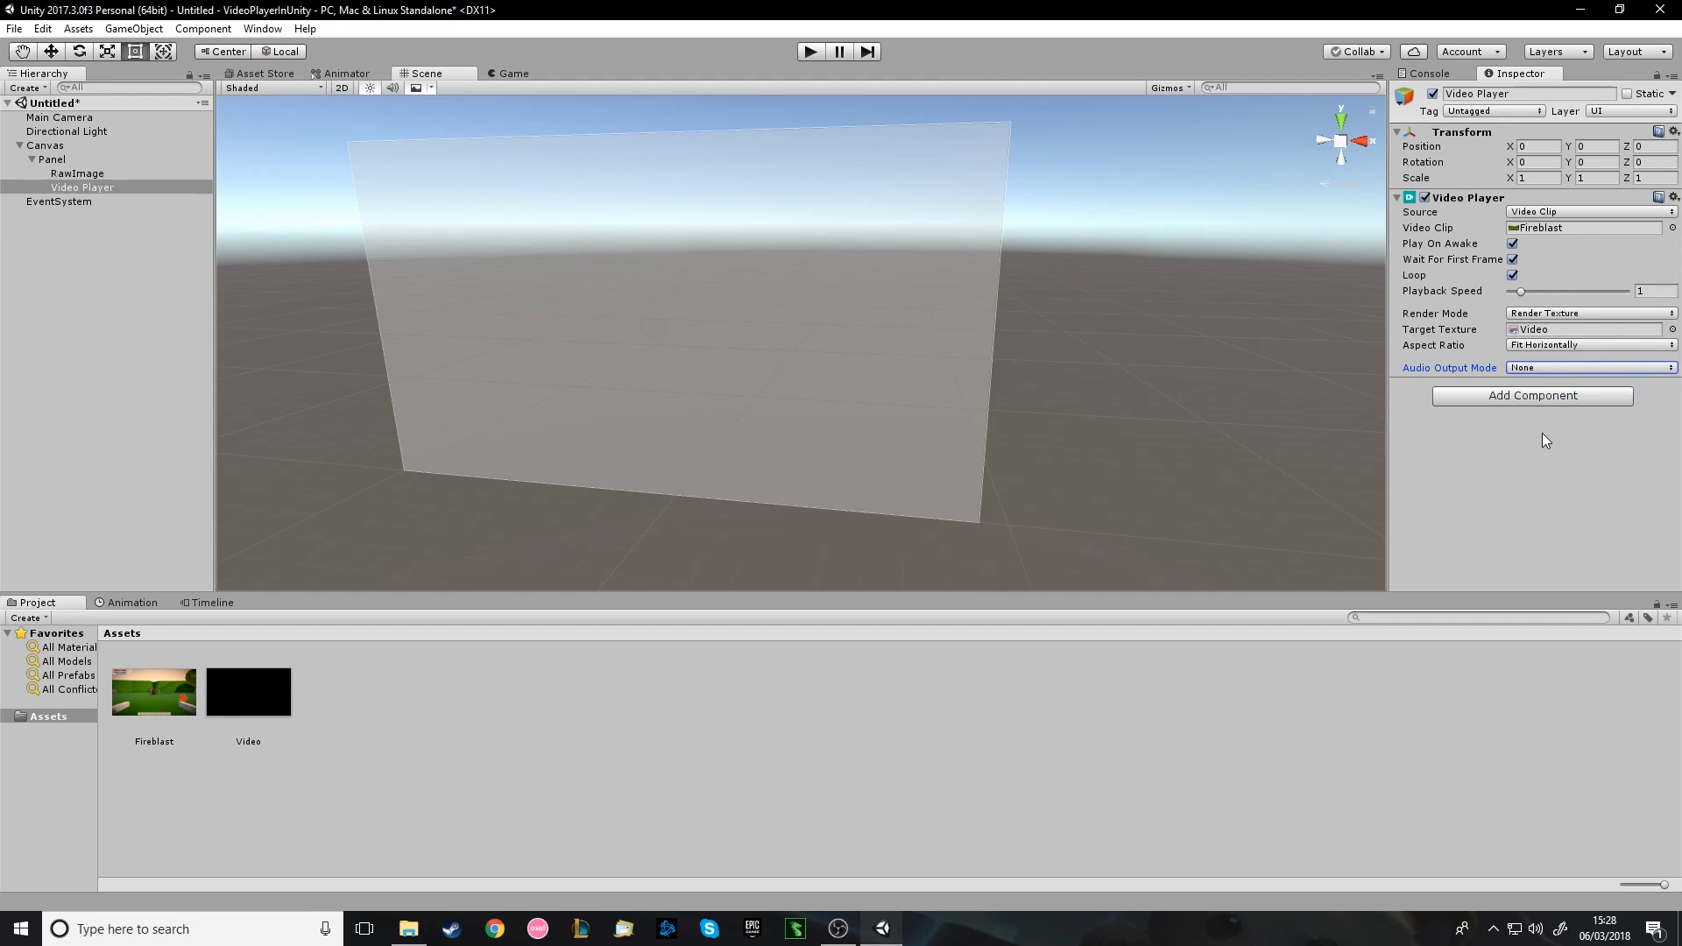
pyautogui.click(810, 51)
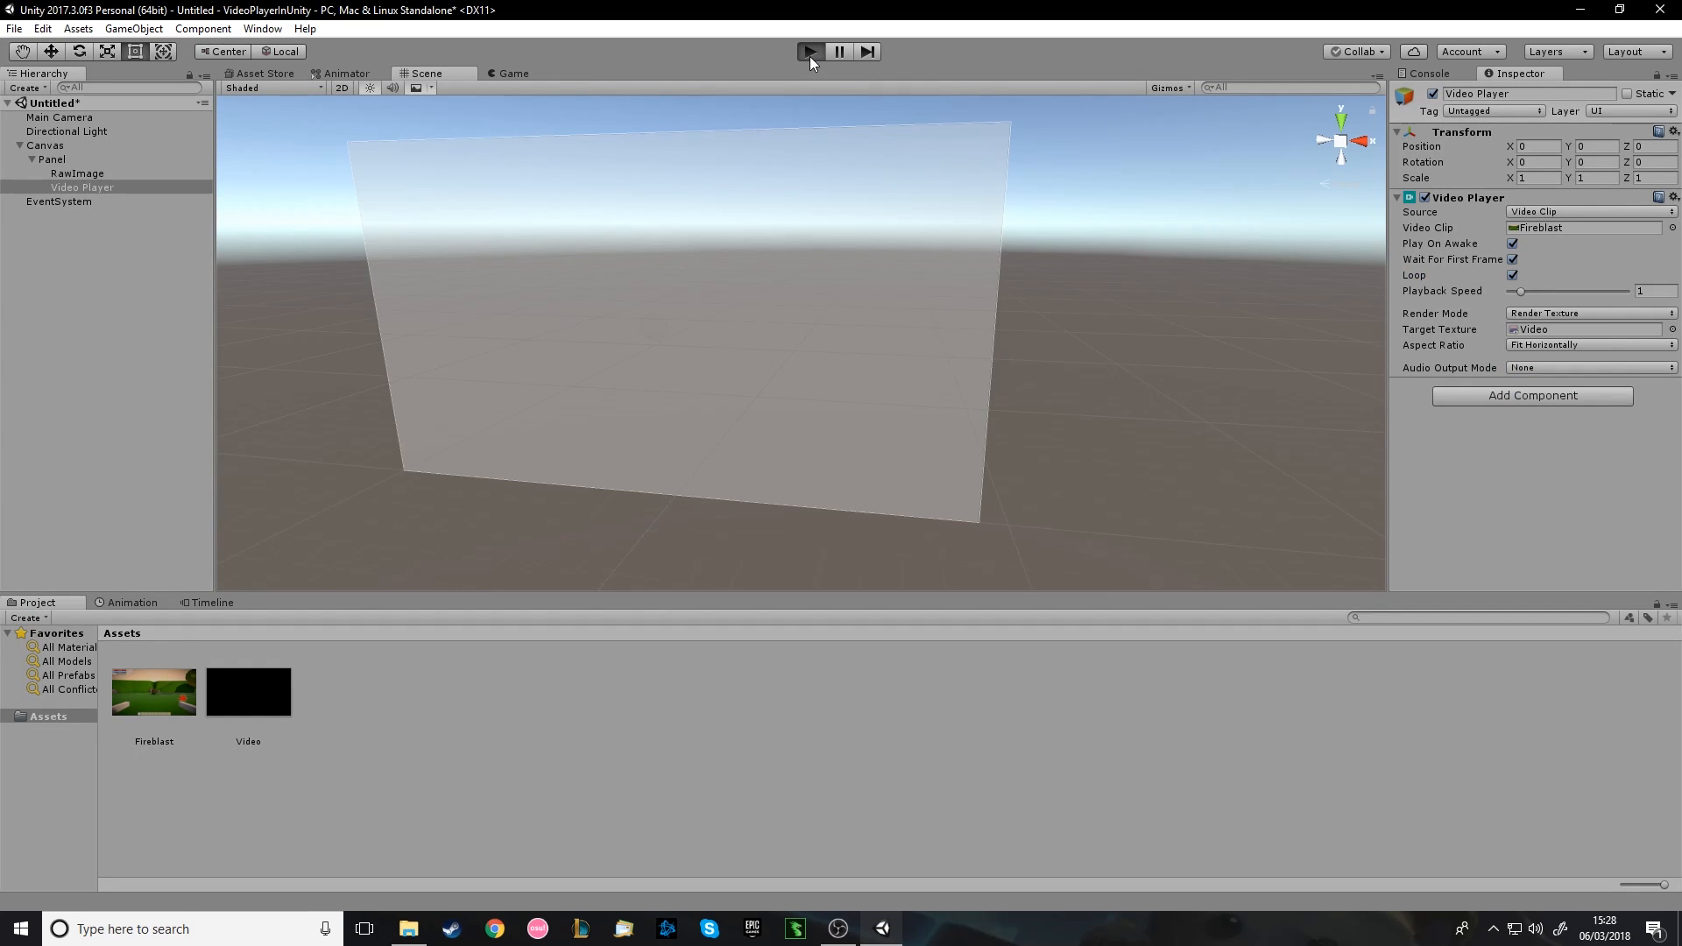
# Play the scene to confirm the Fireblast clip runs on the RawImage, then stop playback.
pyautogui.click(810, 51)
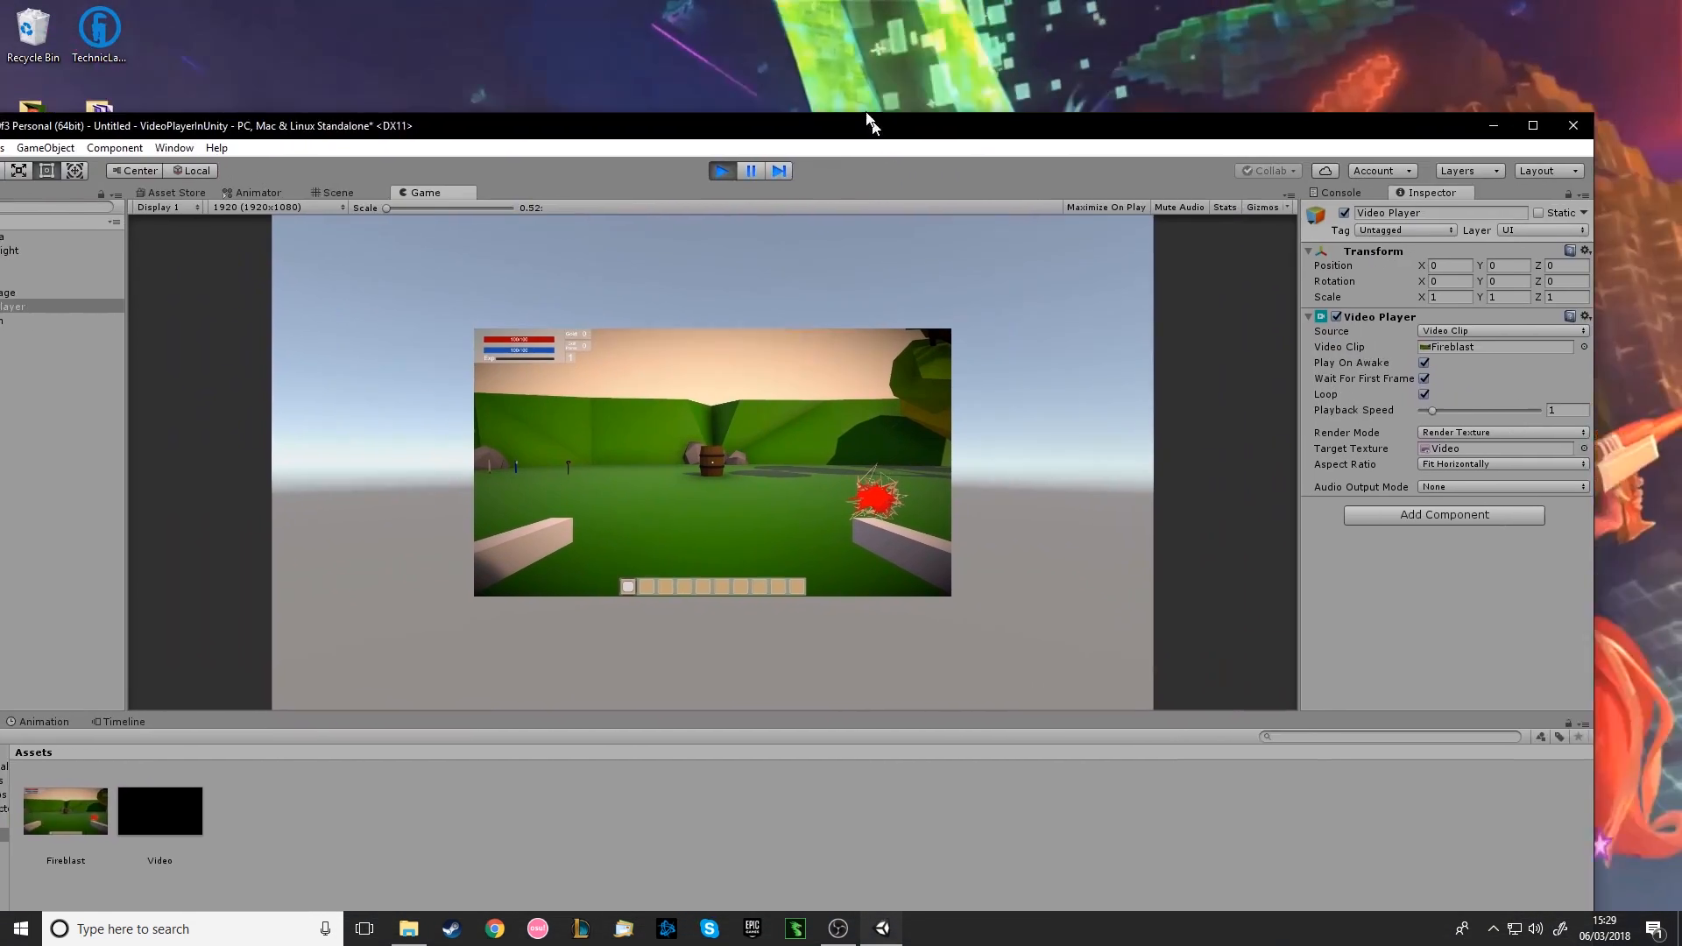
pyautogui.click(1531, 125)
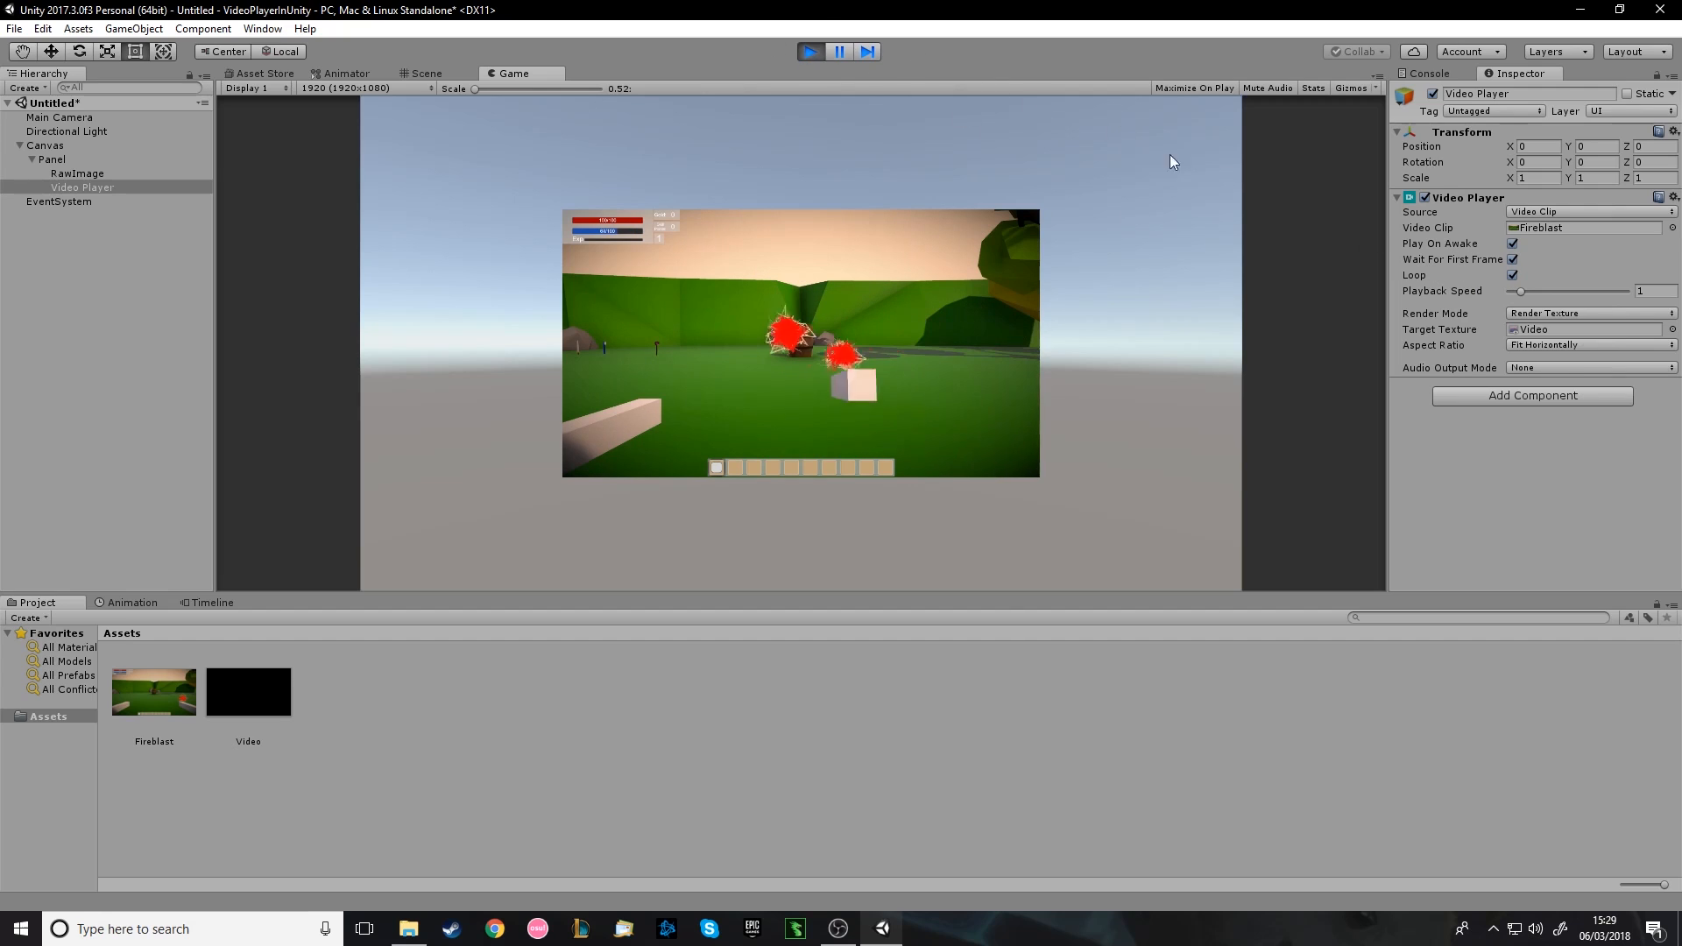
pyautogui.click(428, 74)
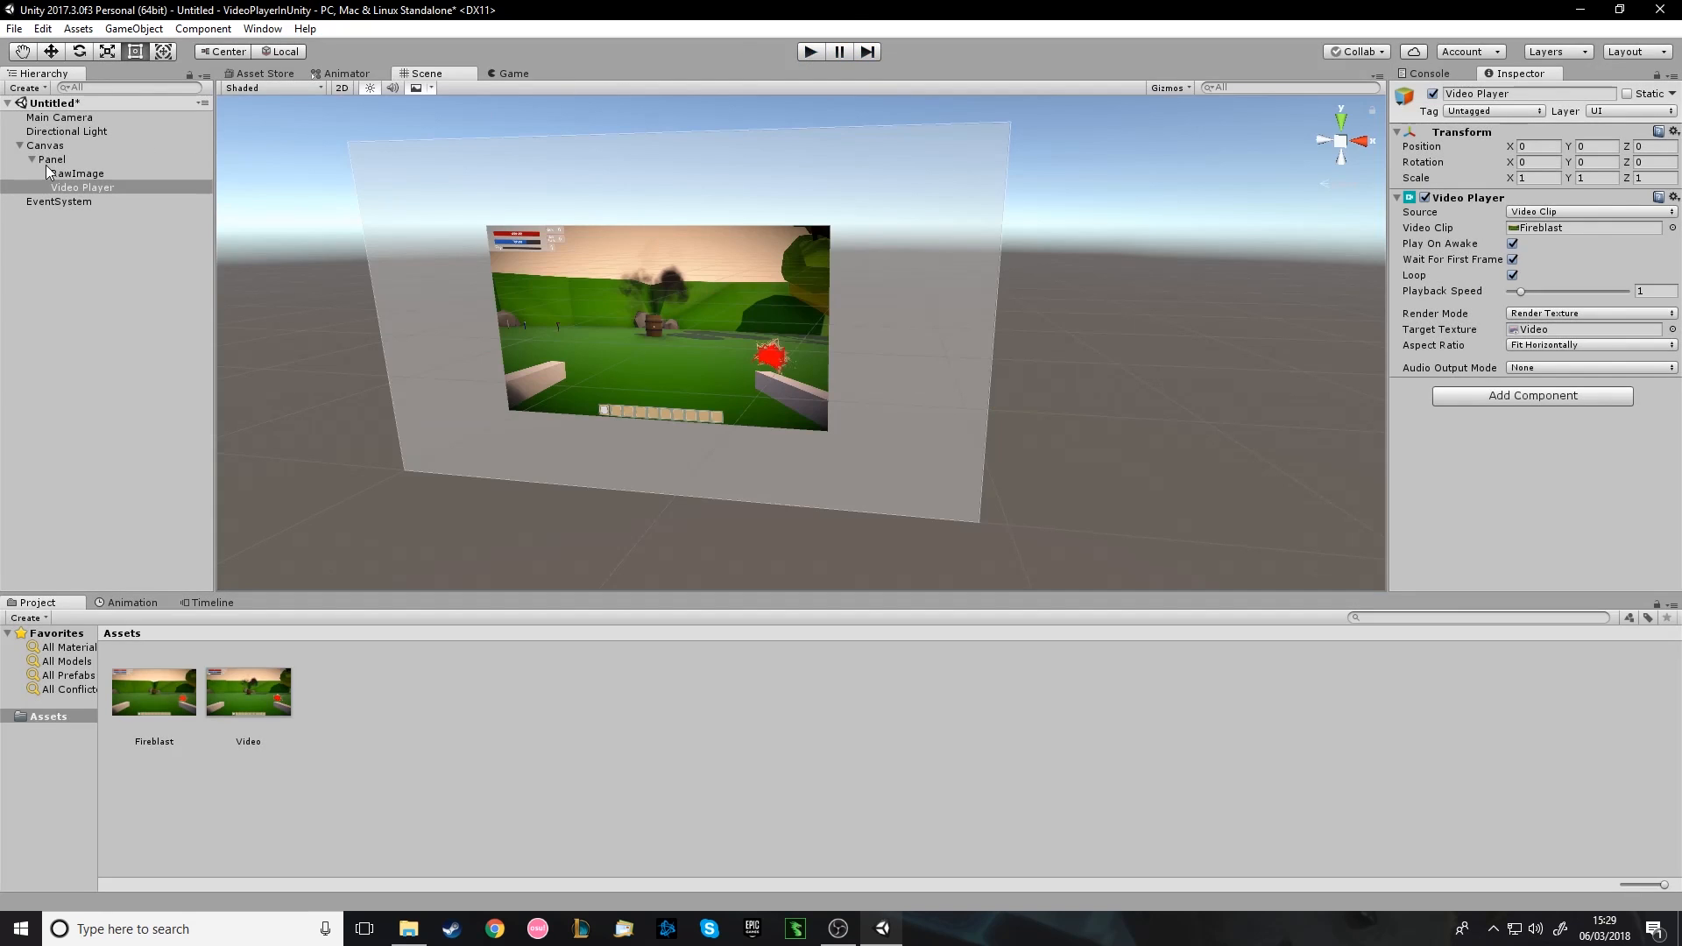
# Run the scene and switch off the Panel so the game view goes empty.
pyautogui.click(53, 157)
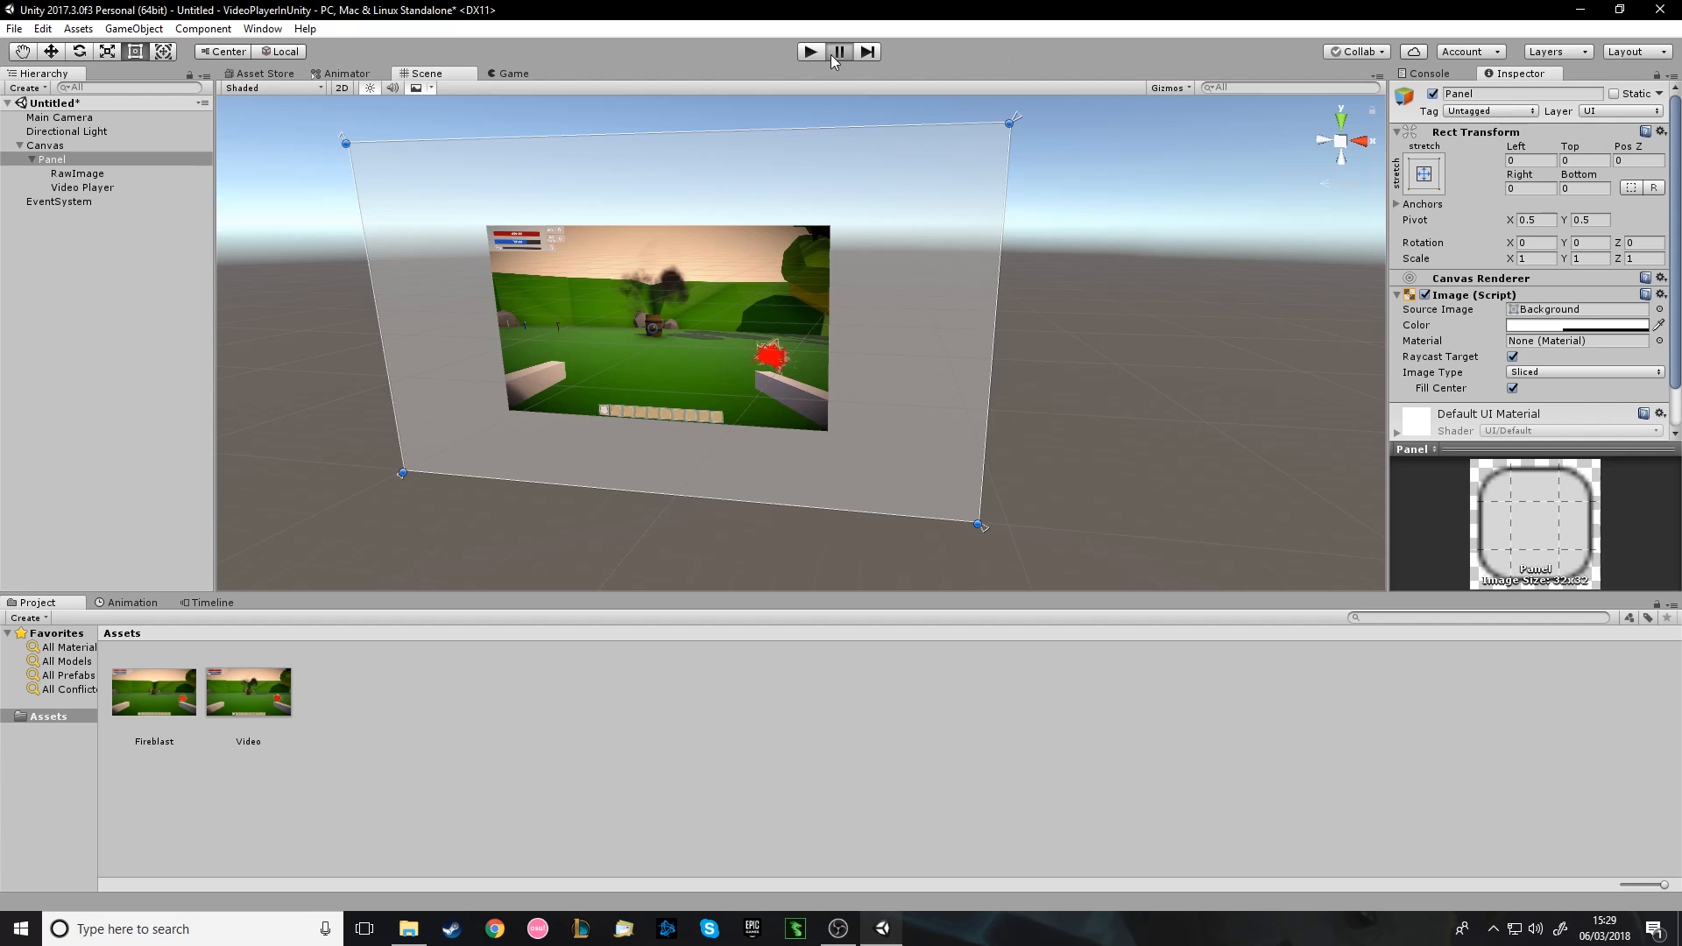
pyautogui.click(810, 49)
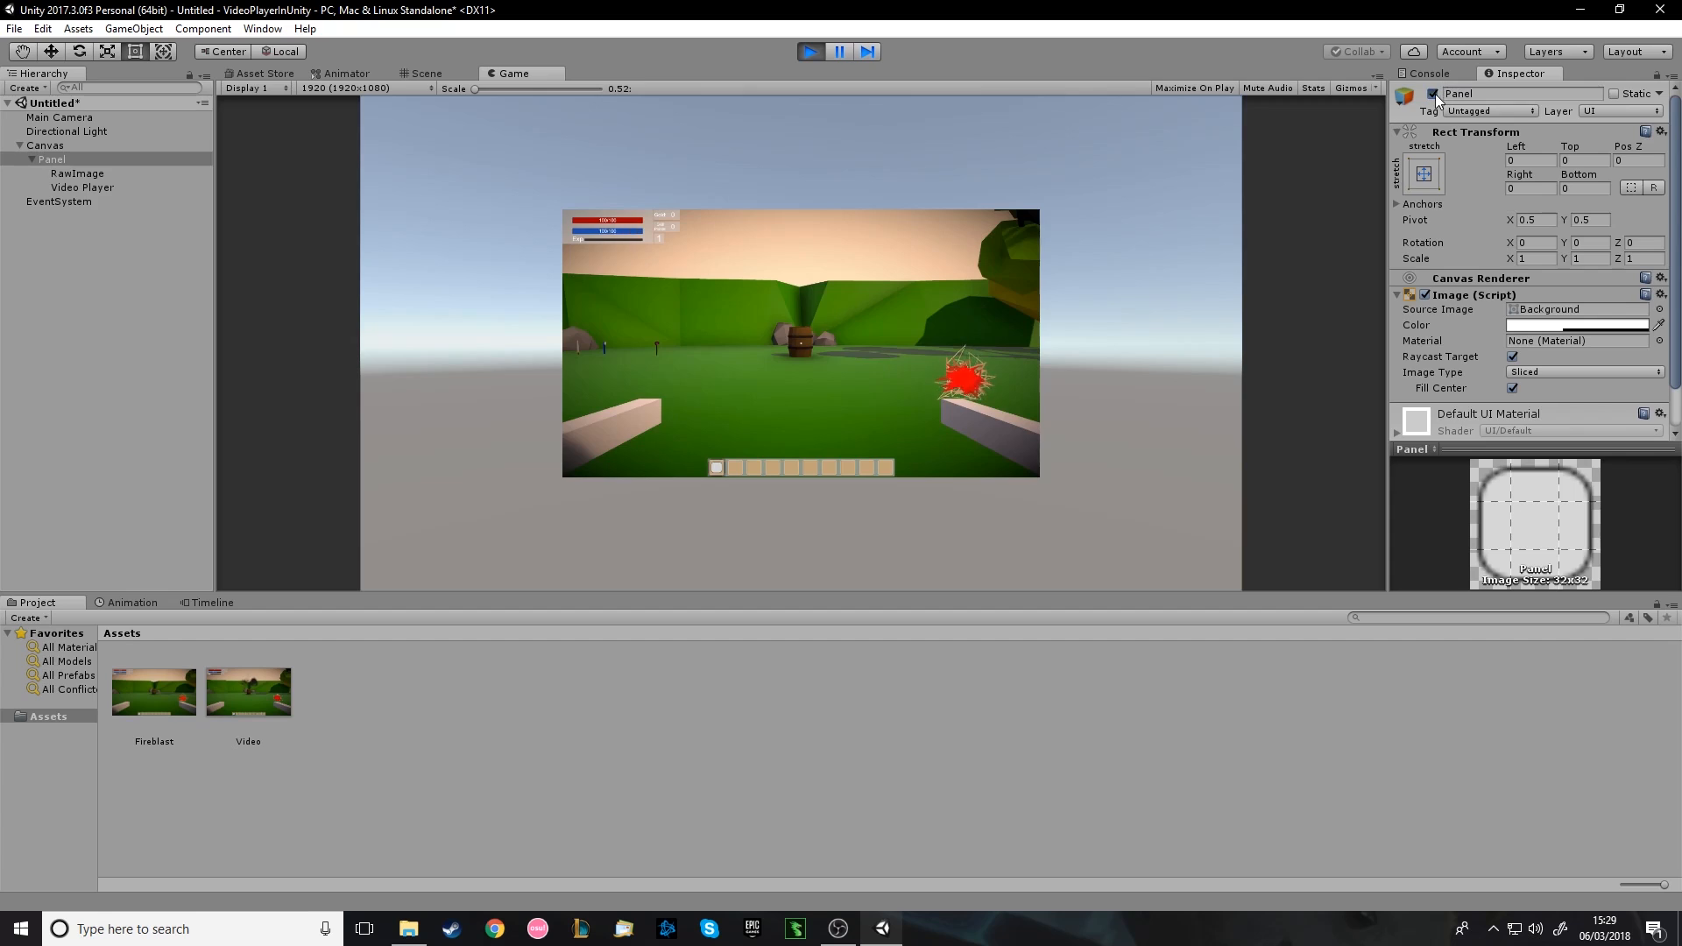
pyautogui.click(82, 186)
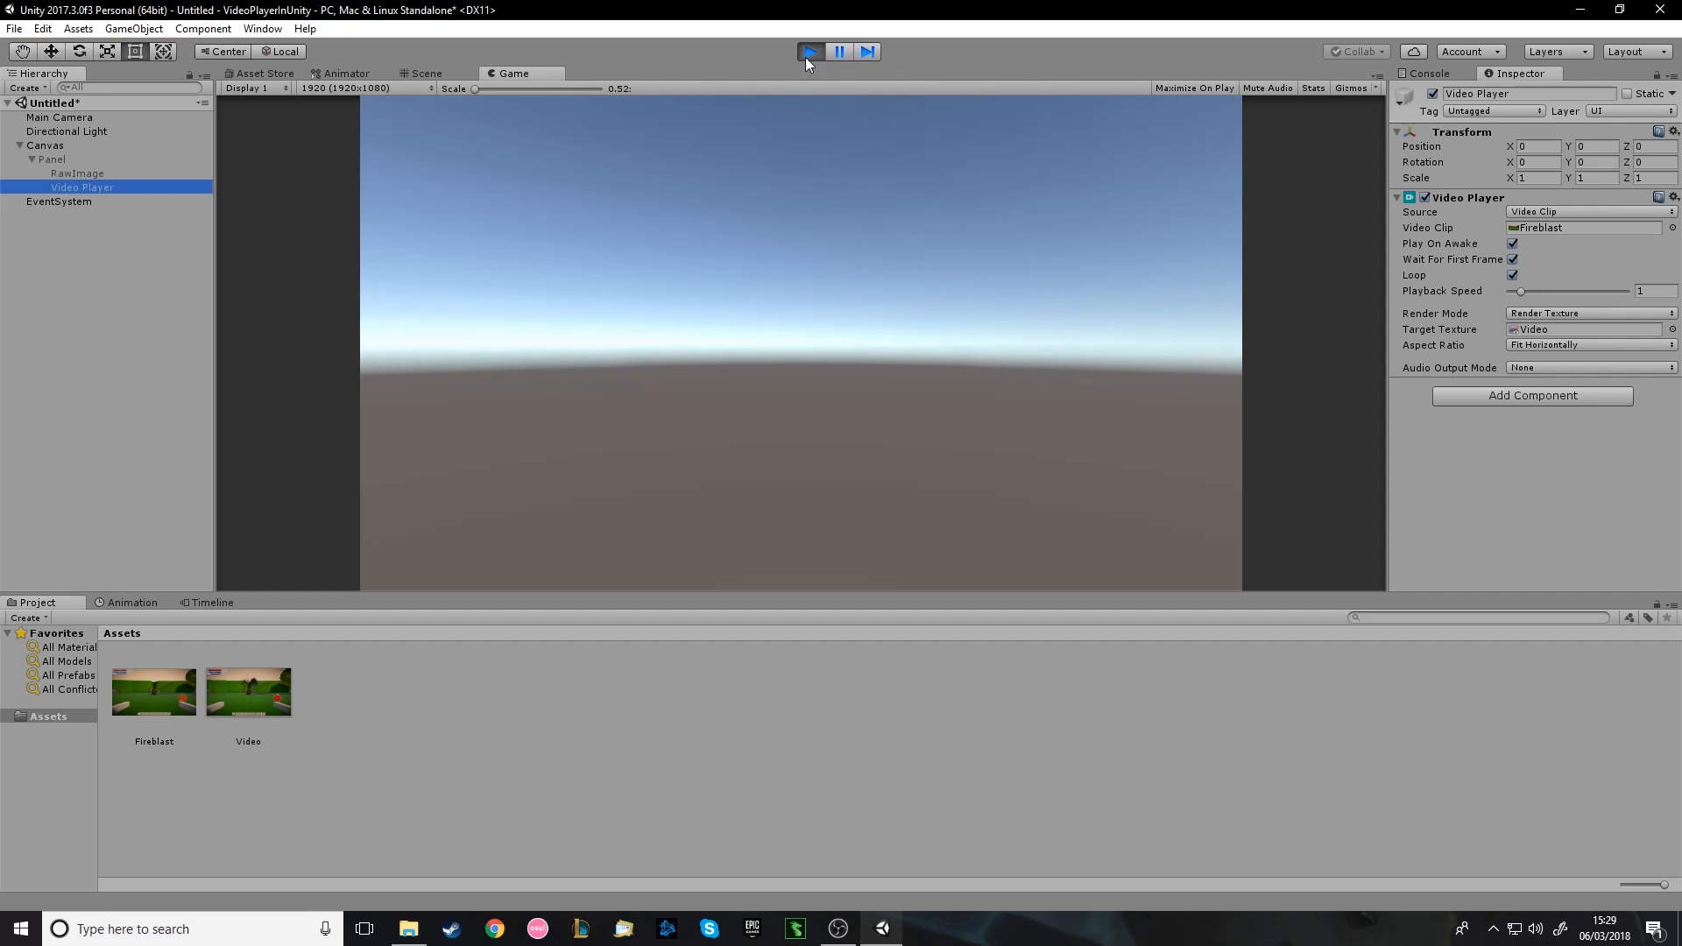
pyautogui.moveTo(1461, 140)
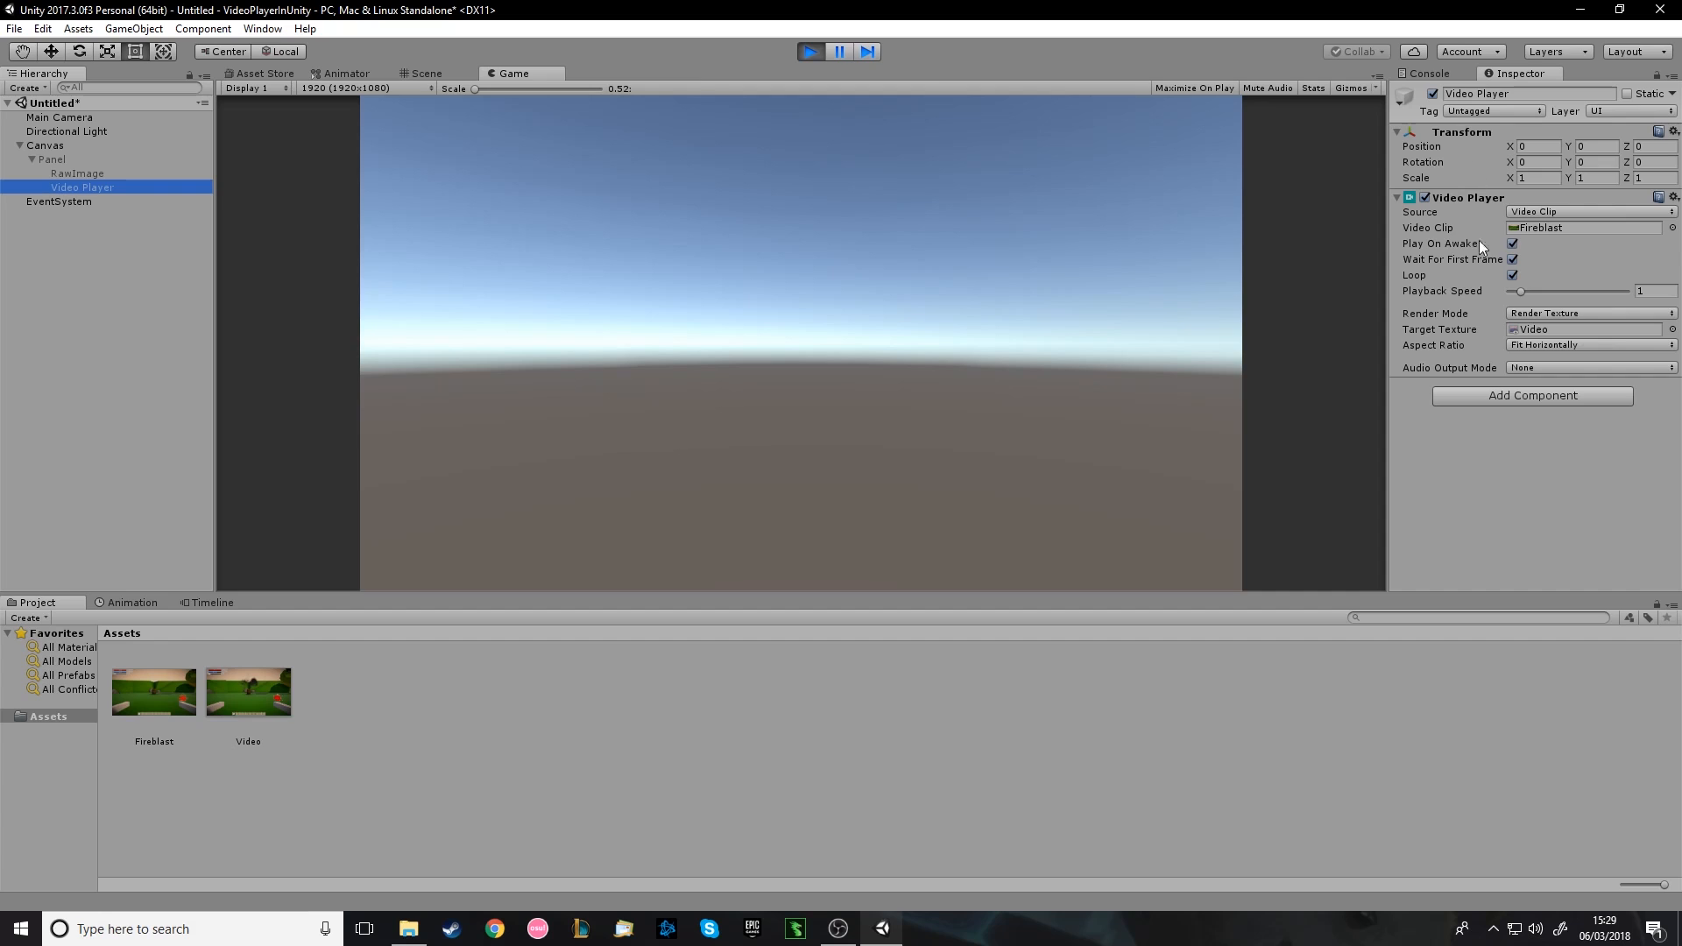
pyautogui.moveTo(1159, 121)
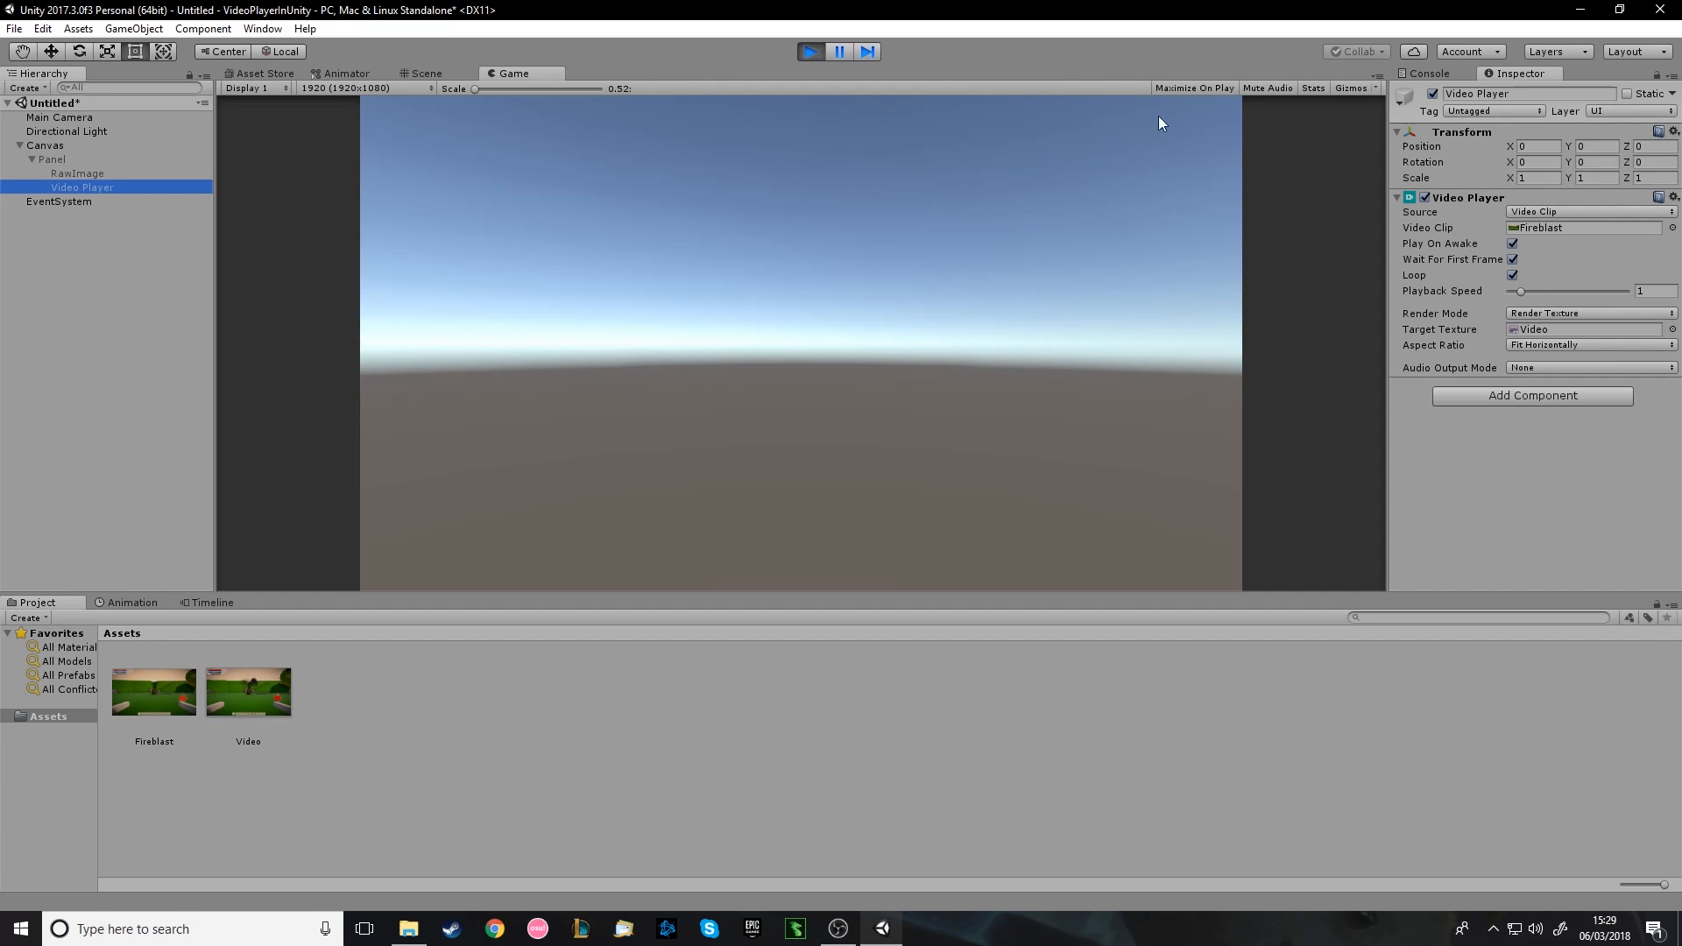
pyautogui.click(431, 74)
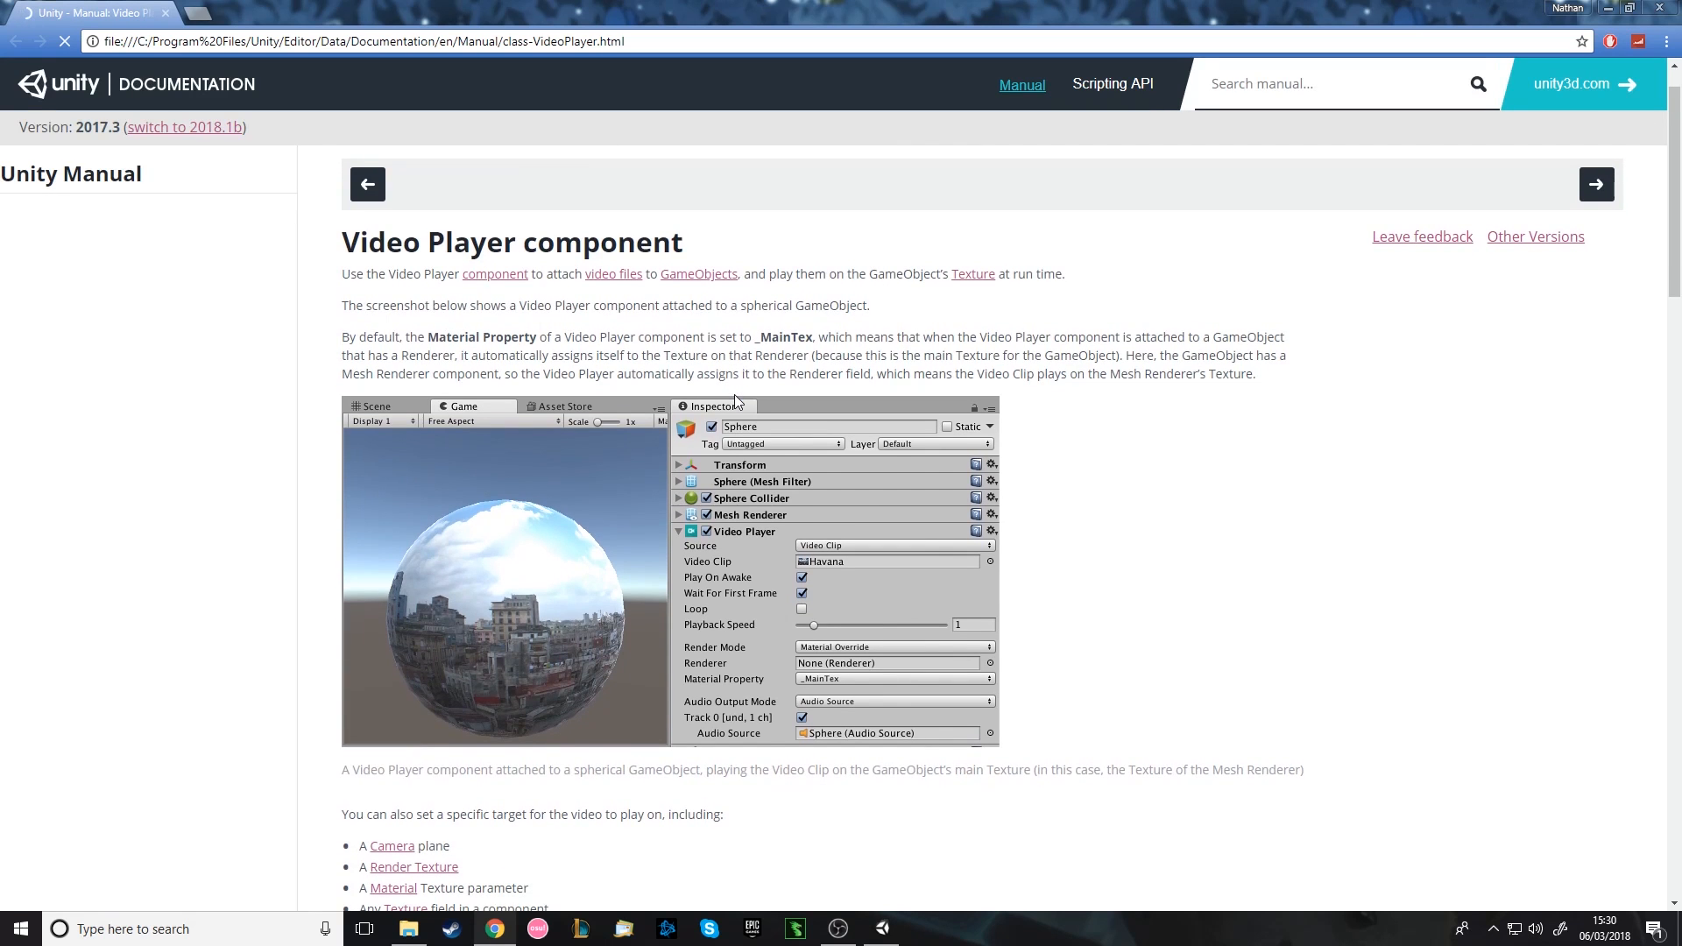
# Scroll through the Video Player property table in the Unity manual.
pyautogui.scroll(-3)
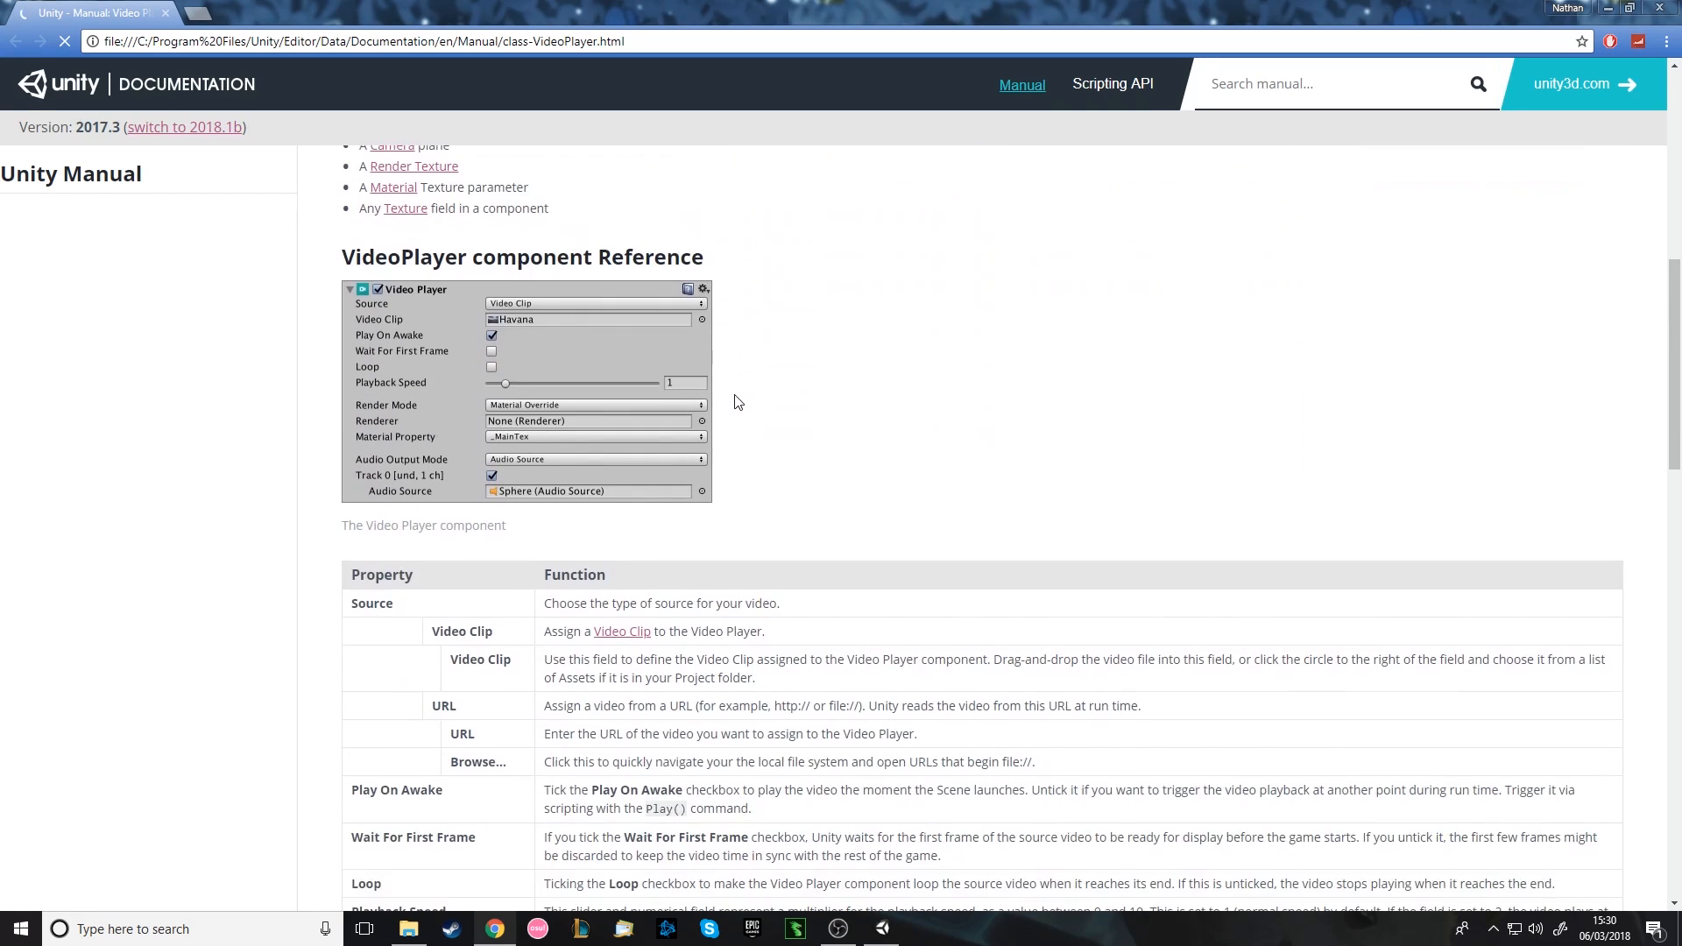
pyautogui.scroll(-3)
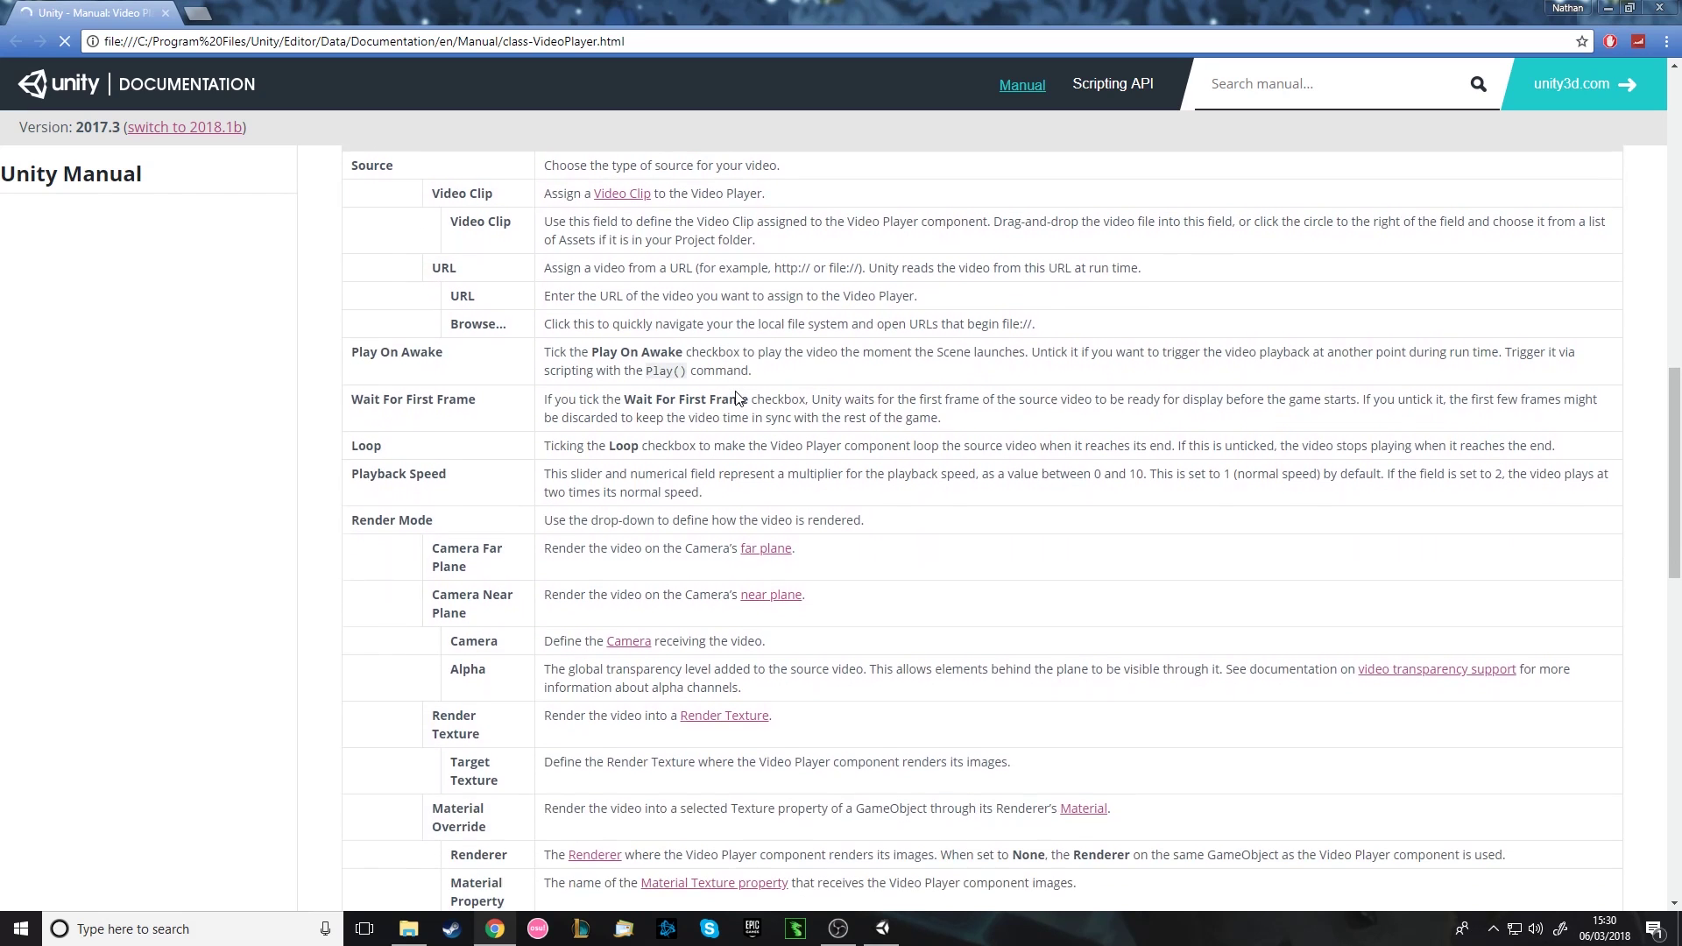
pyautogui.scroll(-3)
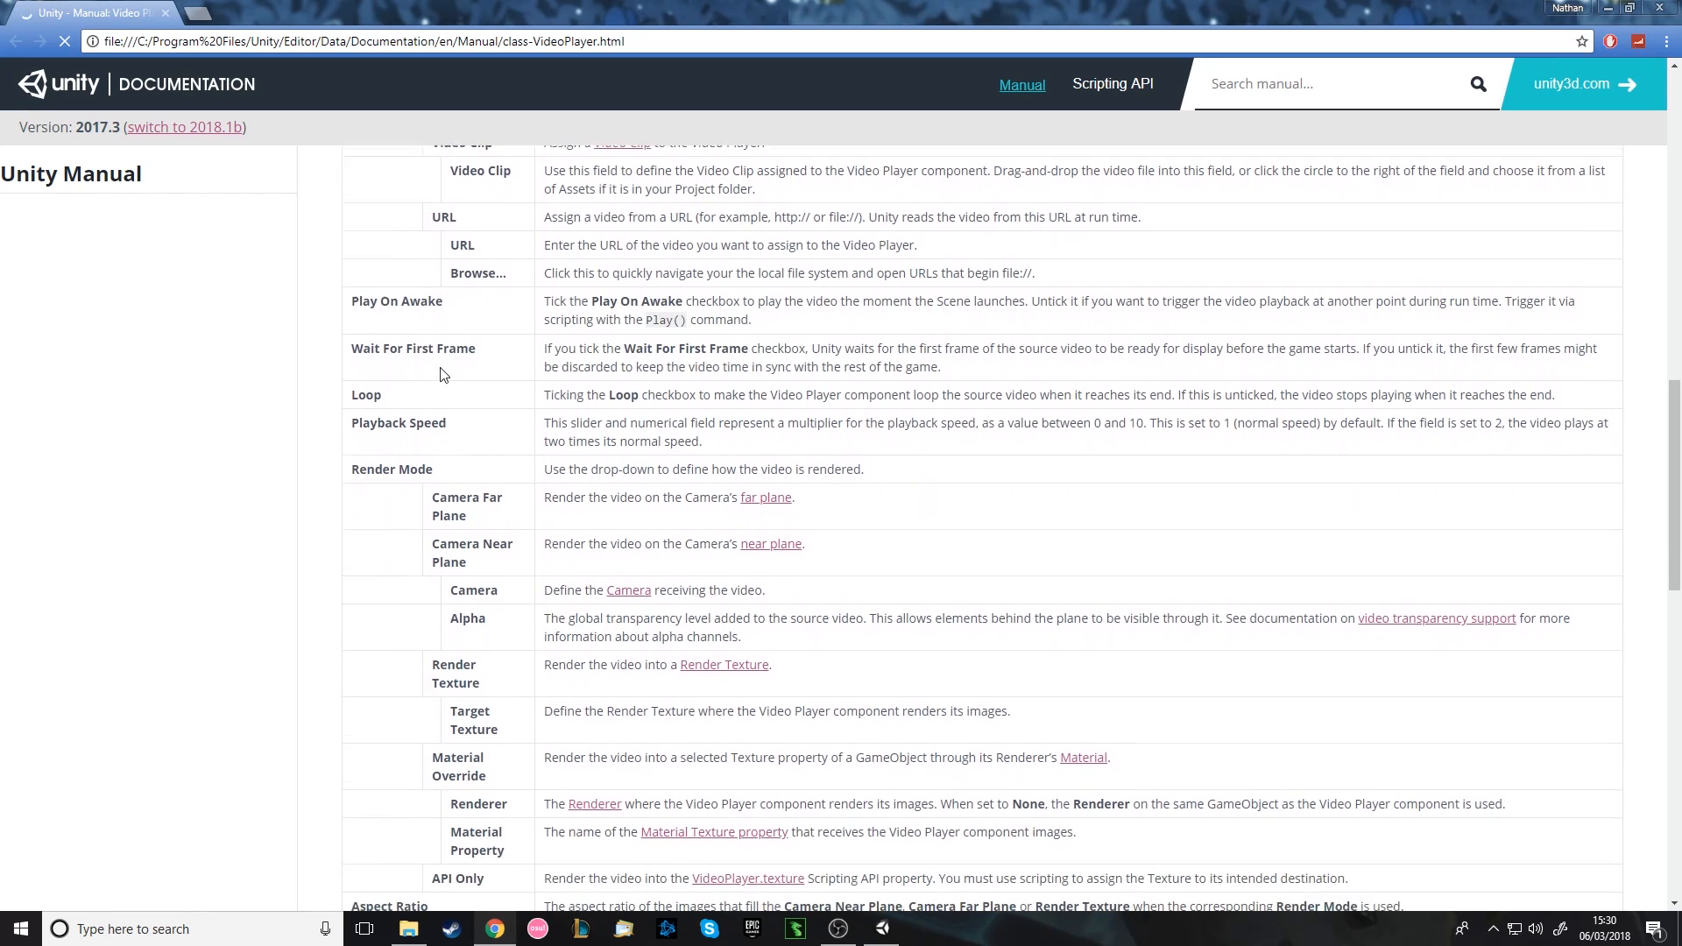
pyautogui.scroll(-3)
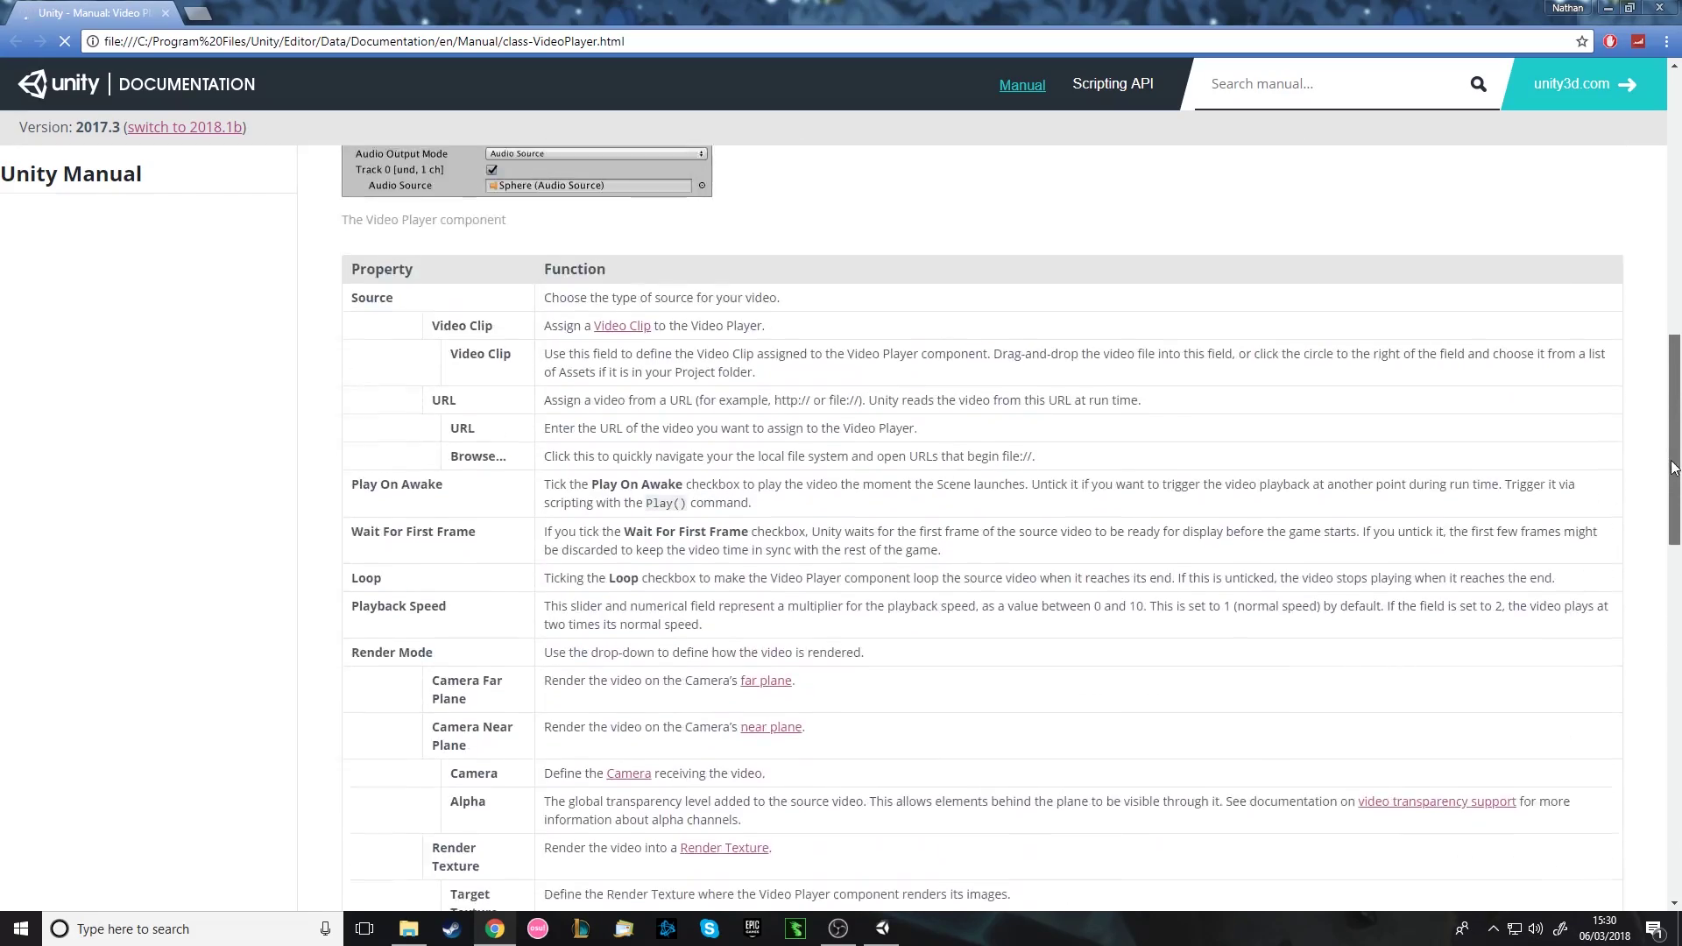
pyautogui.scroll(-3)
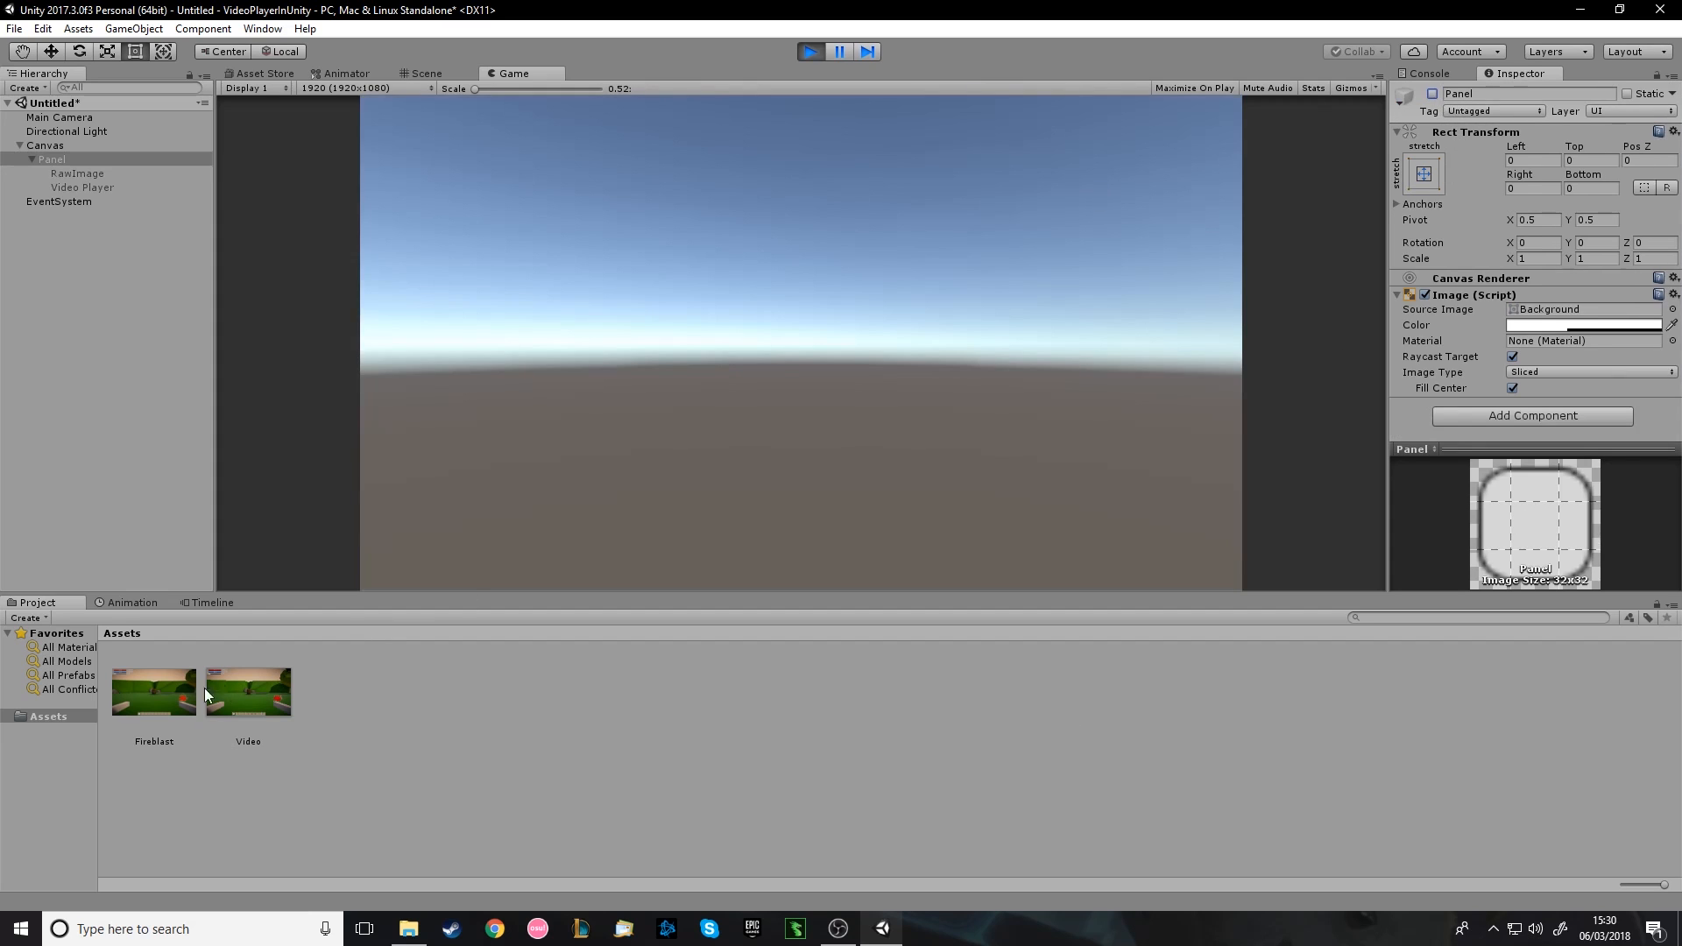
# Review the Video render texture, Fireblast clip and Video Player, then select the RawImage.
pyautogui.click(249, 694)
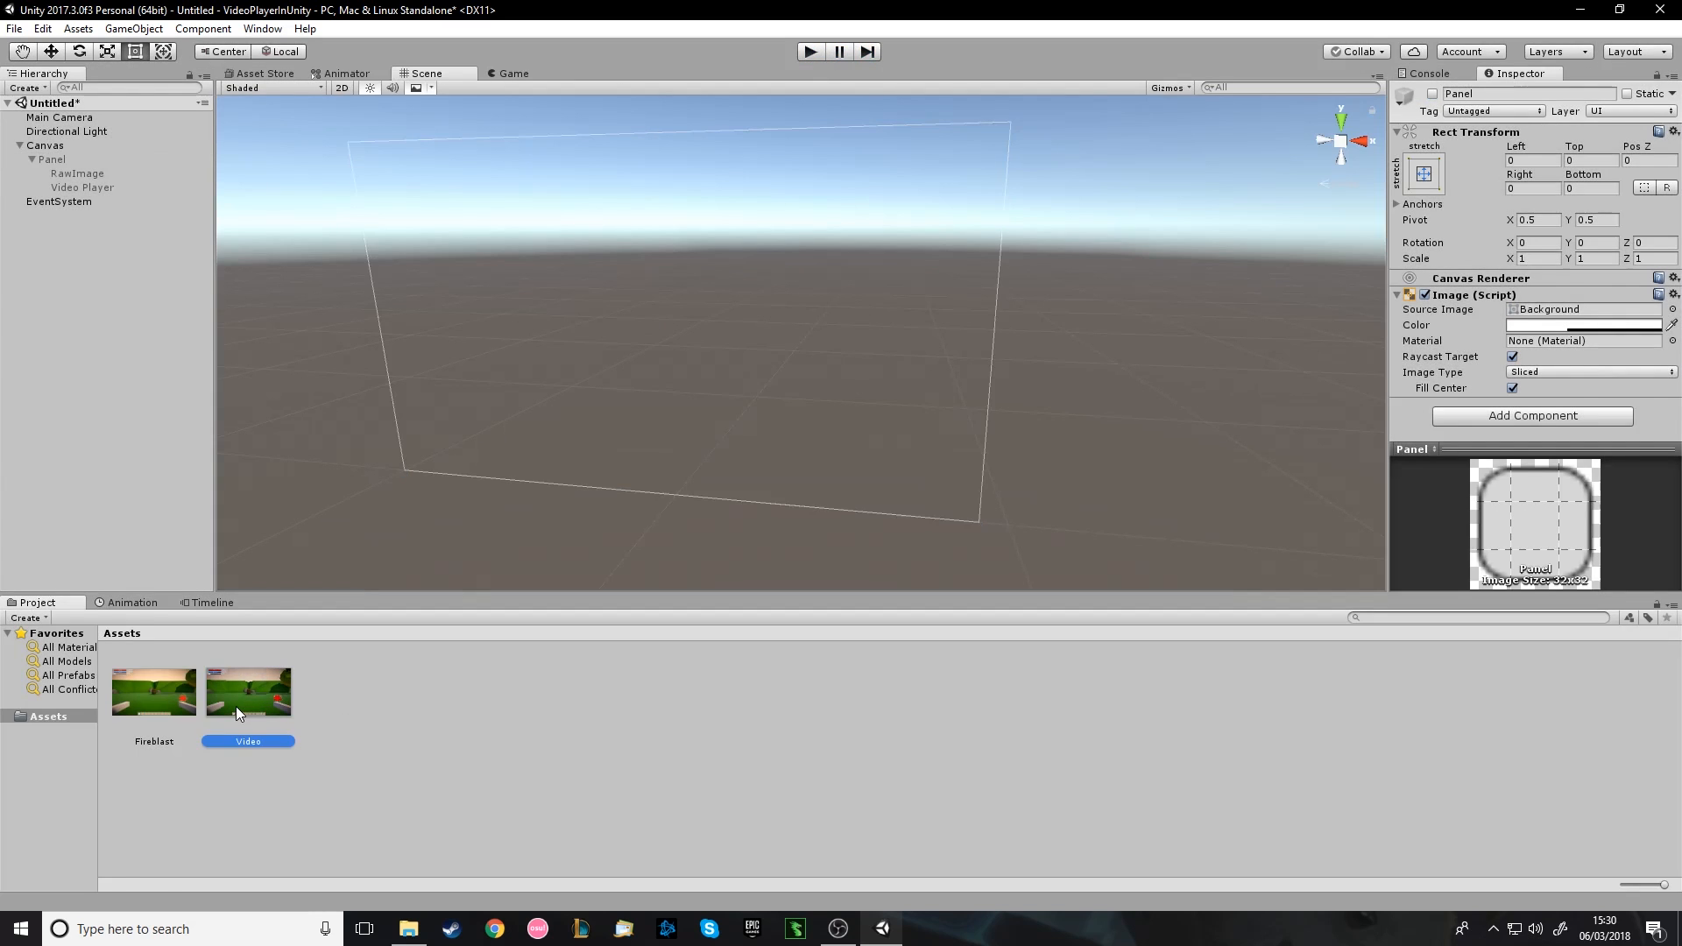
pyautogui.click(154, 692)
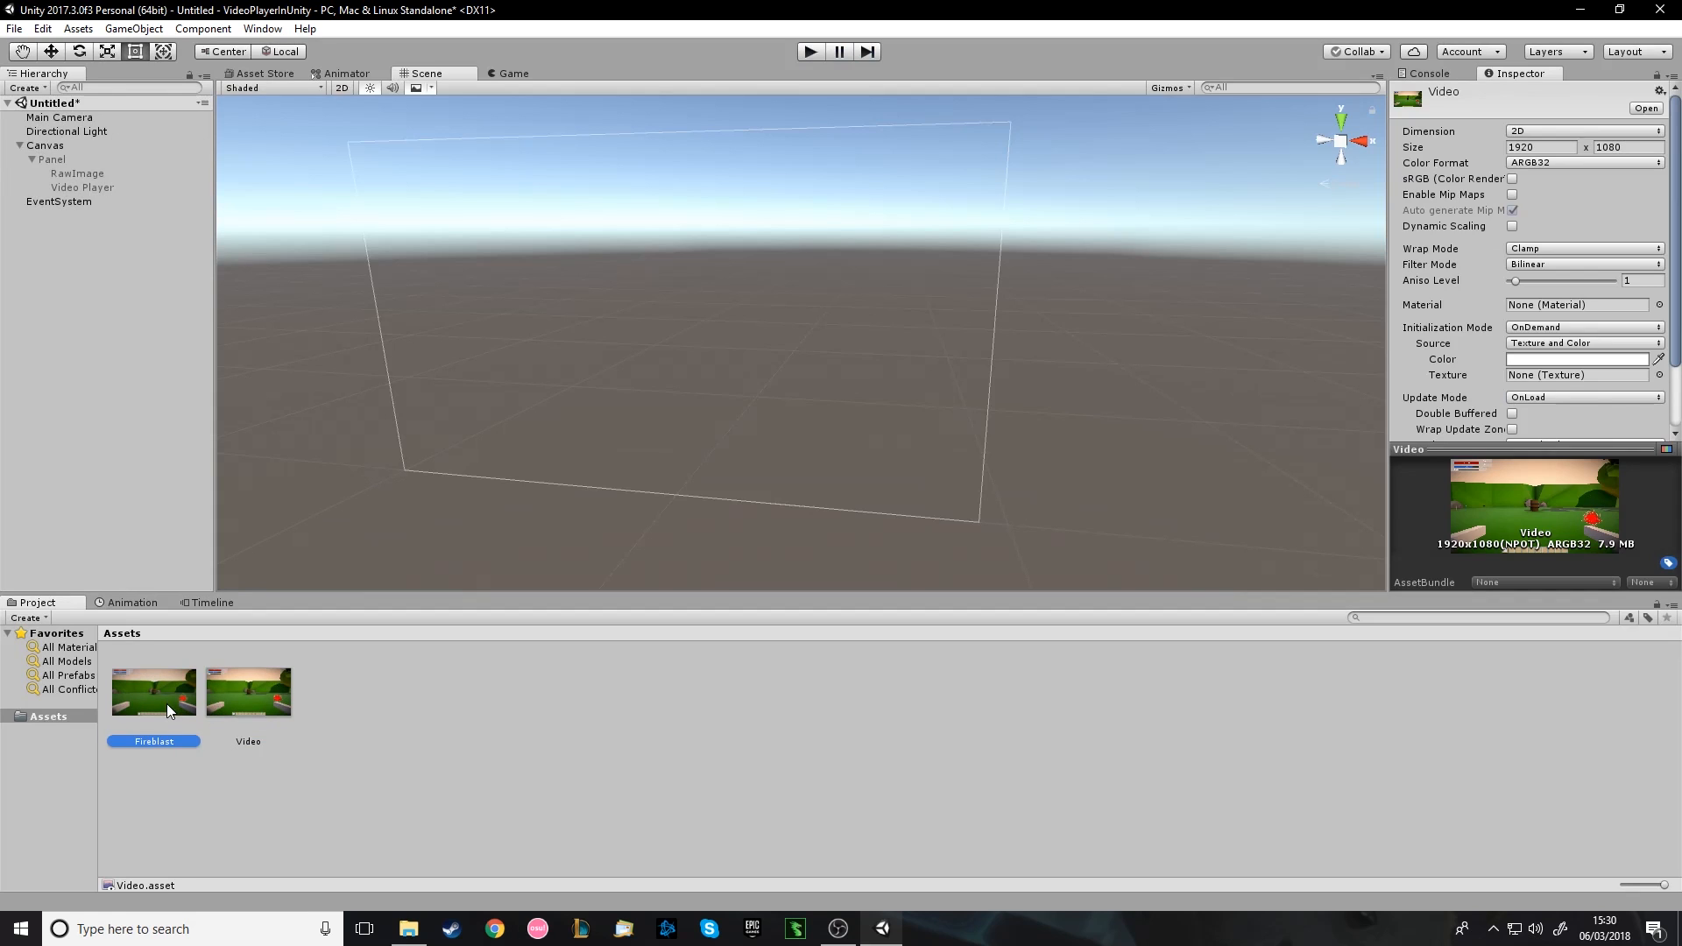
pyautogui.click(81, 187)
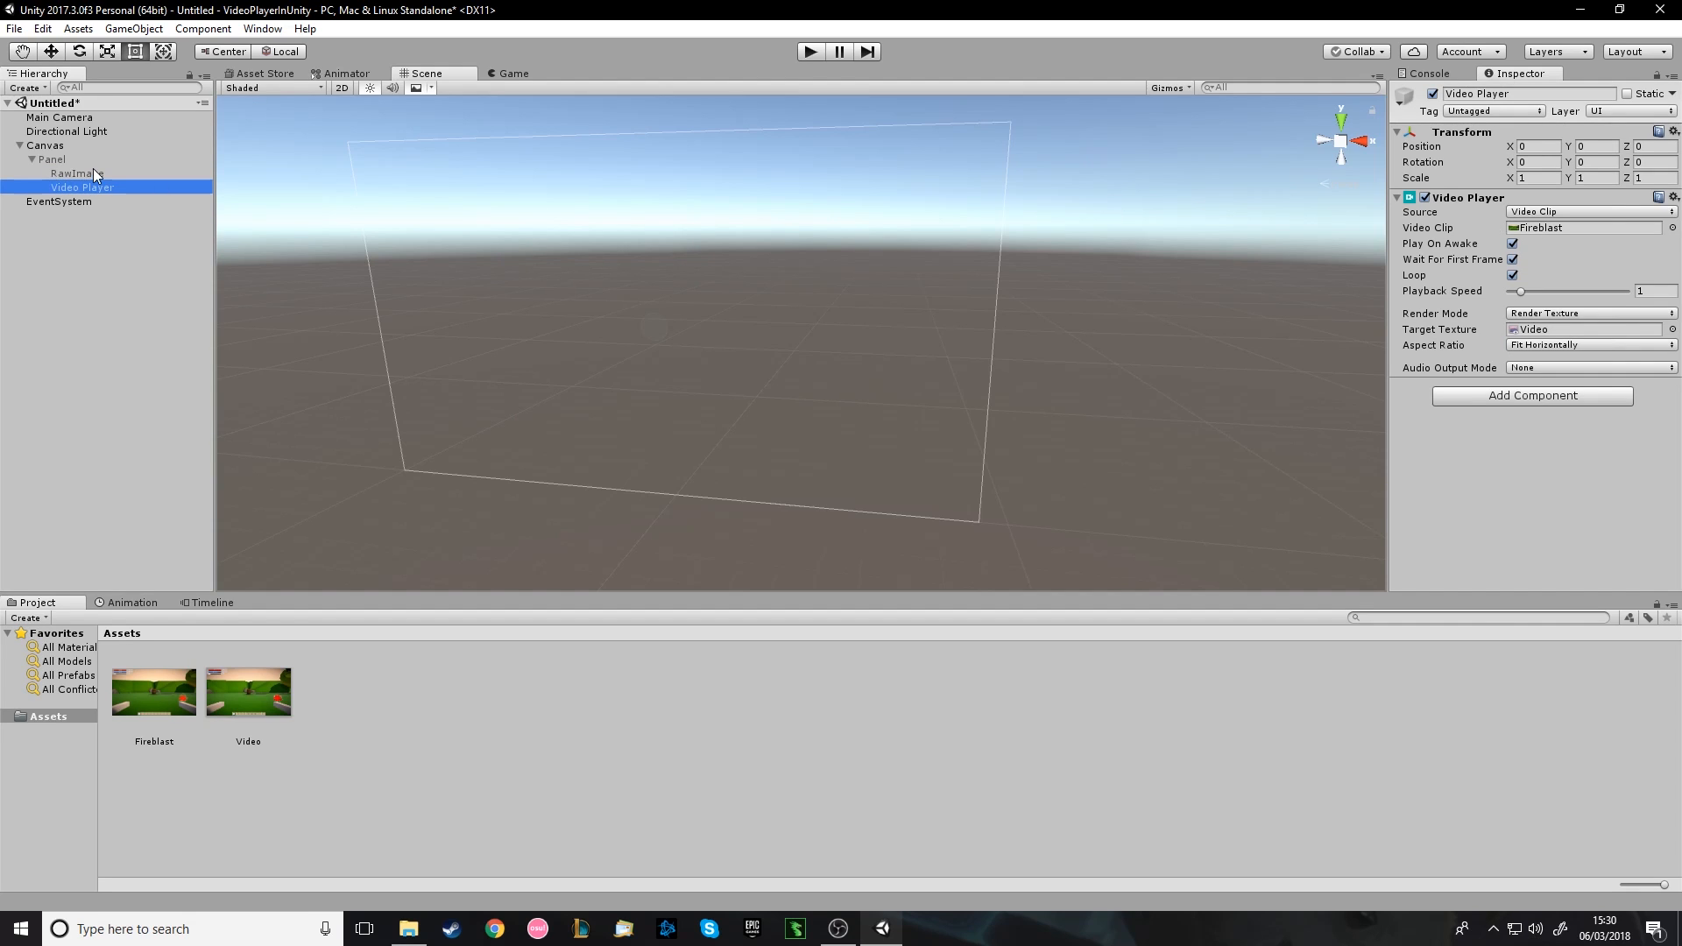
pyautogui.click(67, 172)
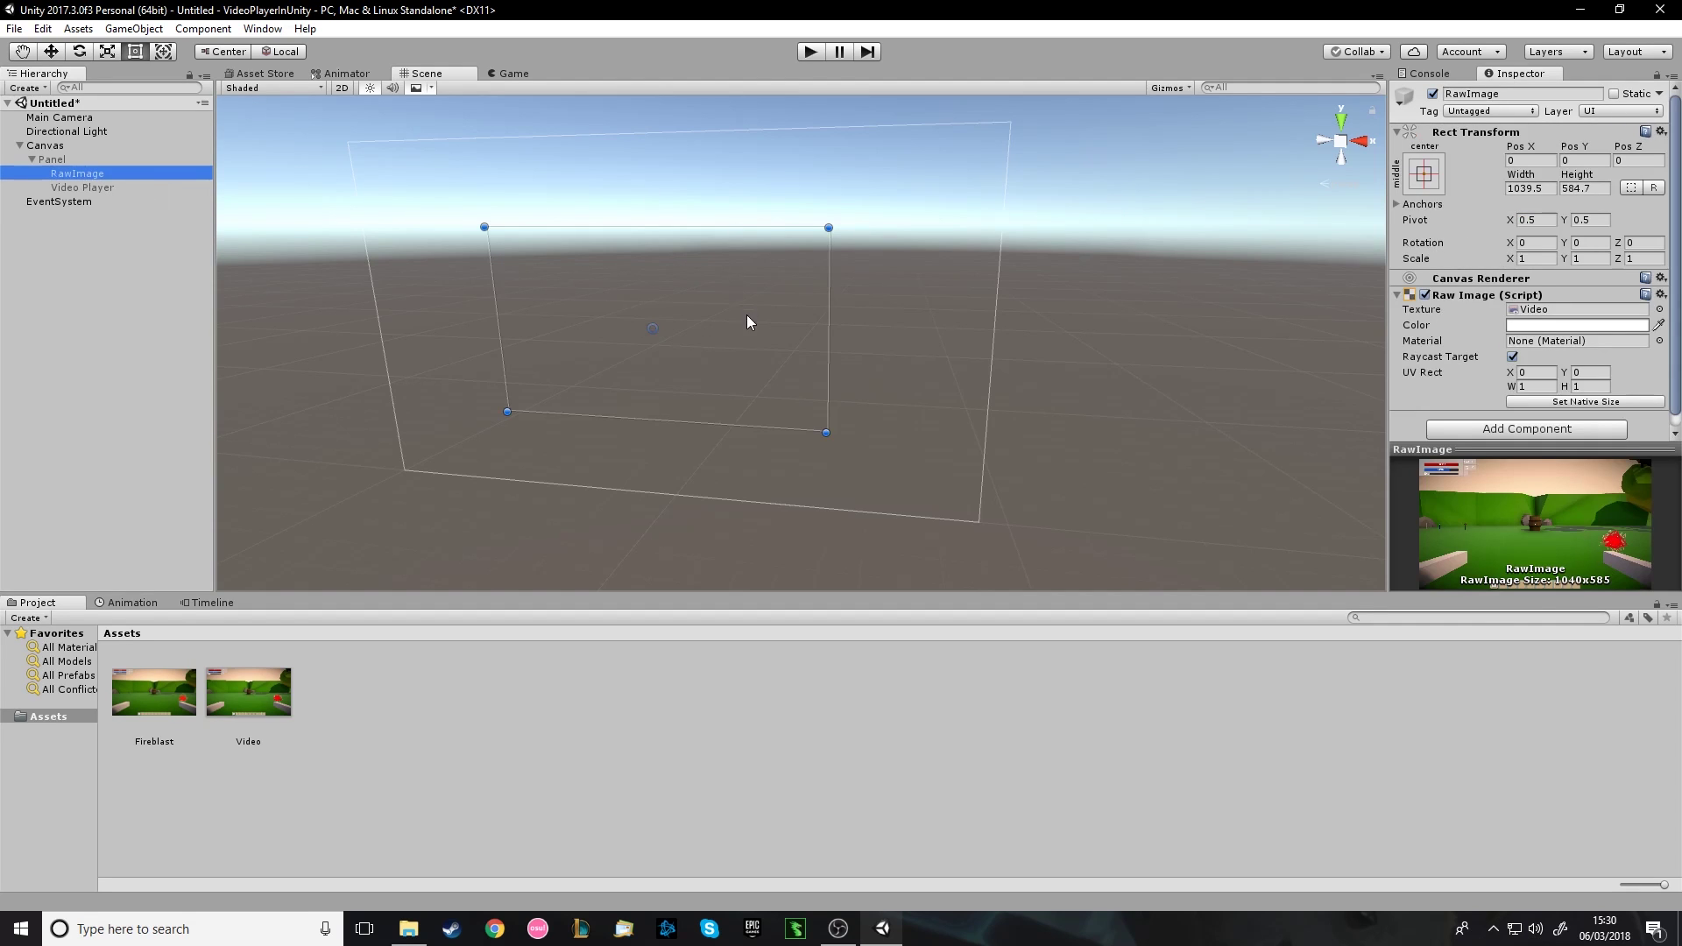
# Stretch the RawImage into a wide strip of about 1395 by 292 and preview the video in play mode.
pyautogui.moveTo(825, 431); pyautogui.dragTo(923, 465)
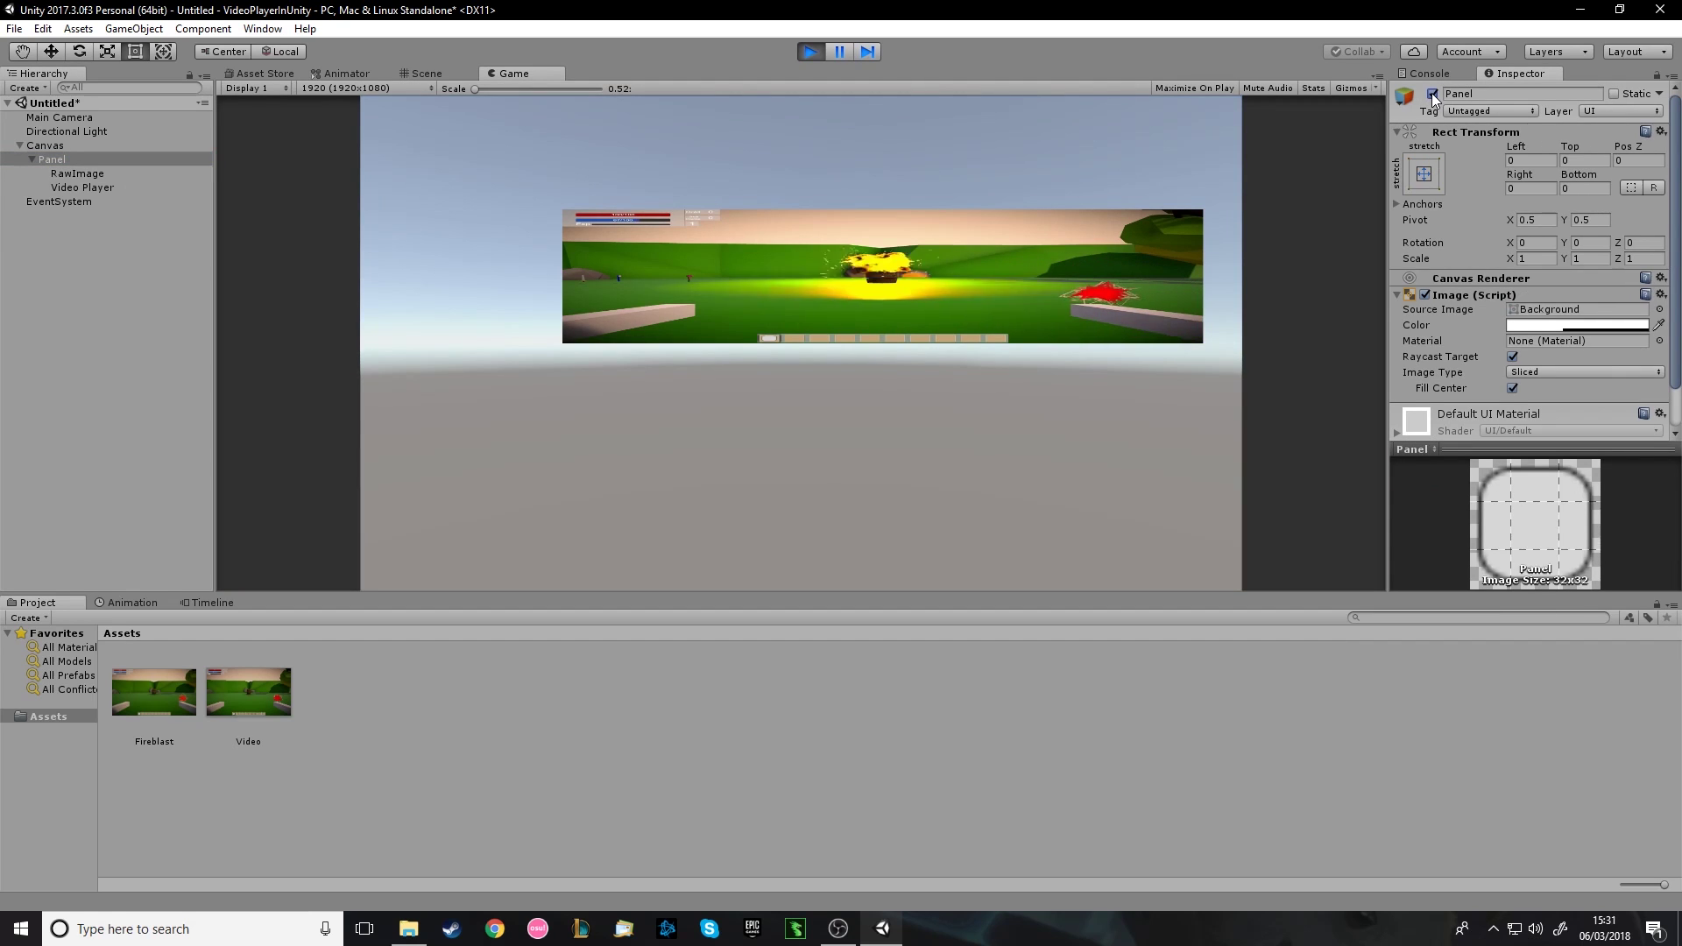
pyautogui.click(63, 172)
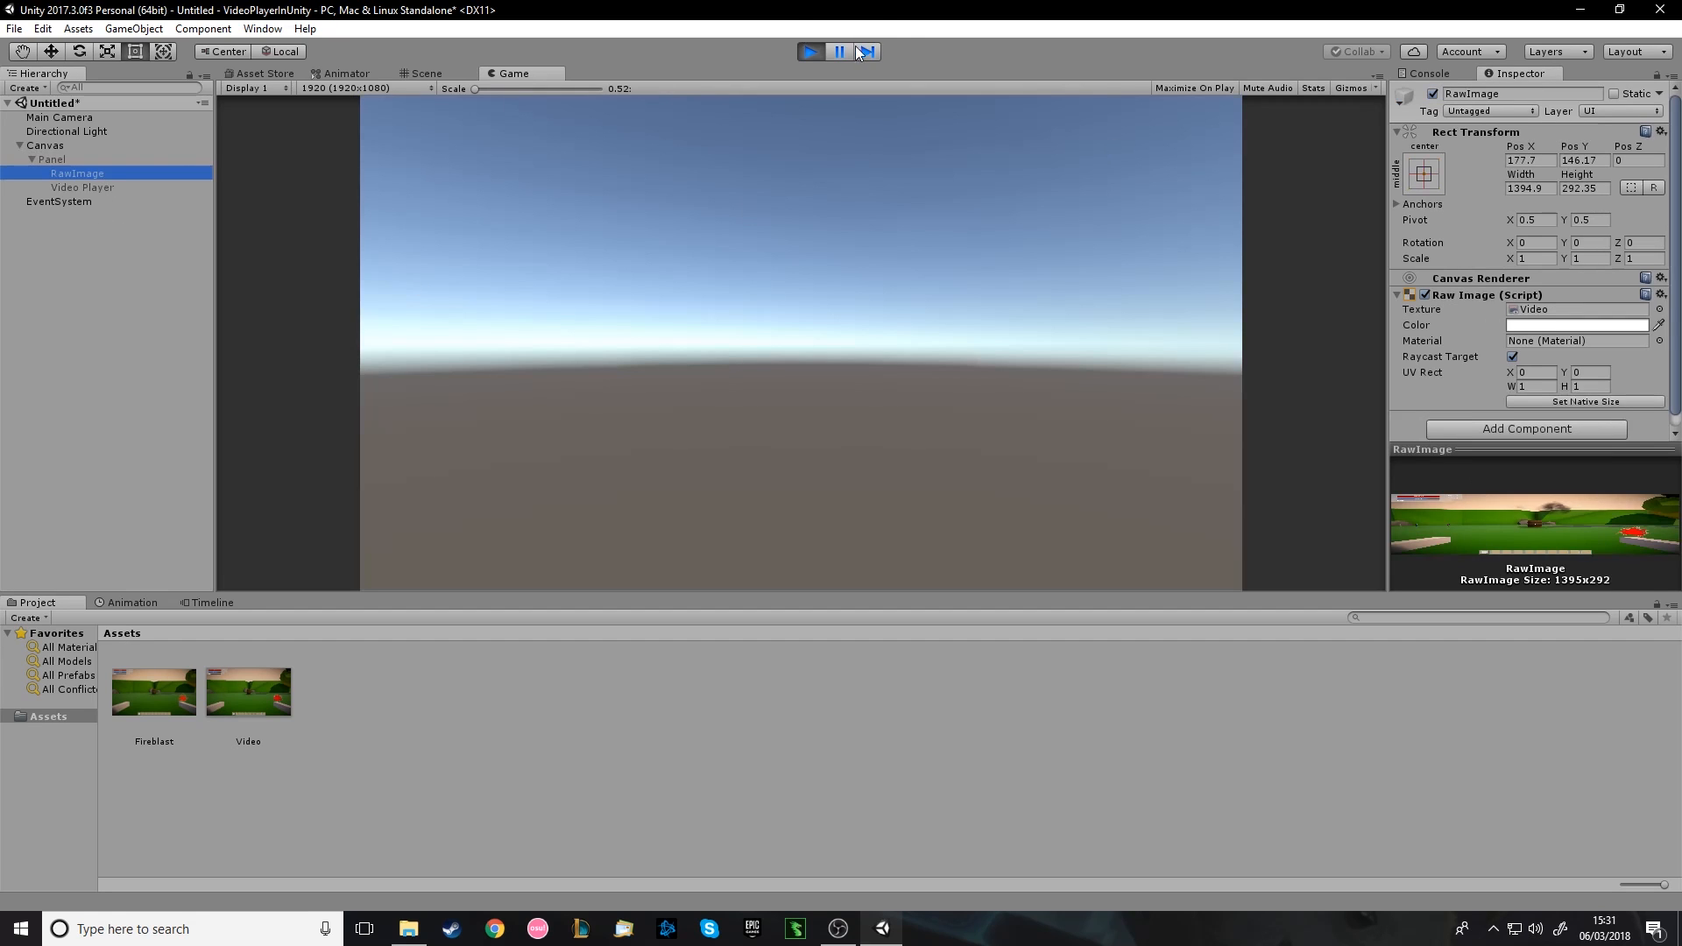
pyautogui.click(434, 73)
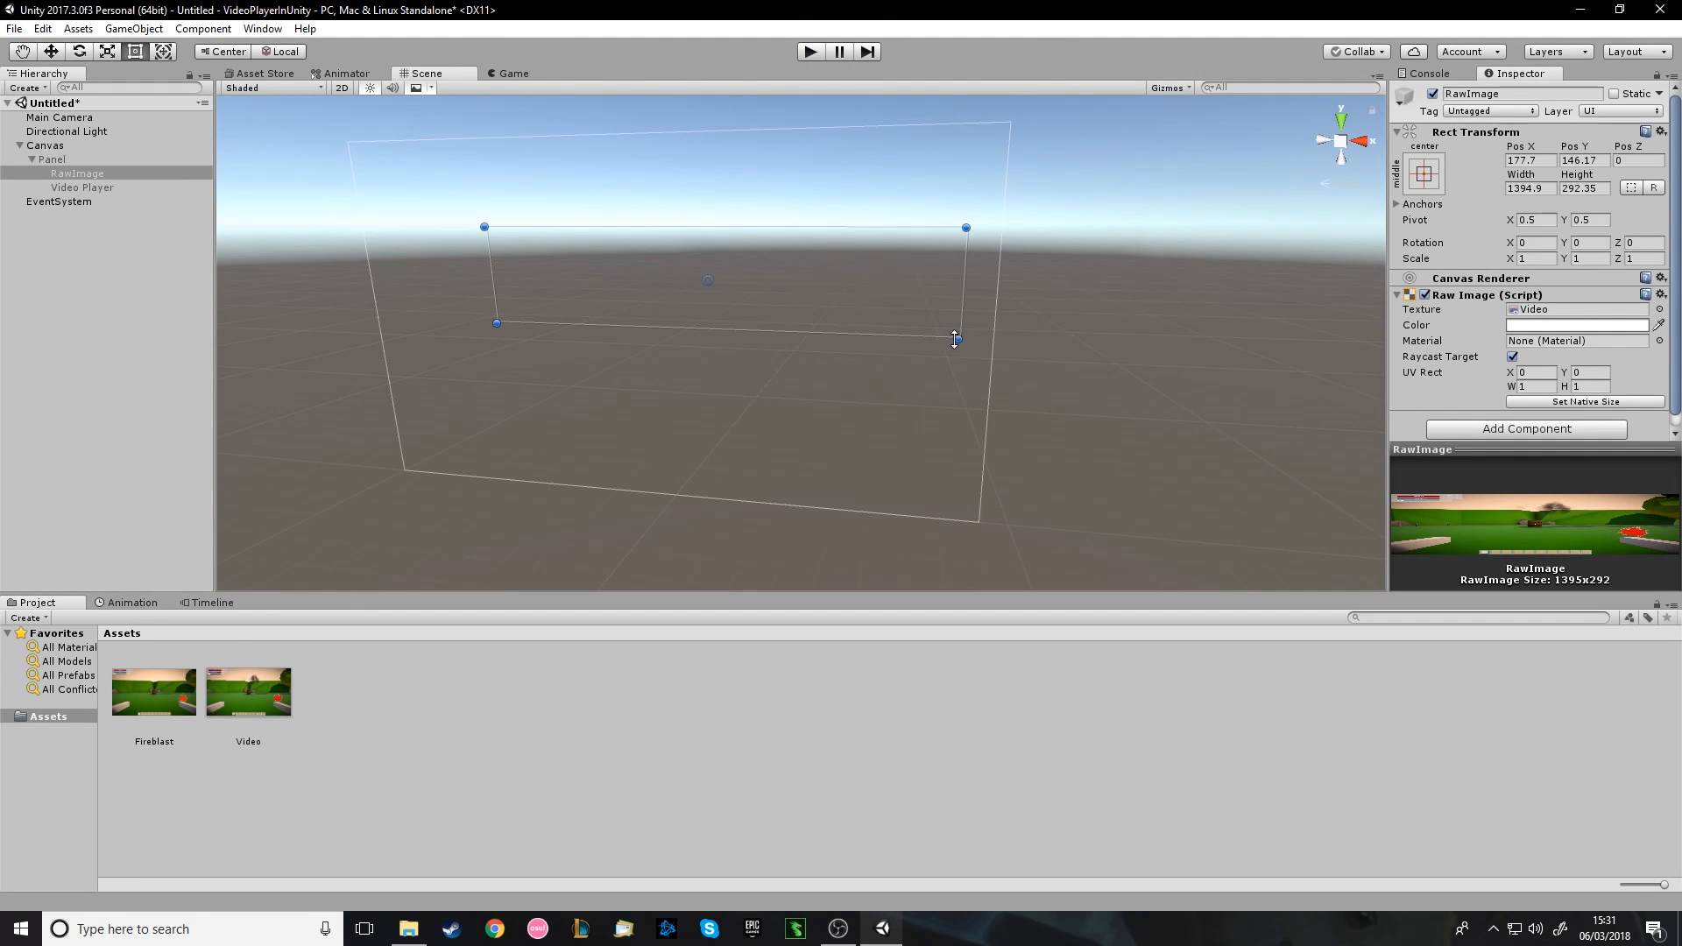
# Drag the RawImage's corner handles until it measures about 1134 by 514, slightly right of center.
pyautogui.moveTo(953, 339); pyautogui.dragTo(825, 433)
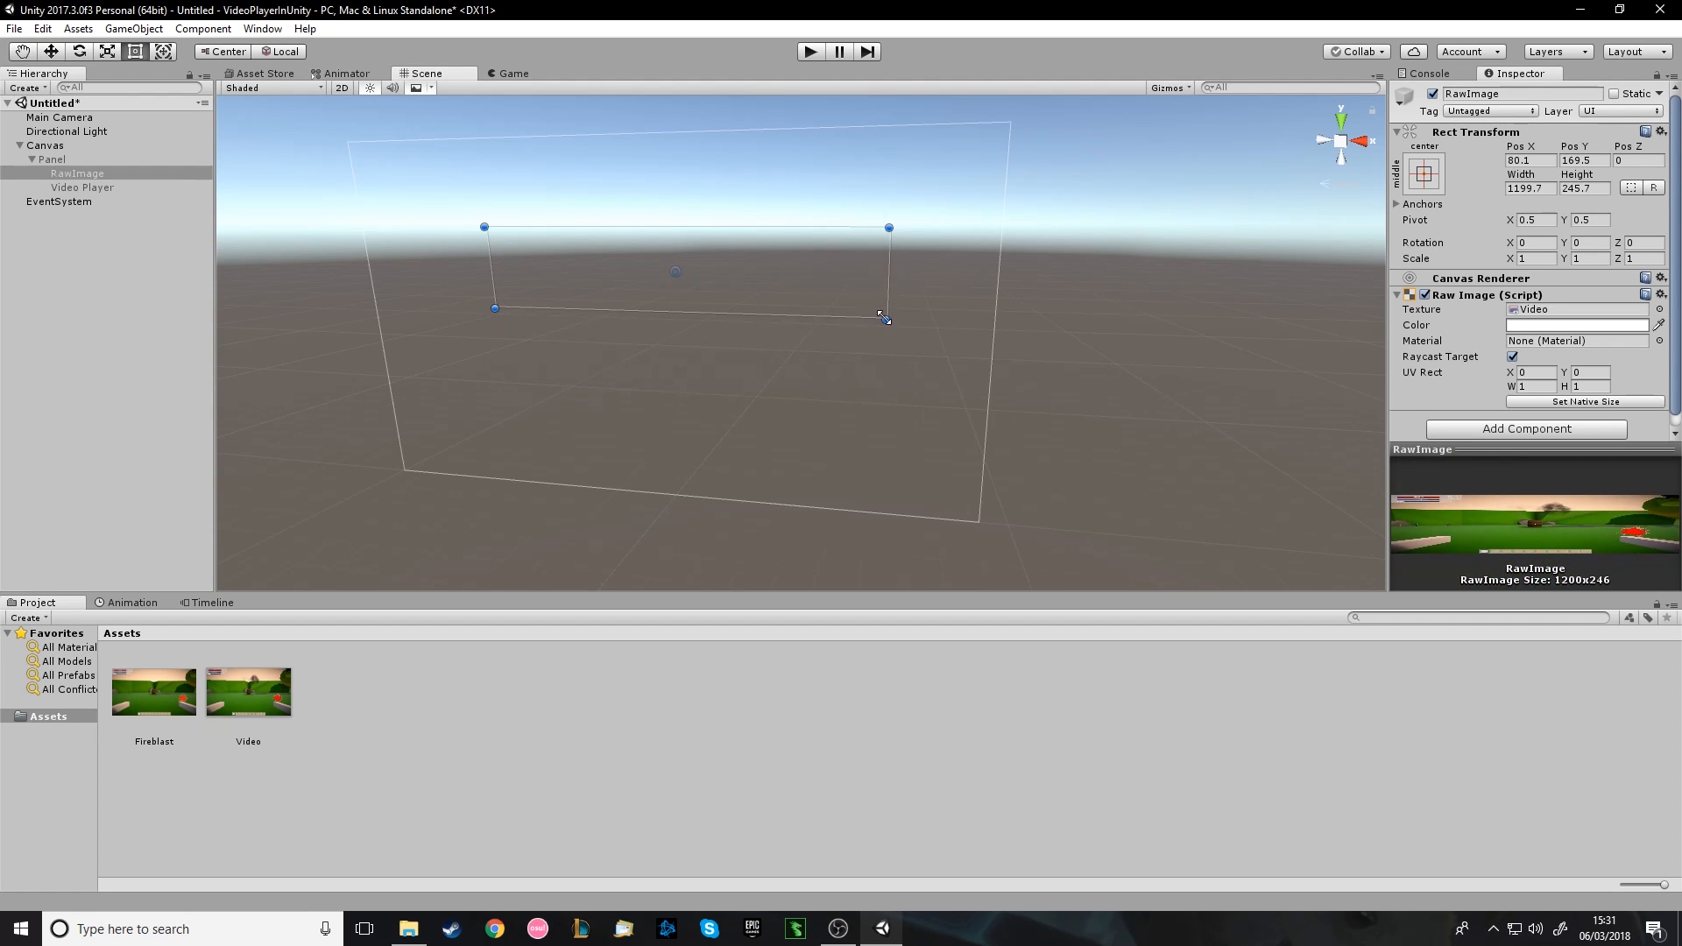
pyautogui.moveTo(883, 313); pyautogui.dragTo(765, 349)
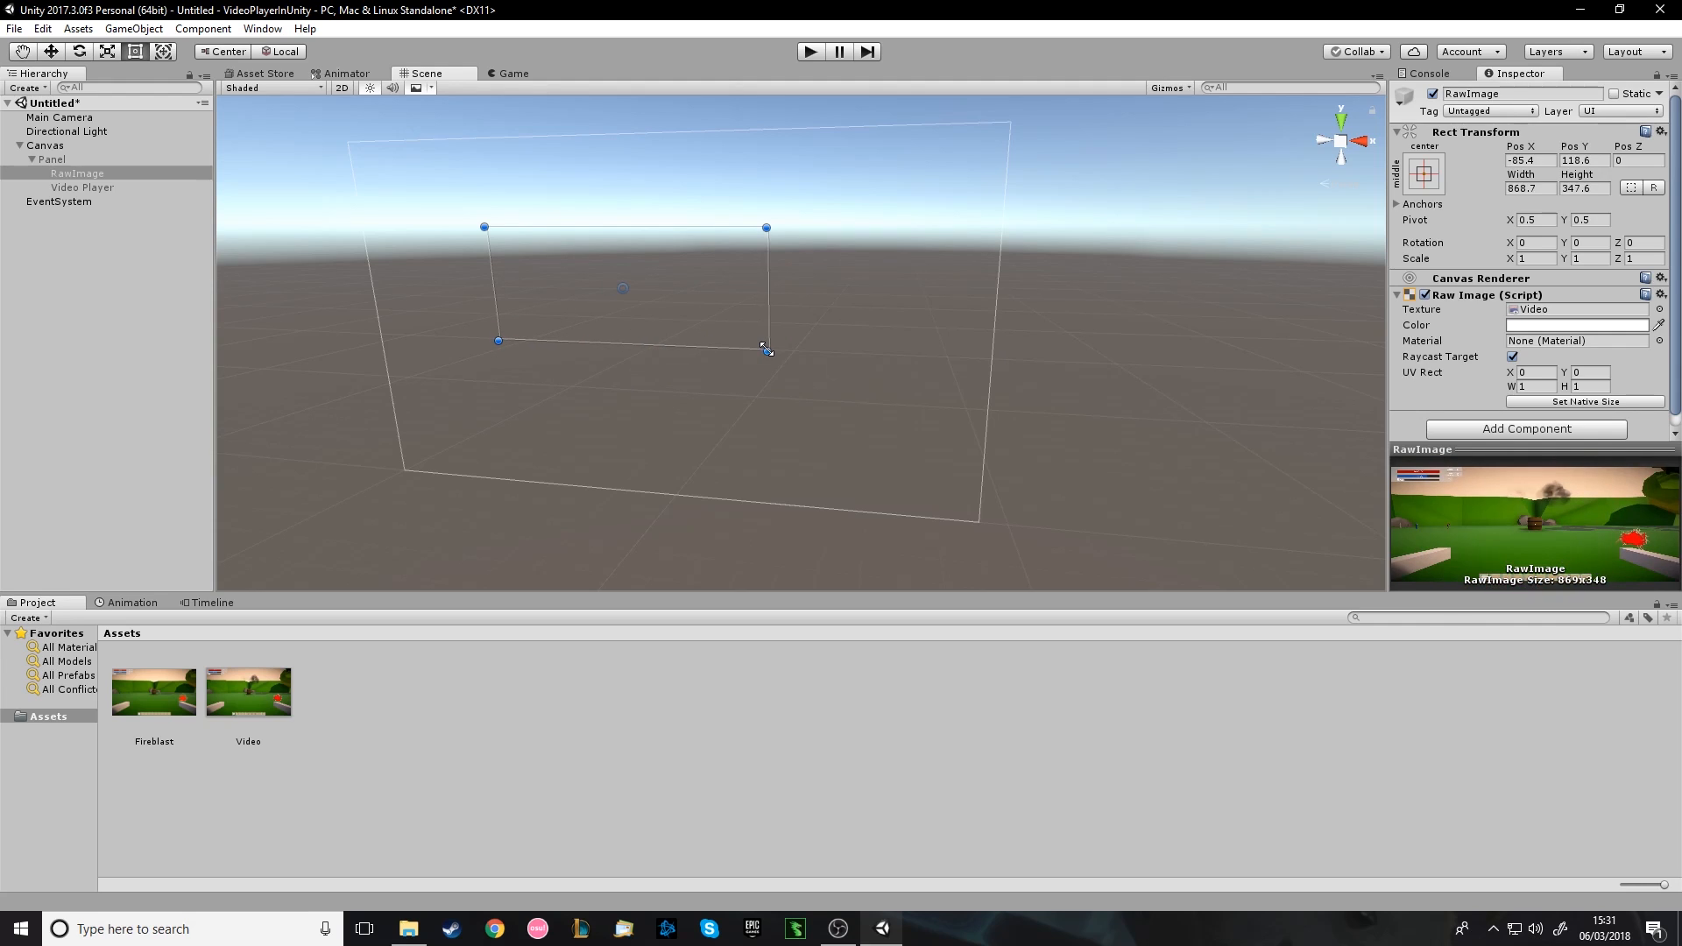
pyautogui.moveTo(766, 347); pyautogui.dragTo(791, 383)
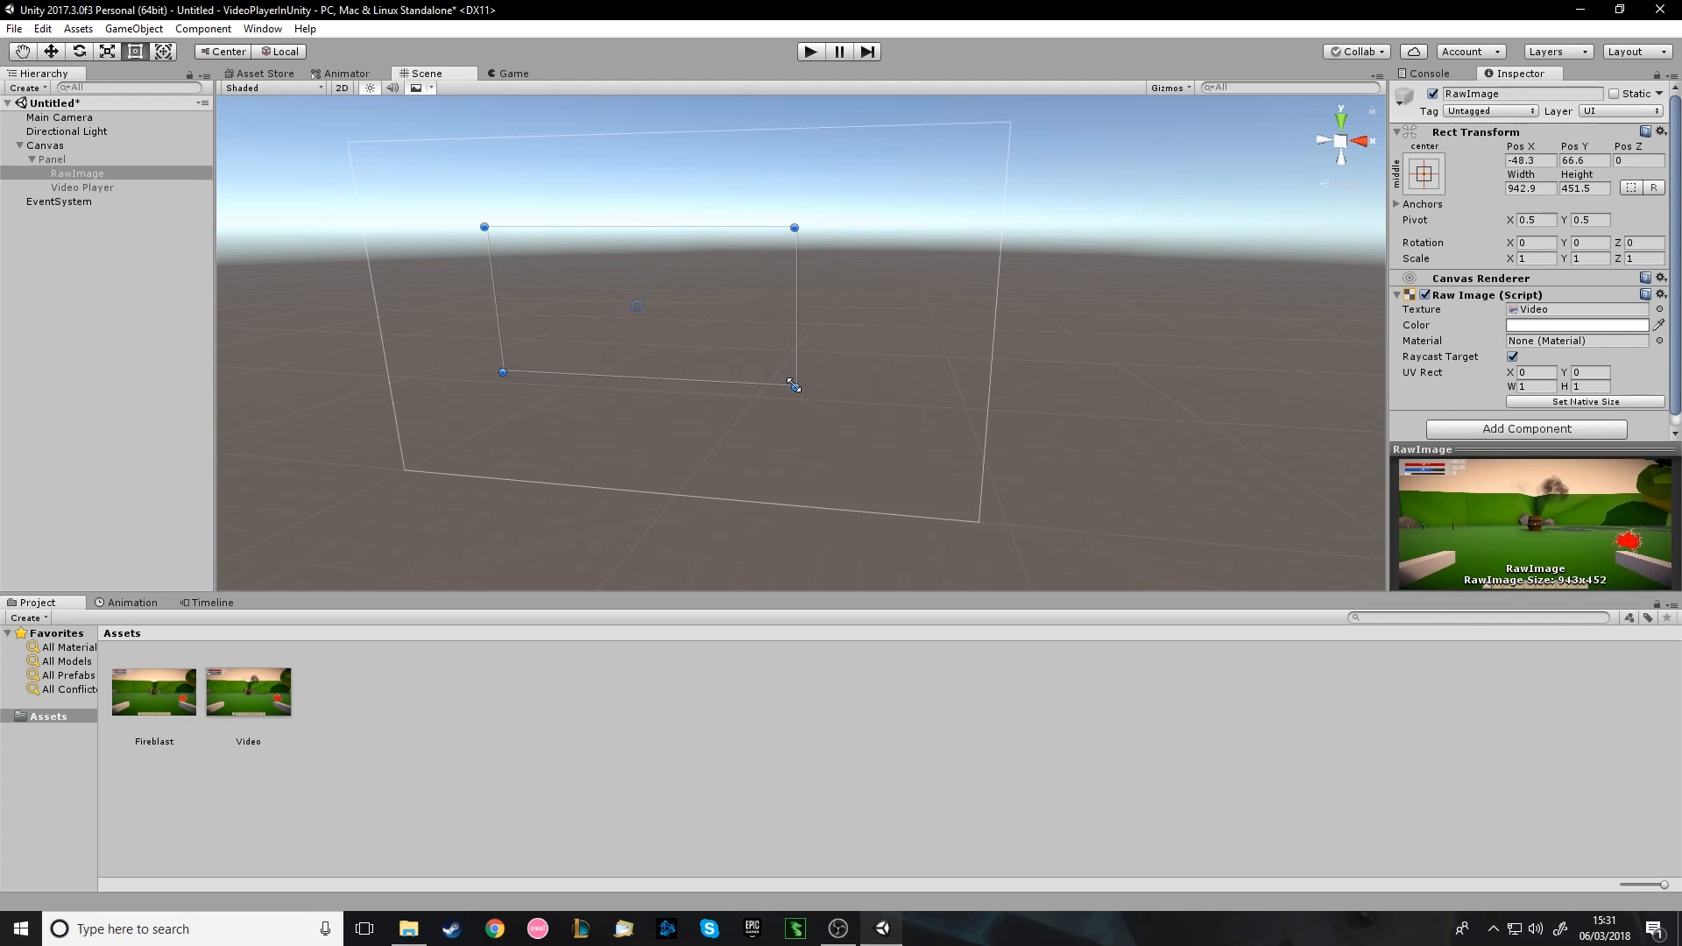
pyautogui.moveTo(792, 378); pyautogui.dragTo(809, 384)
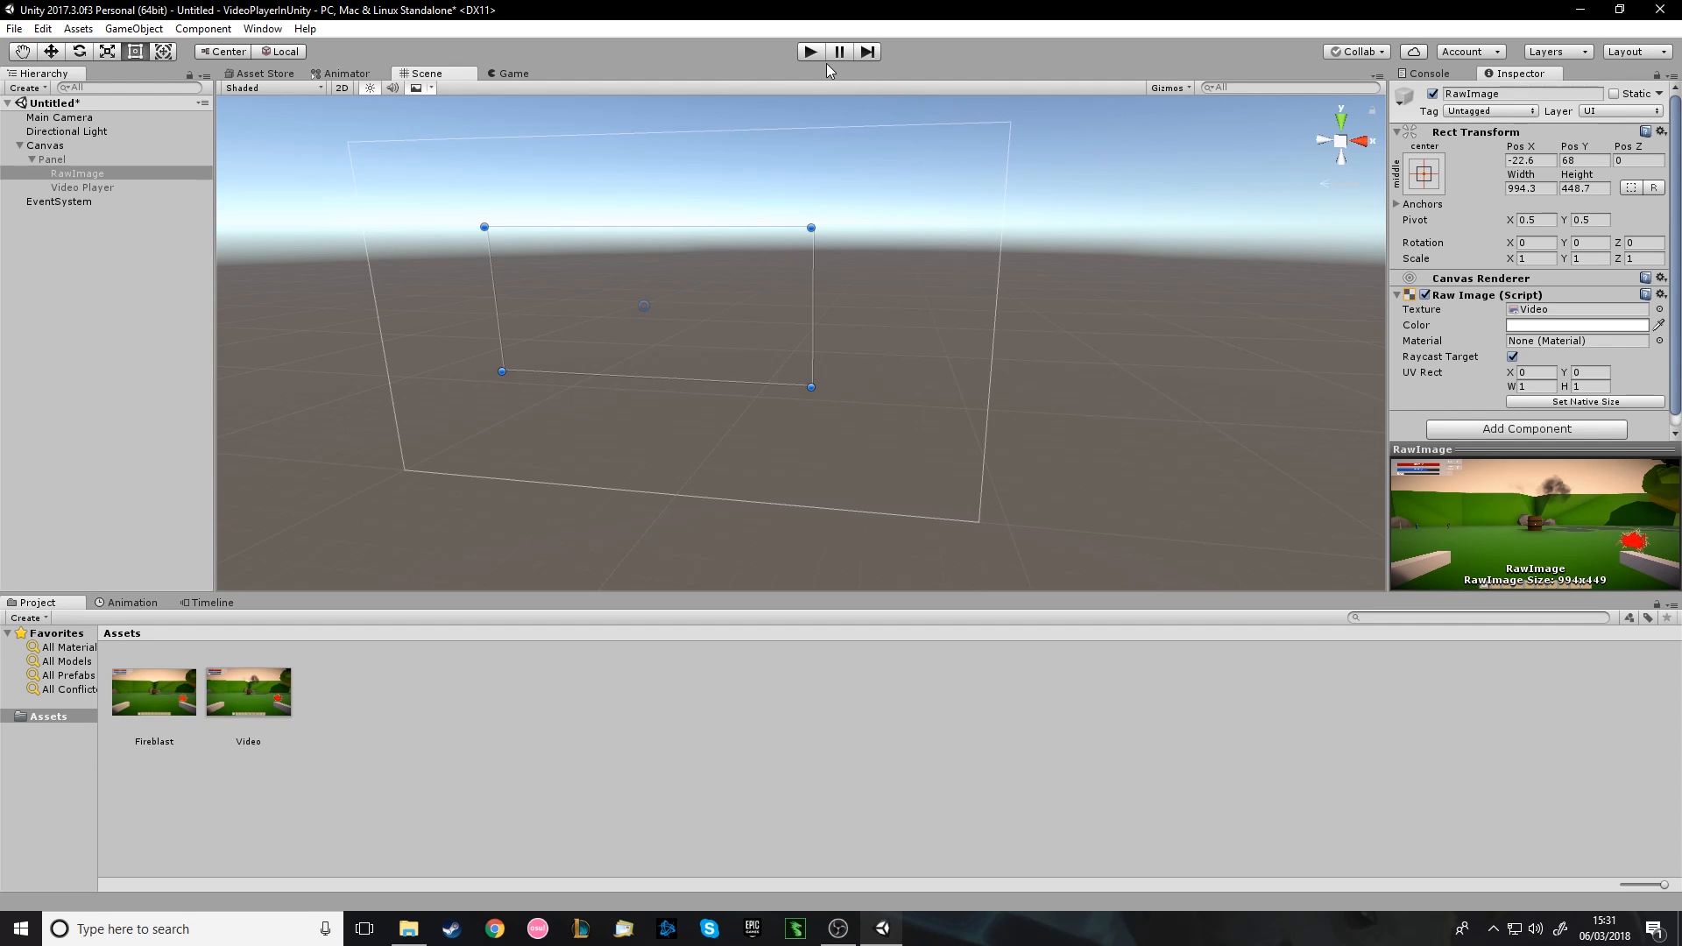
pyautogui.moveTo(810, 385); pyautogui.dragTo(815, 410)
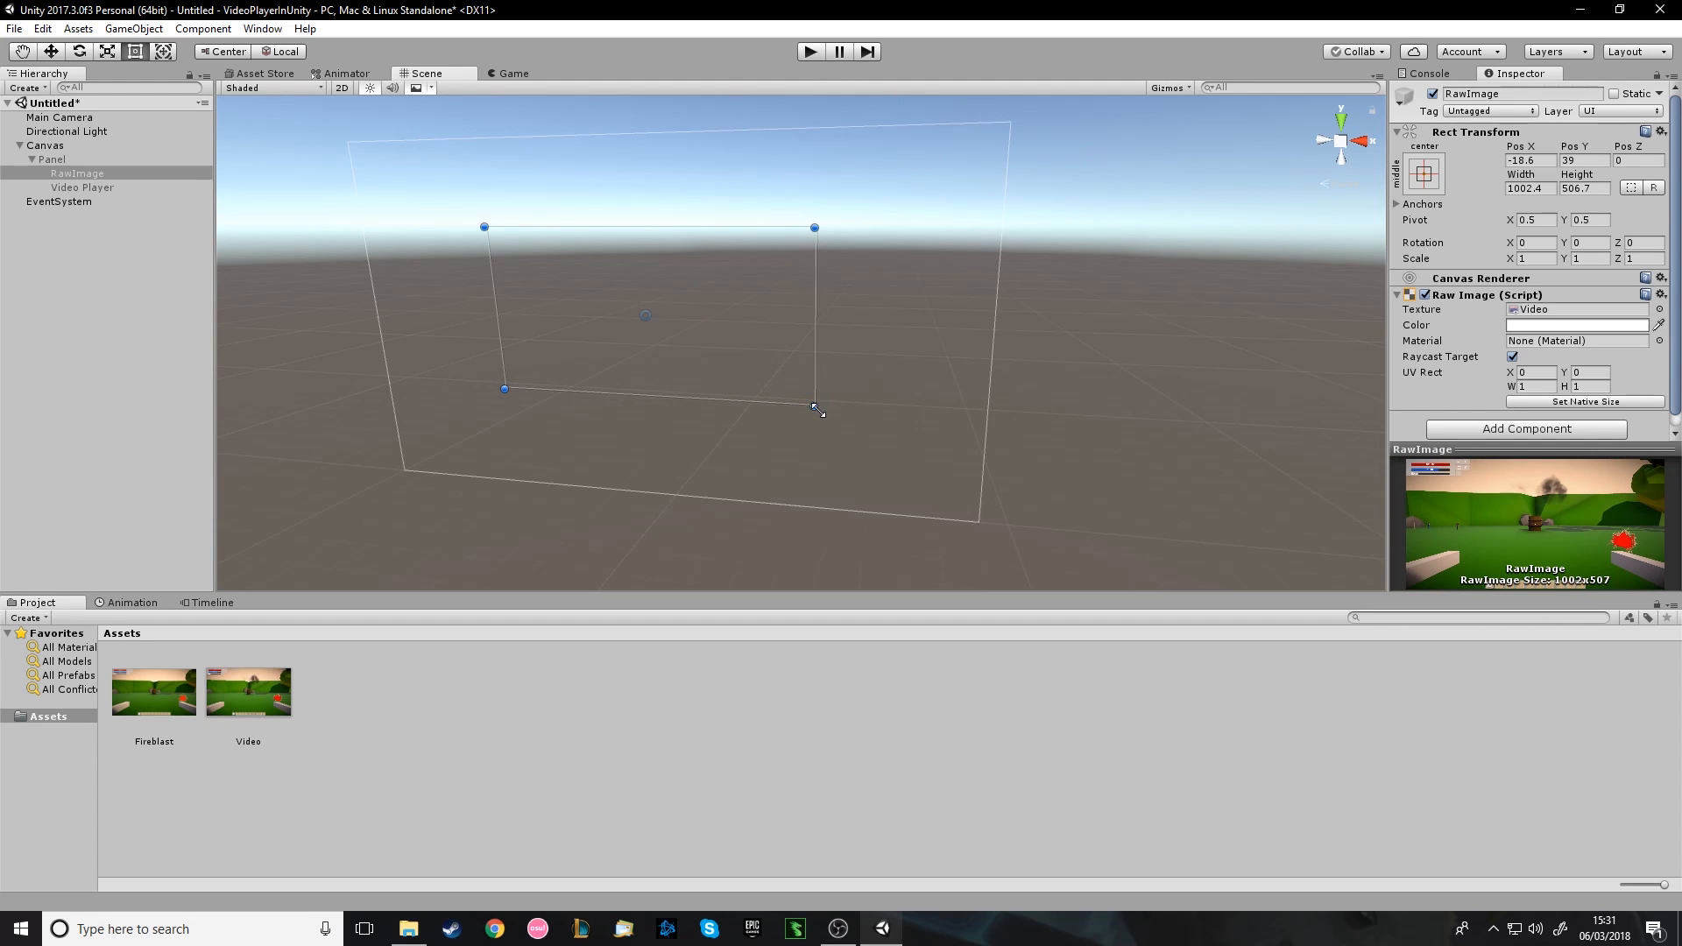
pyautogui.moveTo(818, 408); pyautogui.dragTo(843, 403)
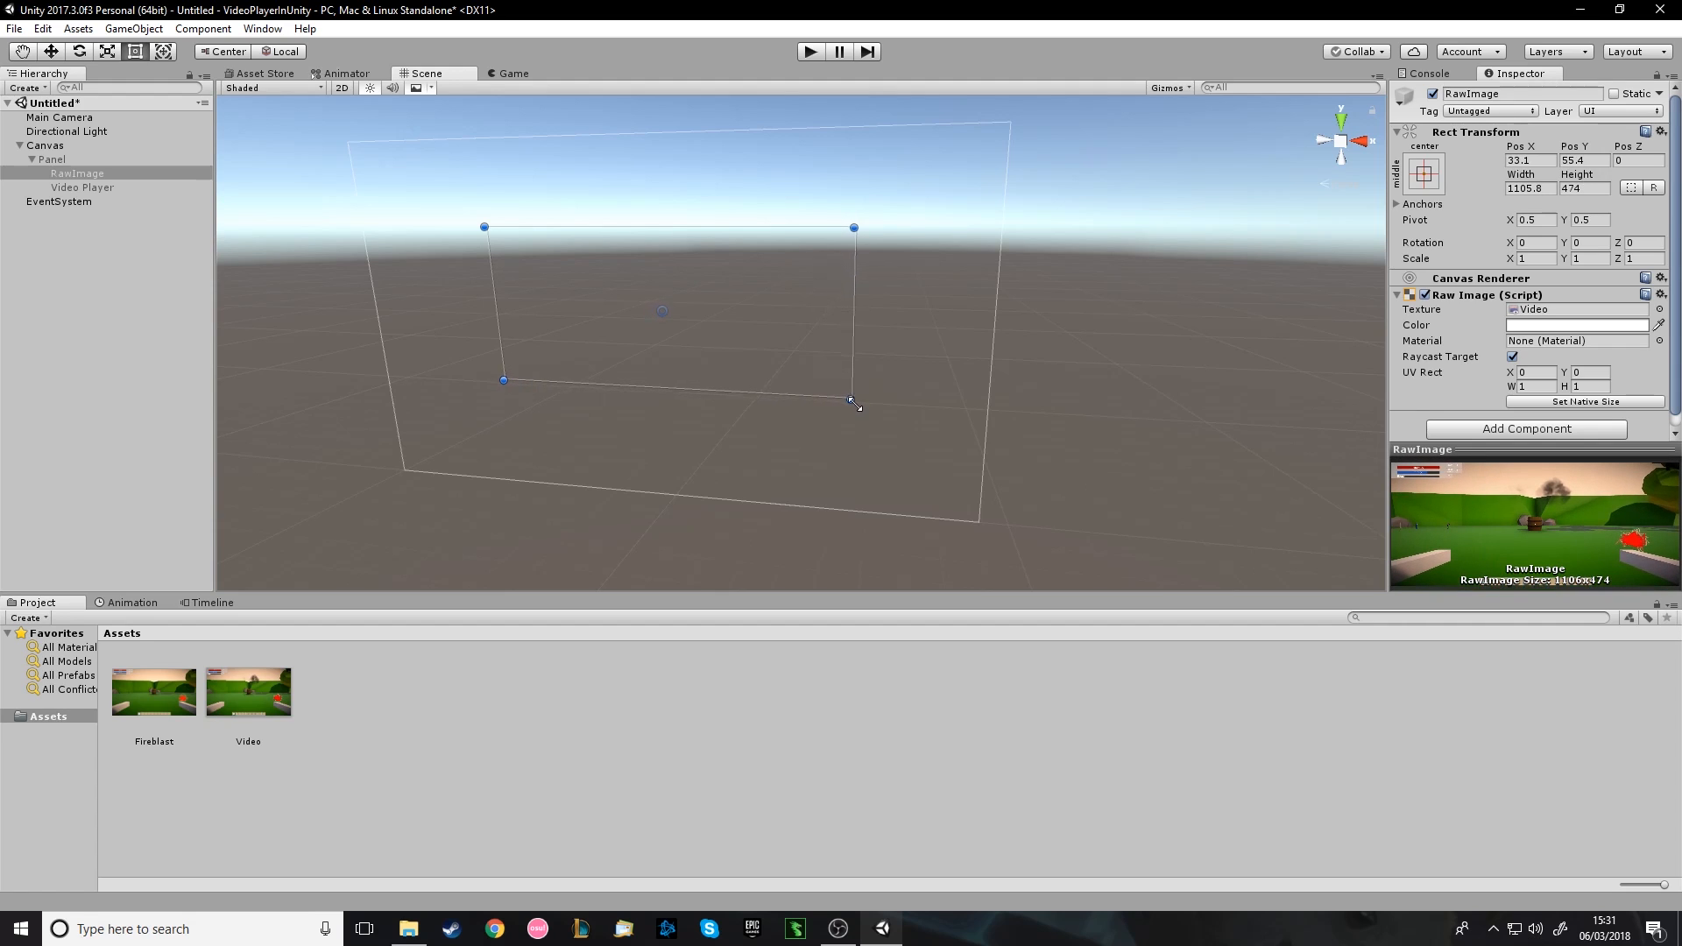
pyautogui.moveTo(853, 403); pyautogui.dragTo(864, 416)
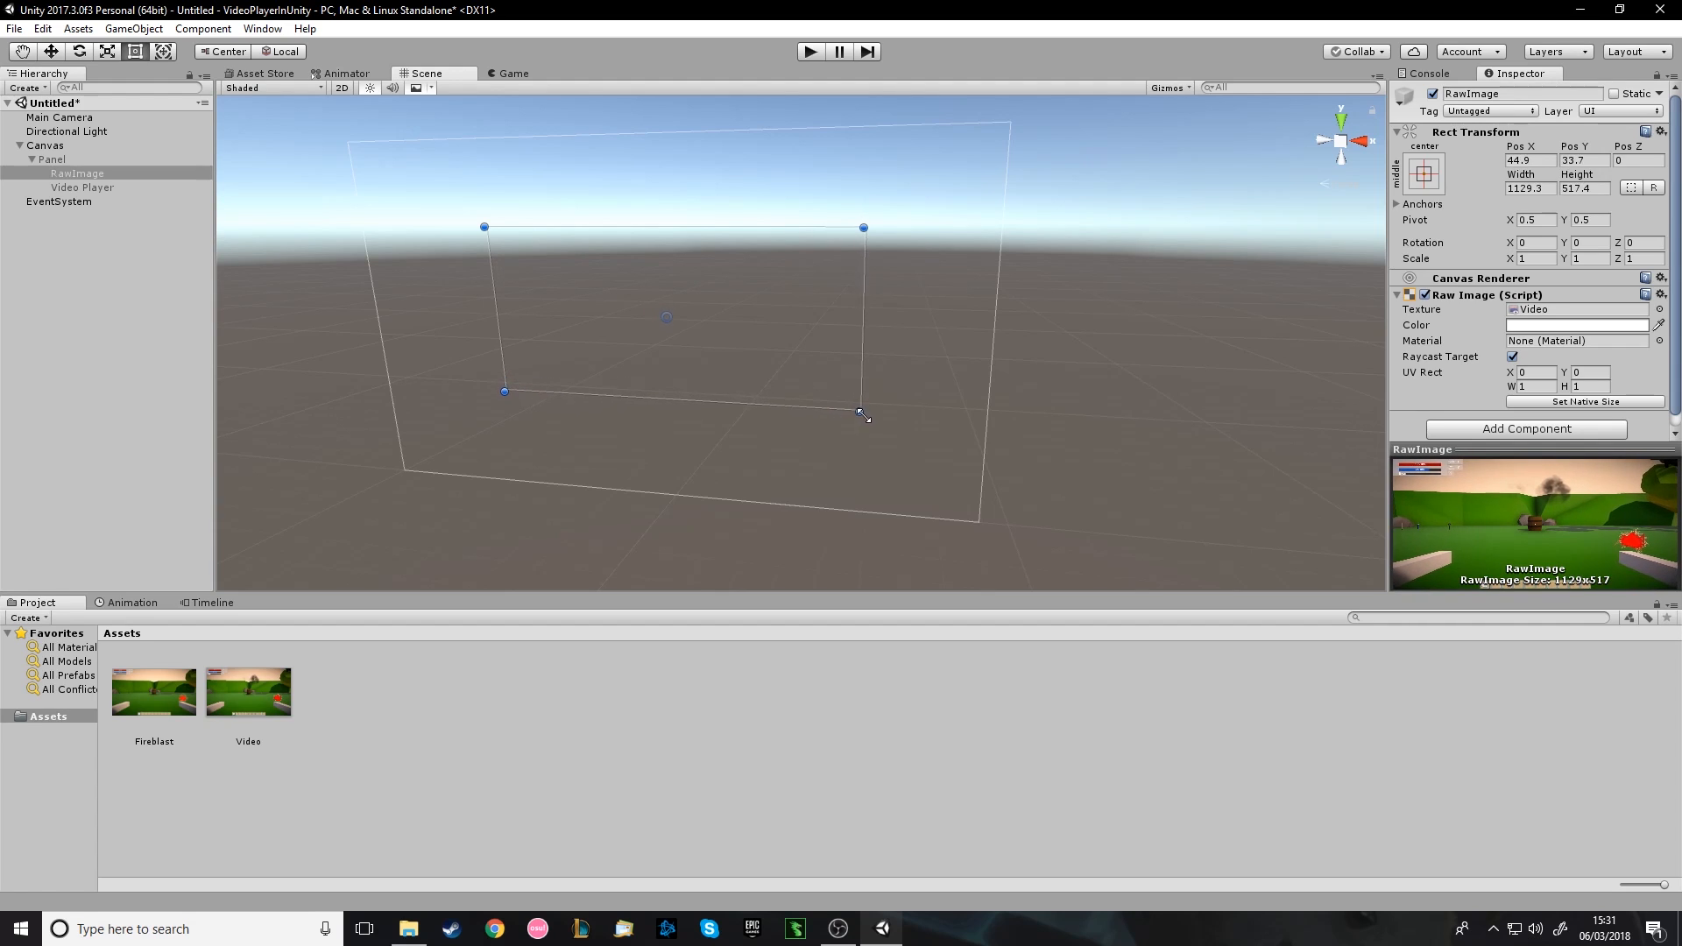
pyautogui.moveTo(864, 416); pyautogui.dragTo(858, 410)
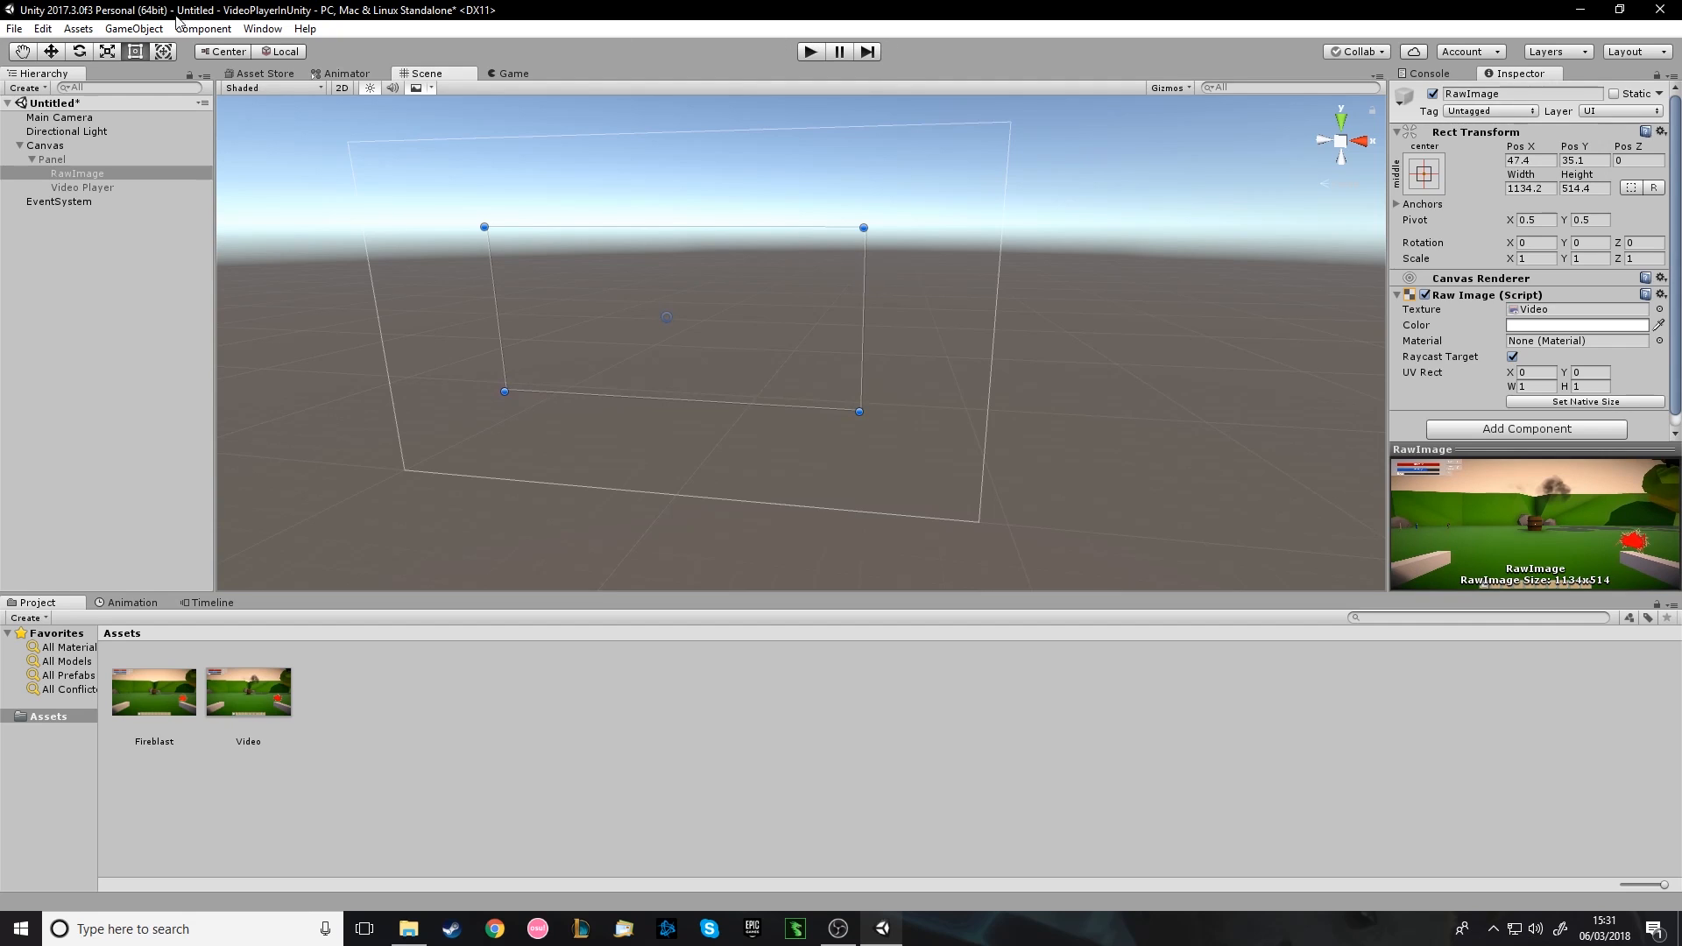